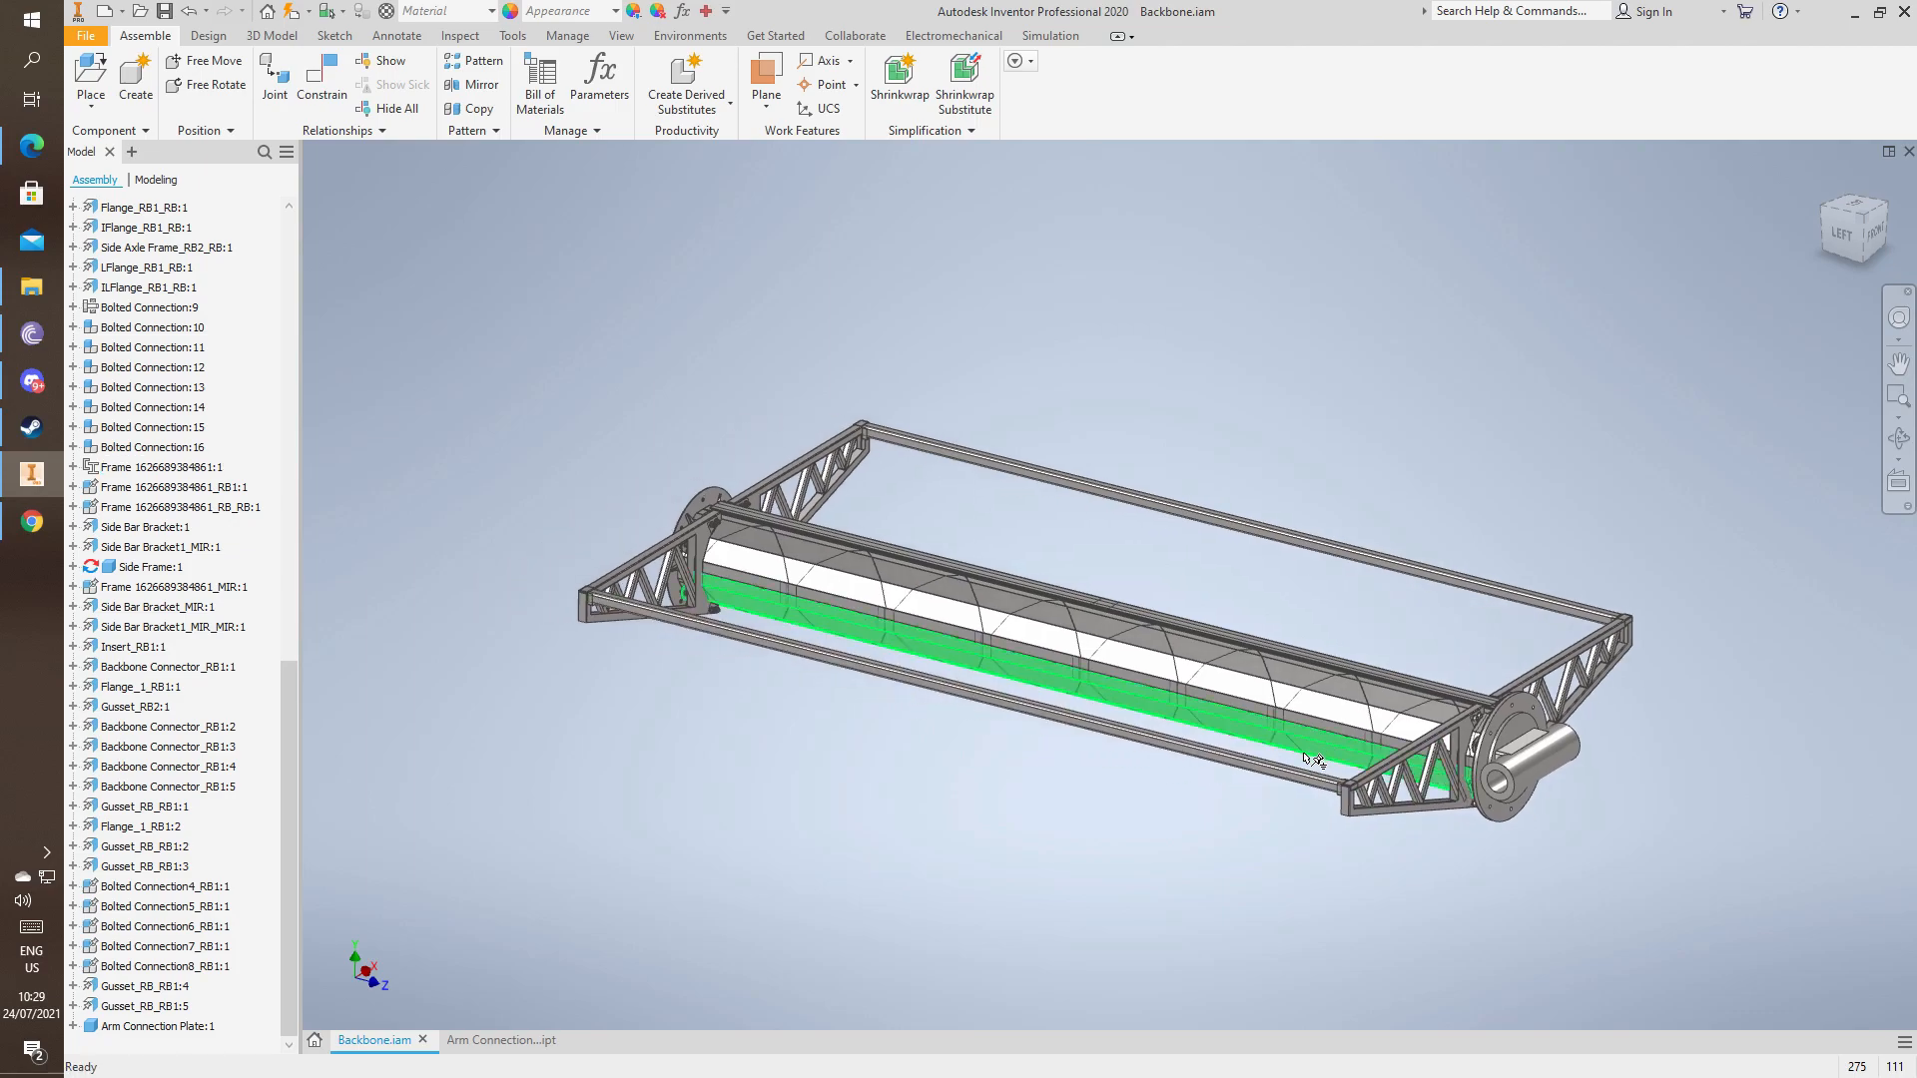
{"action": "mouse_move", "coordinate": [1333, 788]}
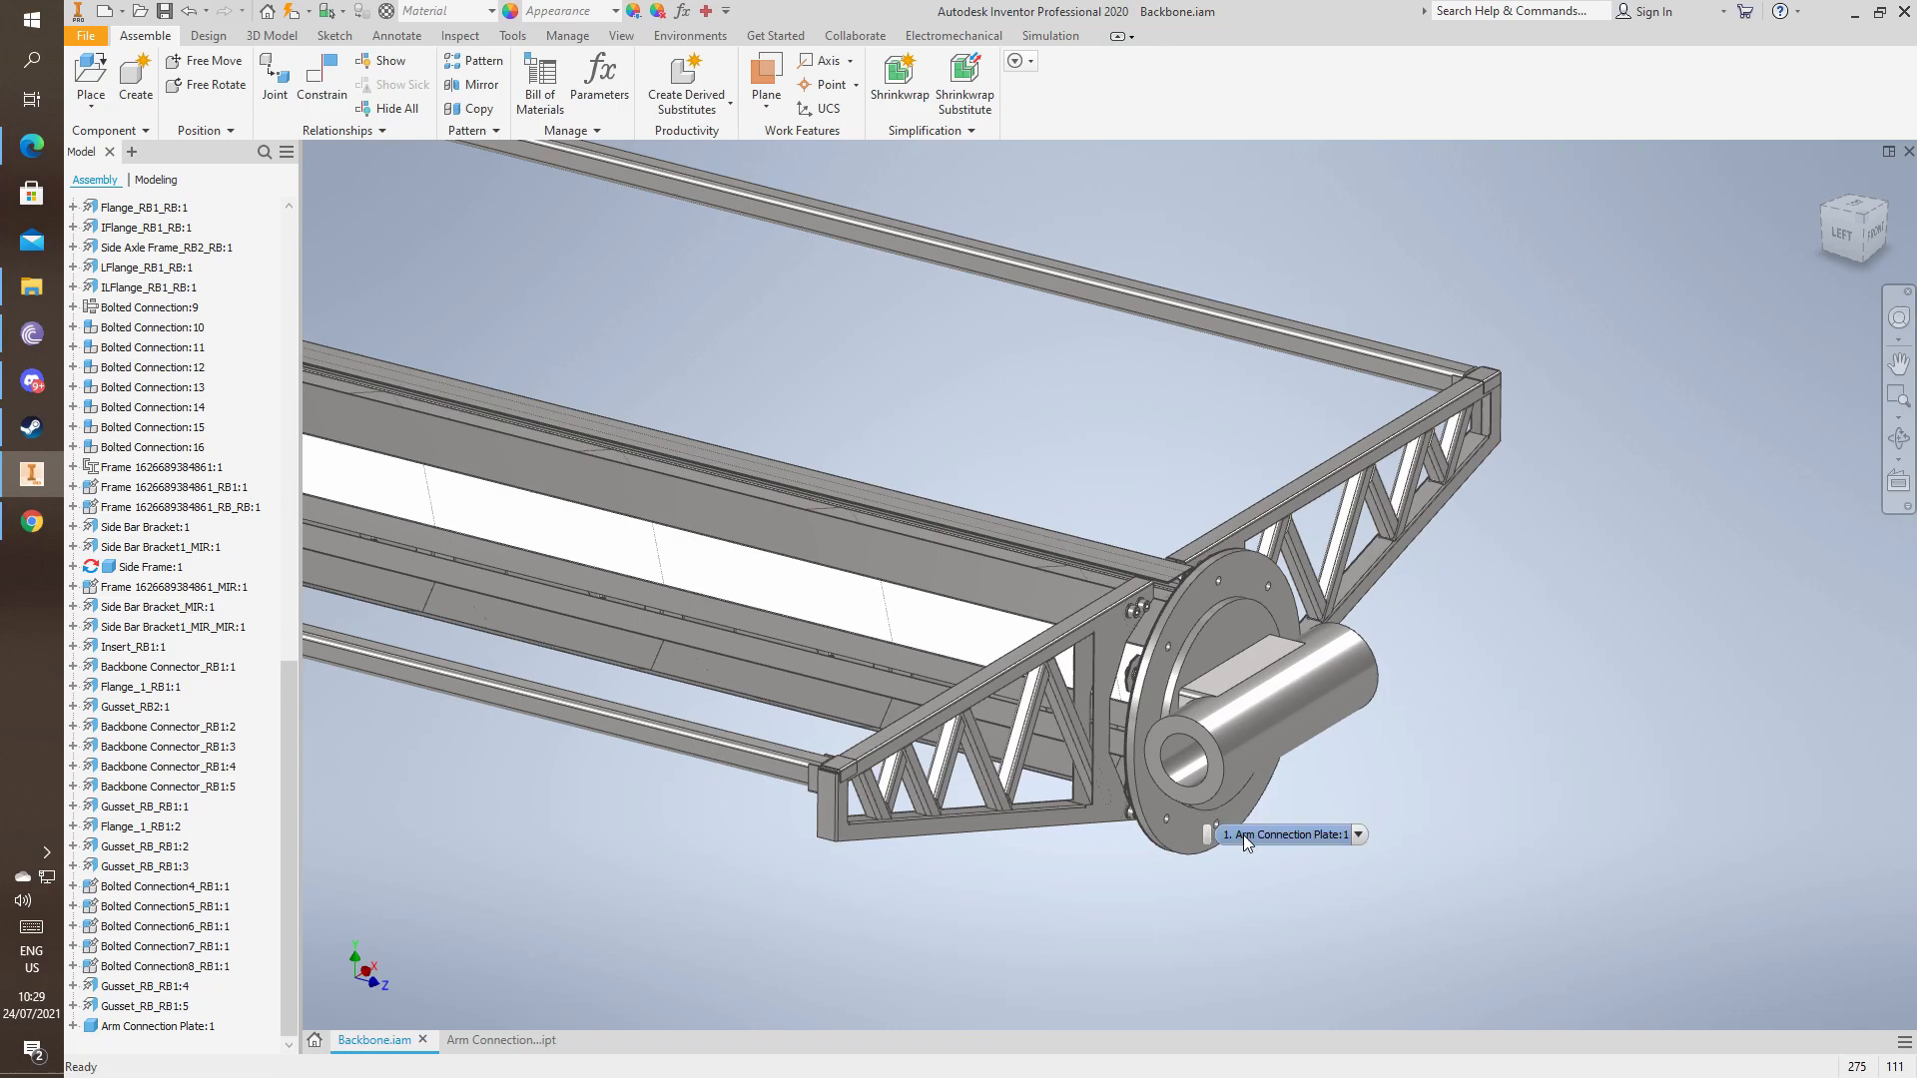
{"action": "mouse_move", "coordinate": [1235, 844]}
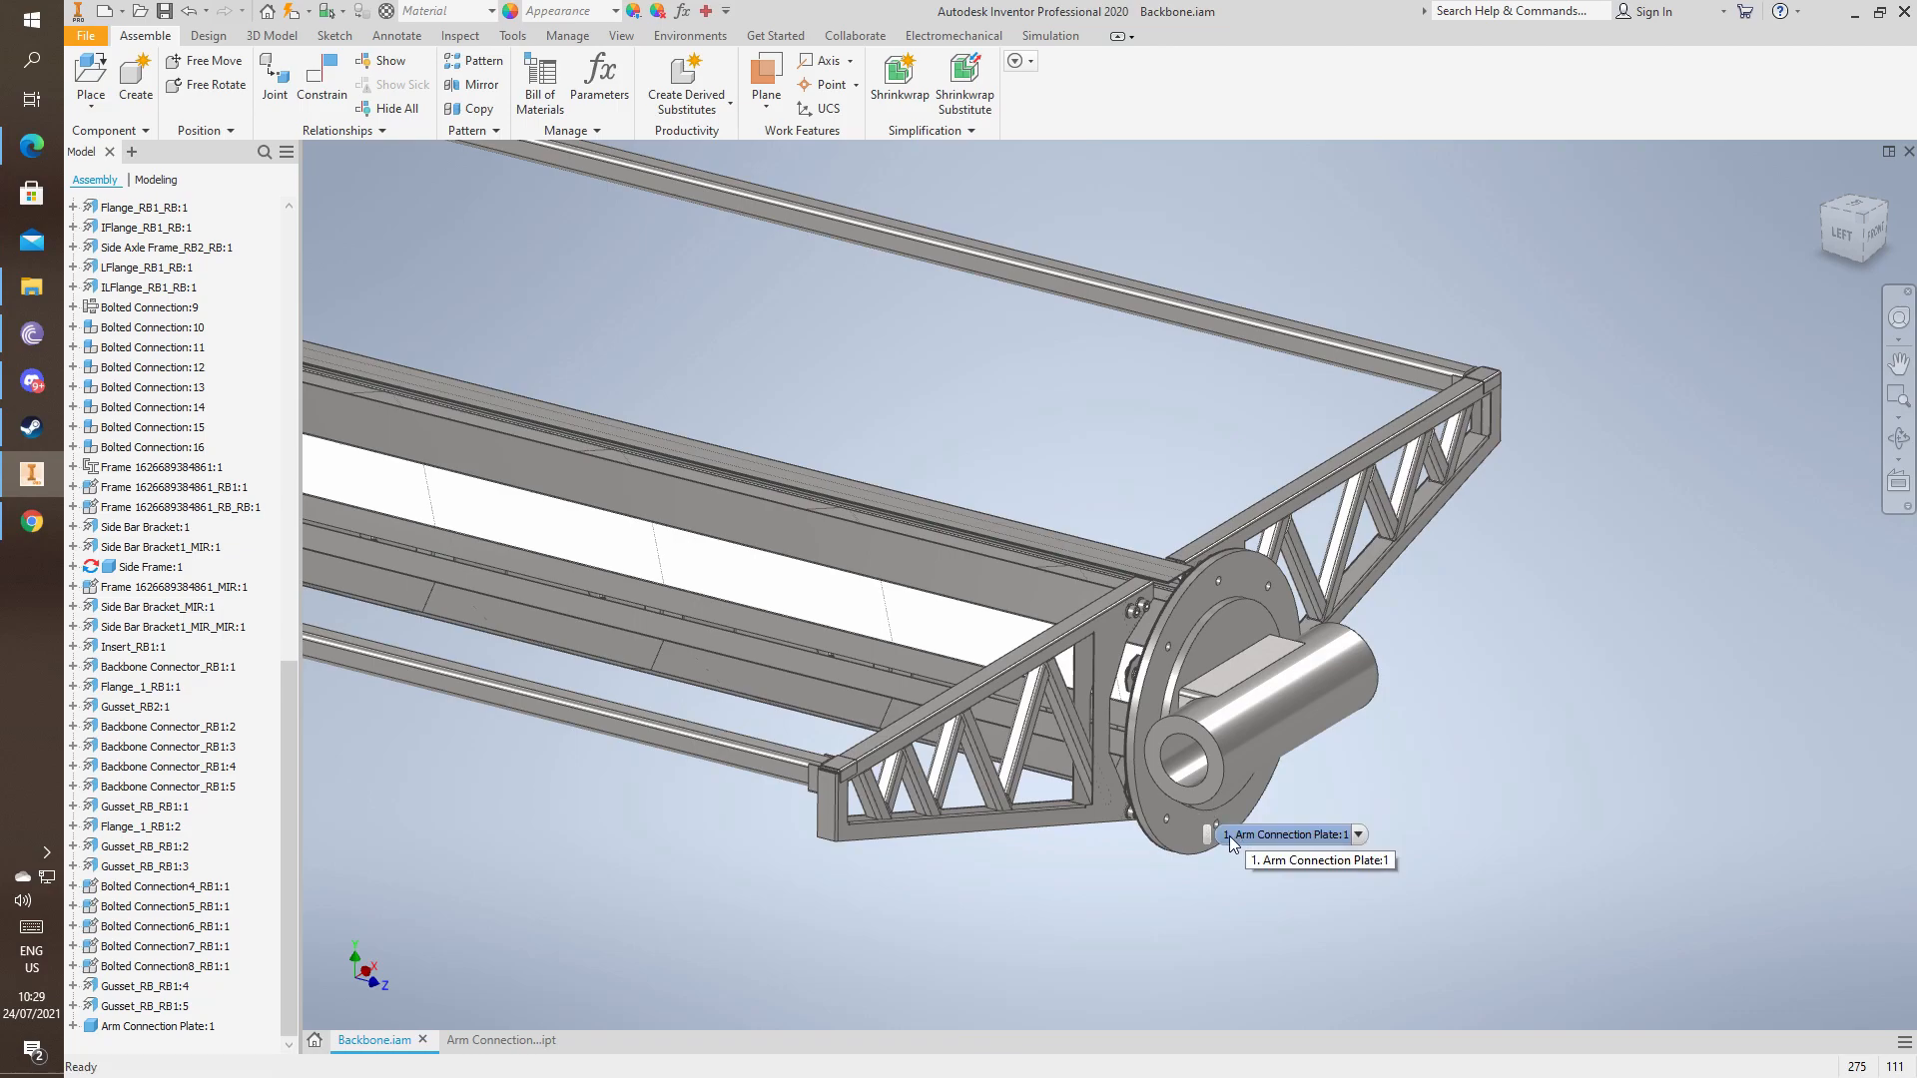
{"action": "mouse_move", "coordinate": [1388, 815]}
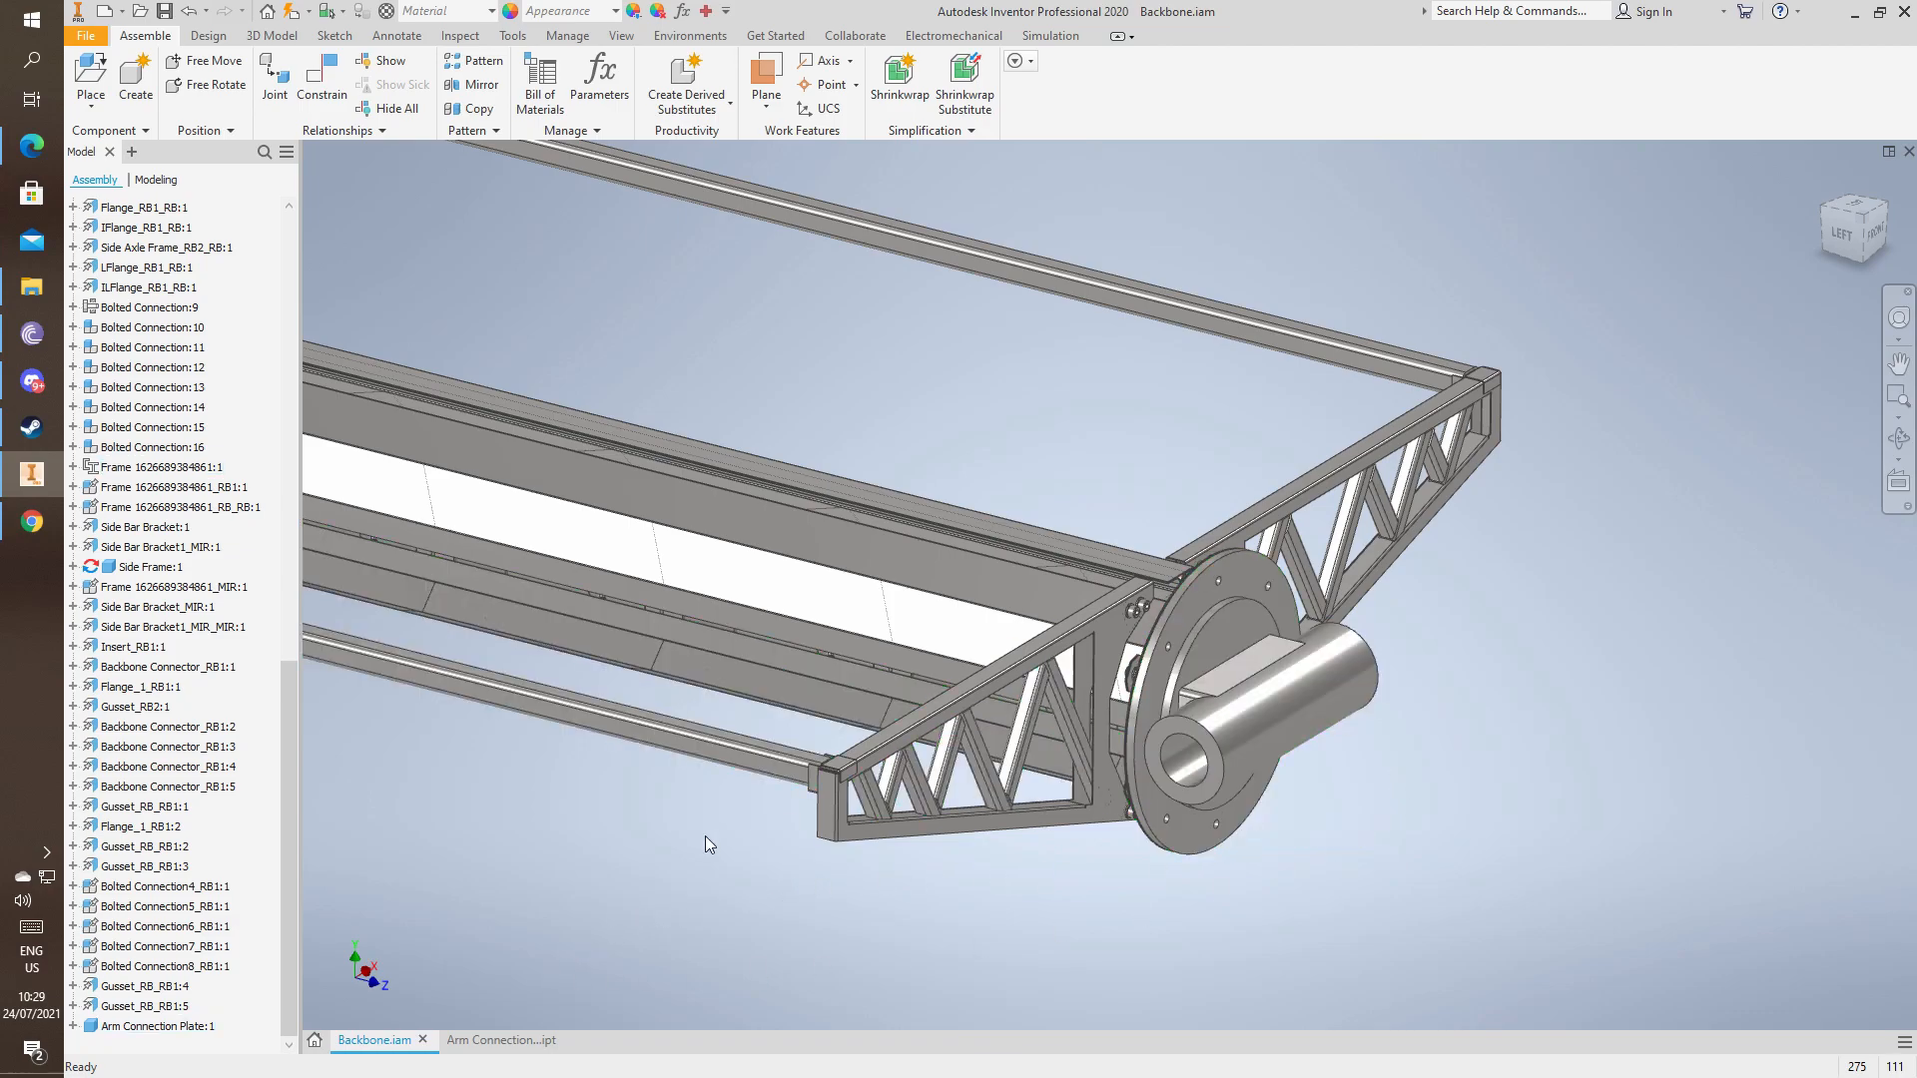
Visit the Arm Connection Plate part briefly, return to Backbone.iam and zoom toward the plate.
{"action": "left_click", "coordinate": [495, 1041]}
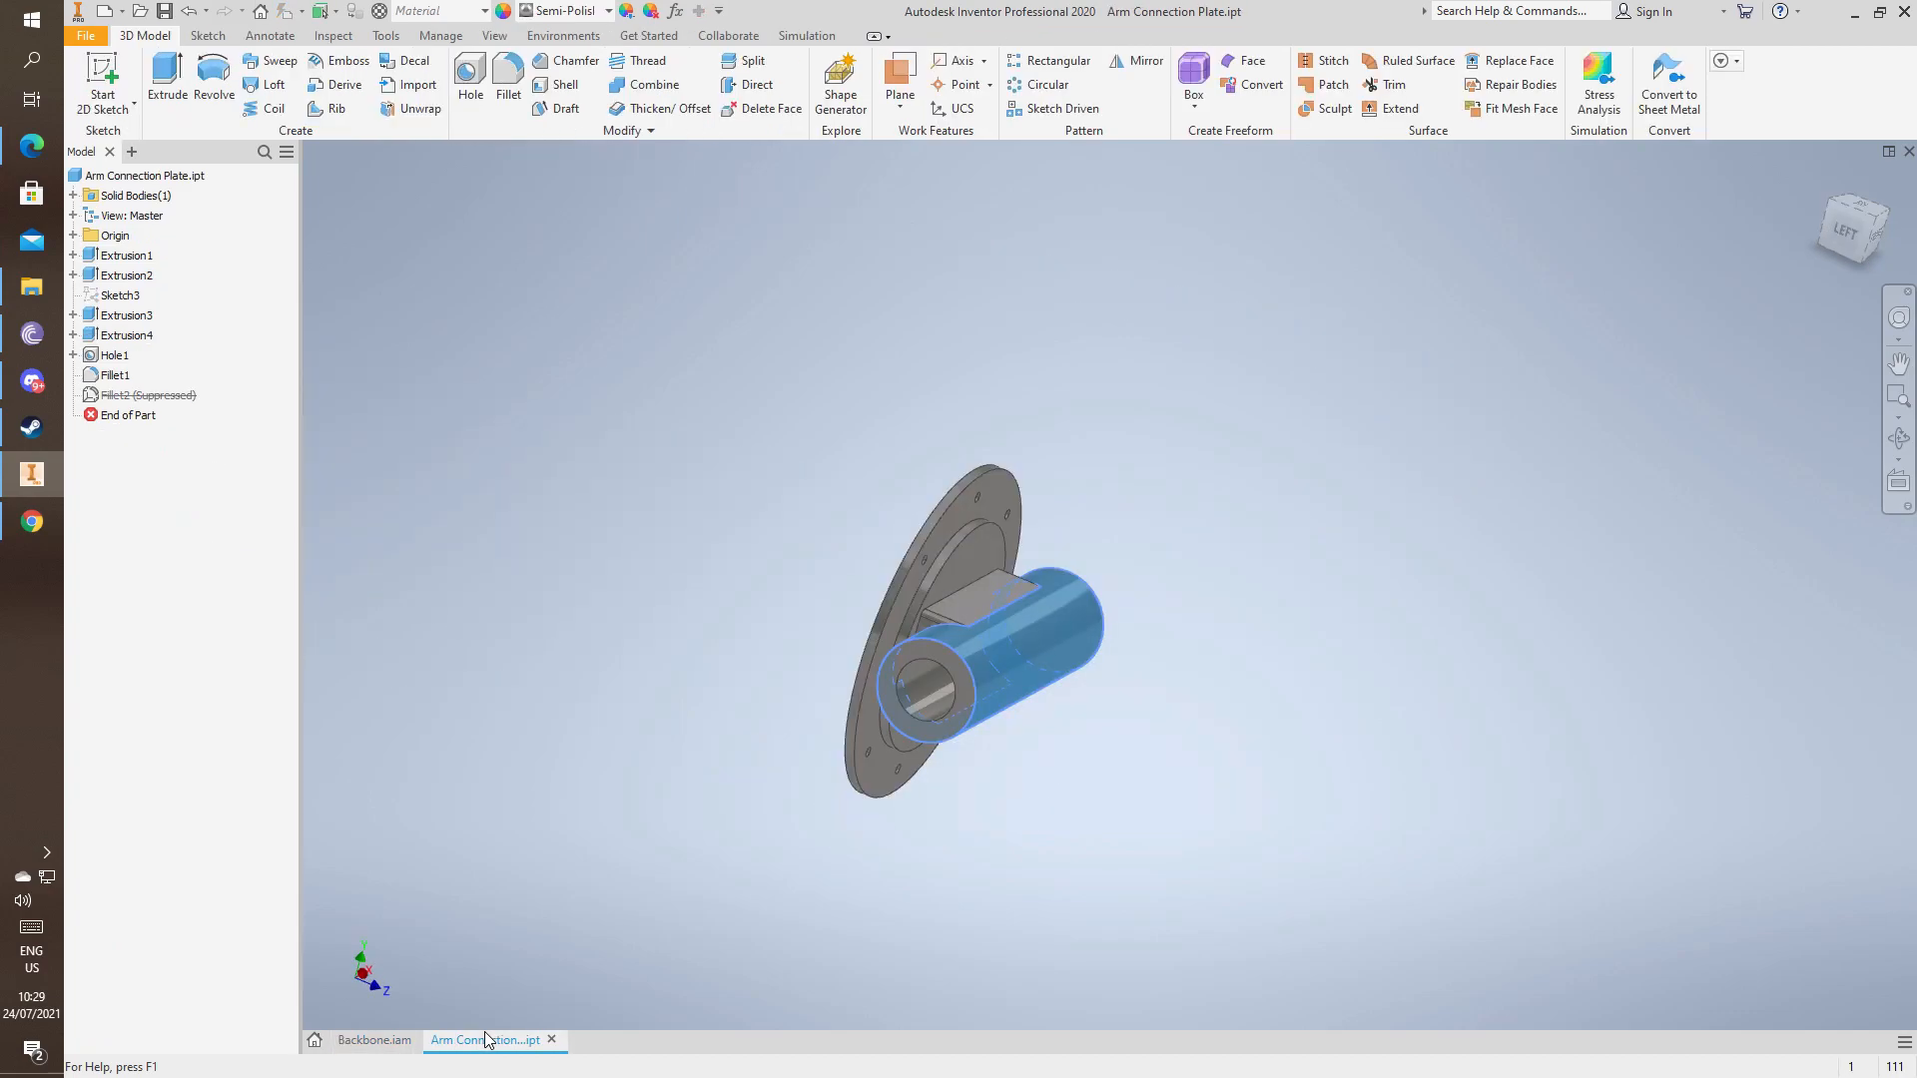
{"action": "left_click", "coordinate": [373, 1040]}
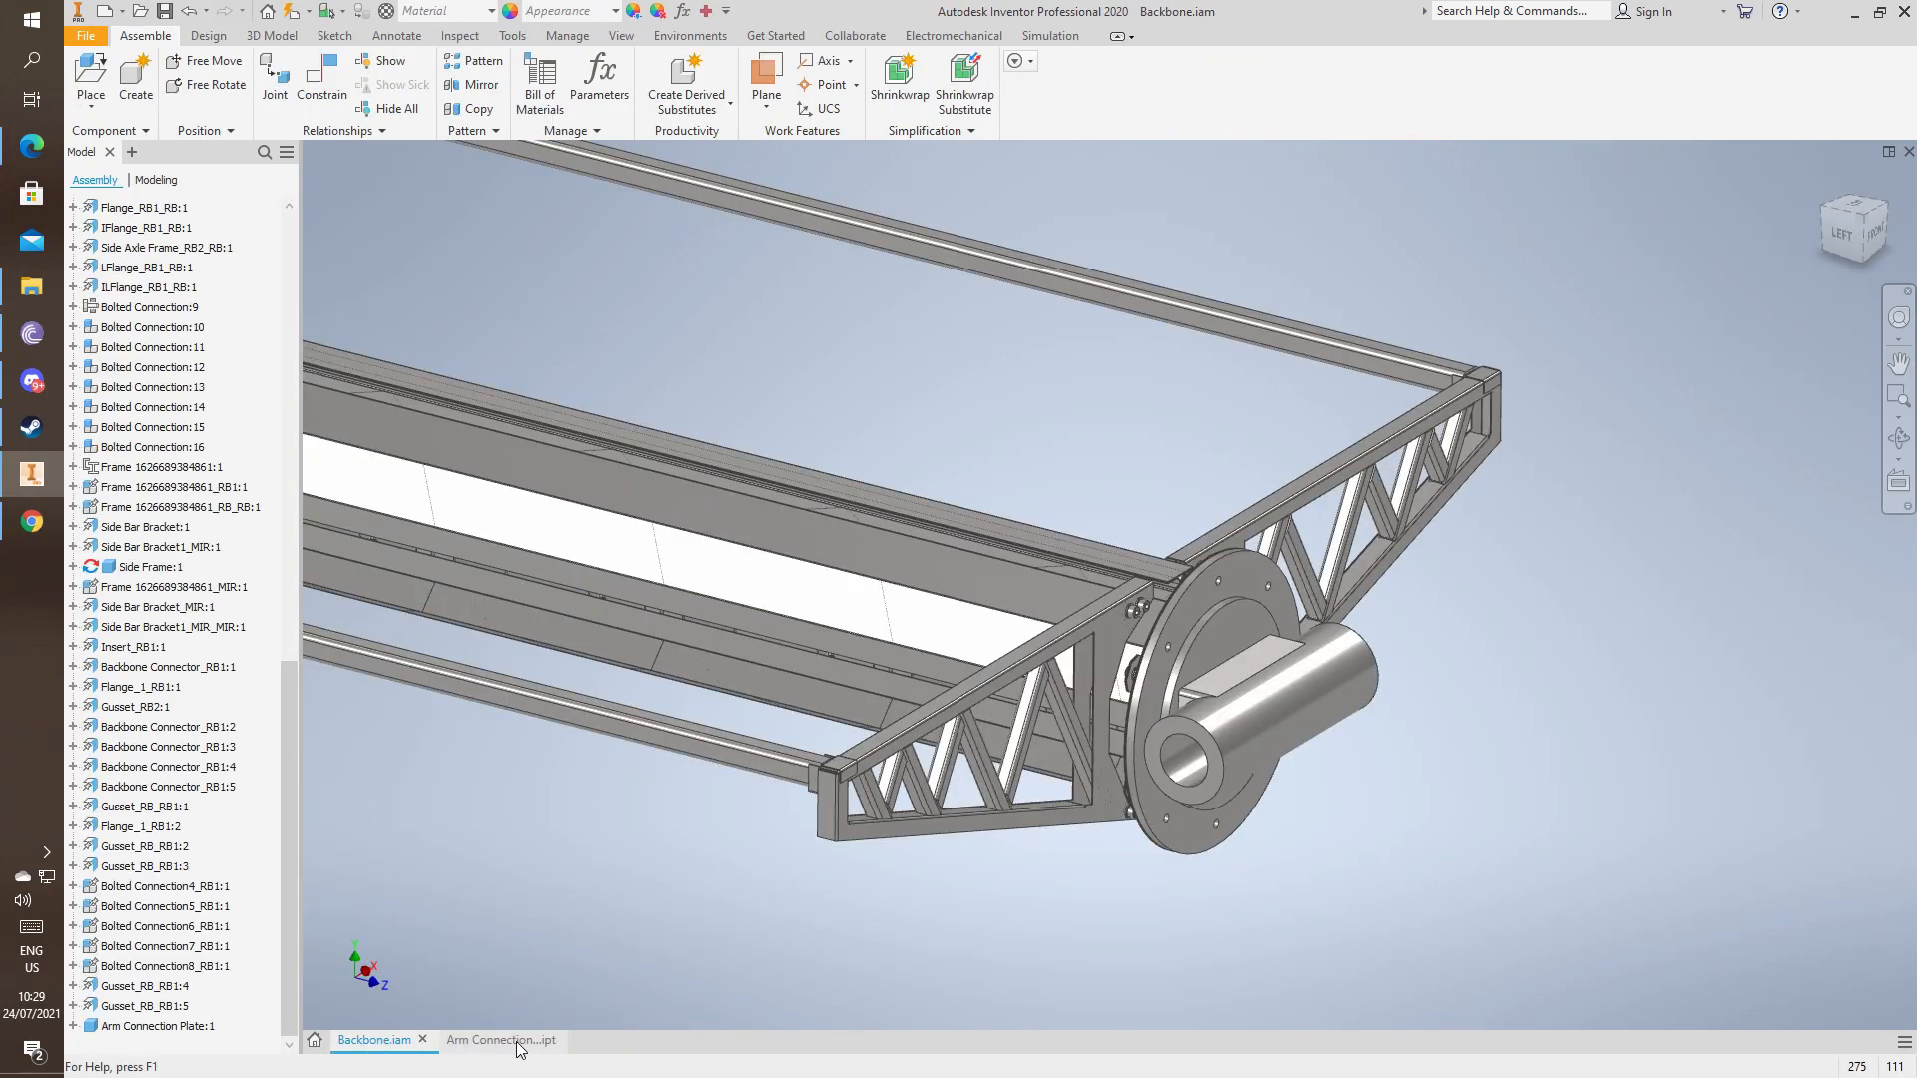
{"action": "scroll", "scroll_direction": "down", "scroll_amount": 3}
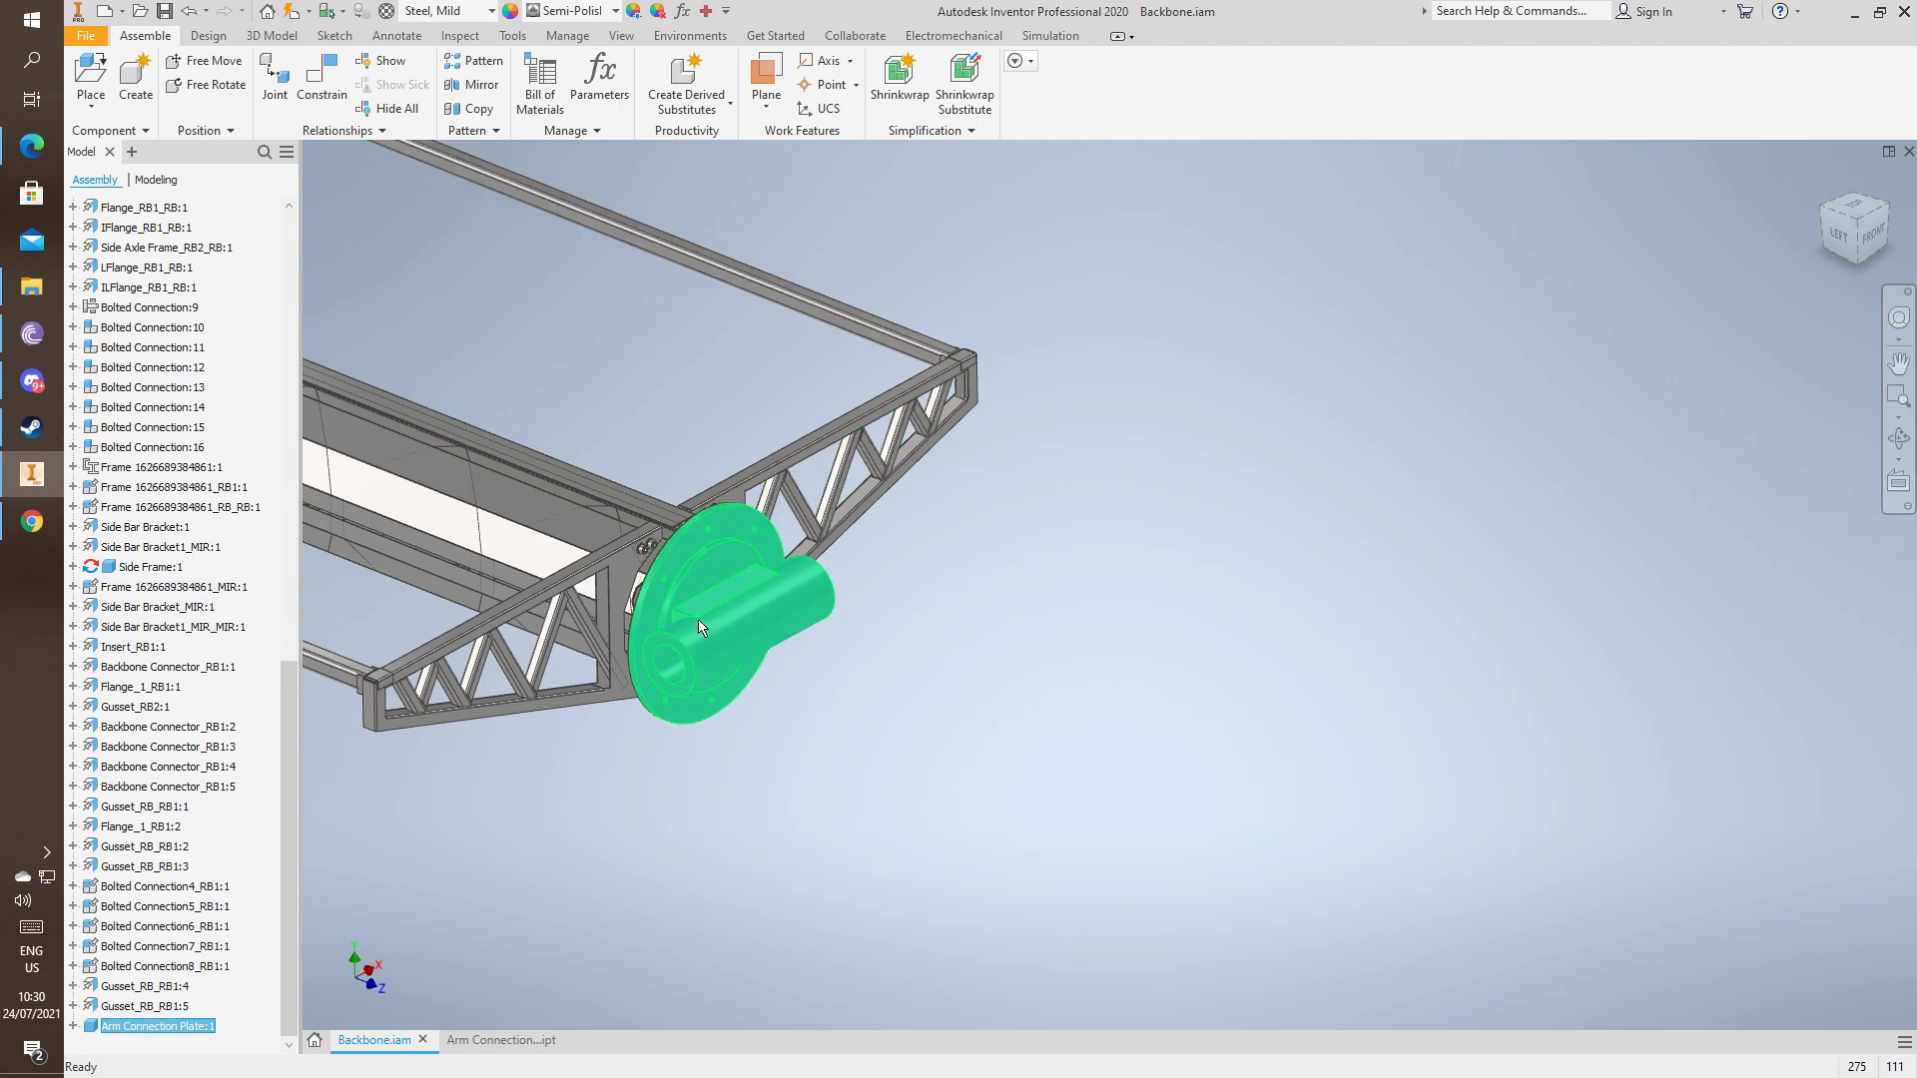
{"action": "mouse_move", "coordinate": [697, 581]}
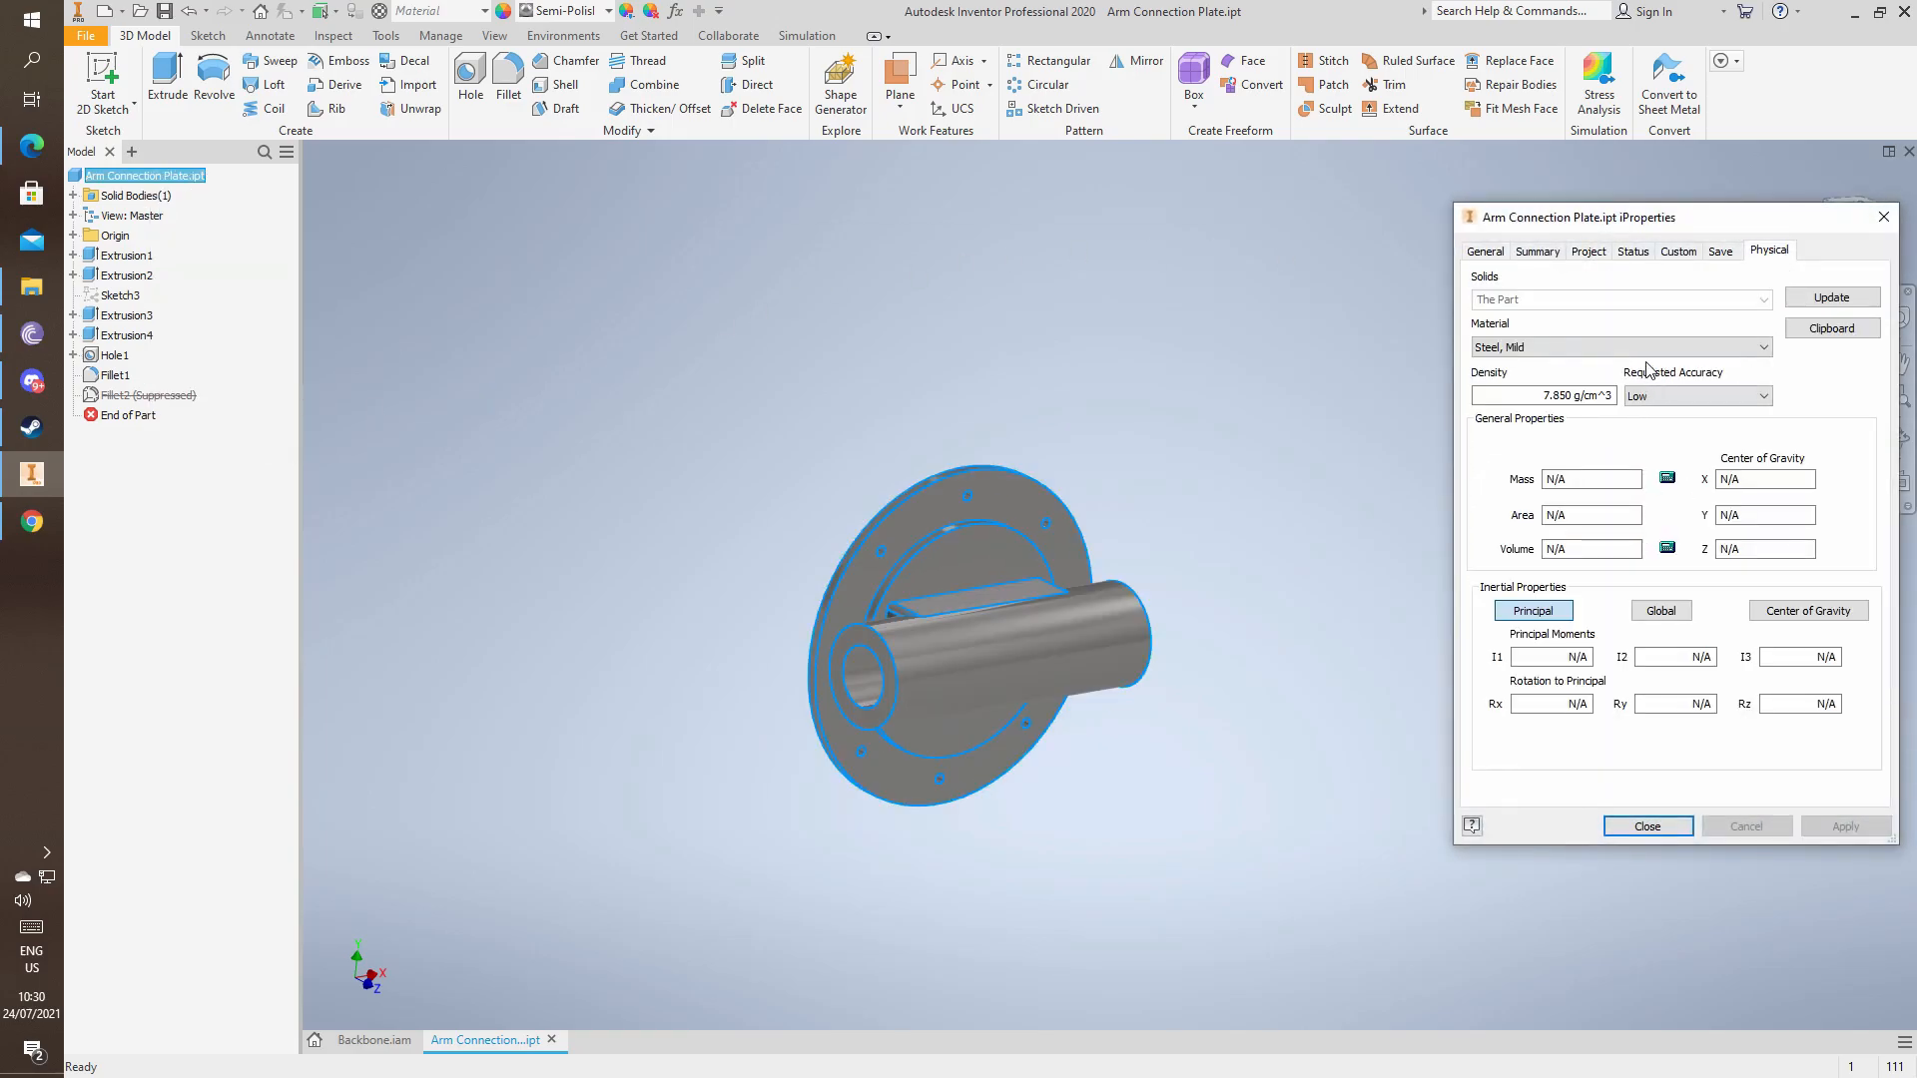
Update the plate's physical properties (about 22.76 kg, mild steel), check General info, then close iProperties.
{"action": "left_click", "coordinate": [1830, 298]}
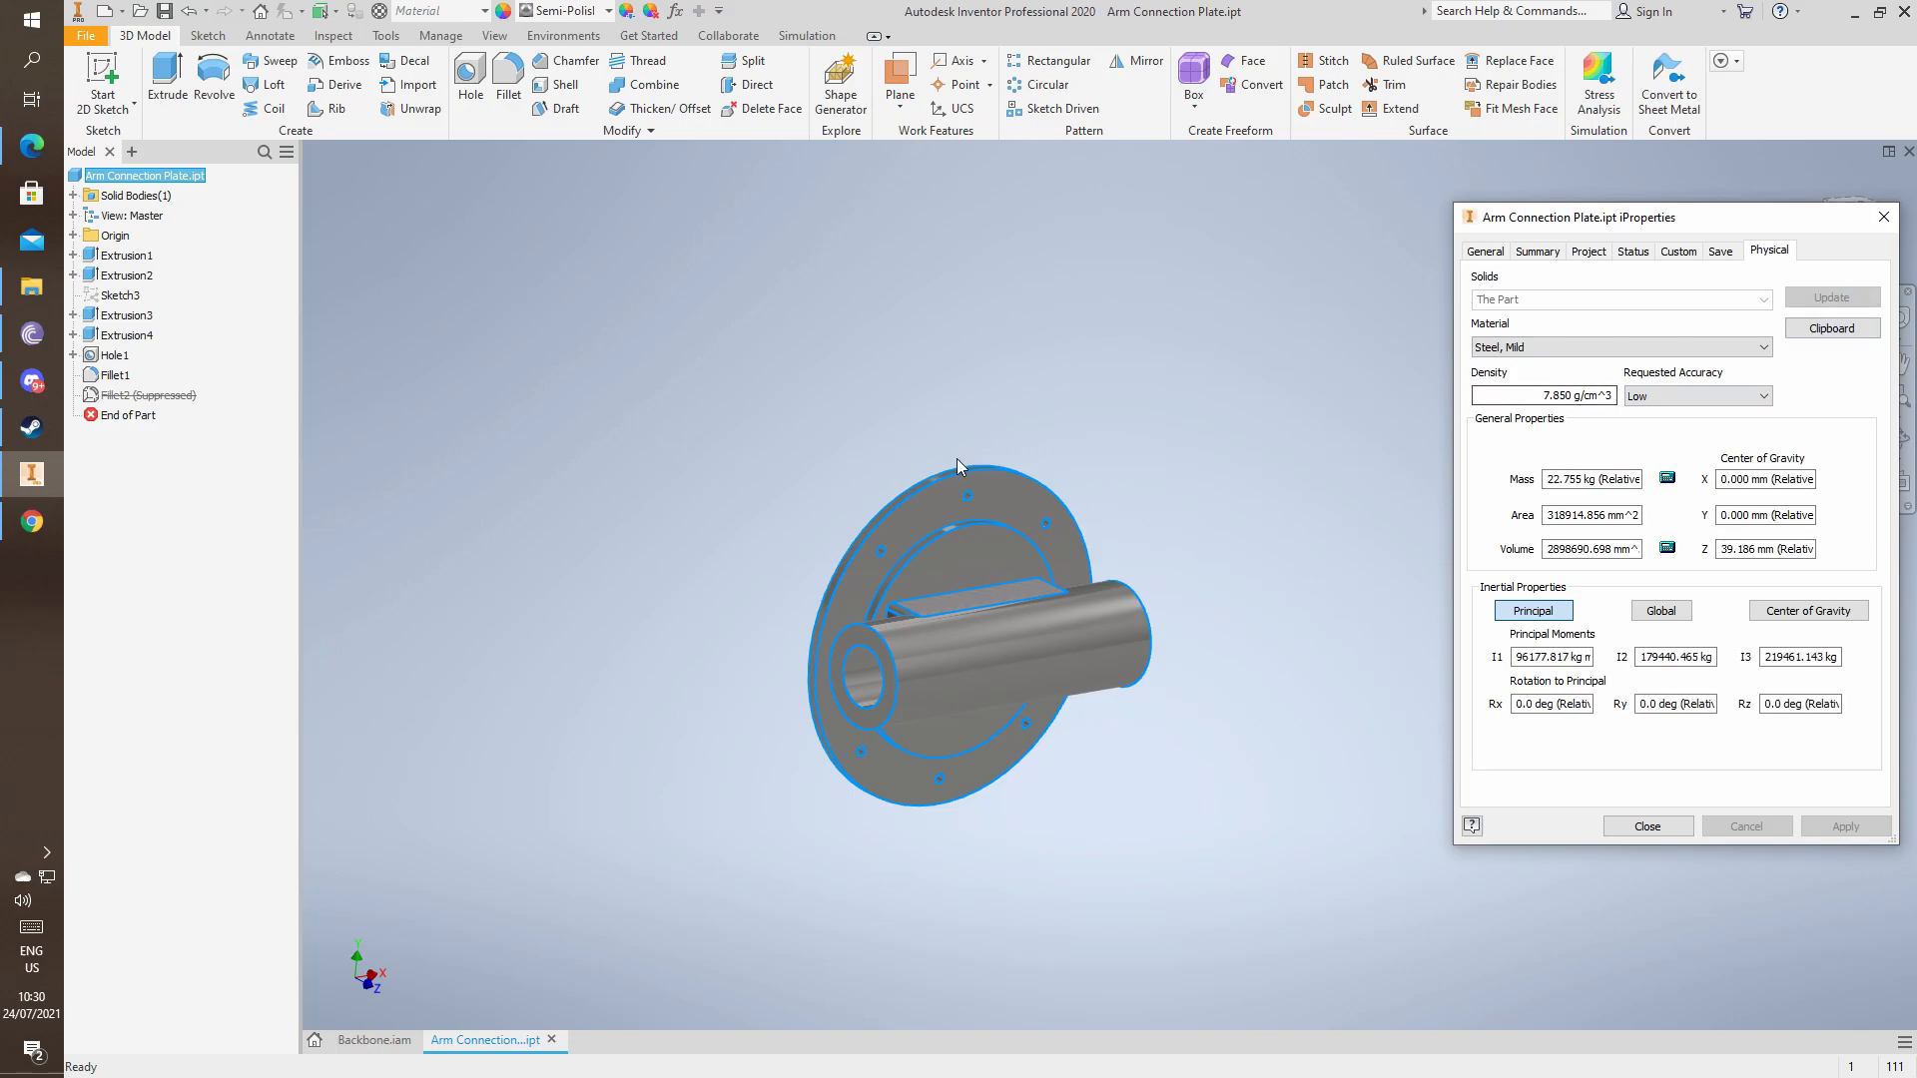
{"action": "left_click", "coordinate": [1645, 825]}
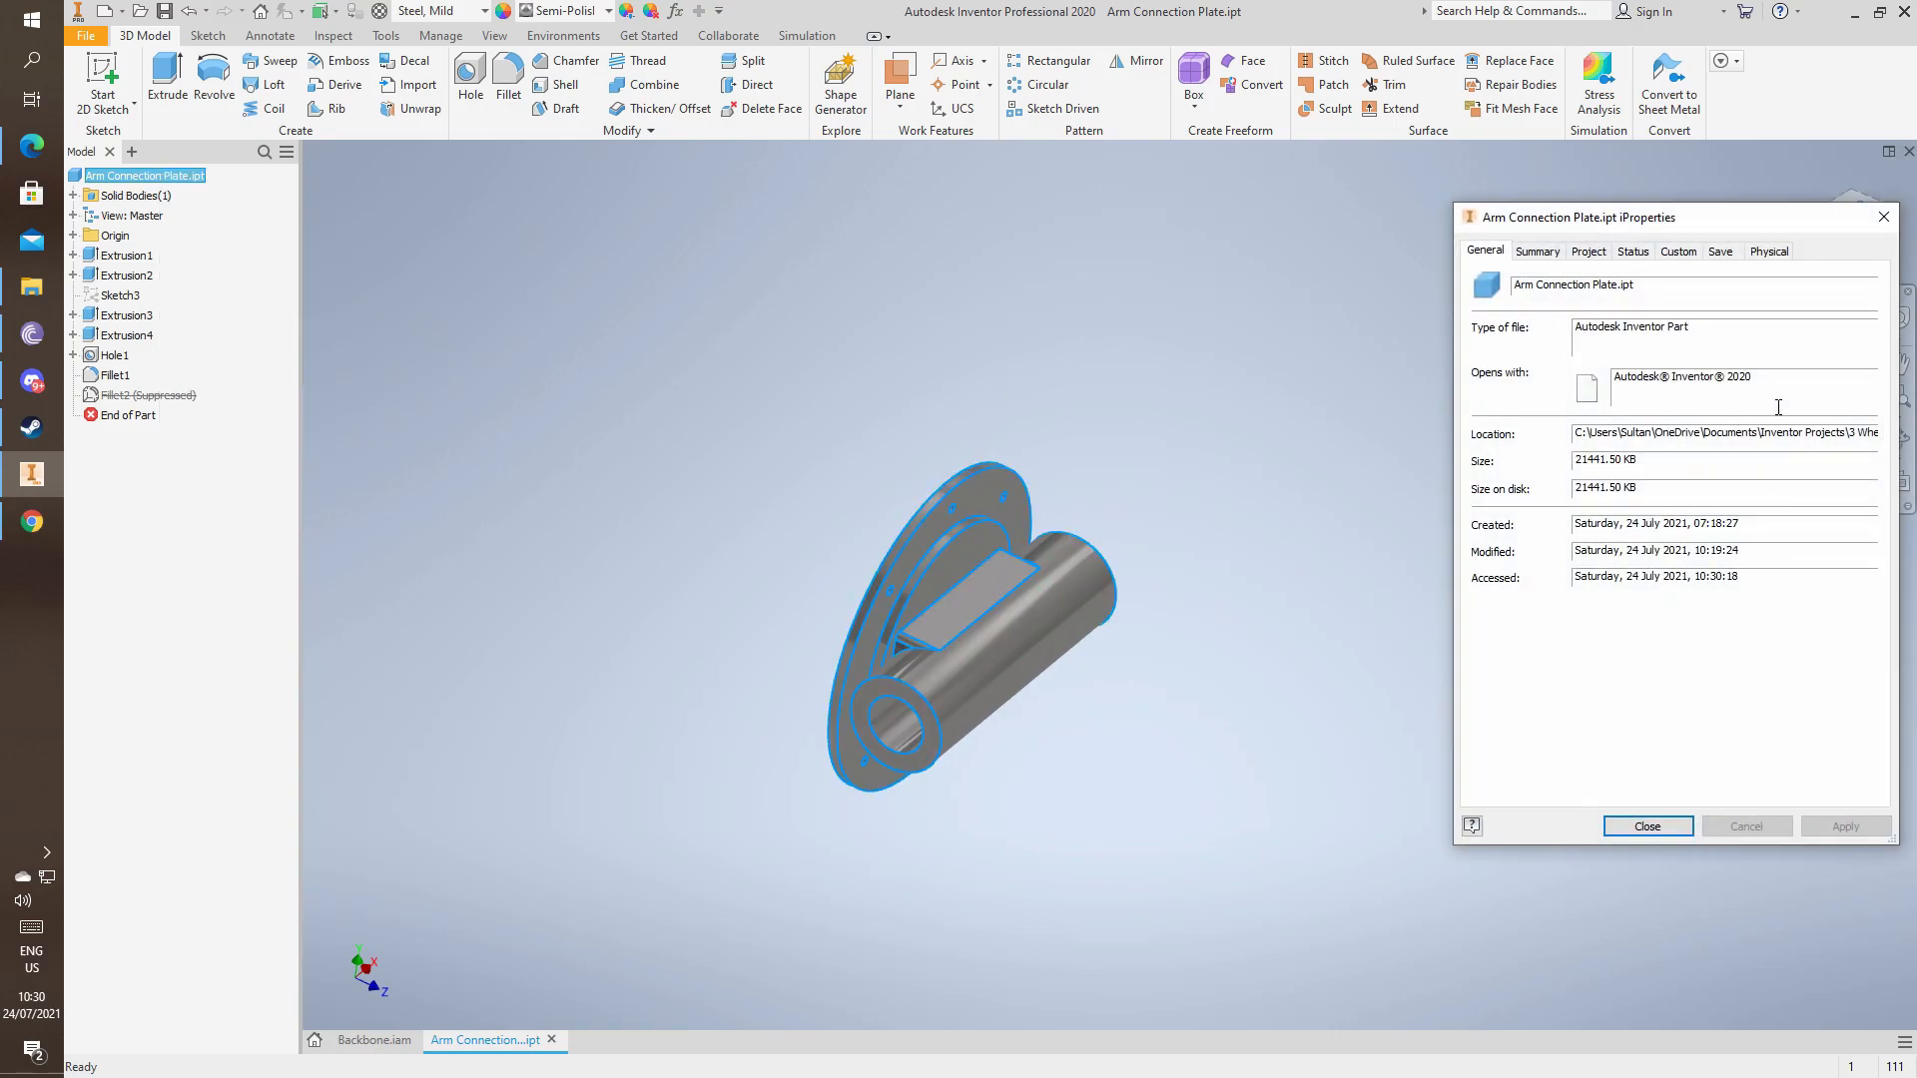
{"action": "left_click", "coordinate": [1768, 250]}
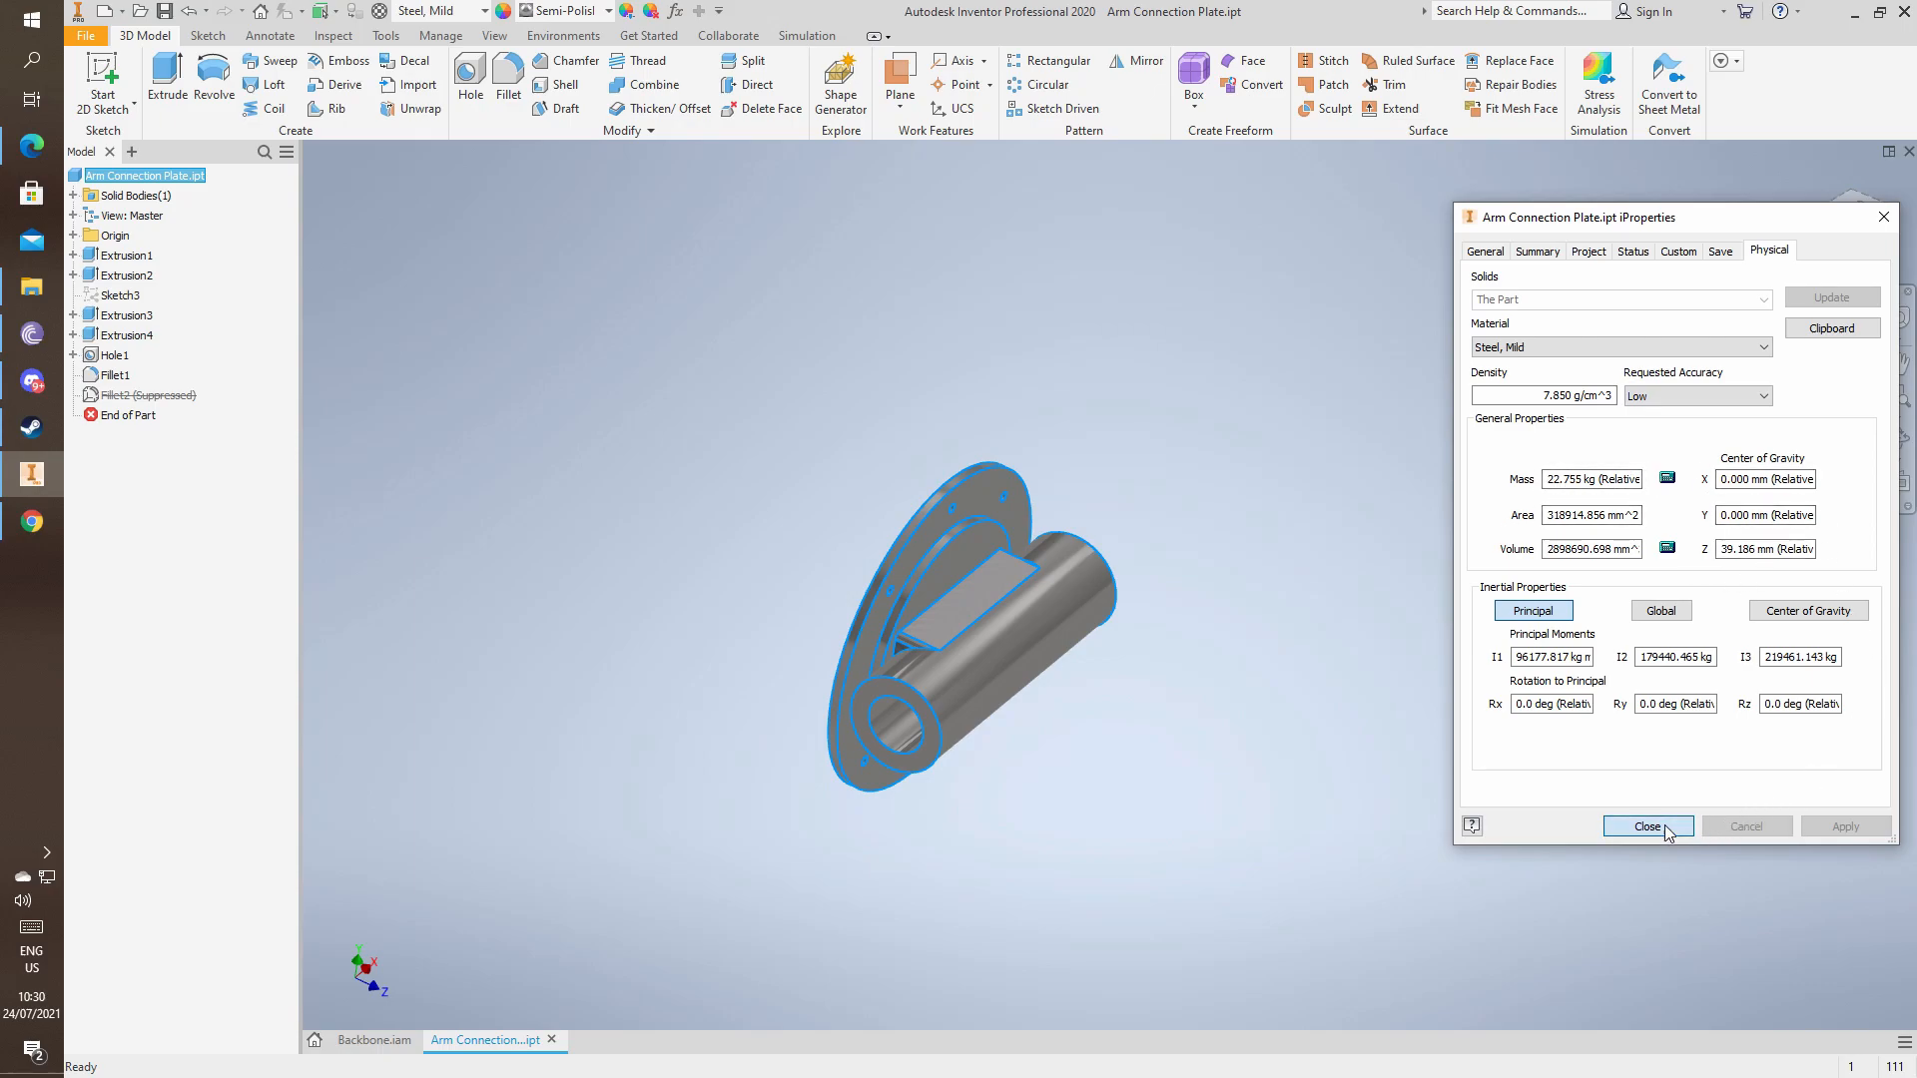
{"action": "left_click", "coordinate": [1646, 825]}
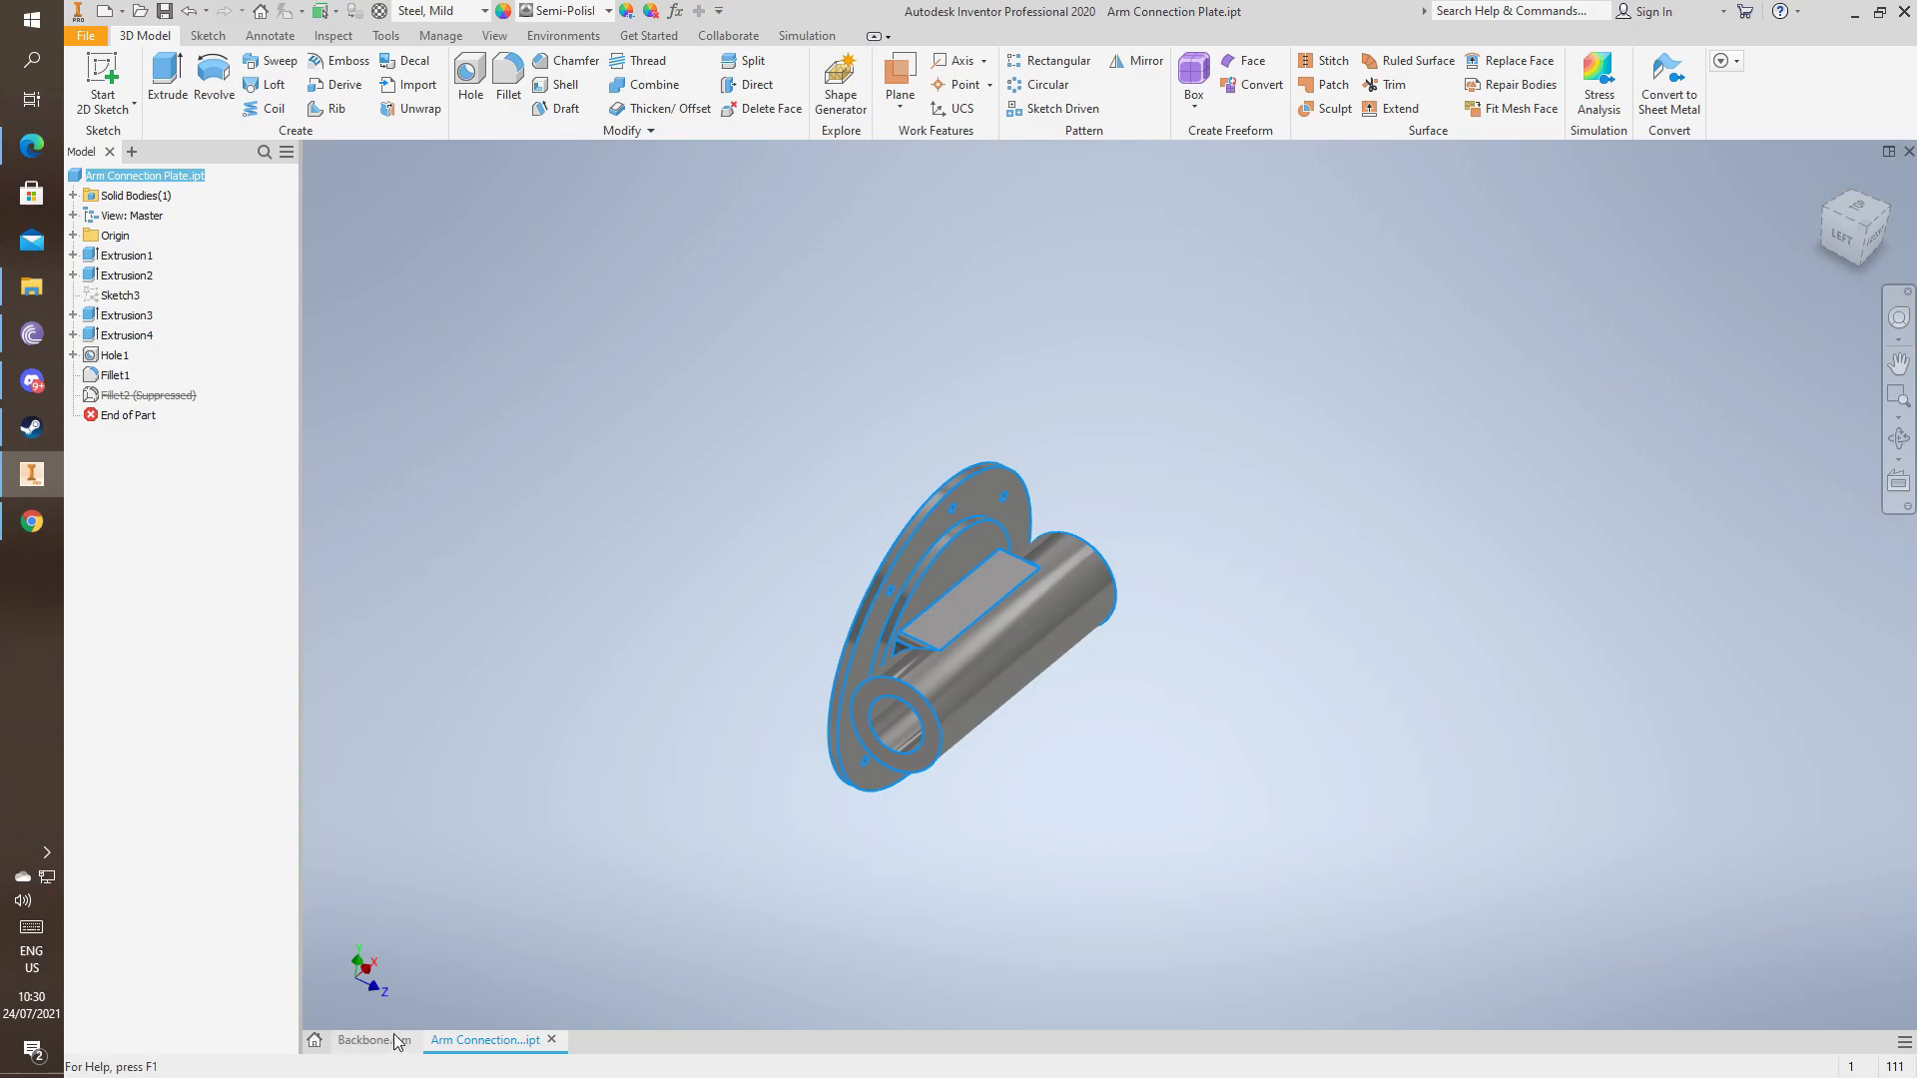
Select the plate body and show the Environments ribbon with its simulation tools.
{"action": "left_click", "coordinate": [363, 1040]}
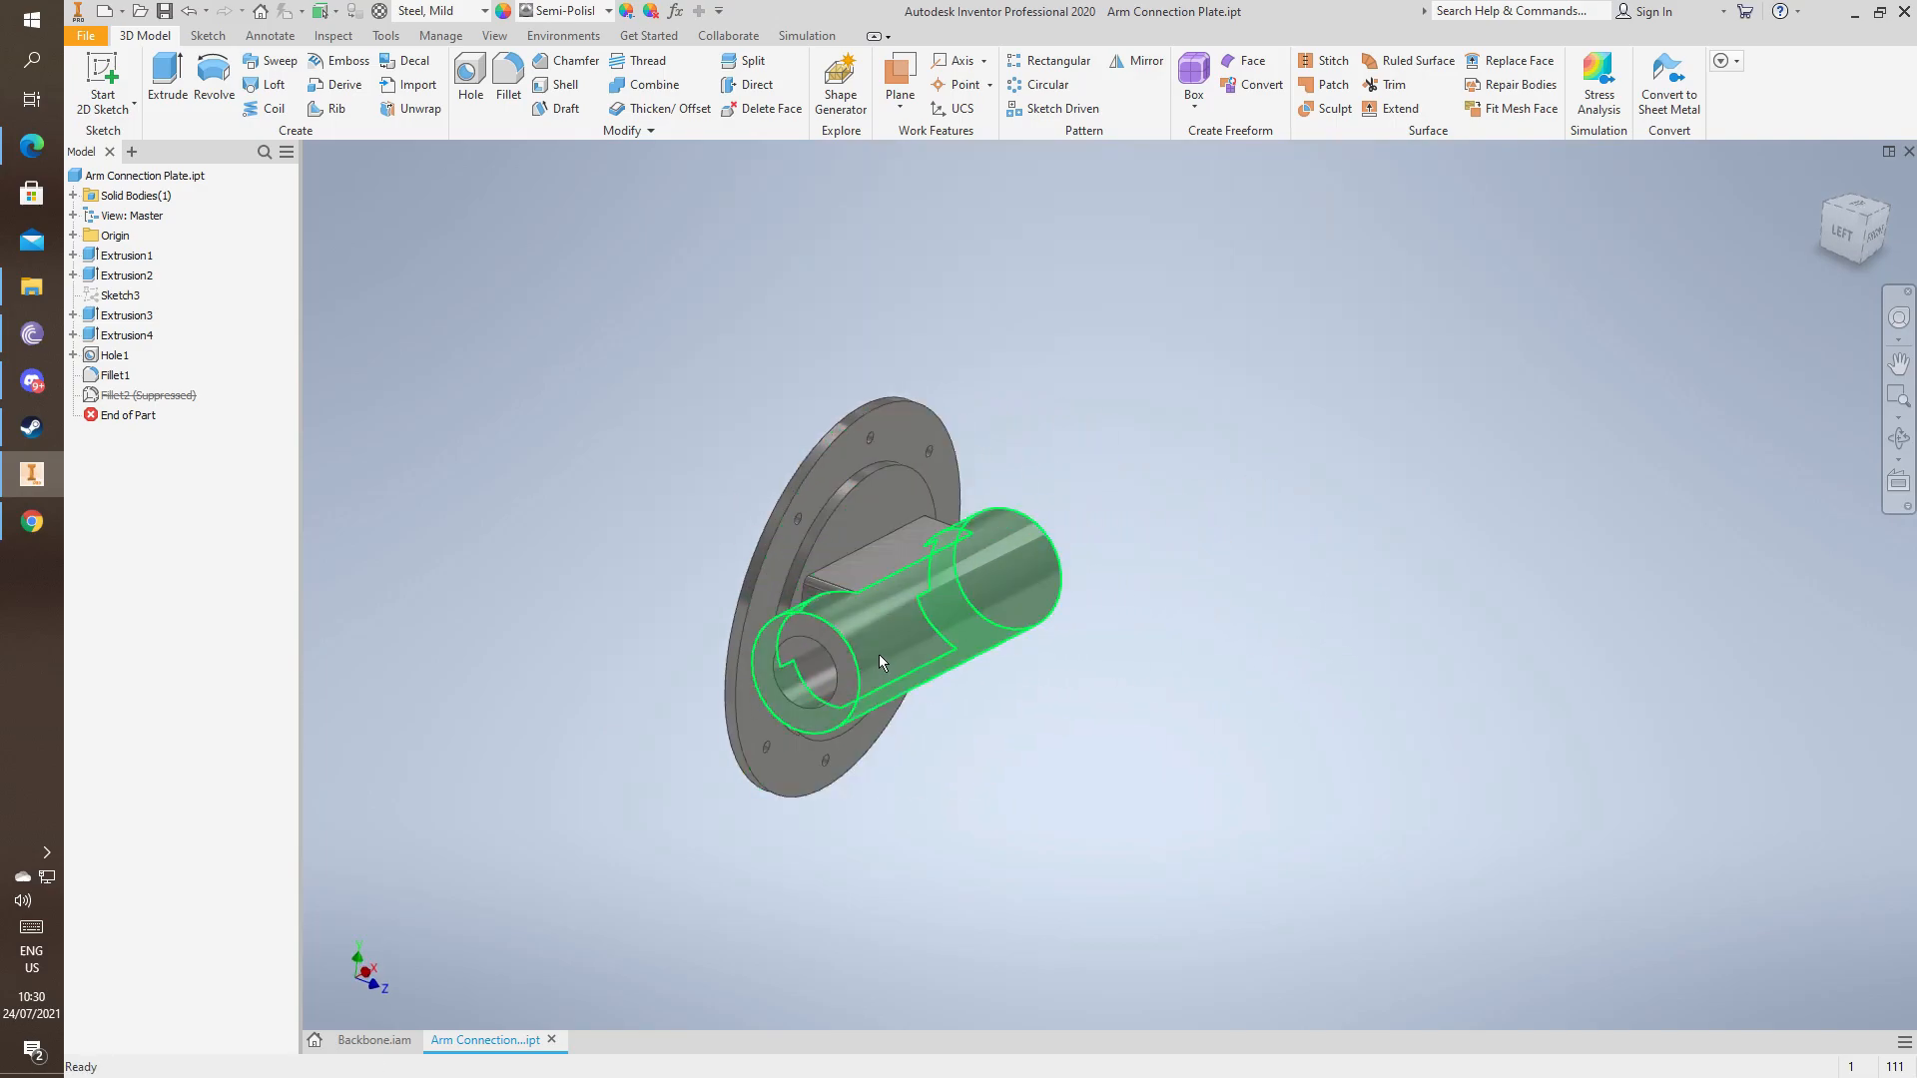
{"action": "left_click", "coordinate": [905, 642]}
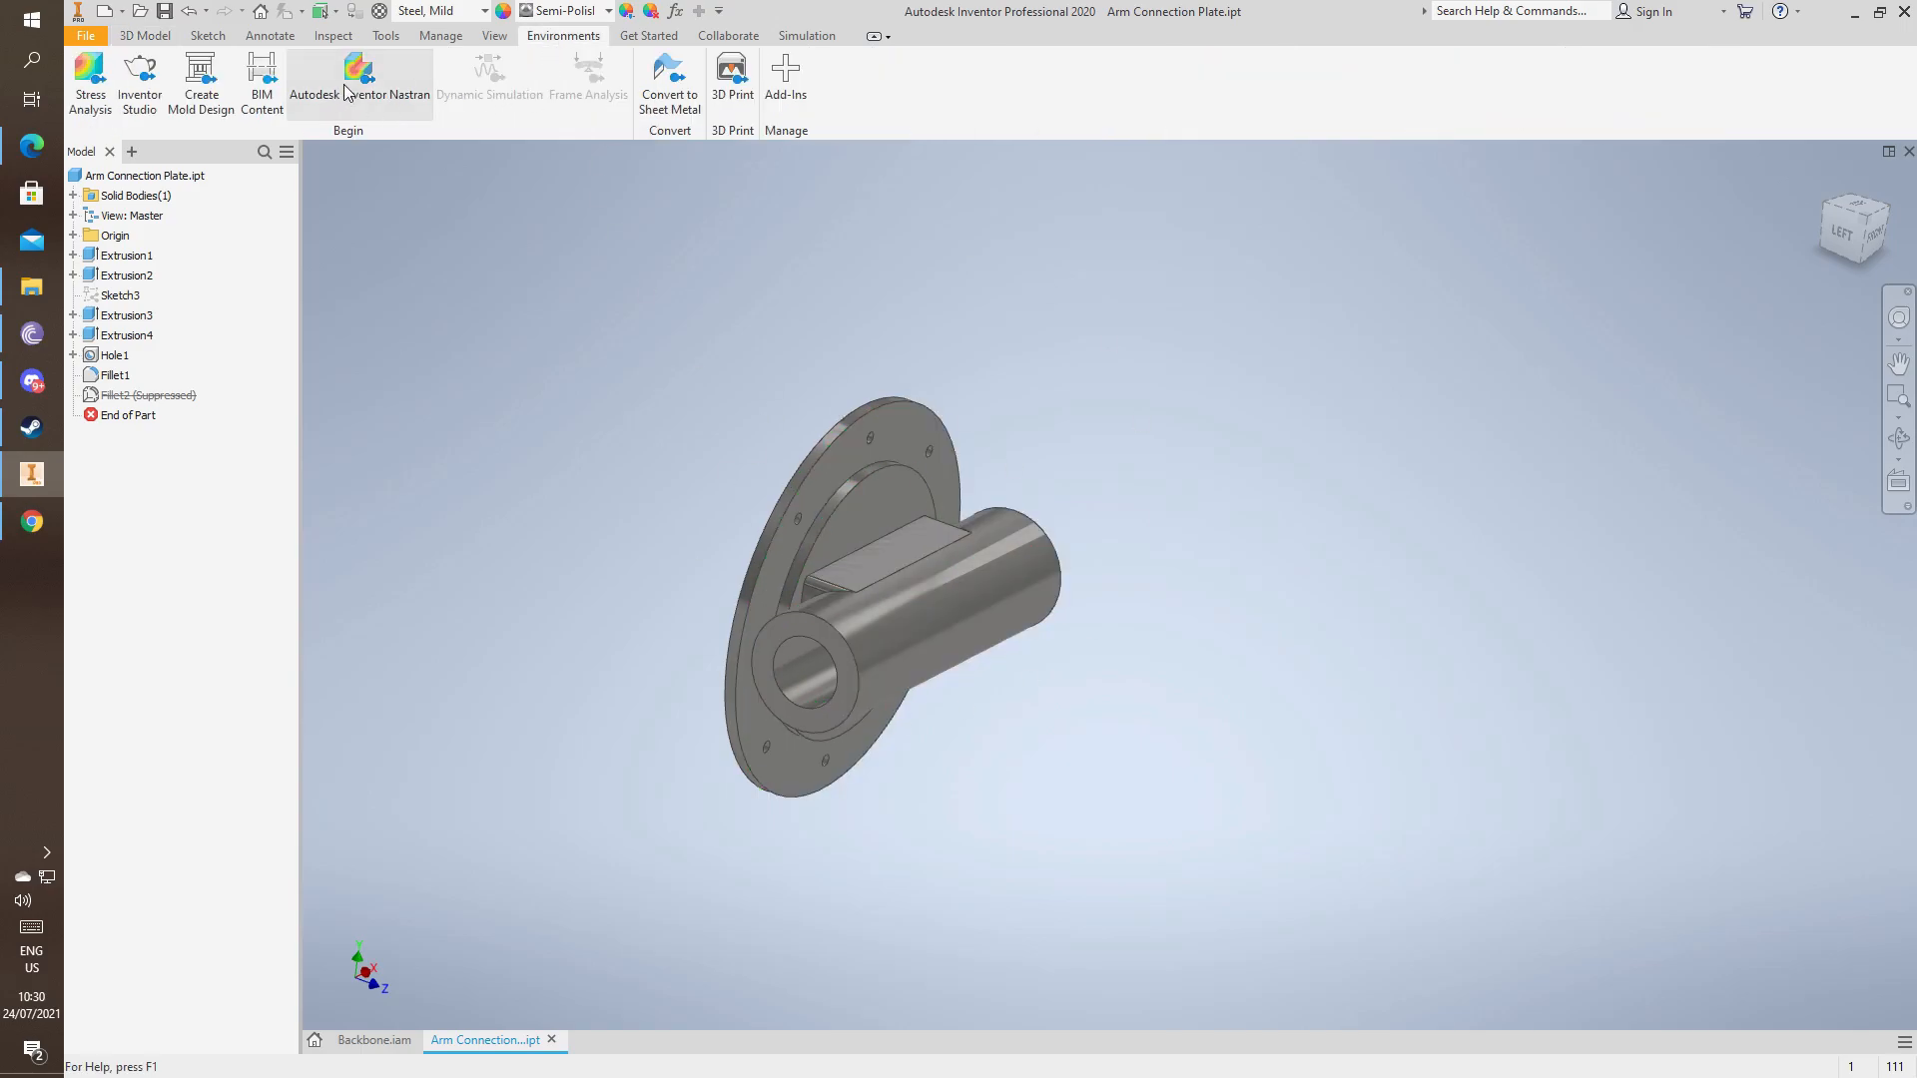
Launch Autodesk Inventor Nastran on the plate's existing linear static Analysis 1.
{"action": "left_click", "coordinate": [358, 79]}
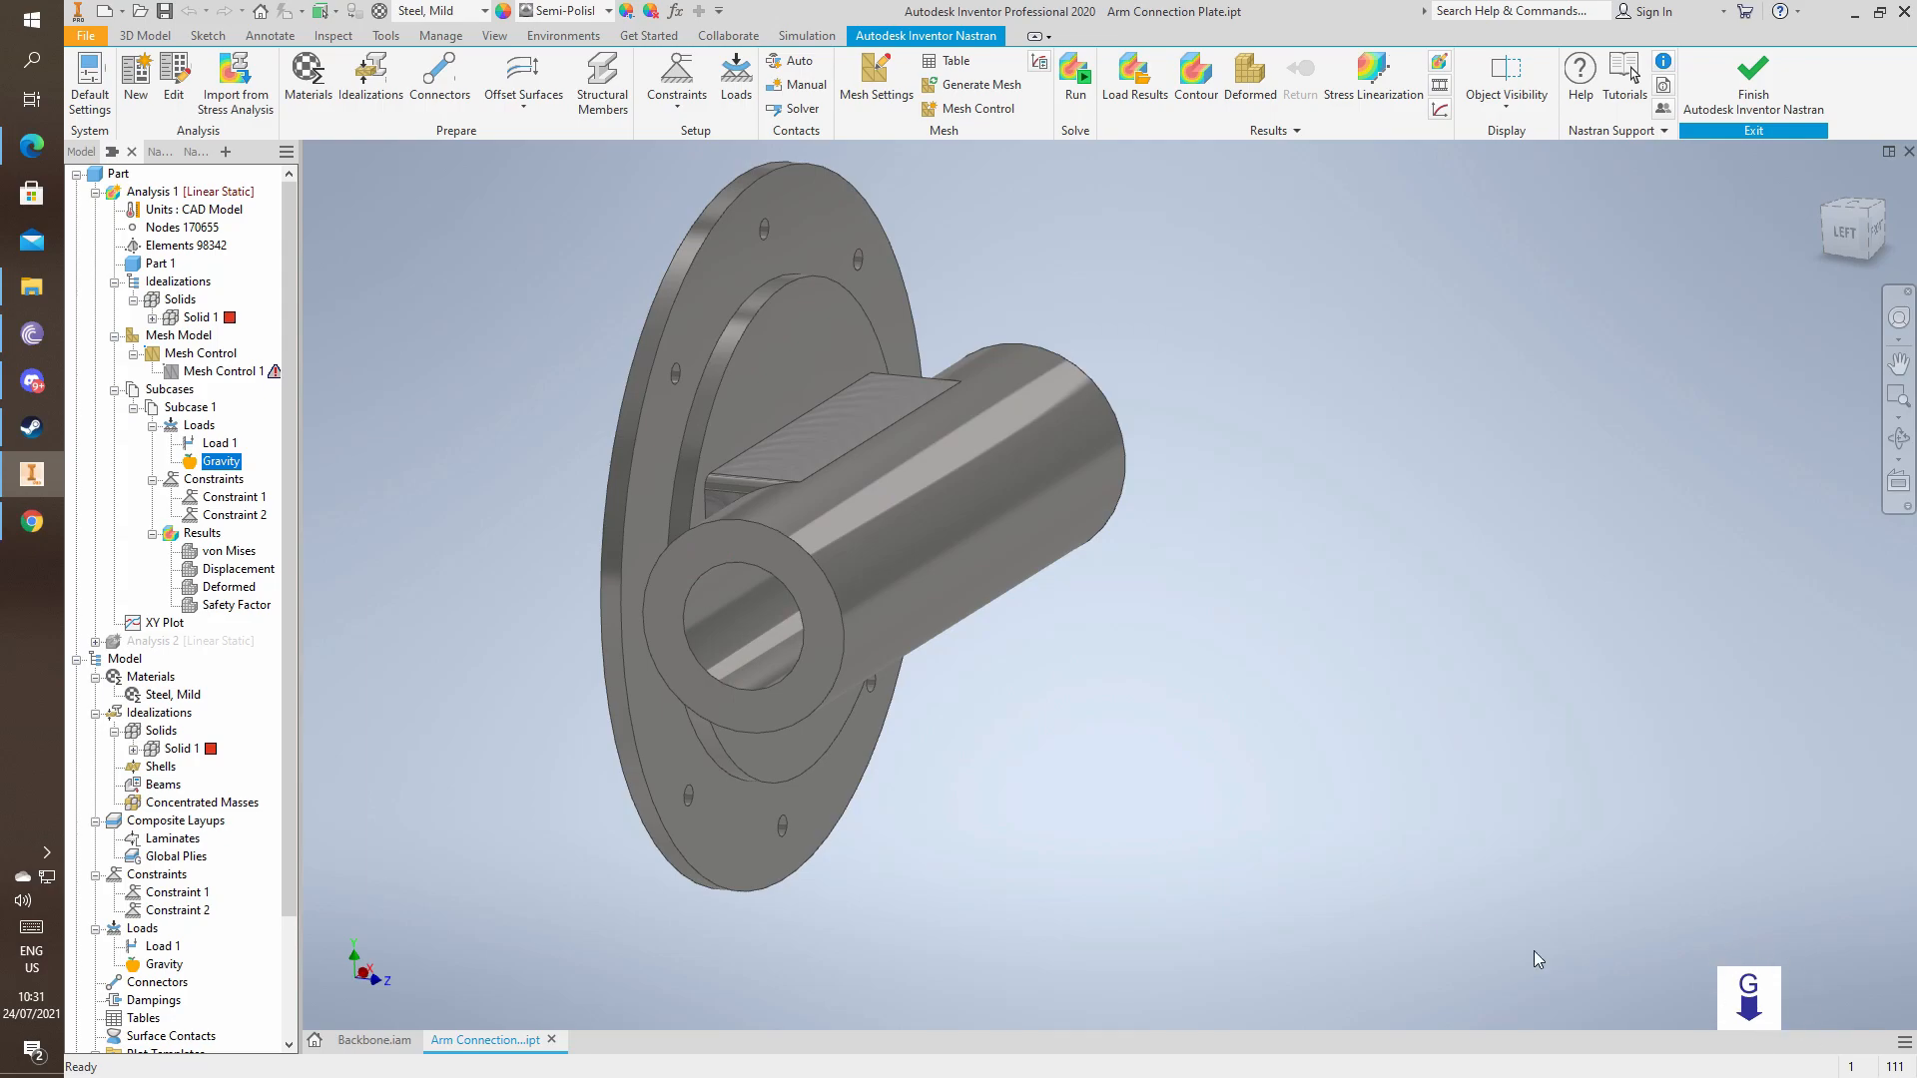
{"action": "mouse_move", "coordinate": [221, 461]}
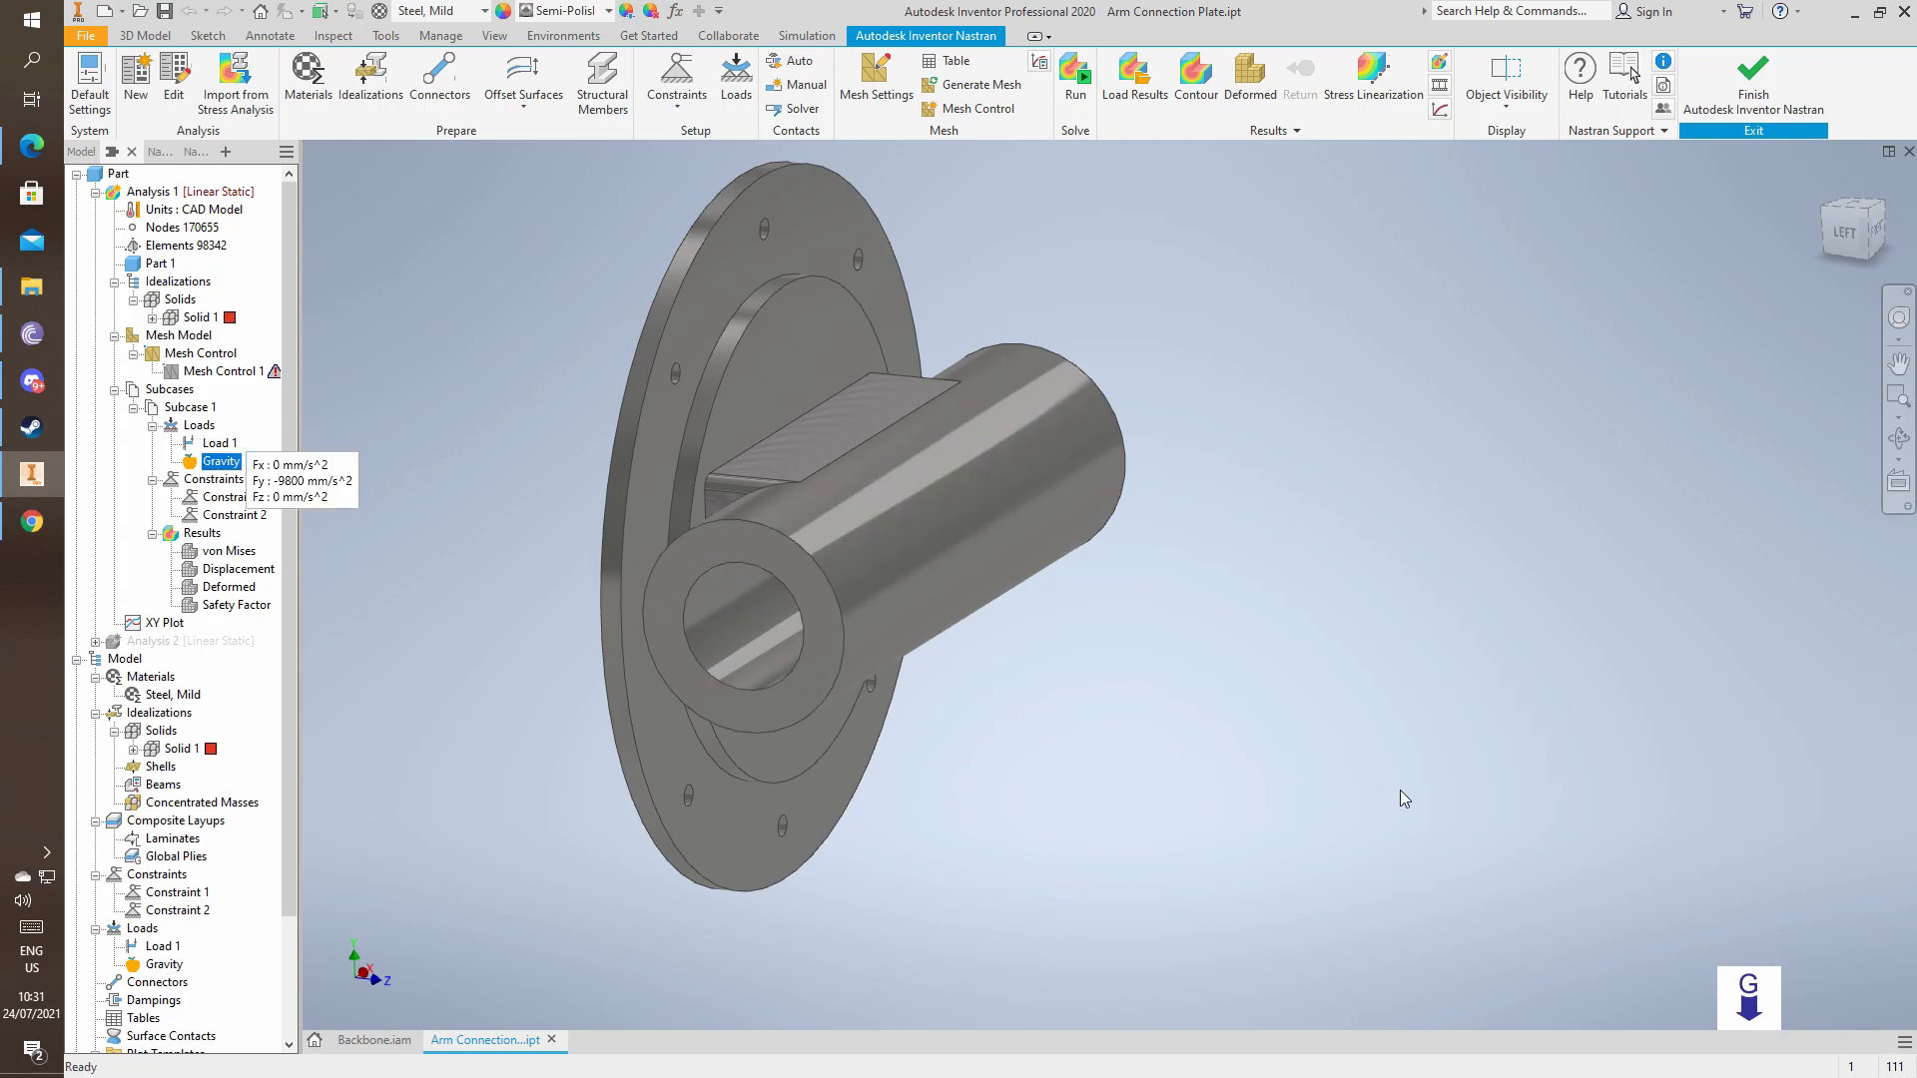
{"action": "left_click", "coordinate": [220, 442]}
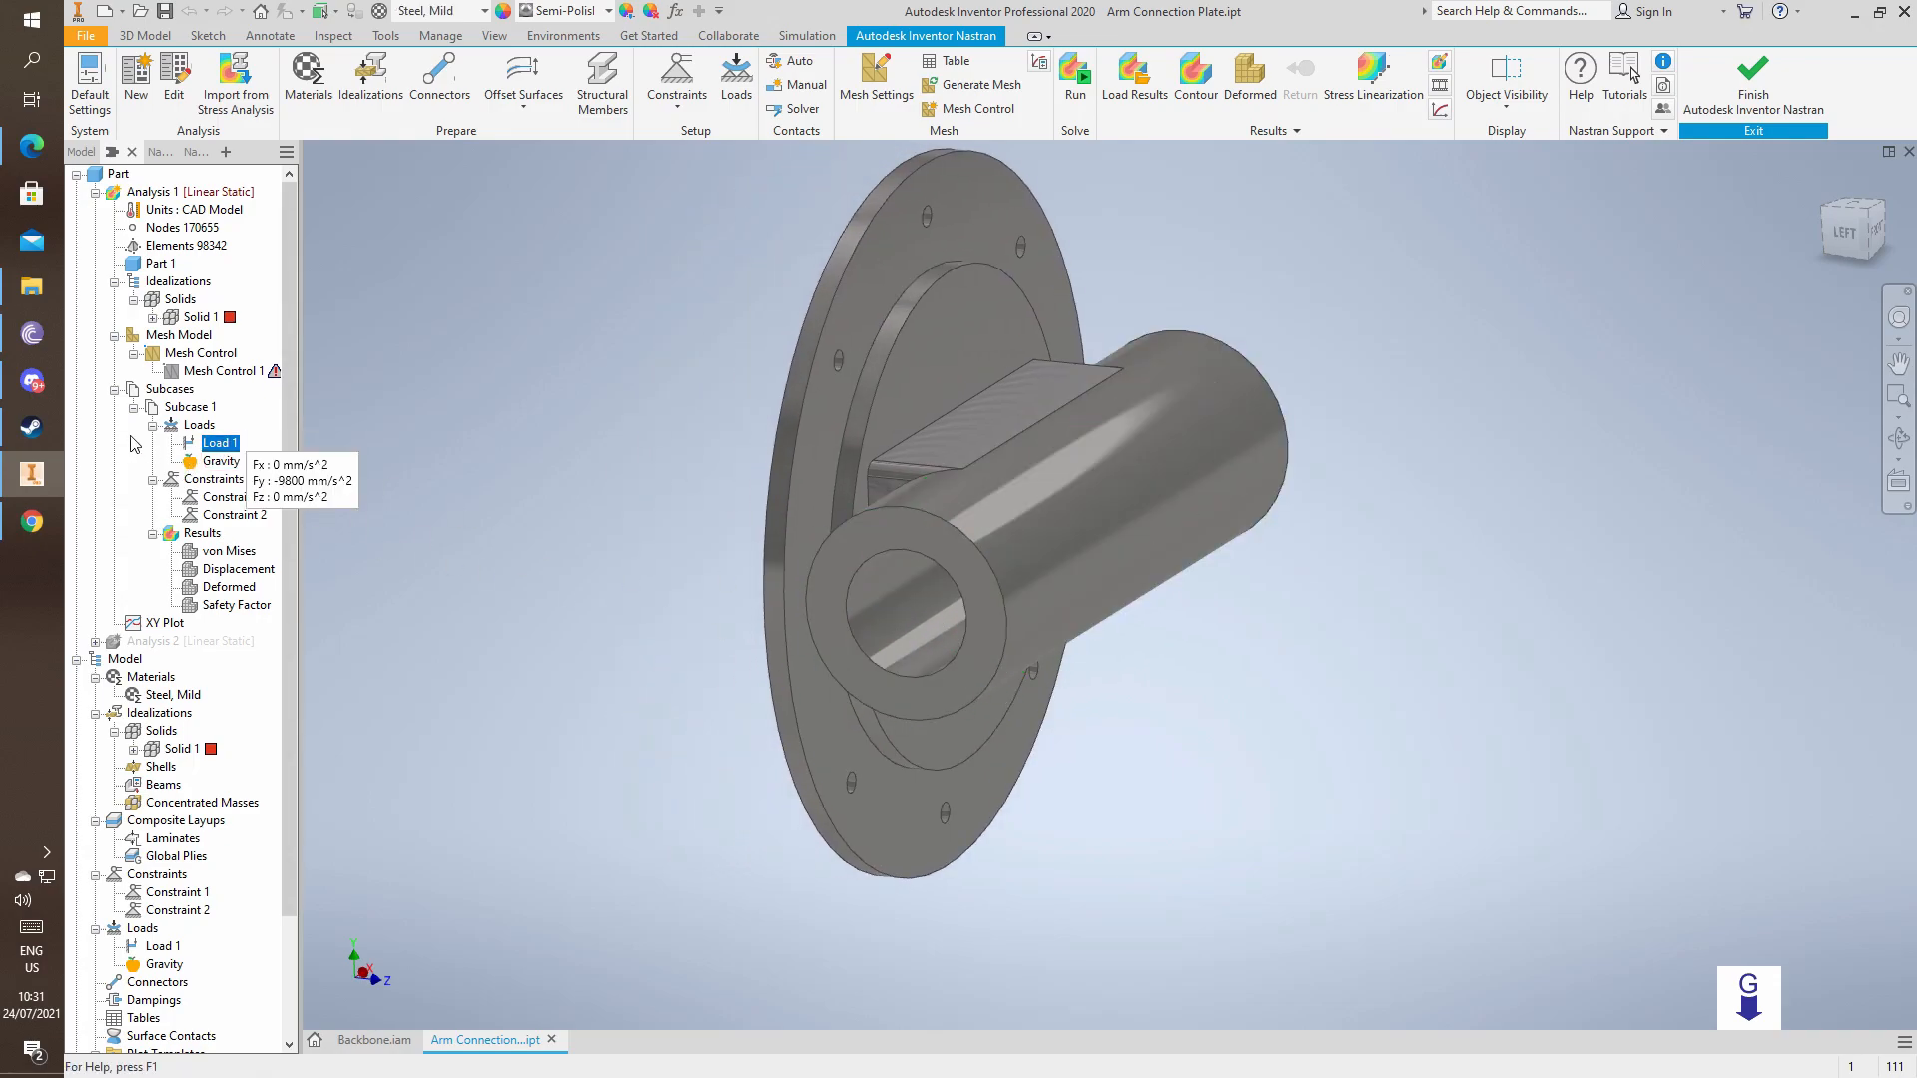
{"action": "double_click", "coordinate": [219, 442]}
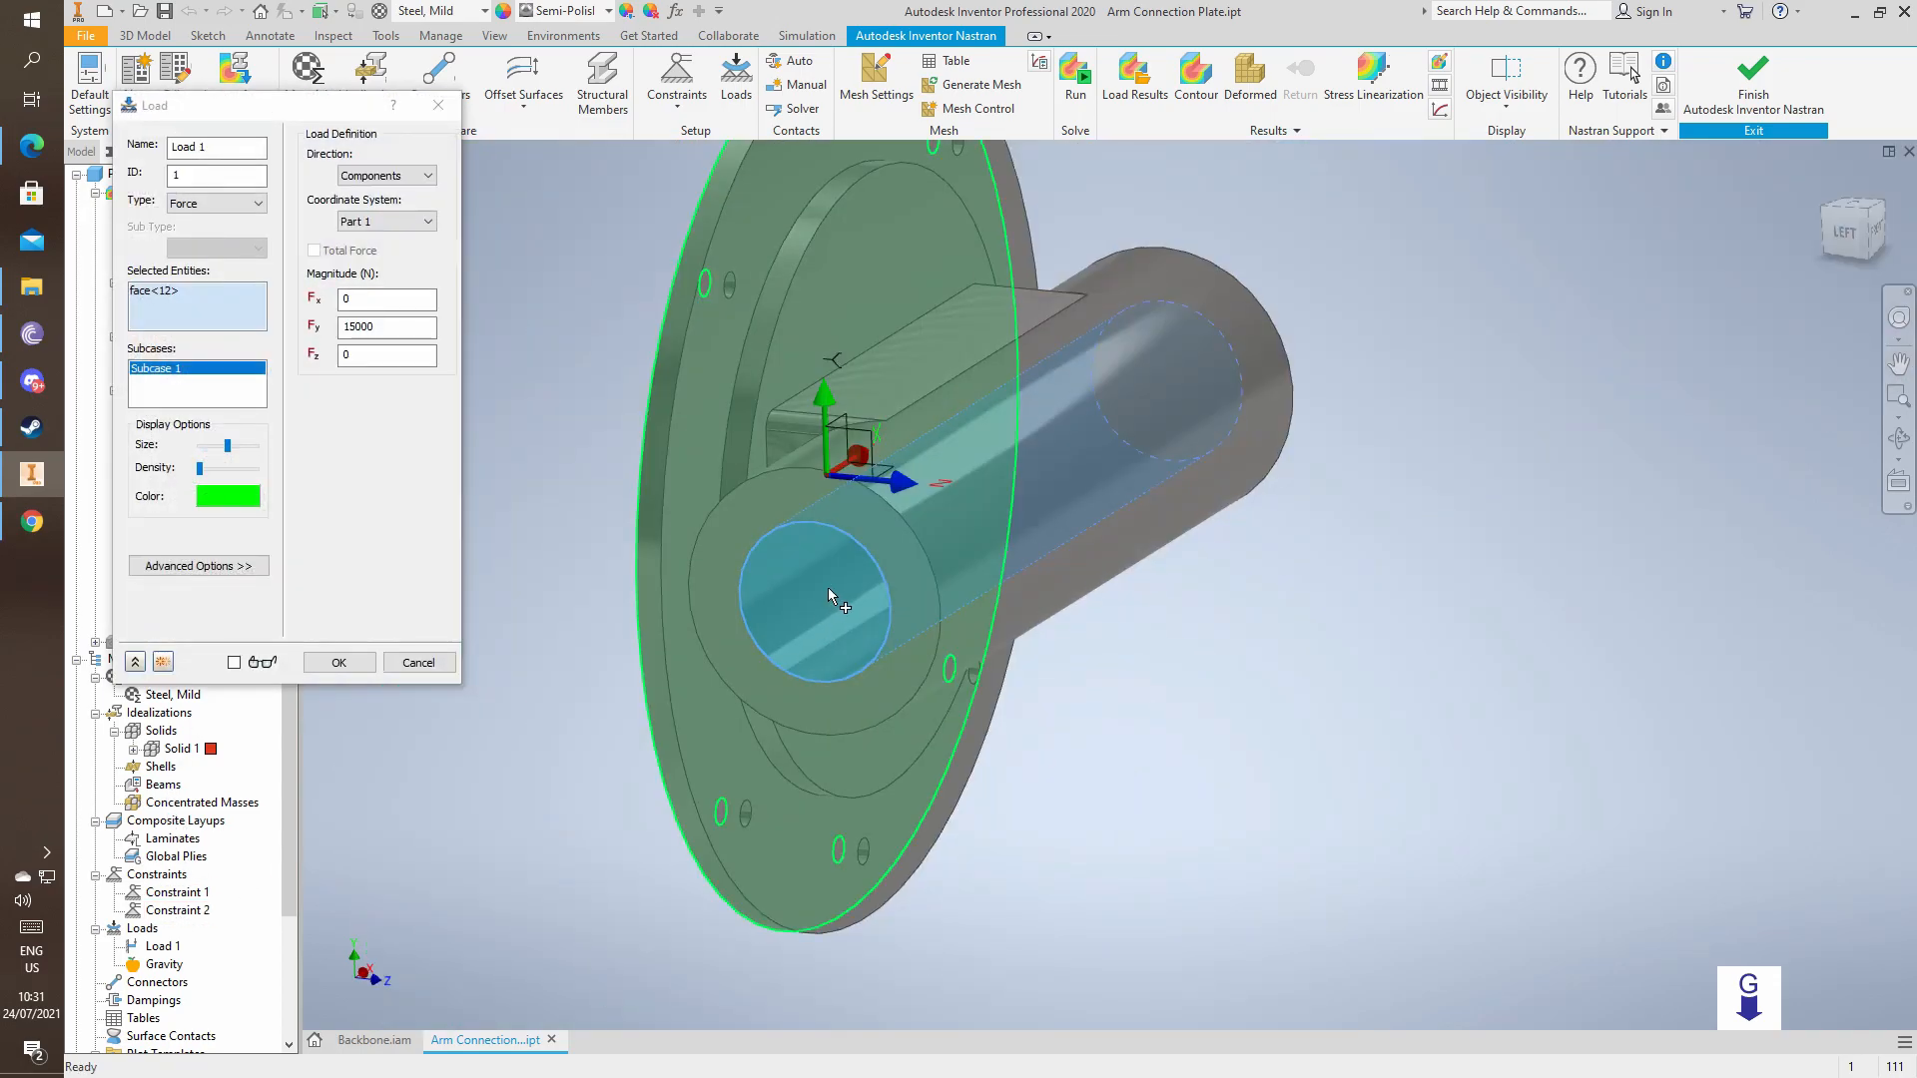
{"action": "left_click_drag", "start_coordinate": [831, 599], "coordinate": [813, 605]}
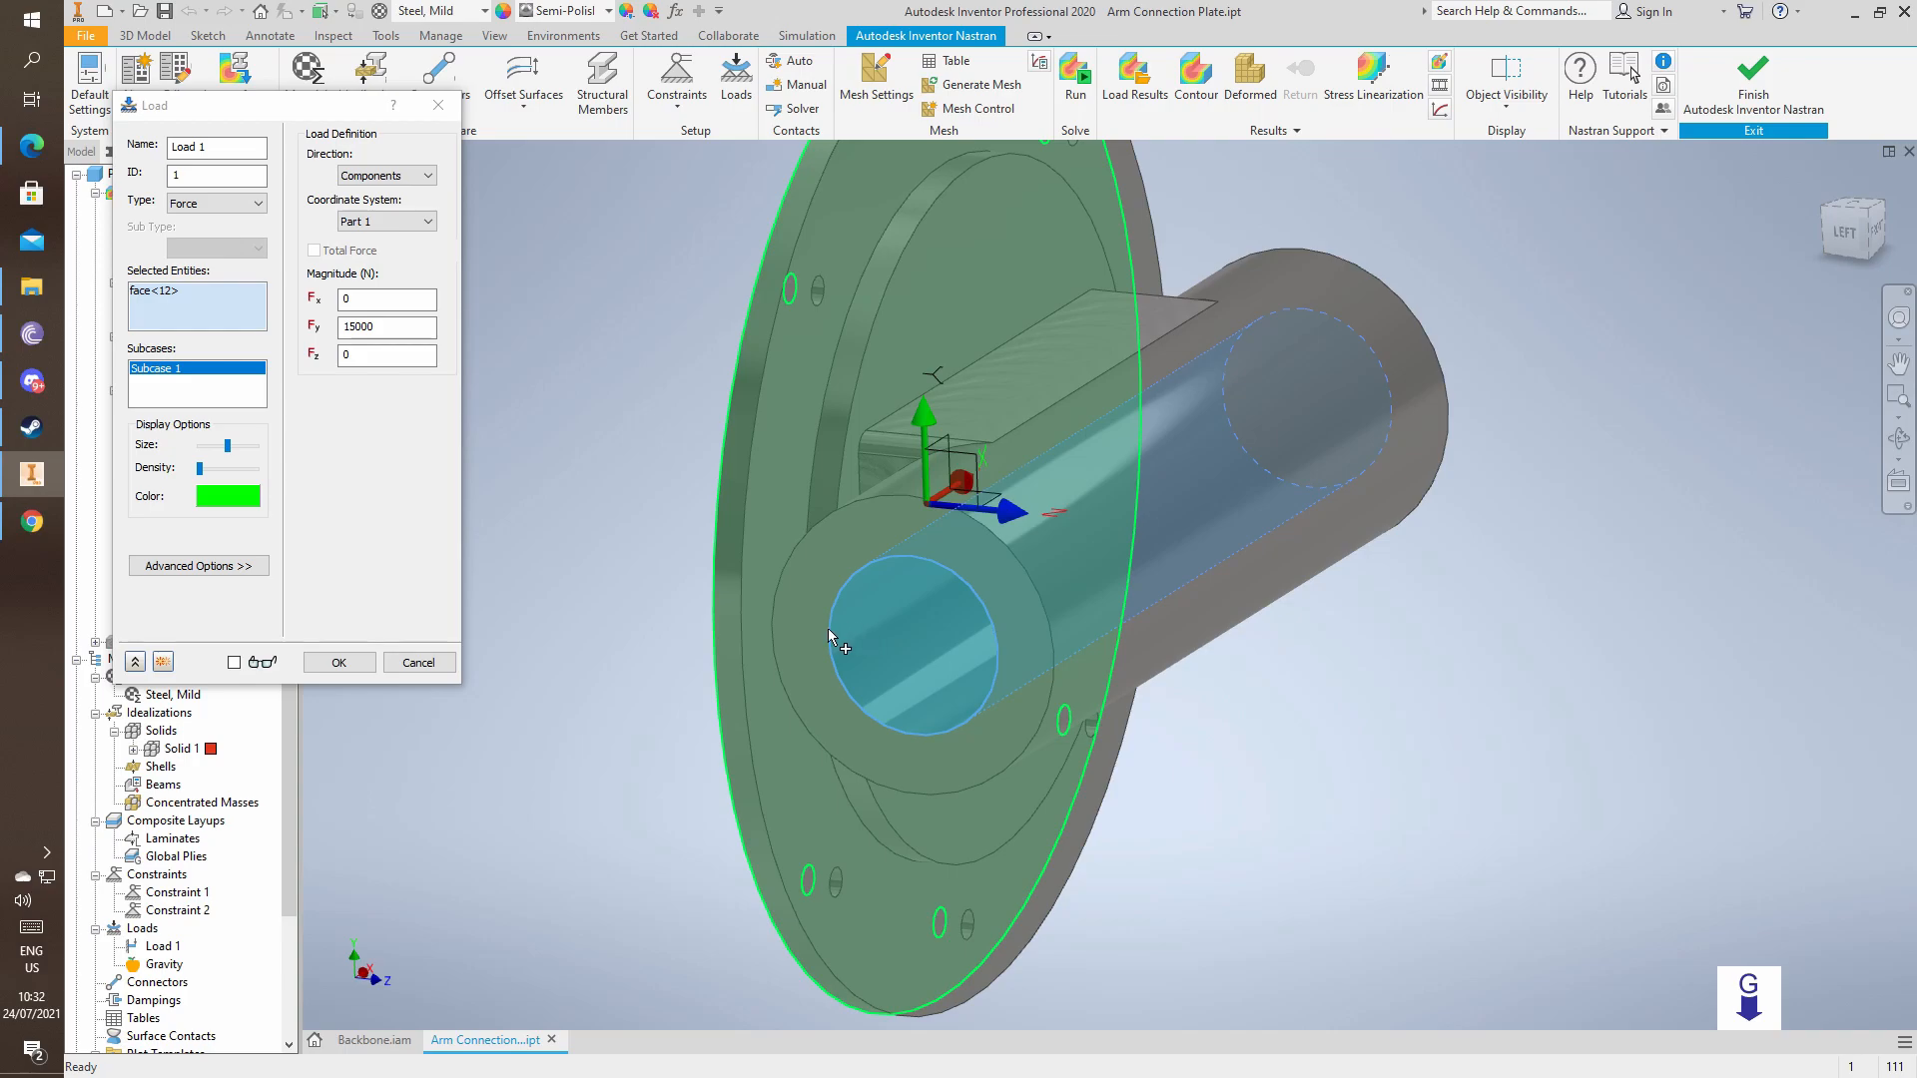
{"action": "left_click", "coordinate": [338, 661]}
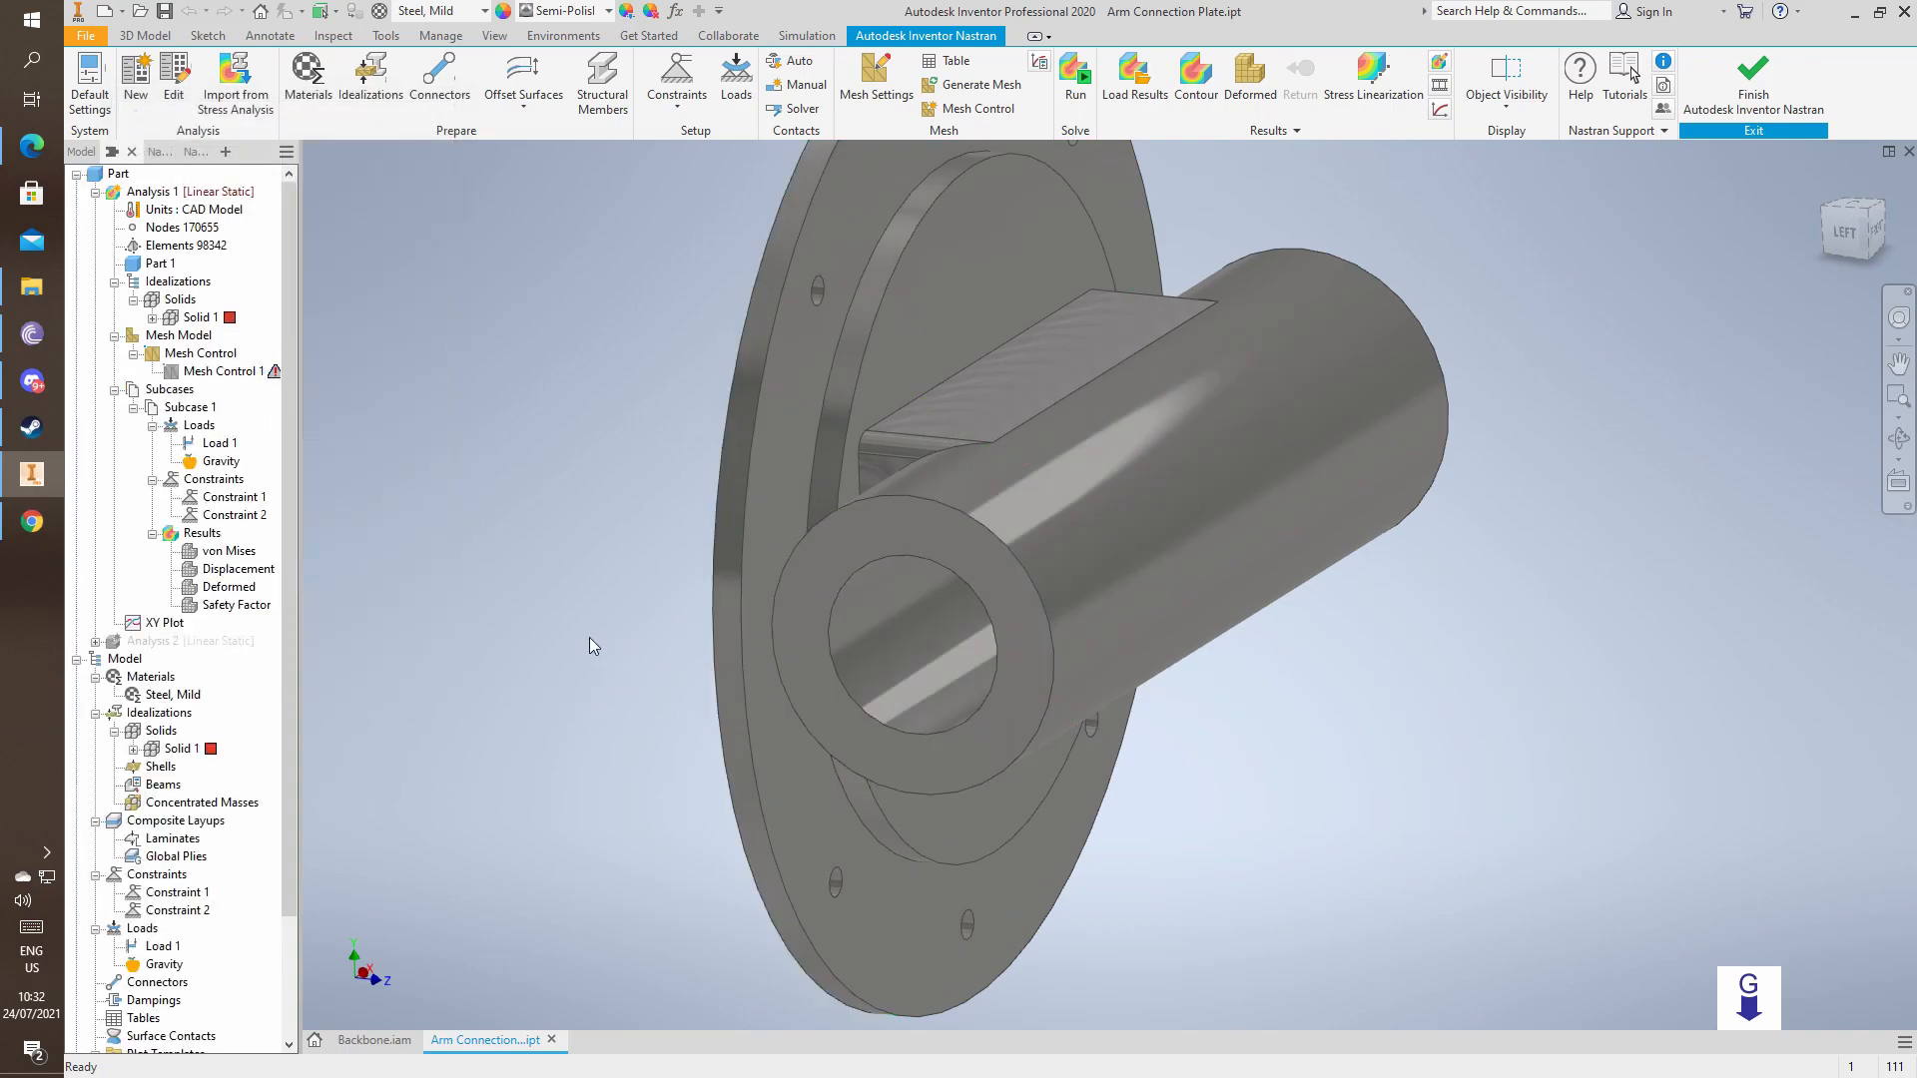
Generate the finer plate mesh with 278,922 nodes and 185,709 elements and confirm it.
{"action": "left_click", "coordinate": [200, 353]}
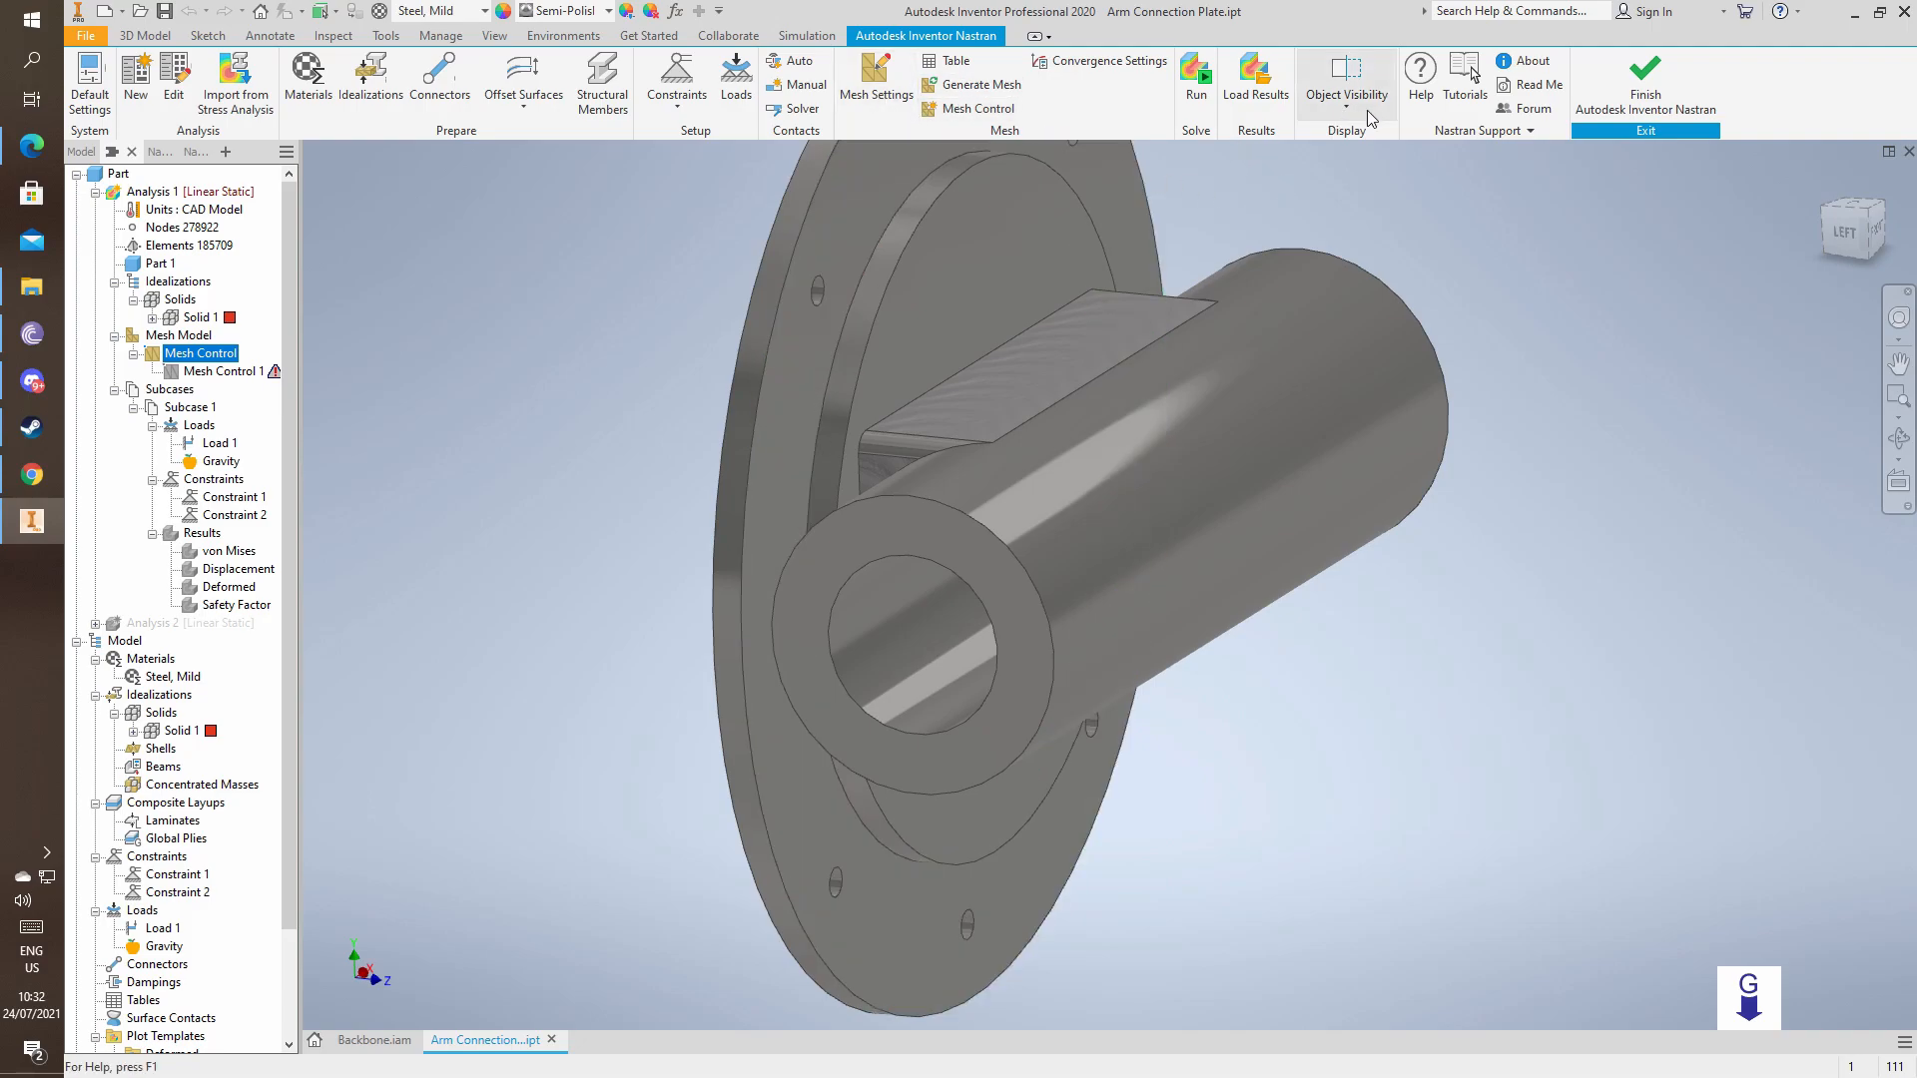
{"action": "left_click", "coordinate": [1347, 80]}
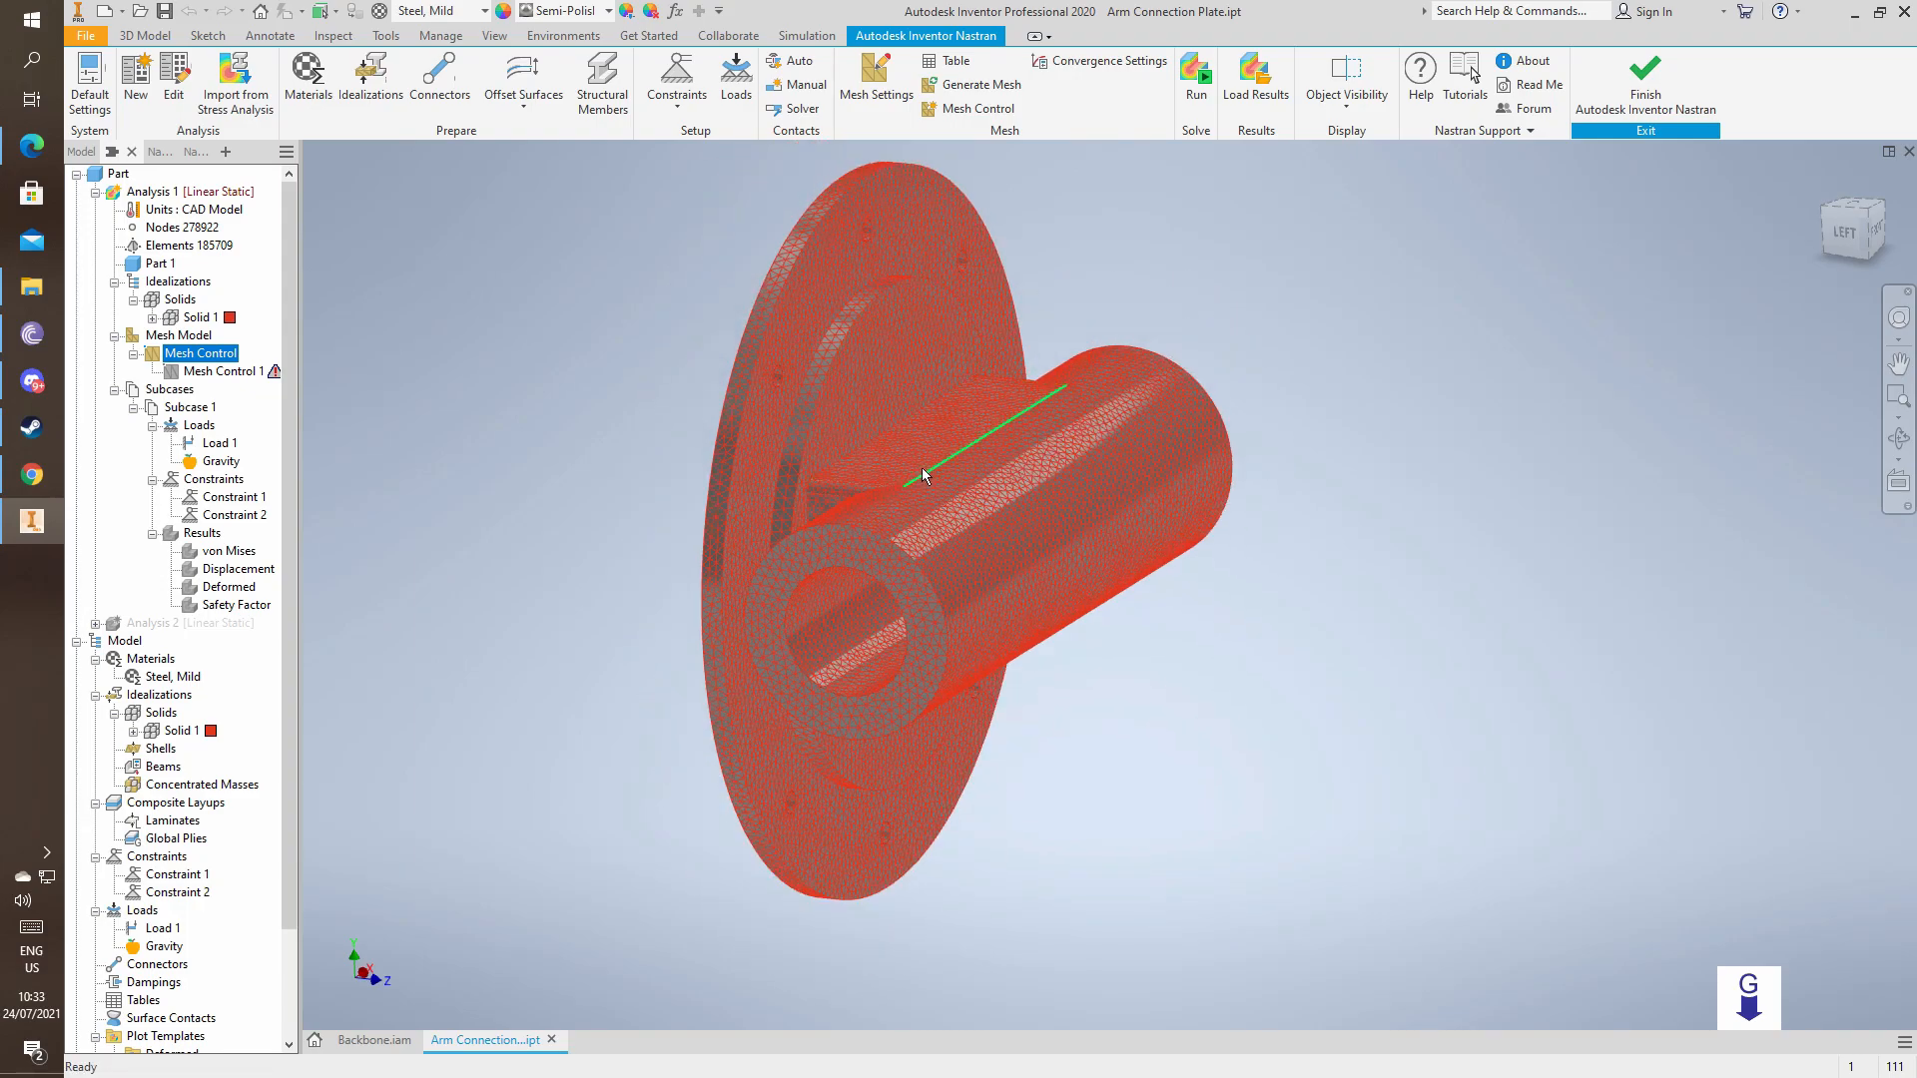
{"action": "left_click", "coordinate": [1051, 495]}
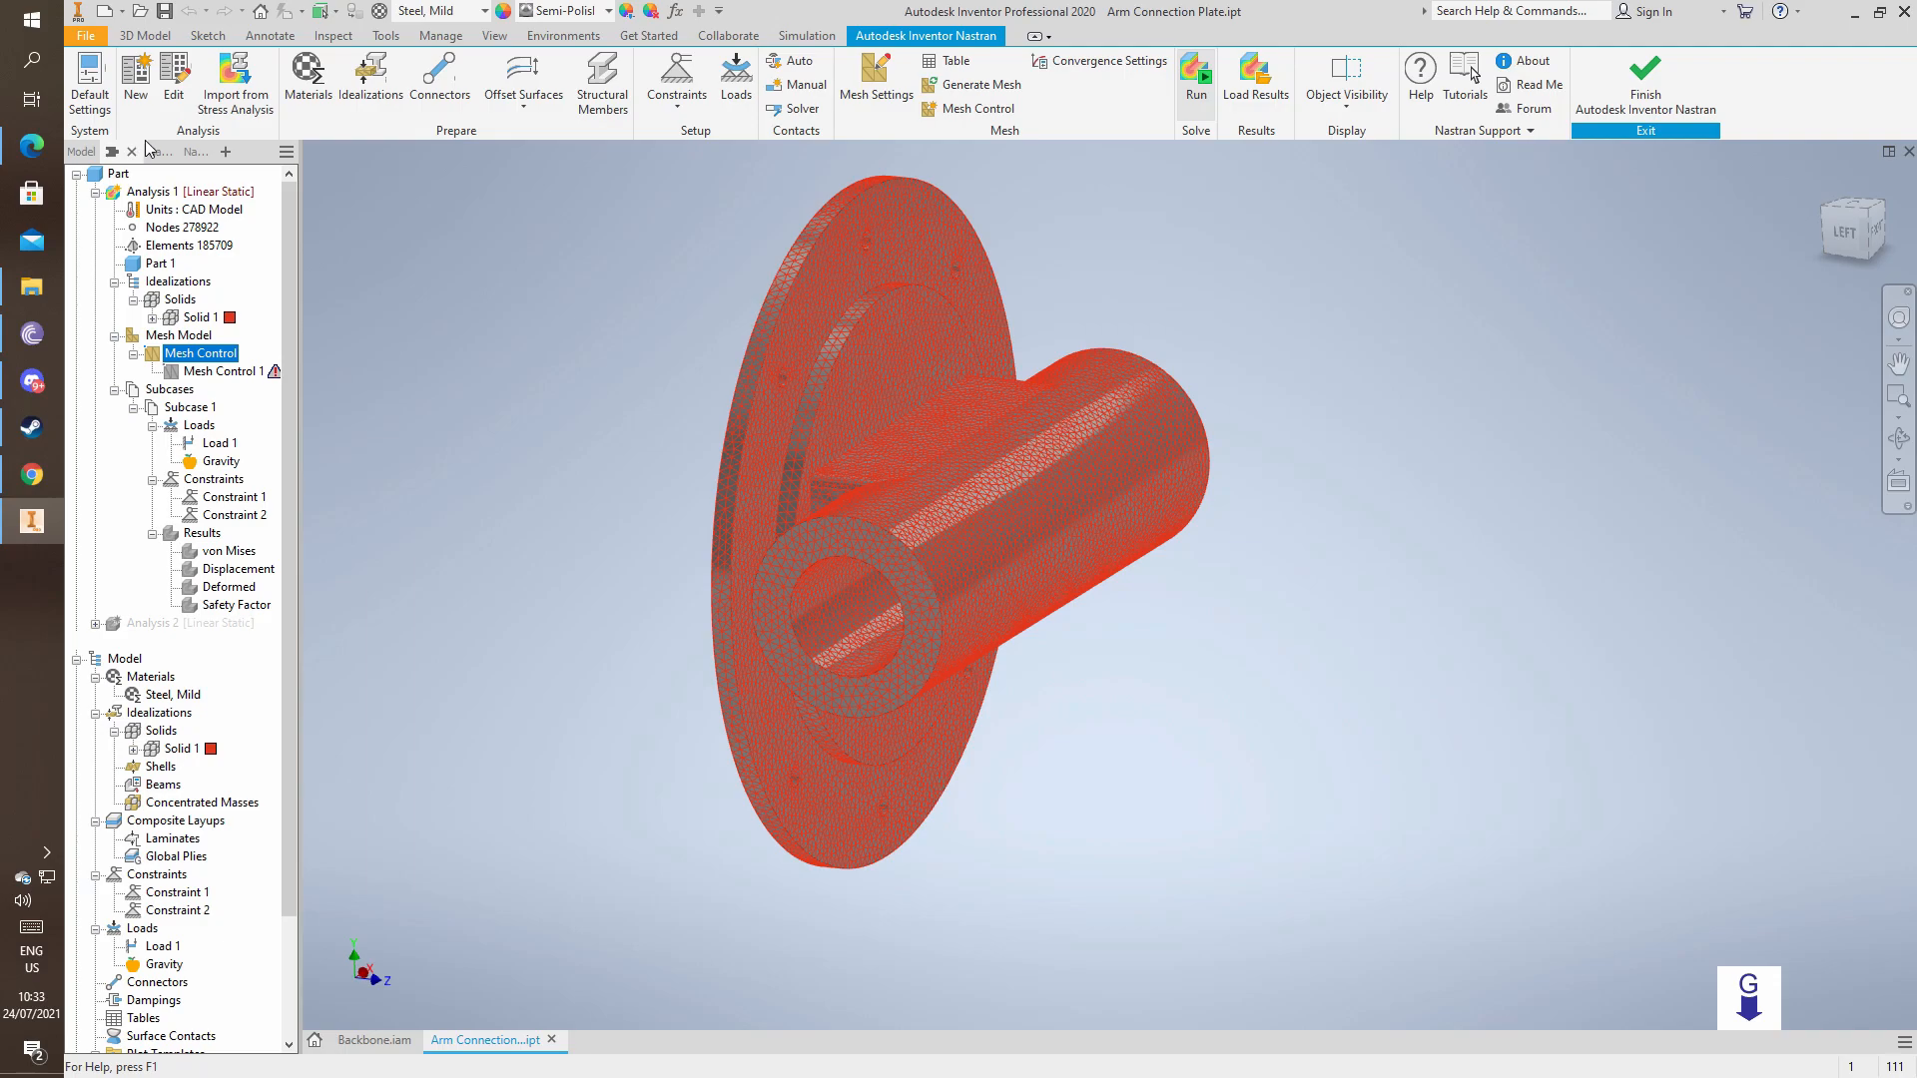
Run the Nastran solve and accept the Solution Complete message, loading von Mises stress results.
{"action": "left_click", "coordinate": [1194, 82]}
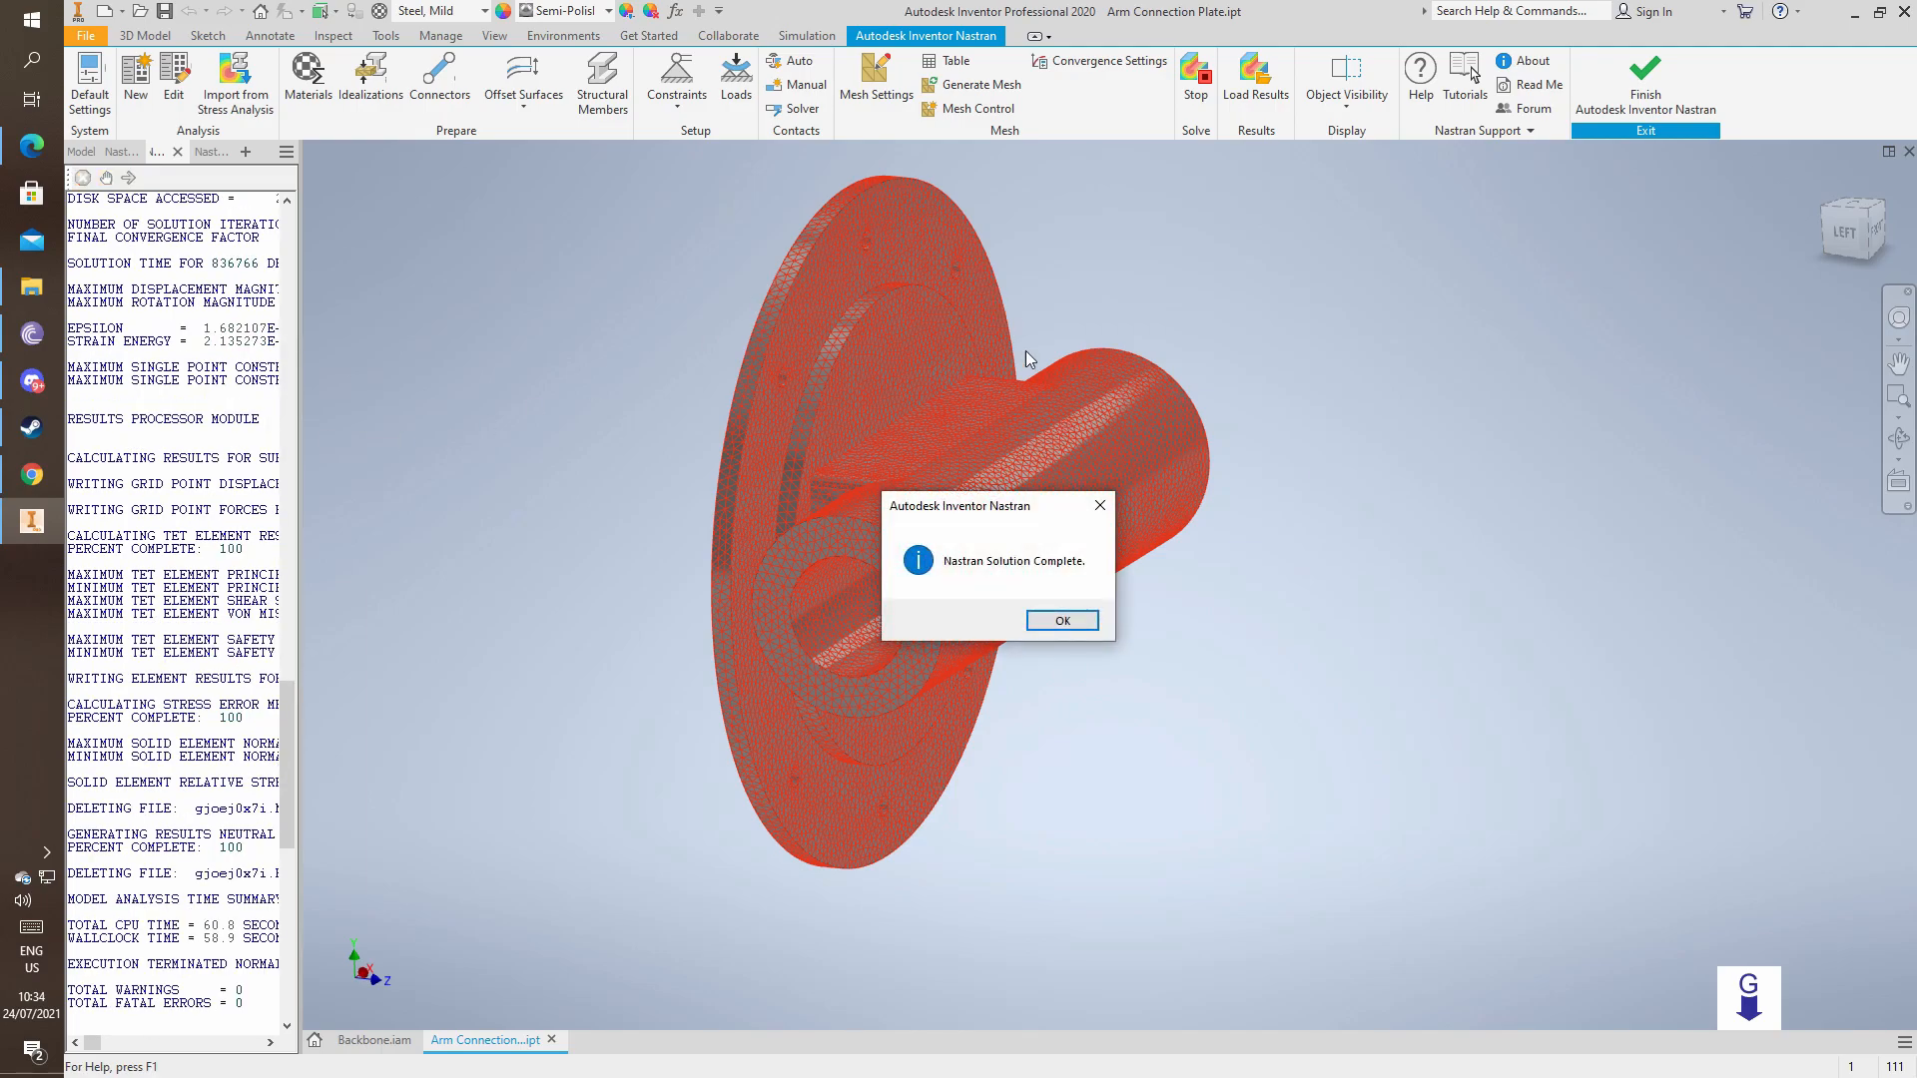
{"action": "left_click", "coordinate": [1060, 620]}
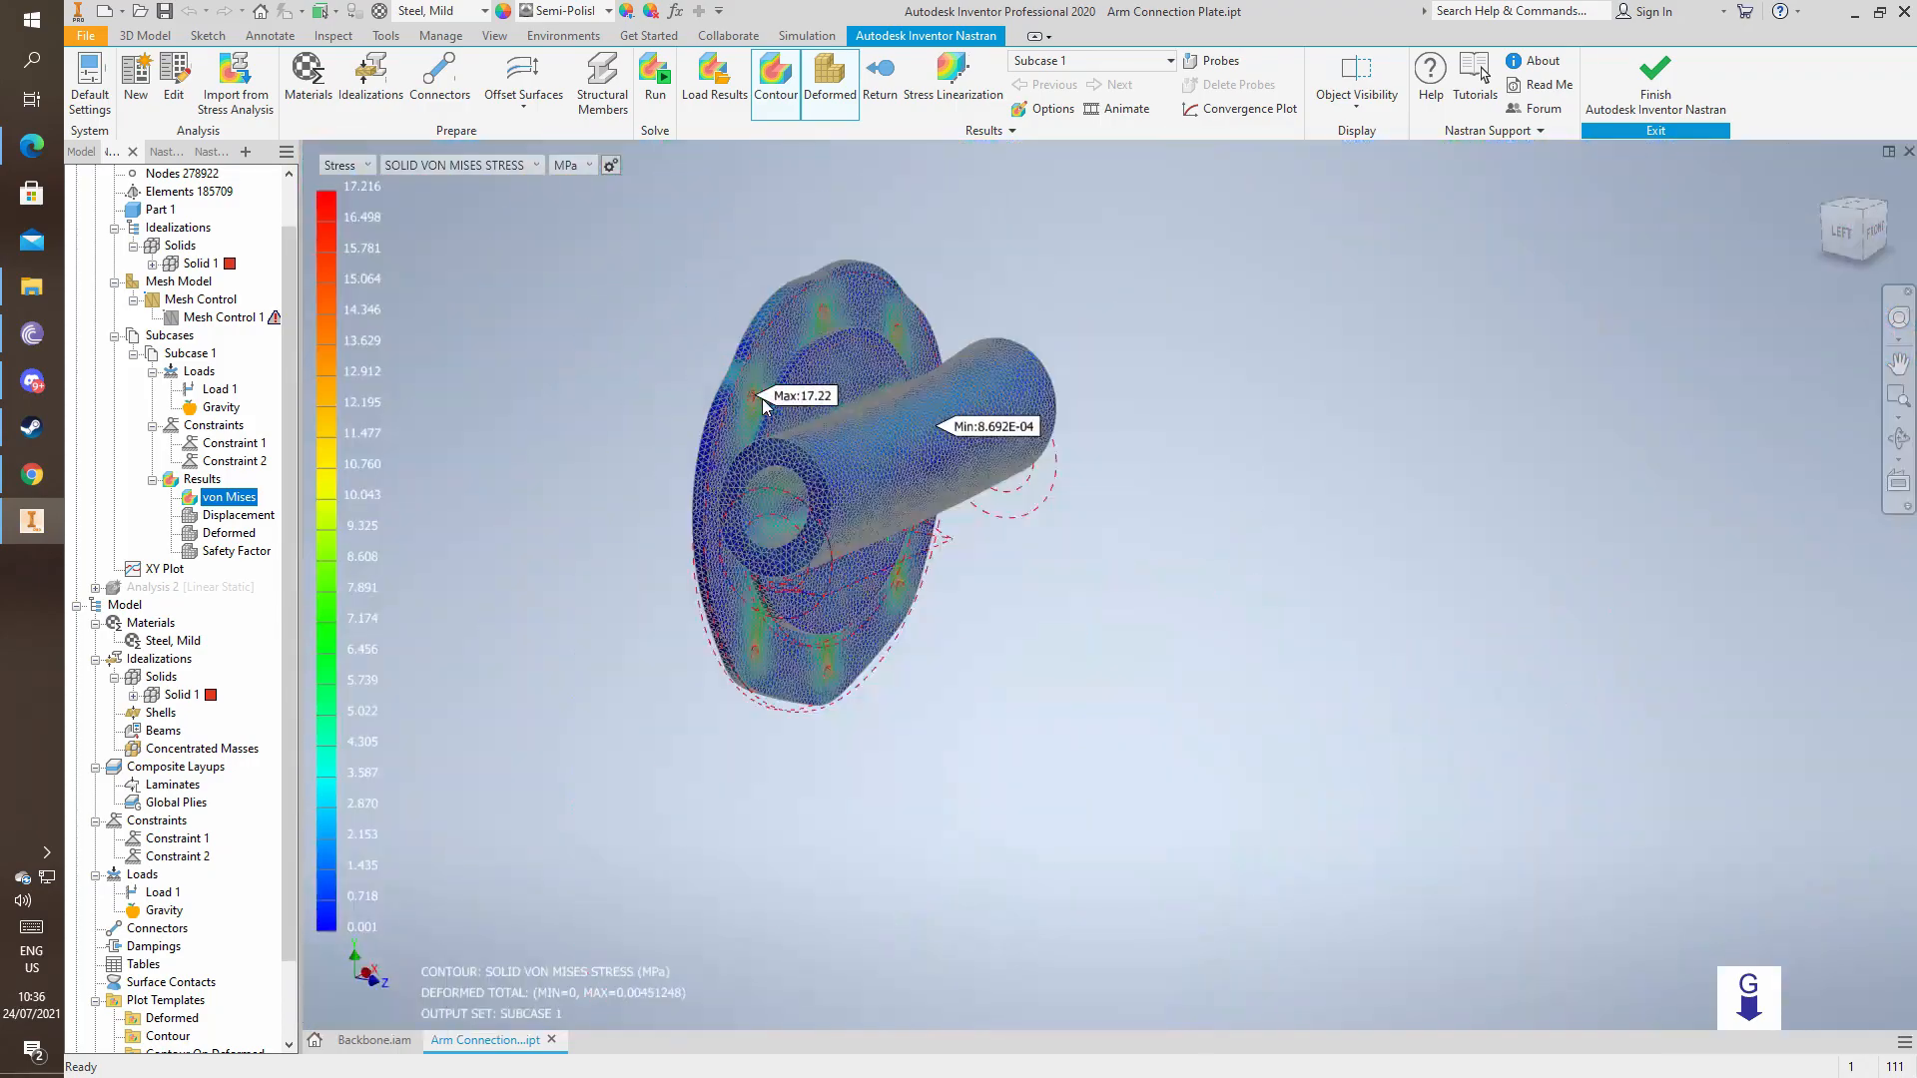
Display the Safety Factor result on the plate, minimum 14.21 with data range 1 to 3.
{"action": "scroll", "scroll_direction": "up", "scroll_amount": 3}
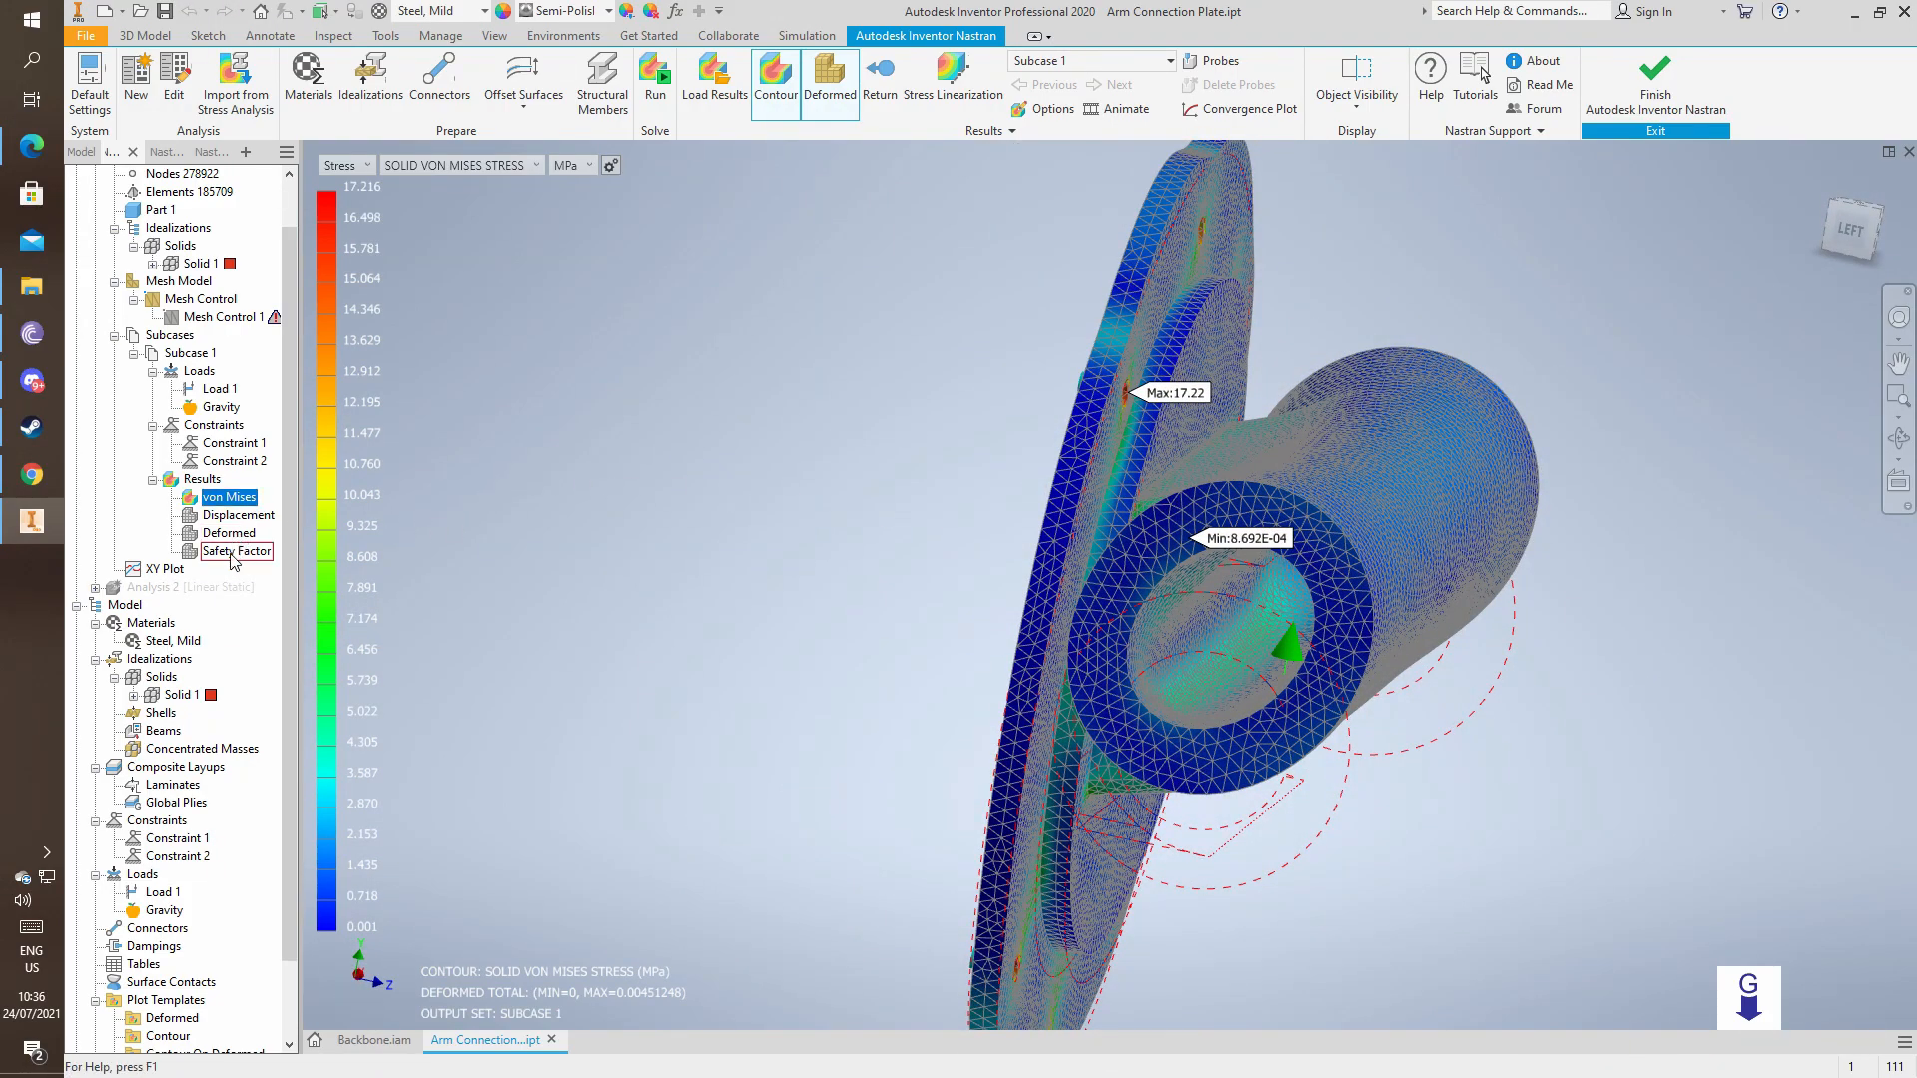
{"action": "right_click", "coordinate": [235, 551]}
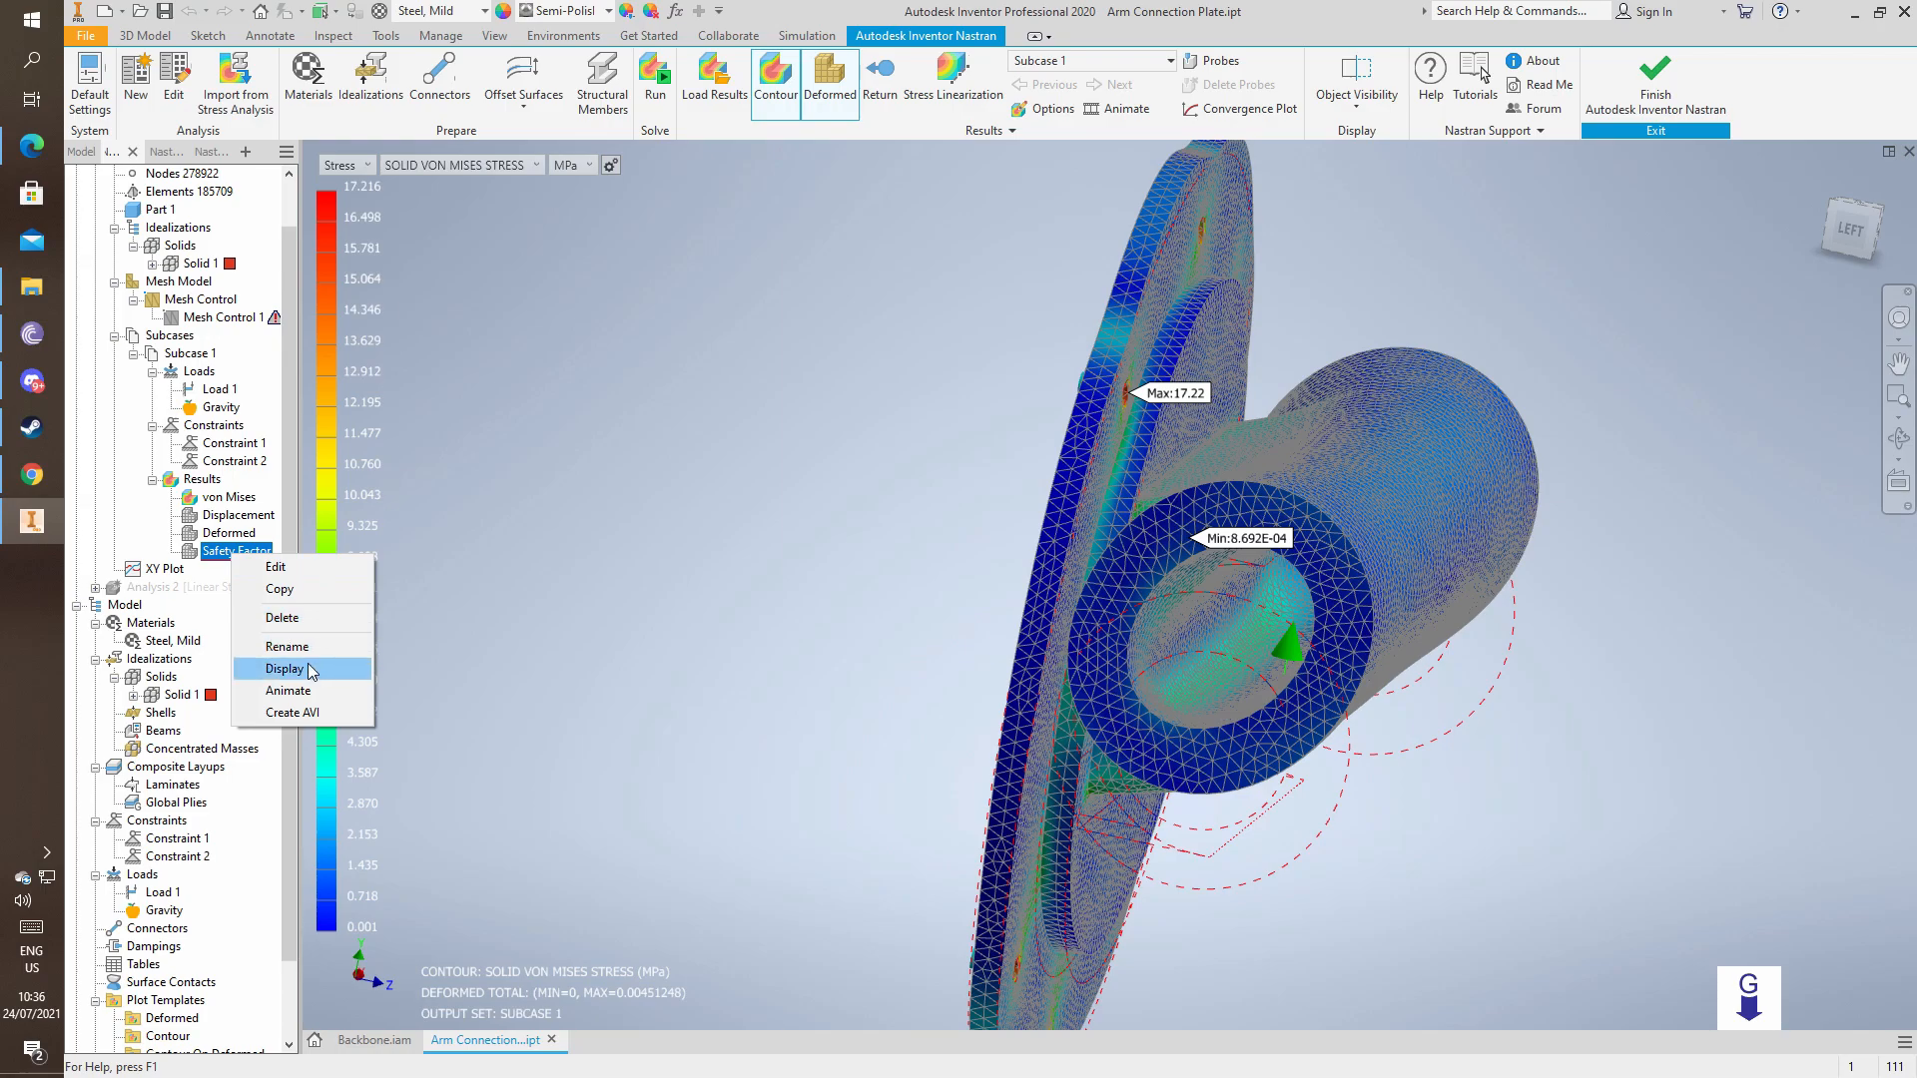
{"action": "left_click", "coordinate": [282, 669]}
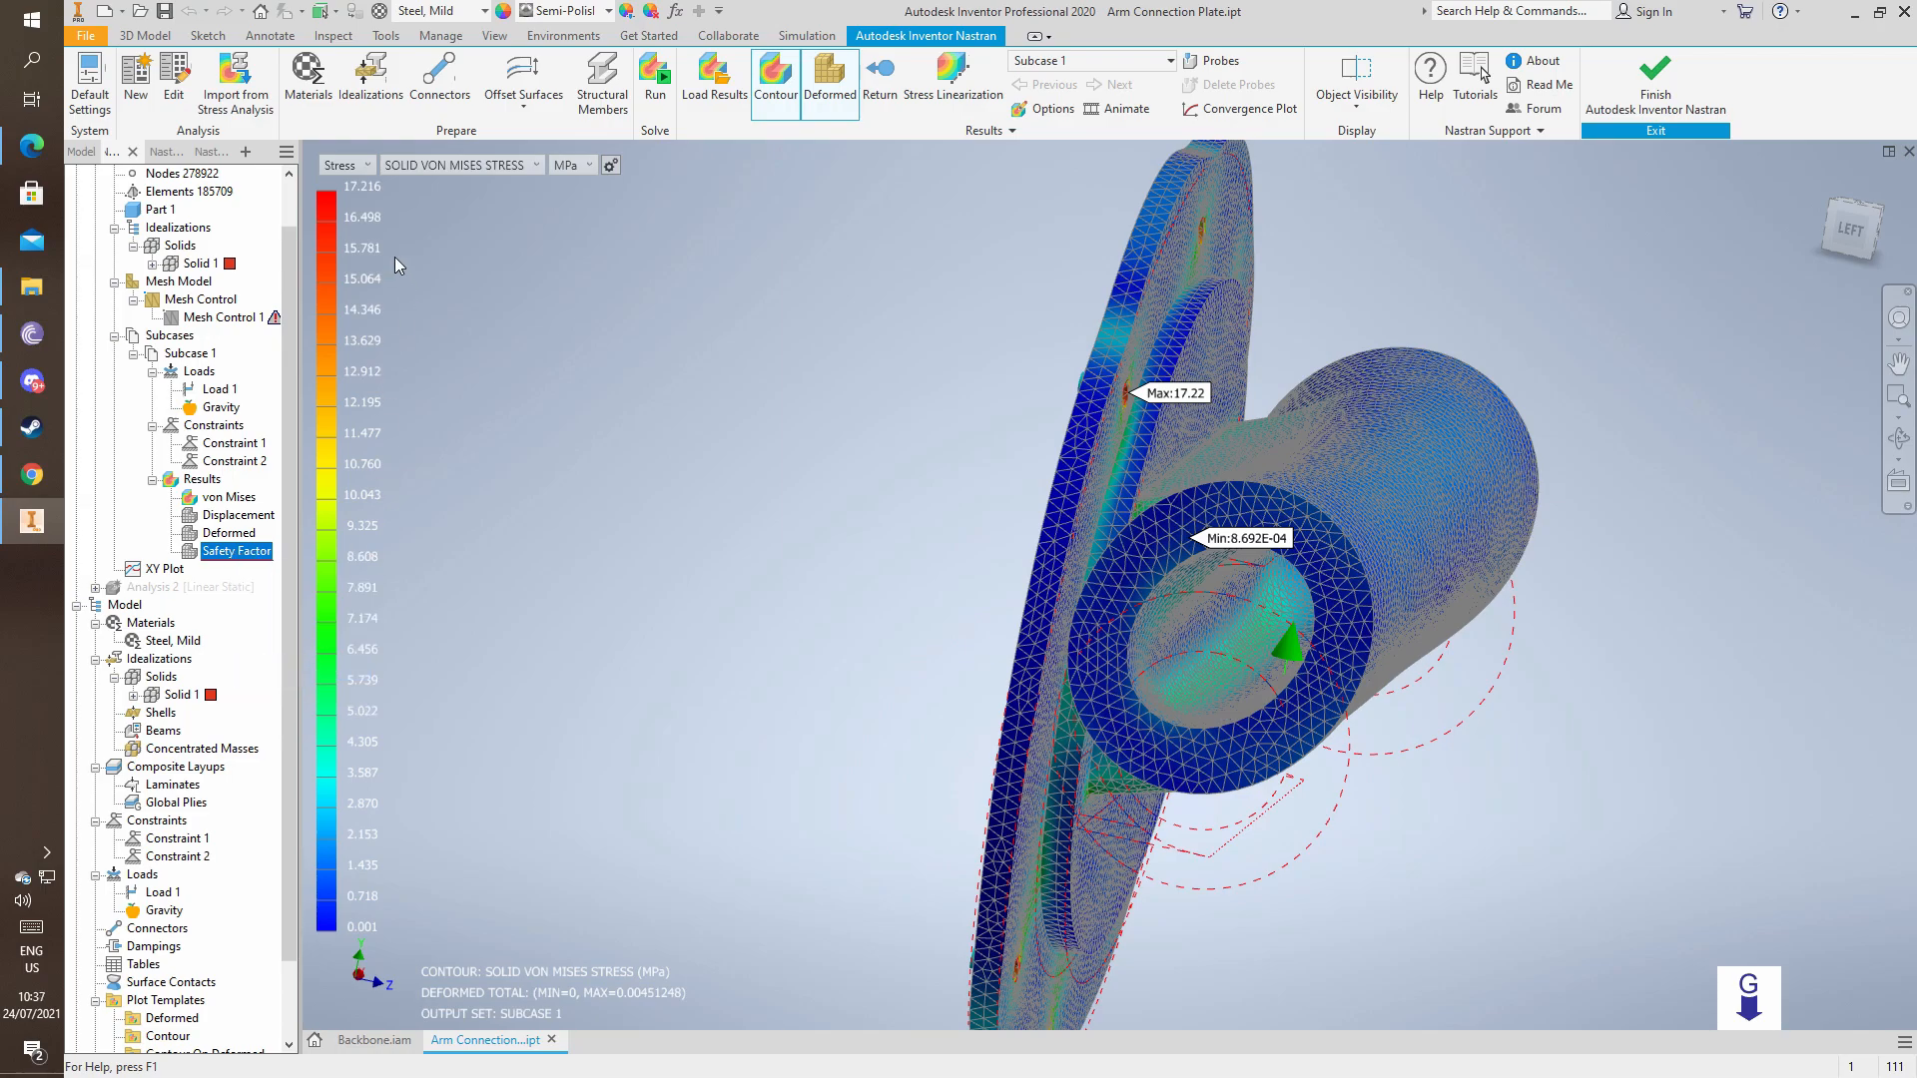
{"action": "mouse_move", "coordinate": [611, 269]}
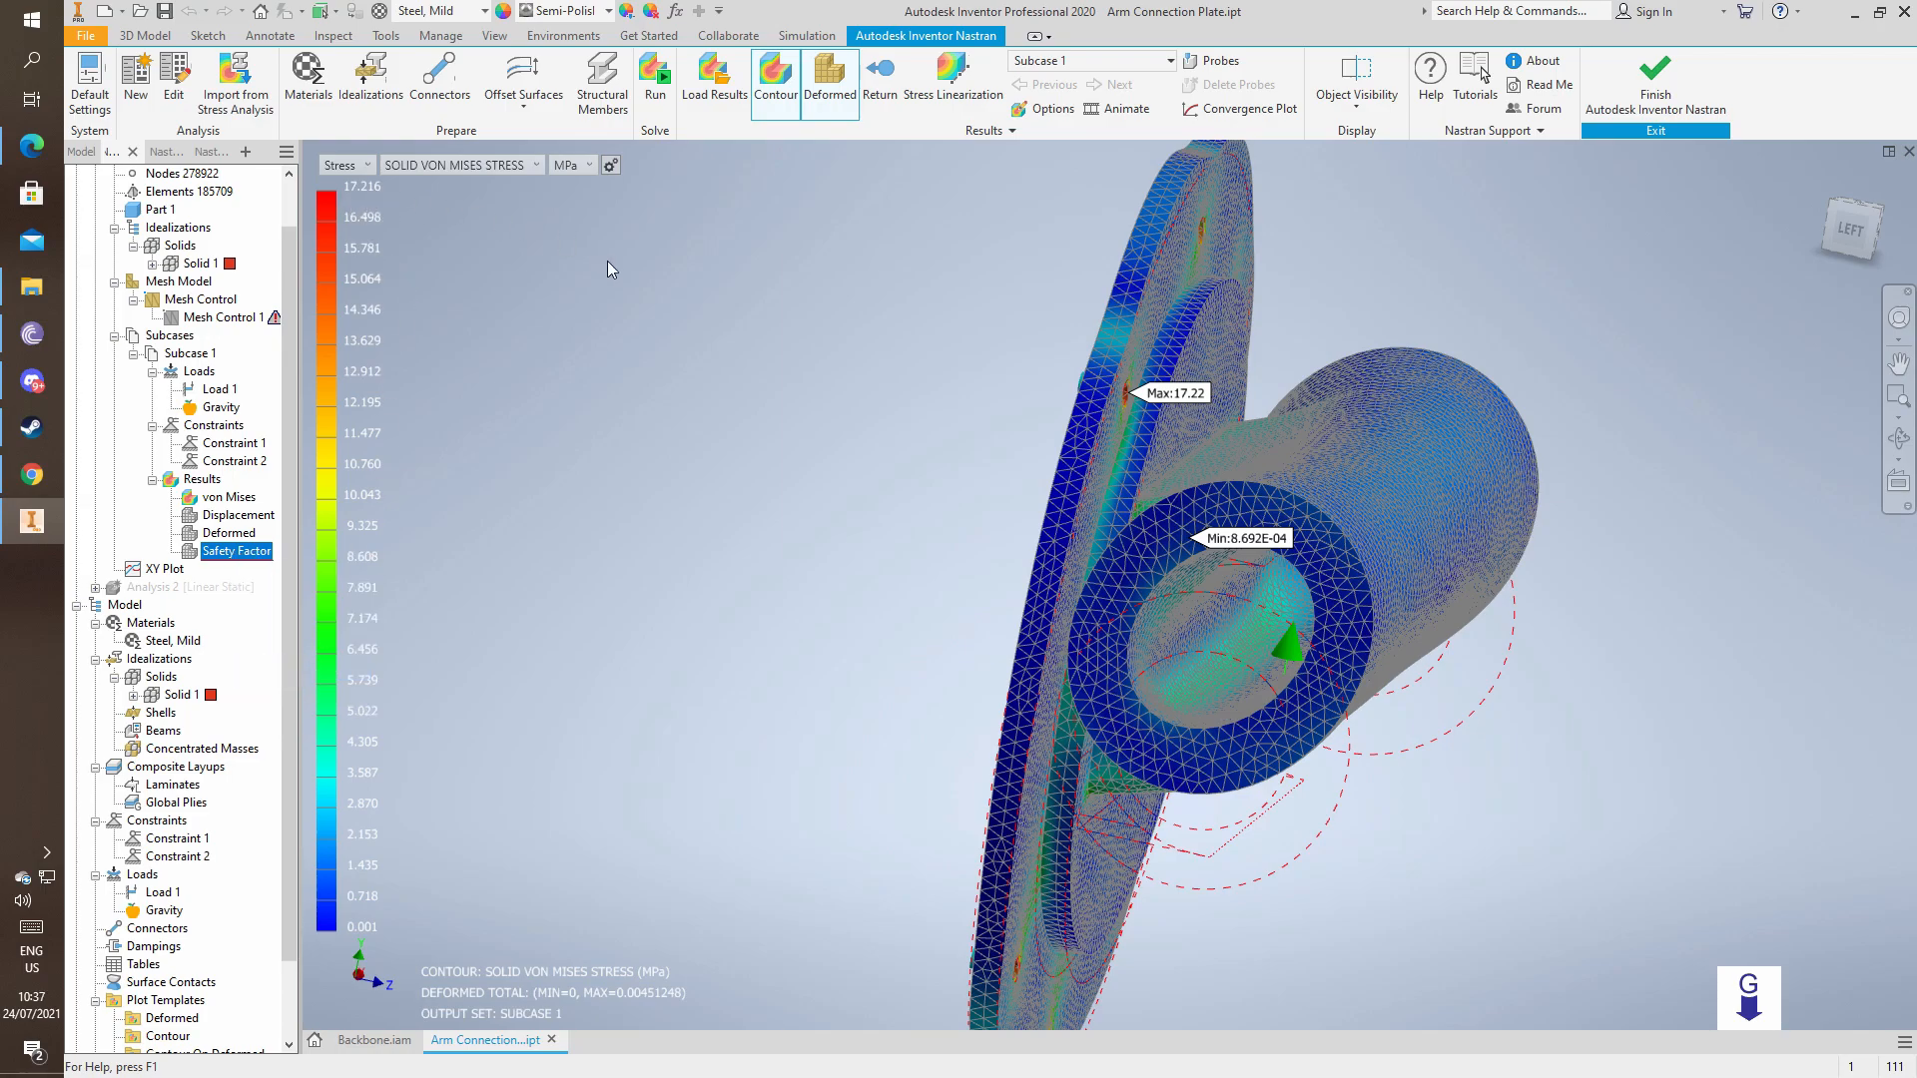
{"action": "mouse_move", "coordinate": [693, 302]}
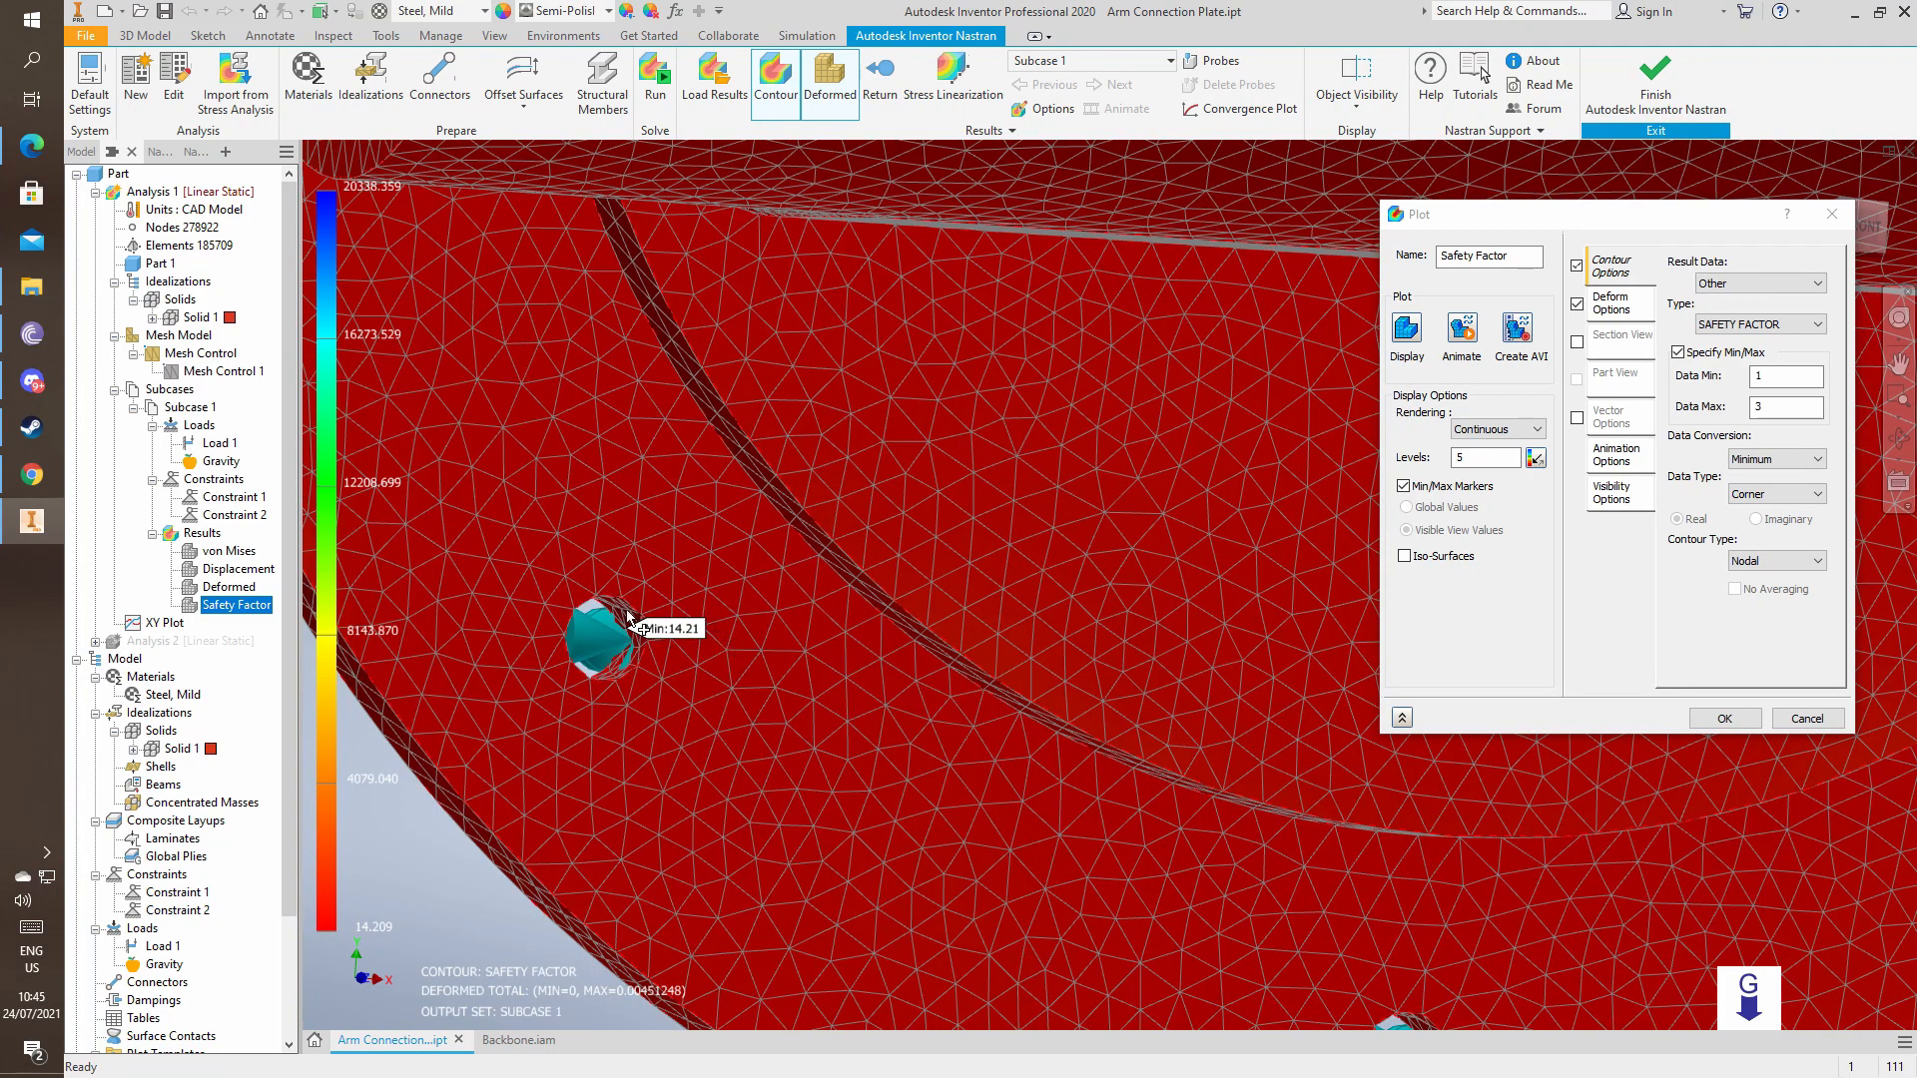
{"action": "mouse_move", "coordinate": [742, 669]}
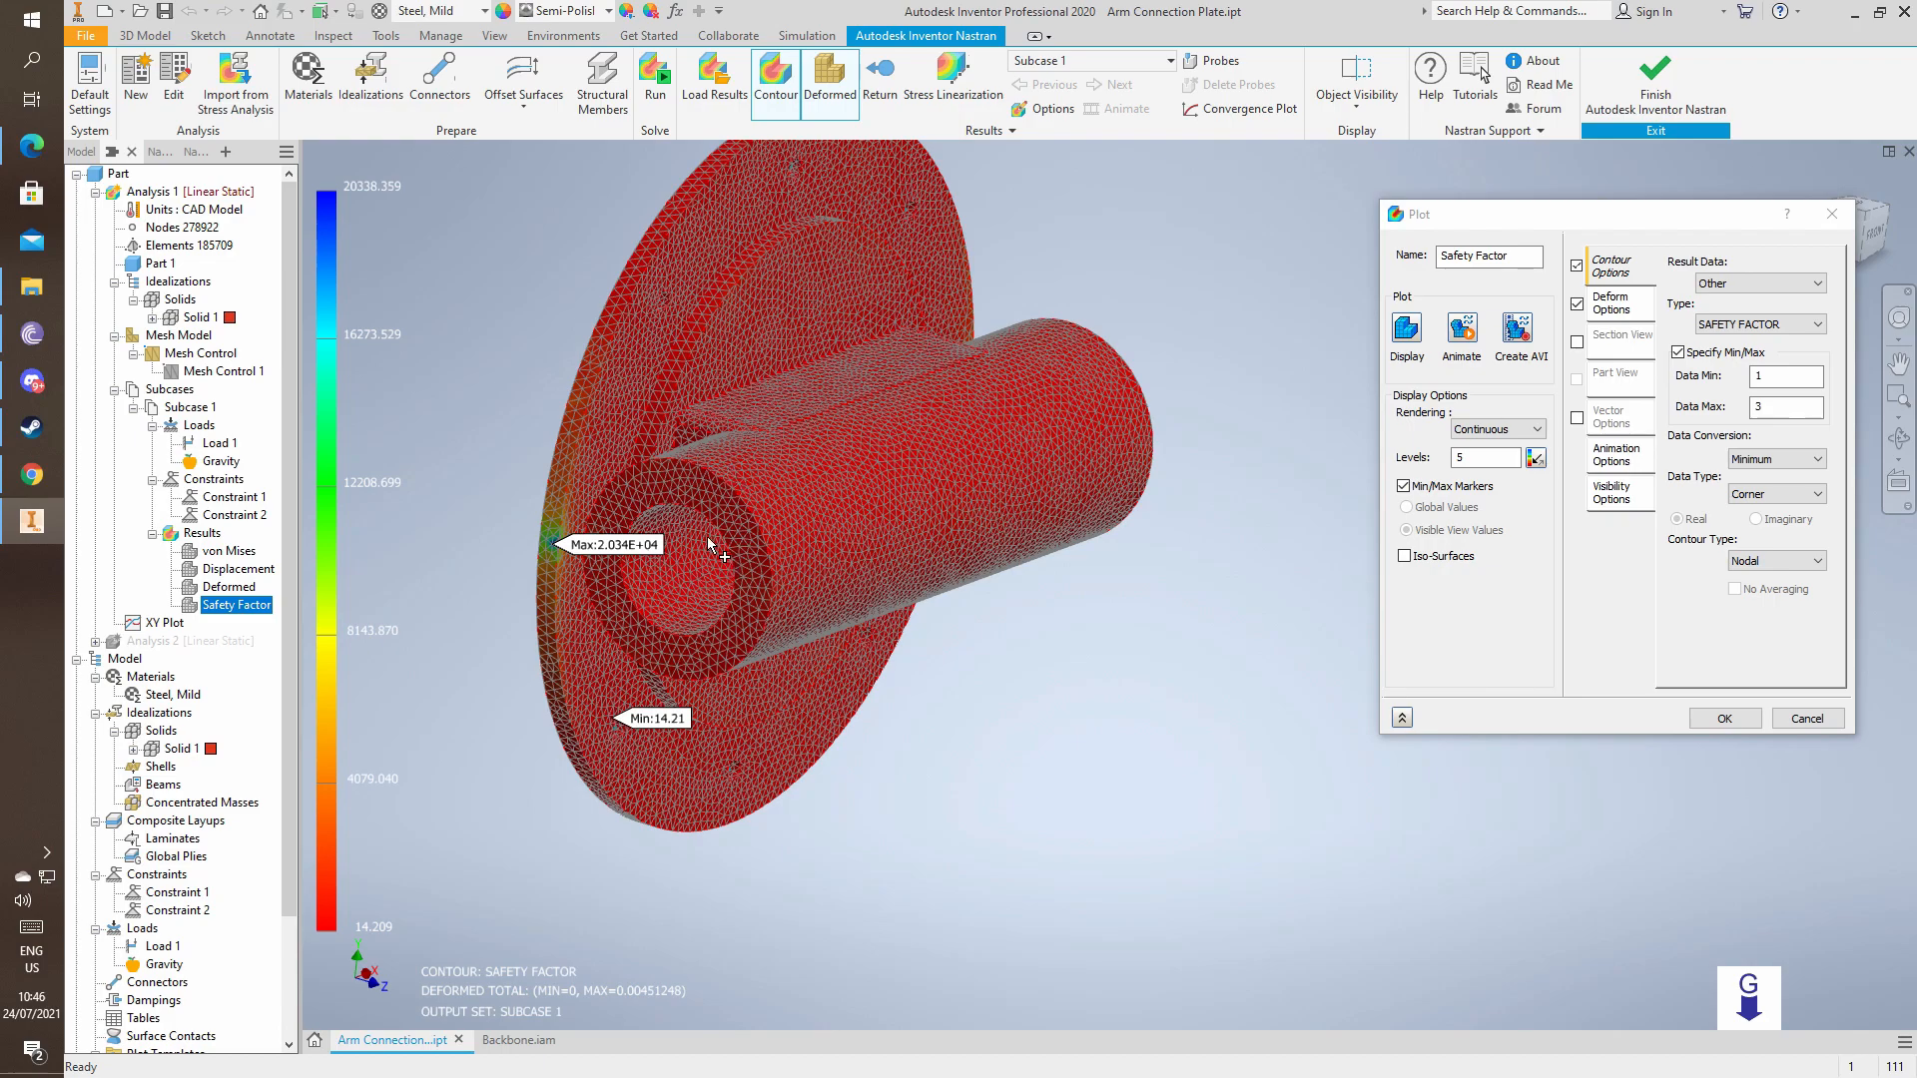
{"action": "mouse_move", "coordinate": [1748, 735]}
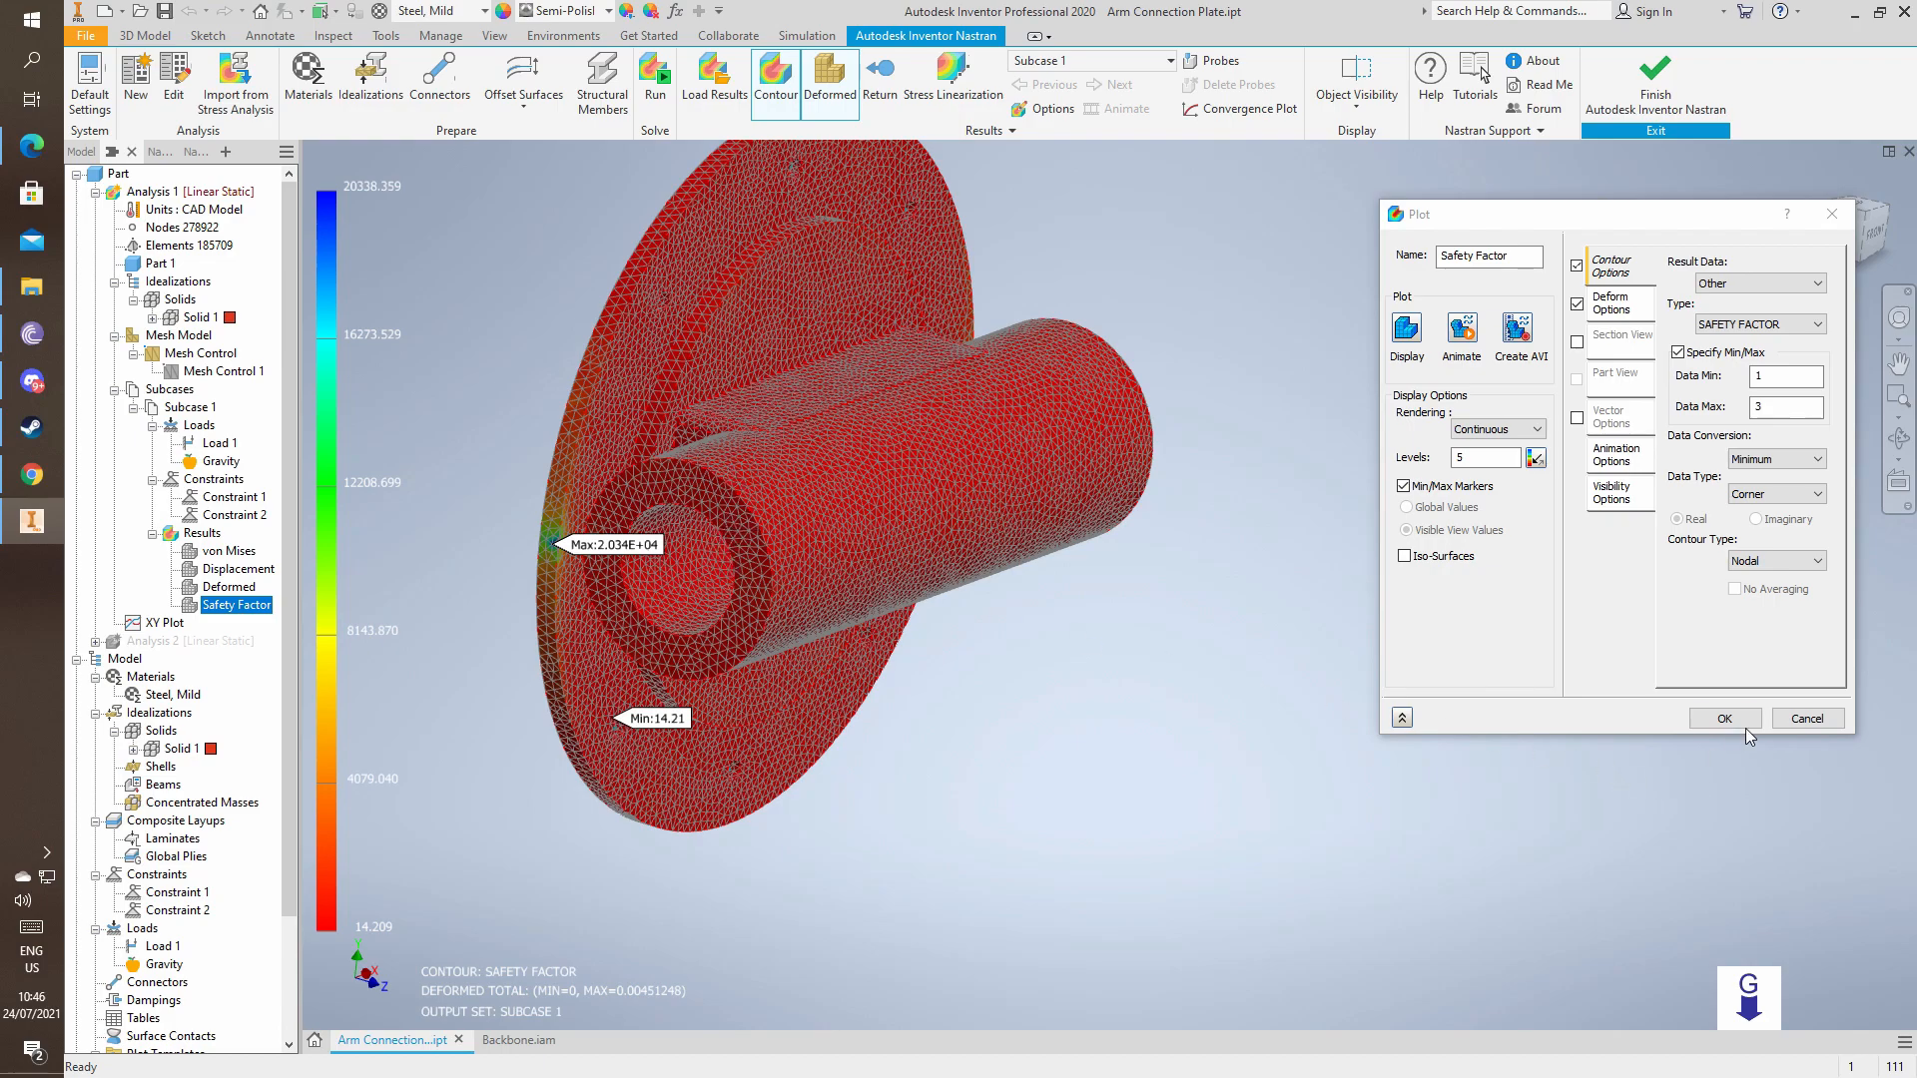
Return to the part model and change Sketch3's 100 web height to 60, leaving the base extrusion unchanged.
{"action": "left_click", "coordinate": [1722, 718]}
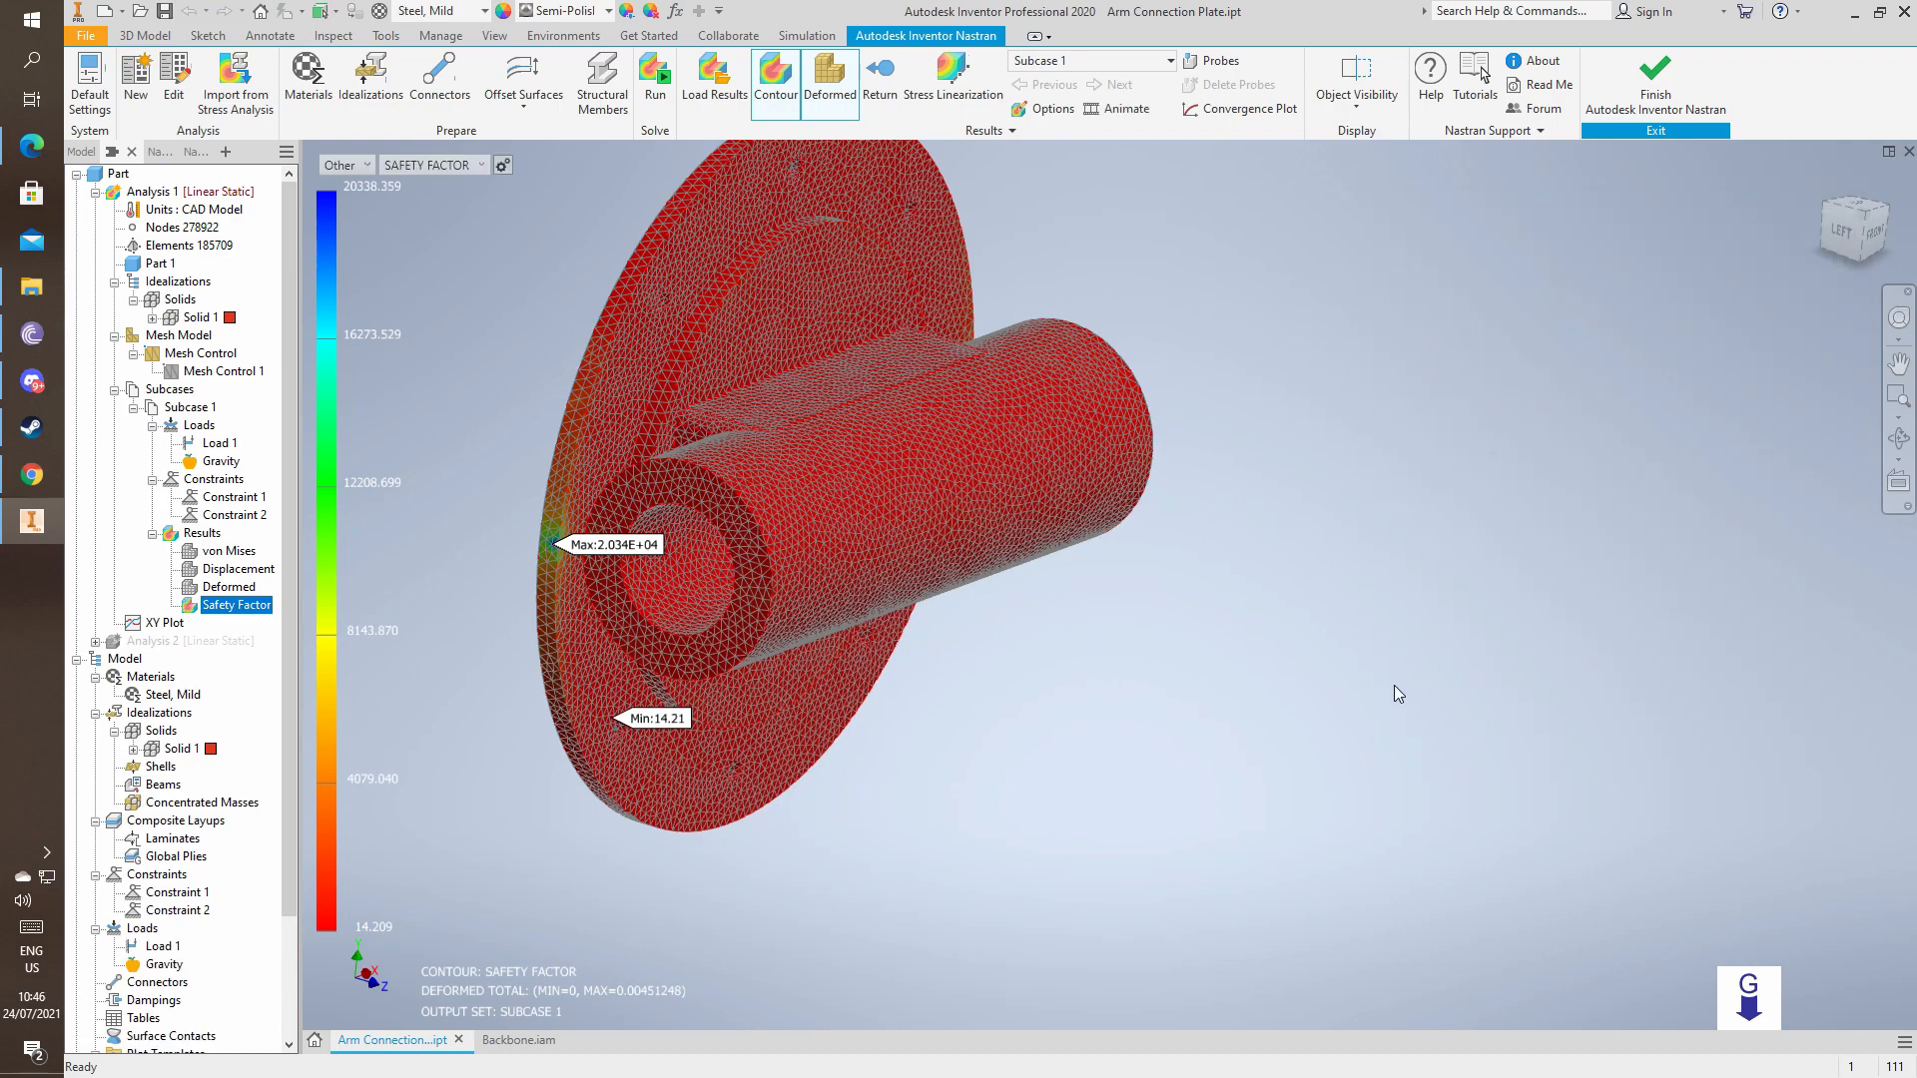
{"action": "mouse_move", "coordinate": [1275, 280]}
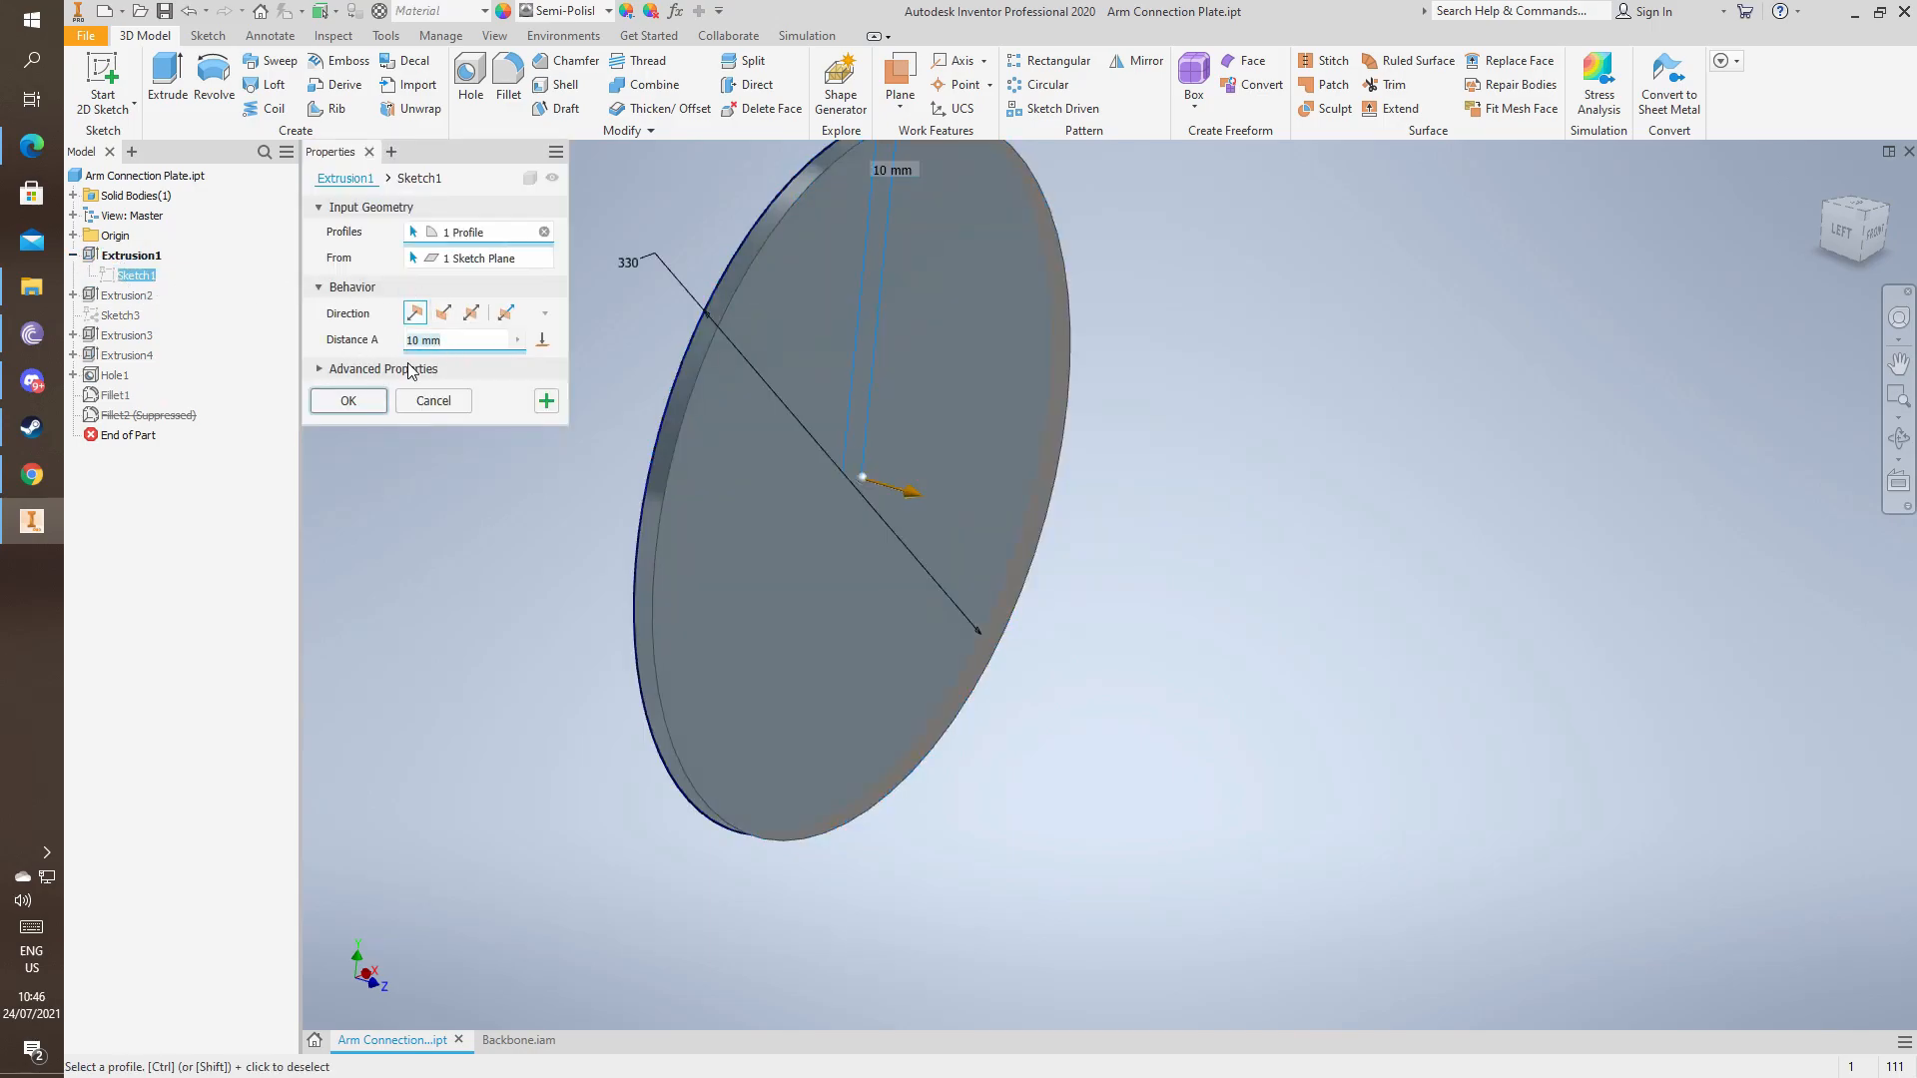
{"action": "type", "text": "3"}
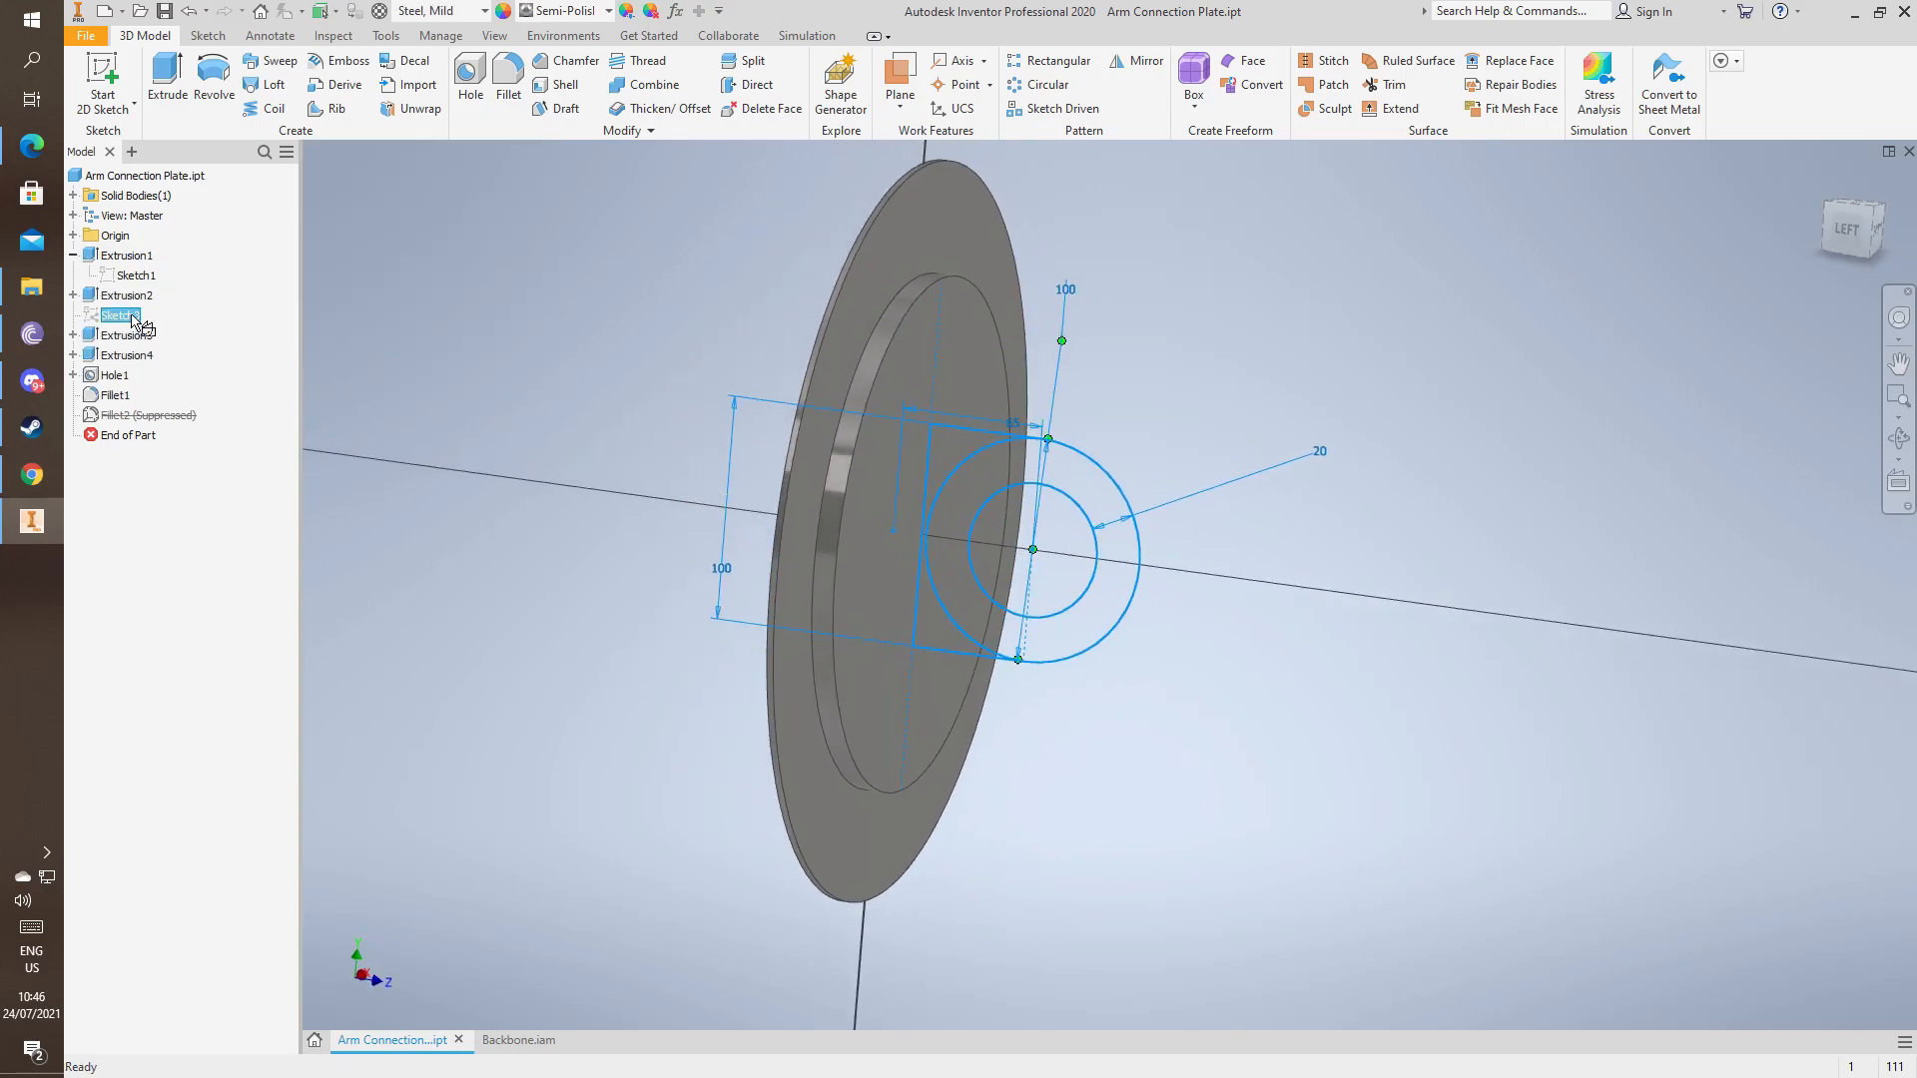
{"action": "double_click", "coordinate": [120, 315]}
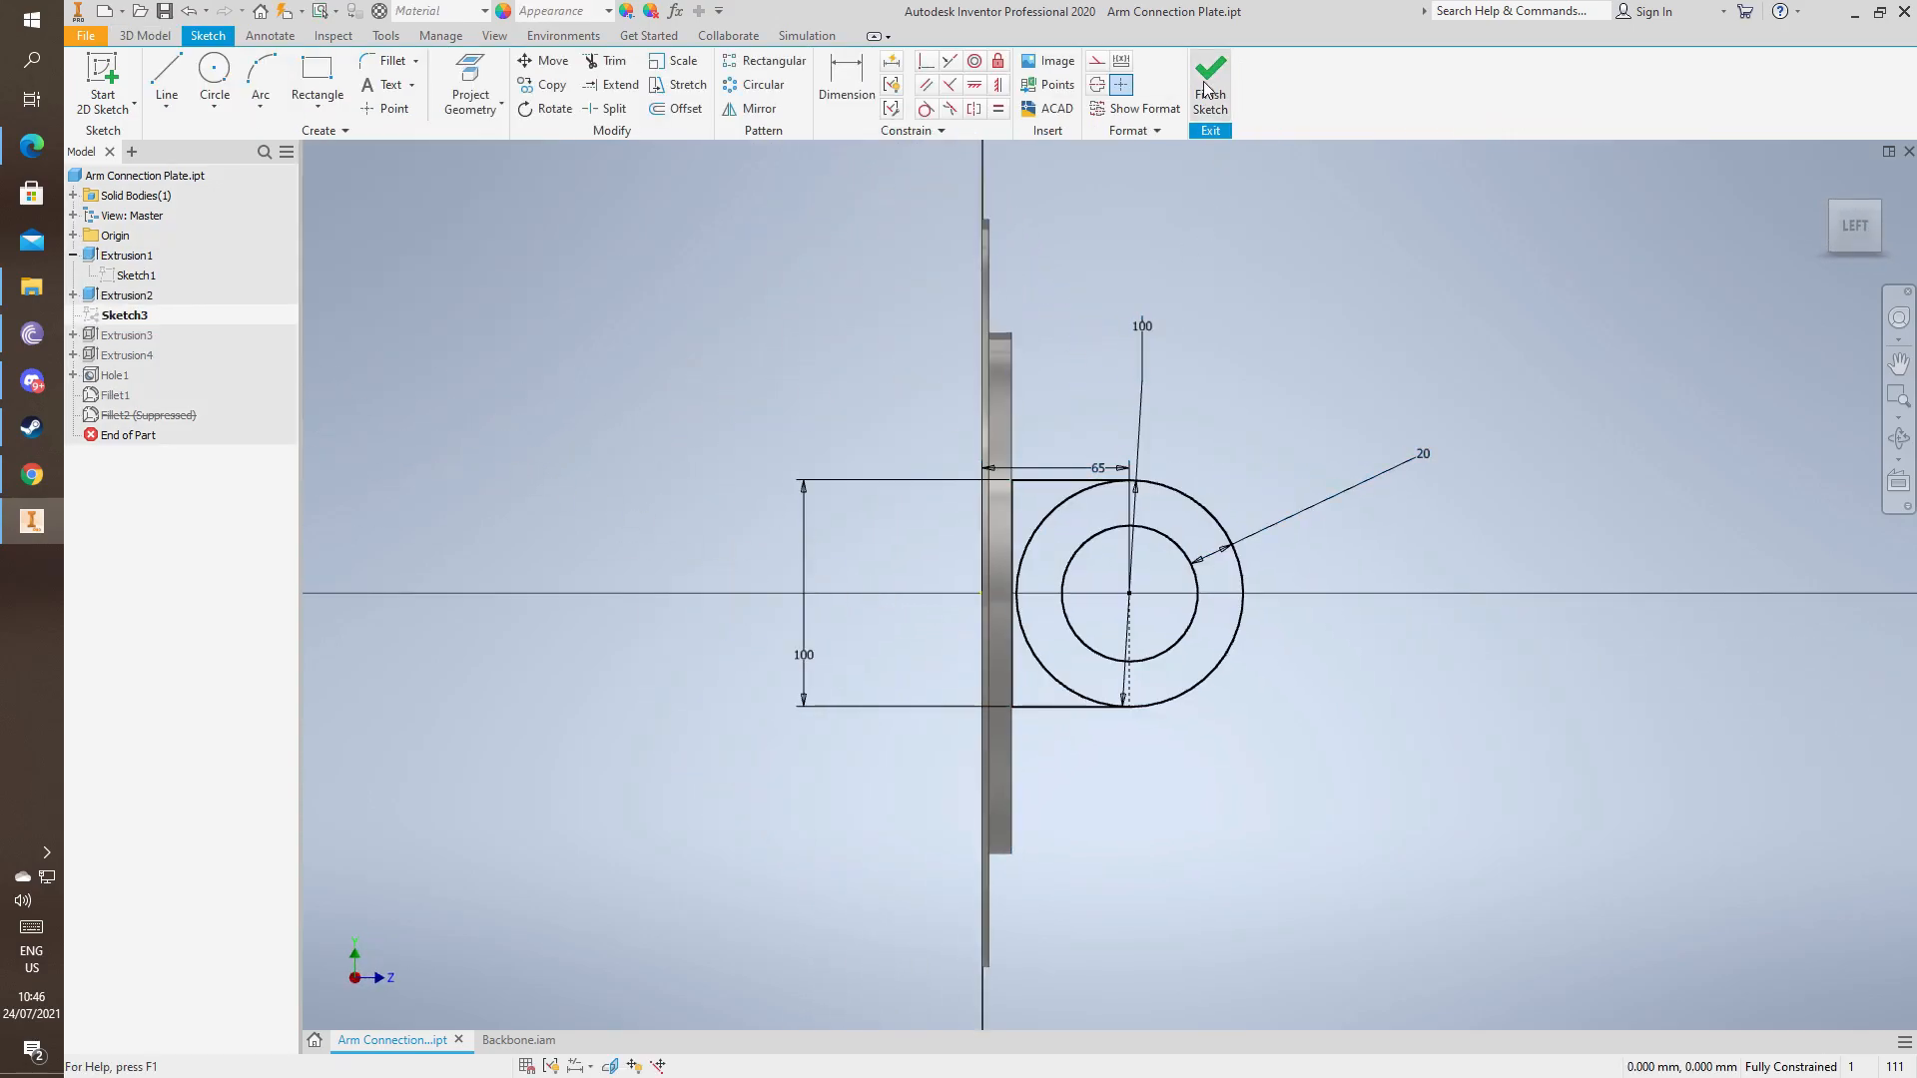
{"action": "left_click", "coordinate": [1208, 79]}
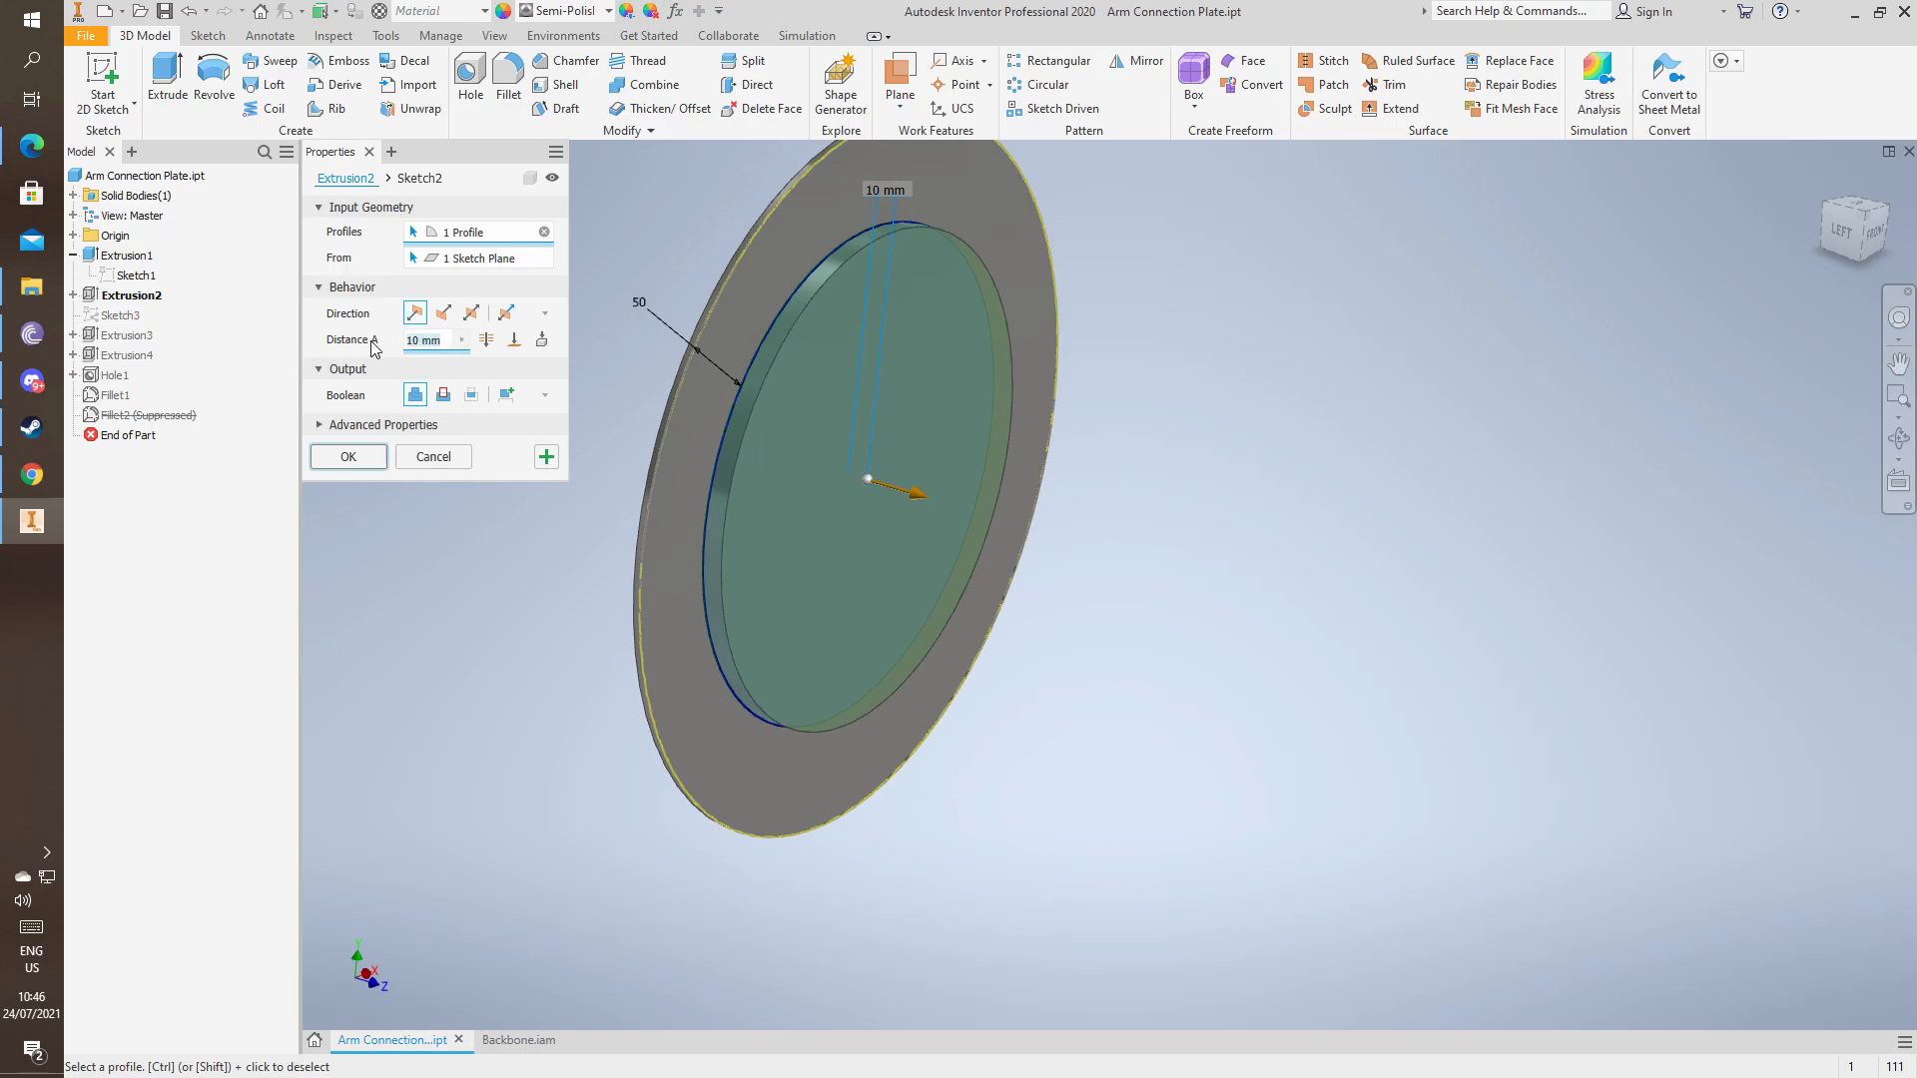
{"action": "left_click", "coordinate": [348, 456]}
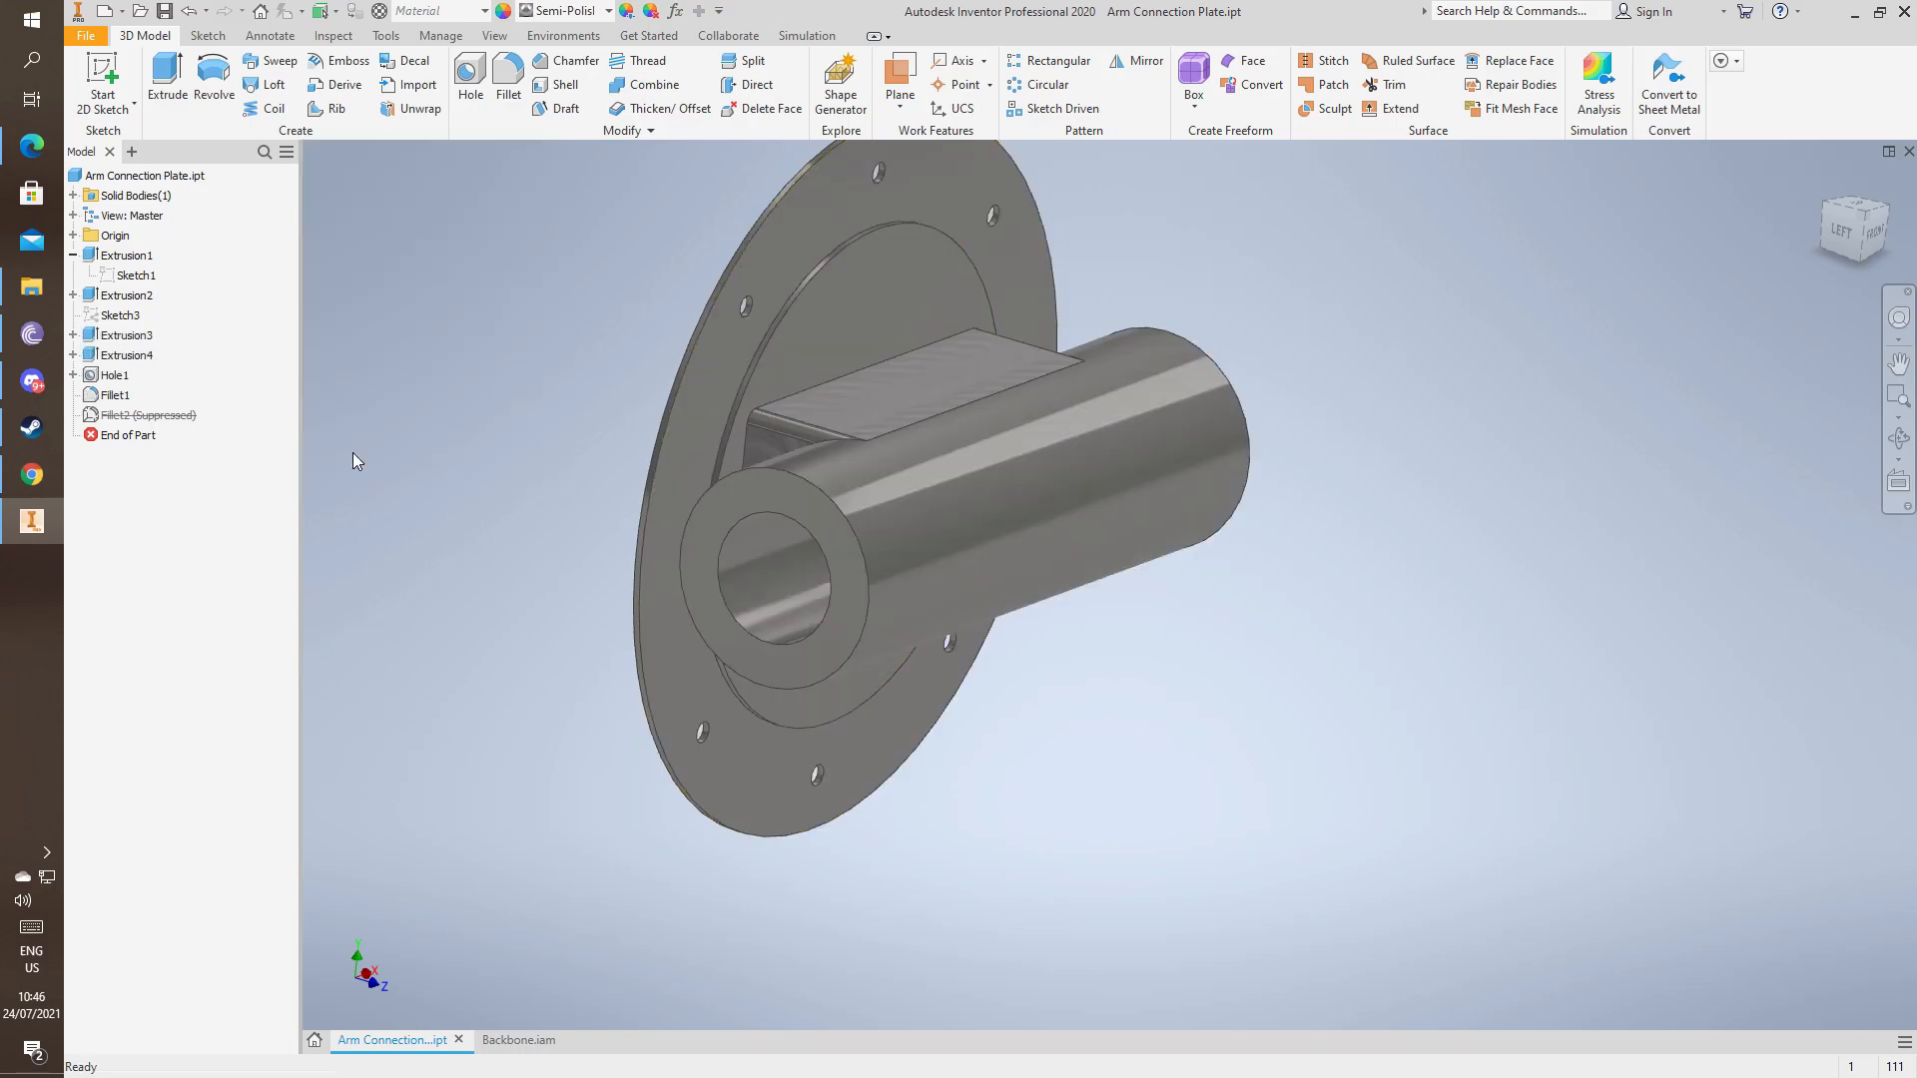
Edit Sketch3 again so the tube wall dimension reads 7 instead of 20 and update the part.
{"action": "left_click", "coordinate": [120, 315]}
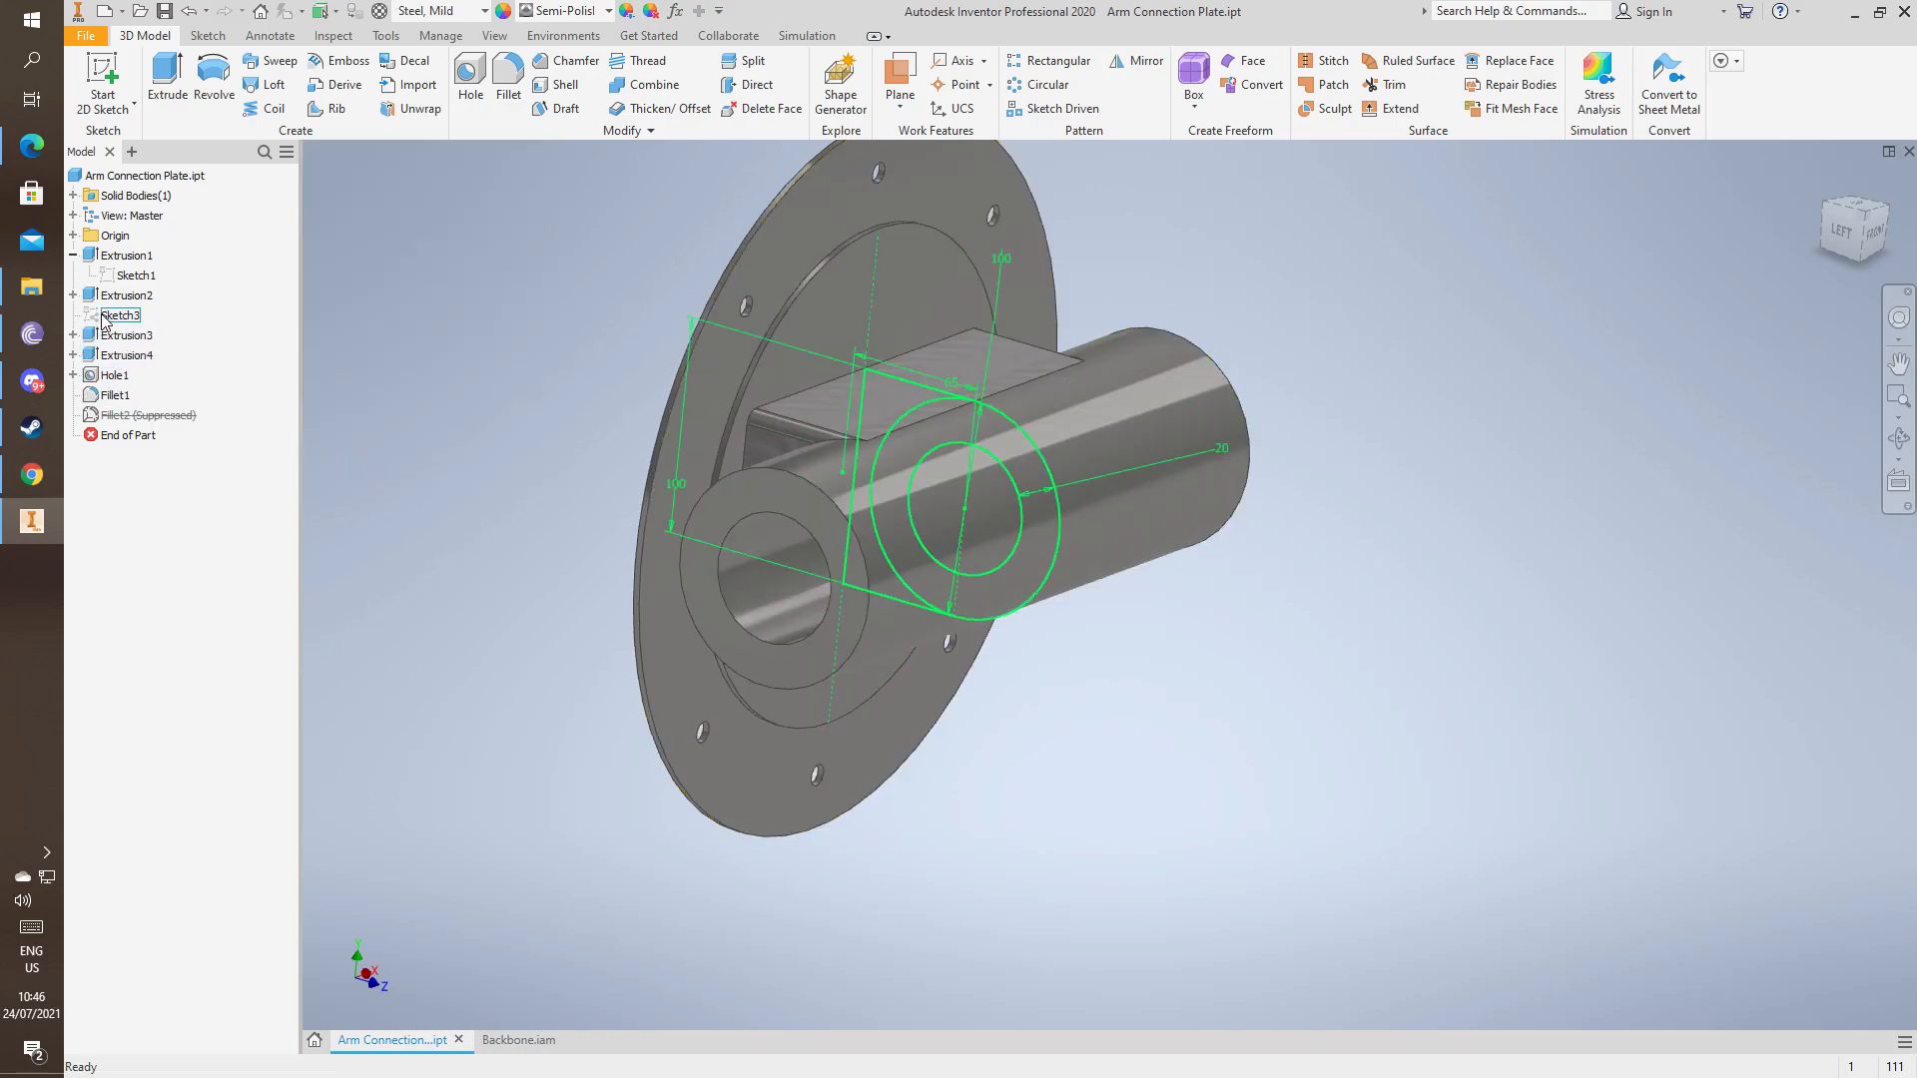
{"action": "double_click", "coordinate": [119, 315]}
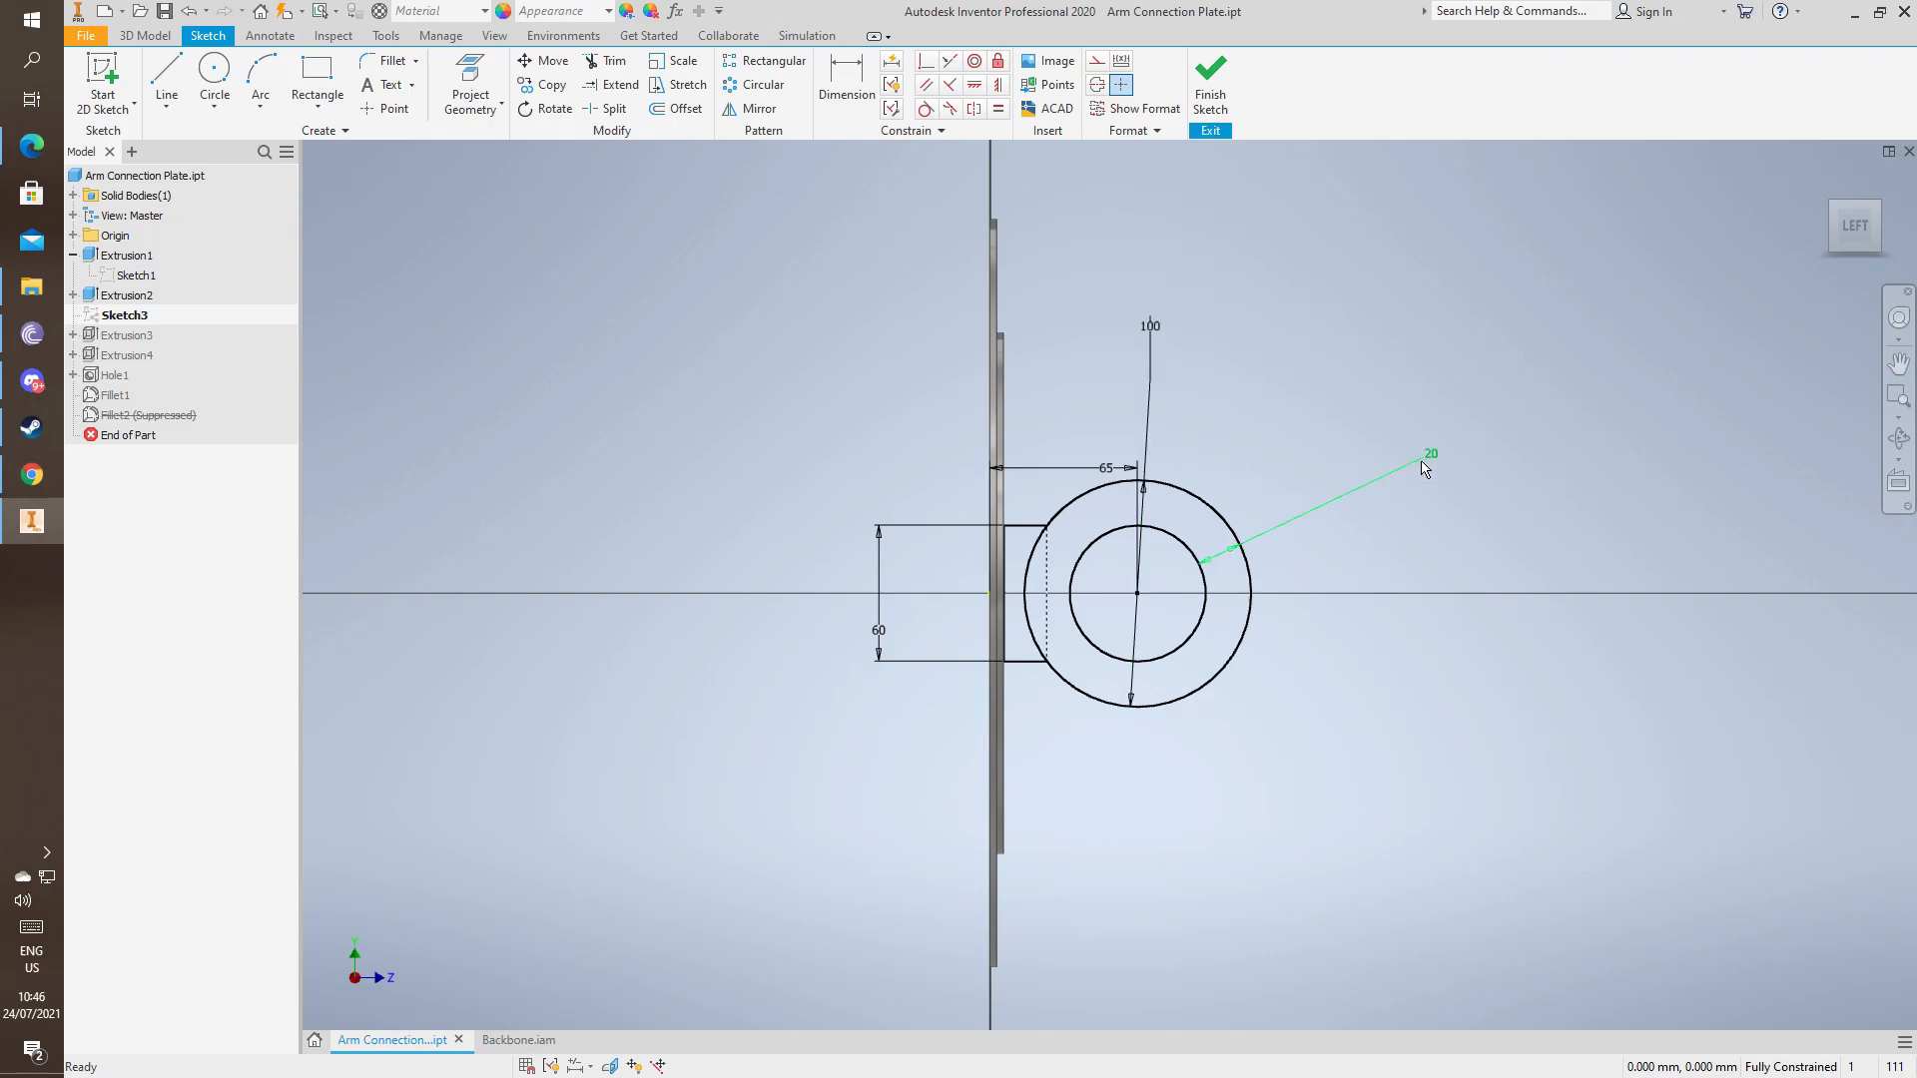
{"action": "double_click", "coordinate": [1430, 454]}
{"action": "type", "text": "7"}
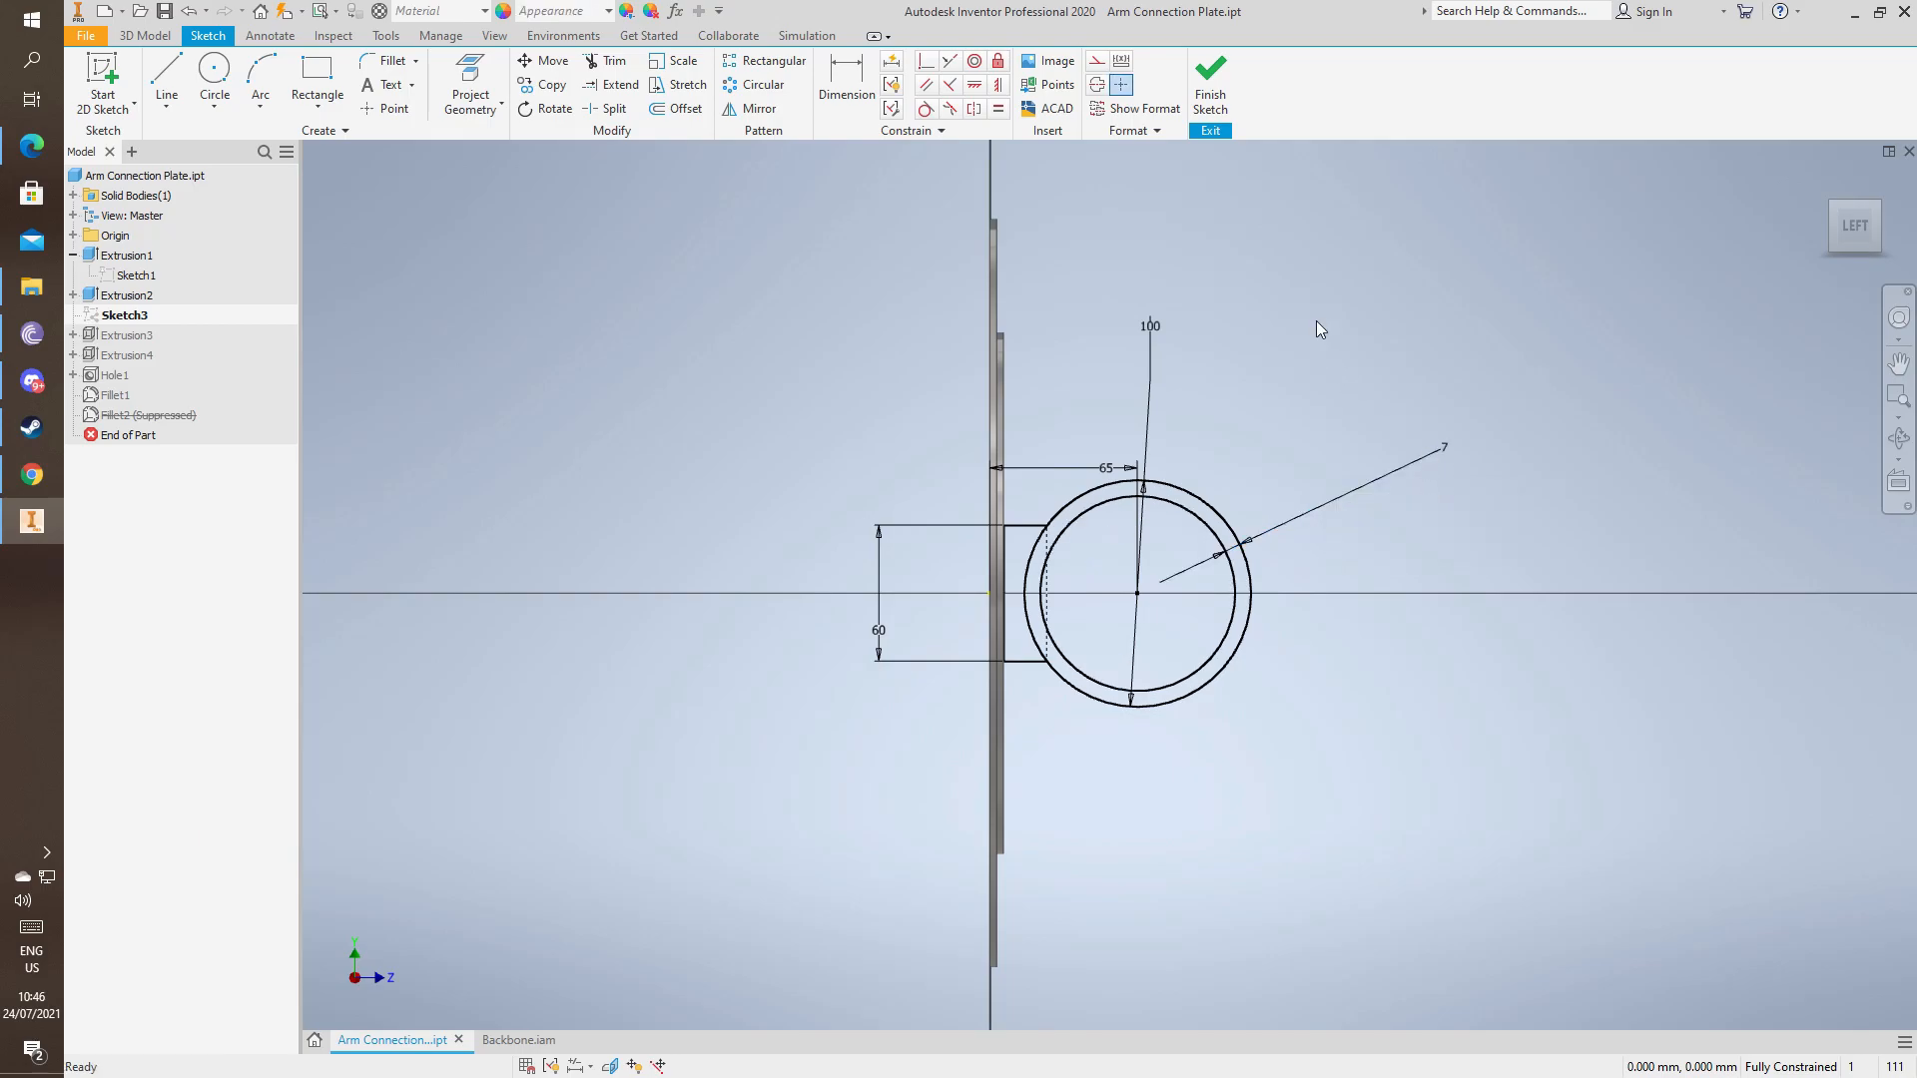
{"action": "left_click", "coordinate": [1209, 75]}
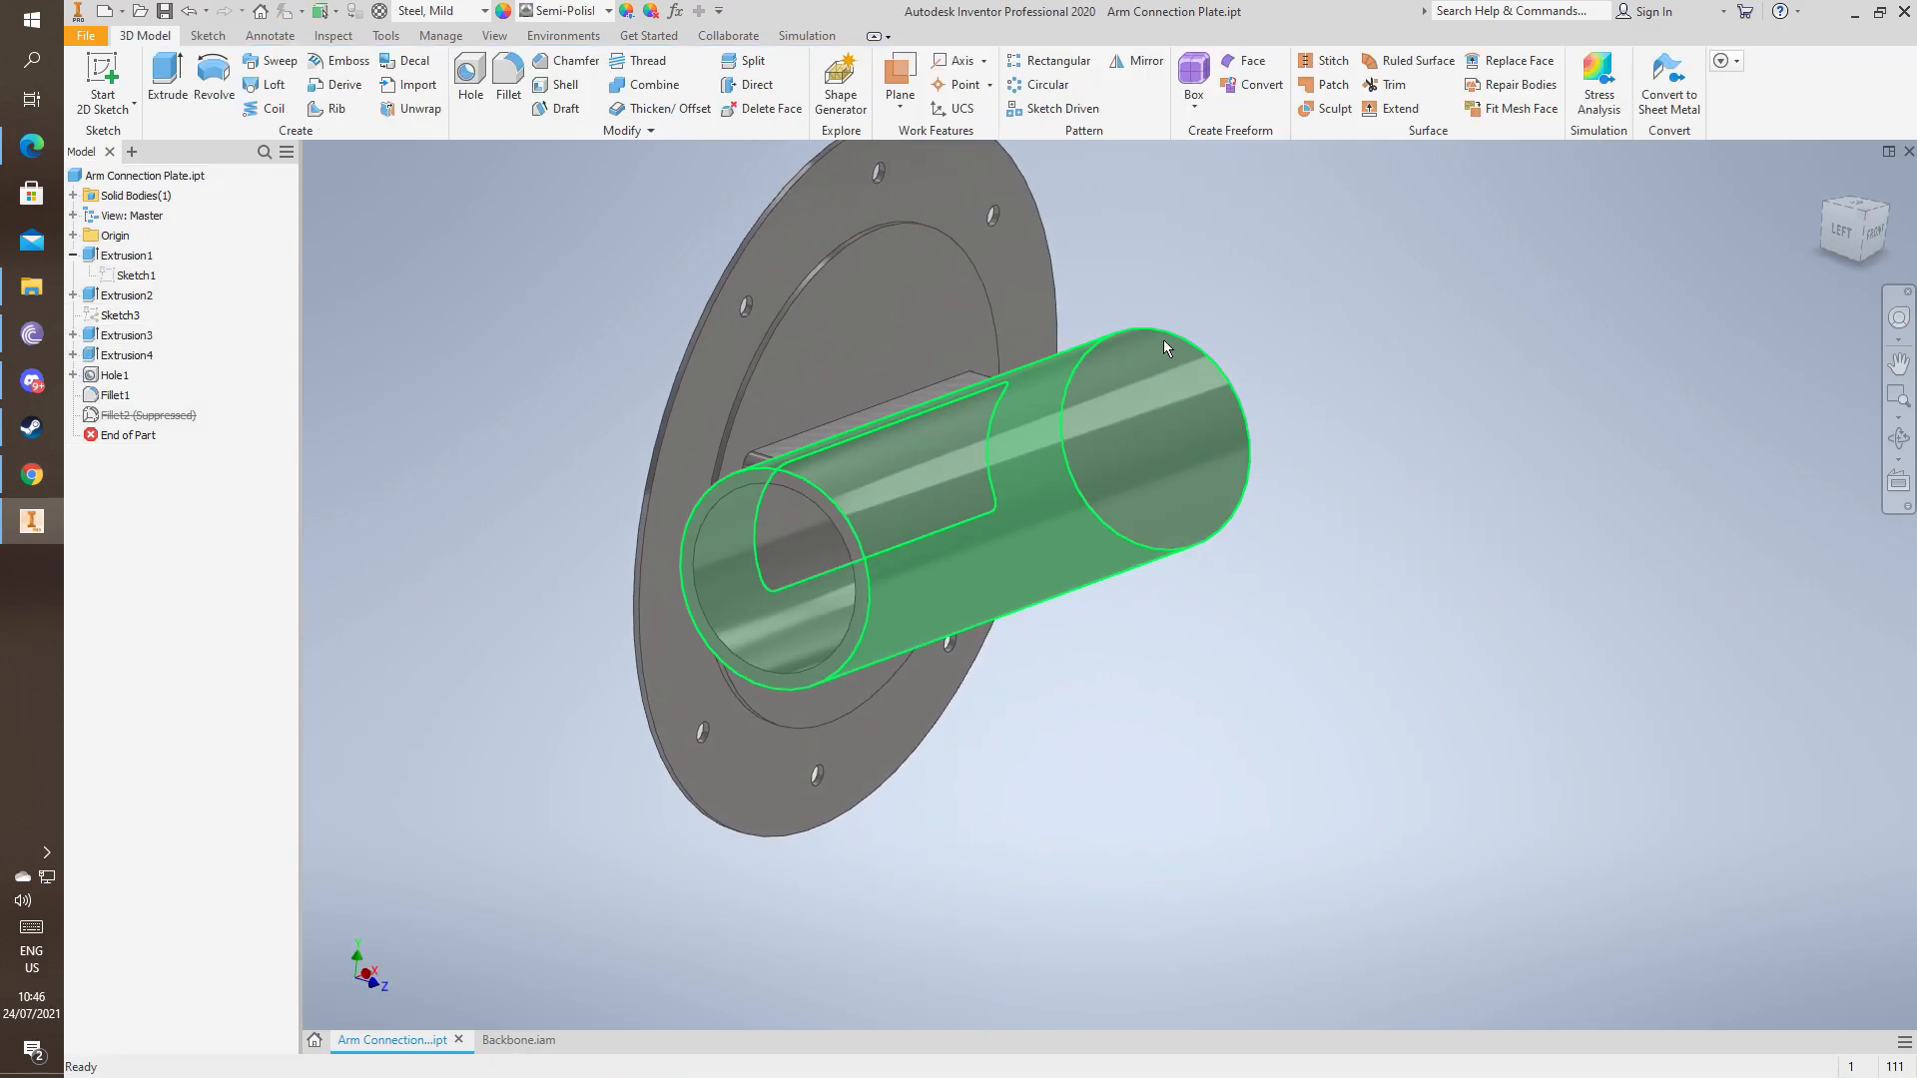
Unsuppress Fillet2 in the model browser so both fillets shape the thinner-tube plate.
{"action": "left_click", "coordinate": [598, 371]}
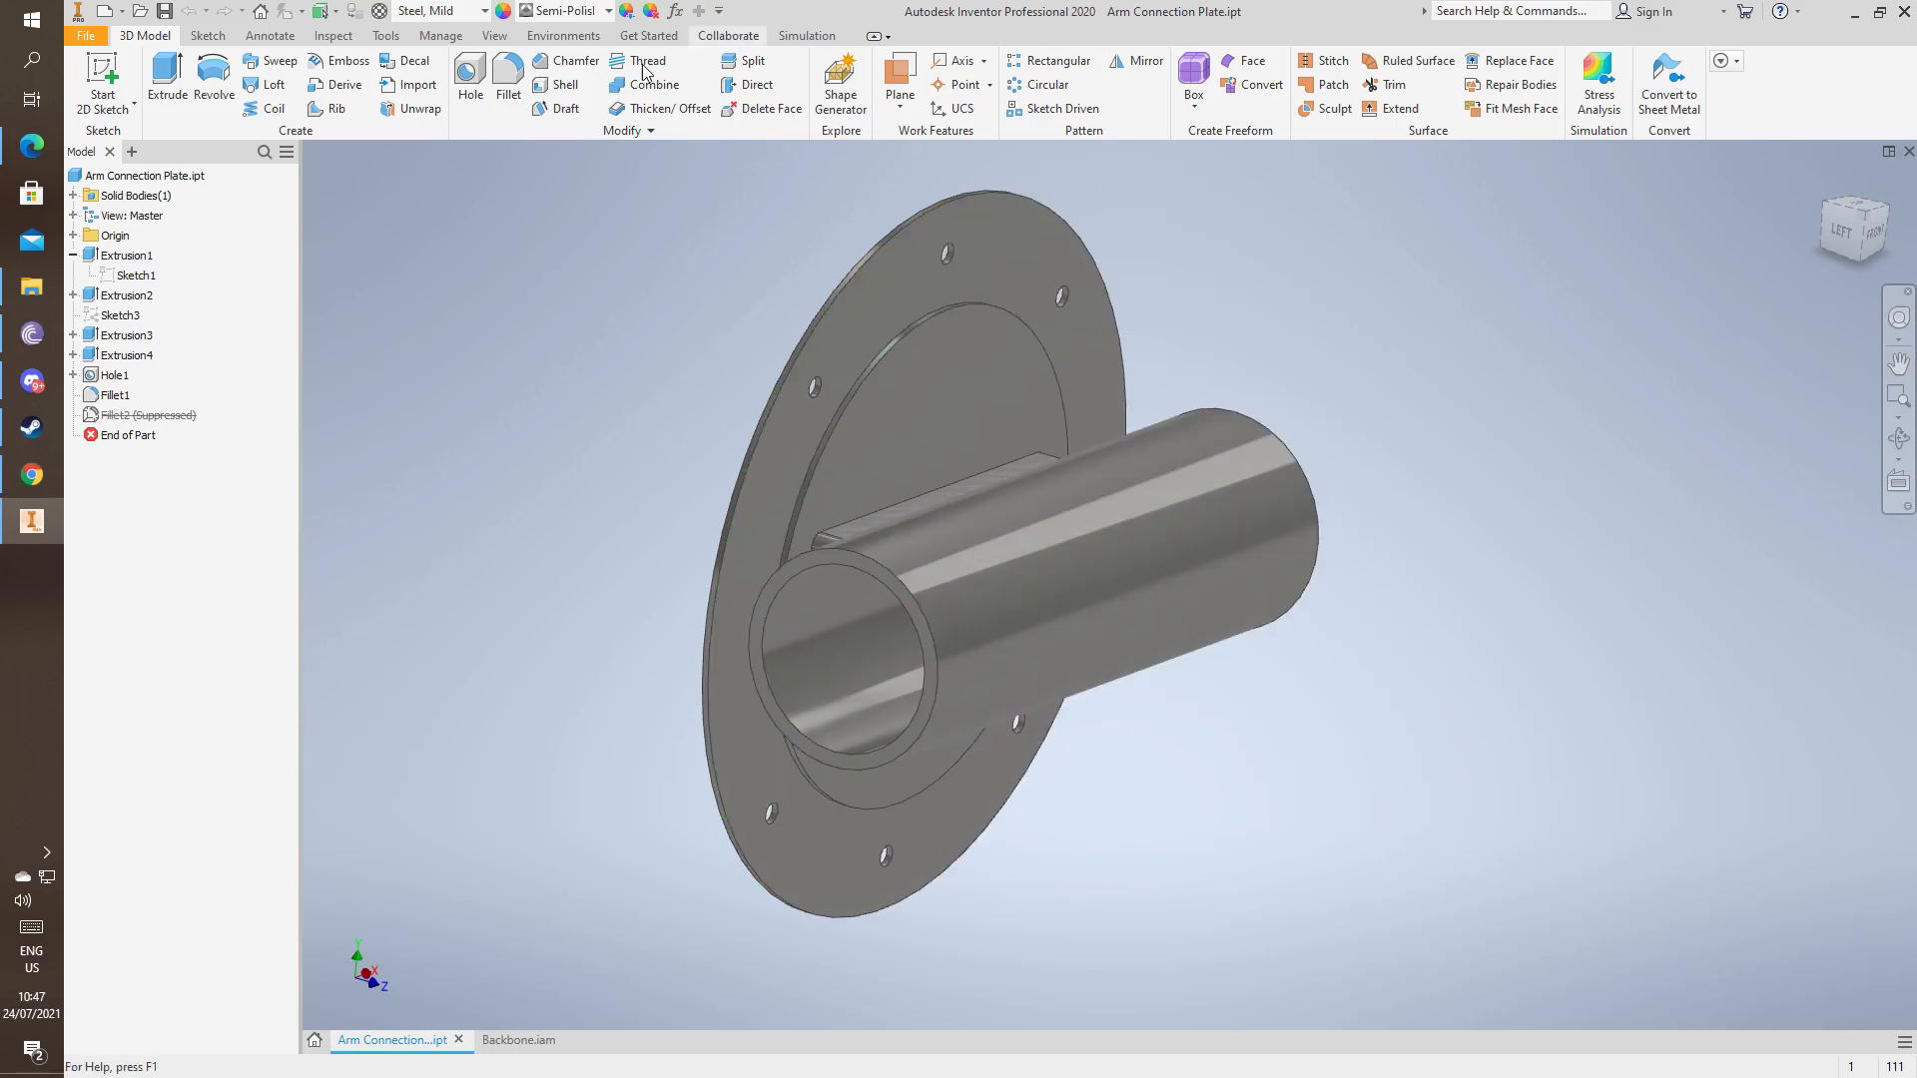
{"action": "left_click", "coordinate": [147, 415]}
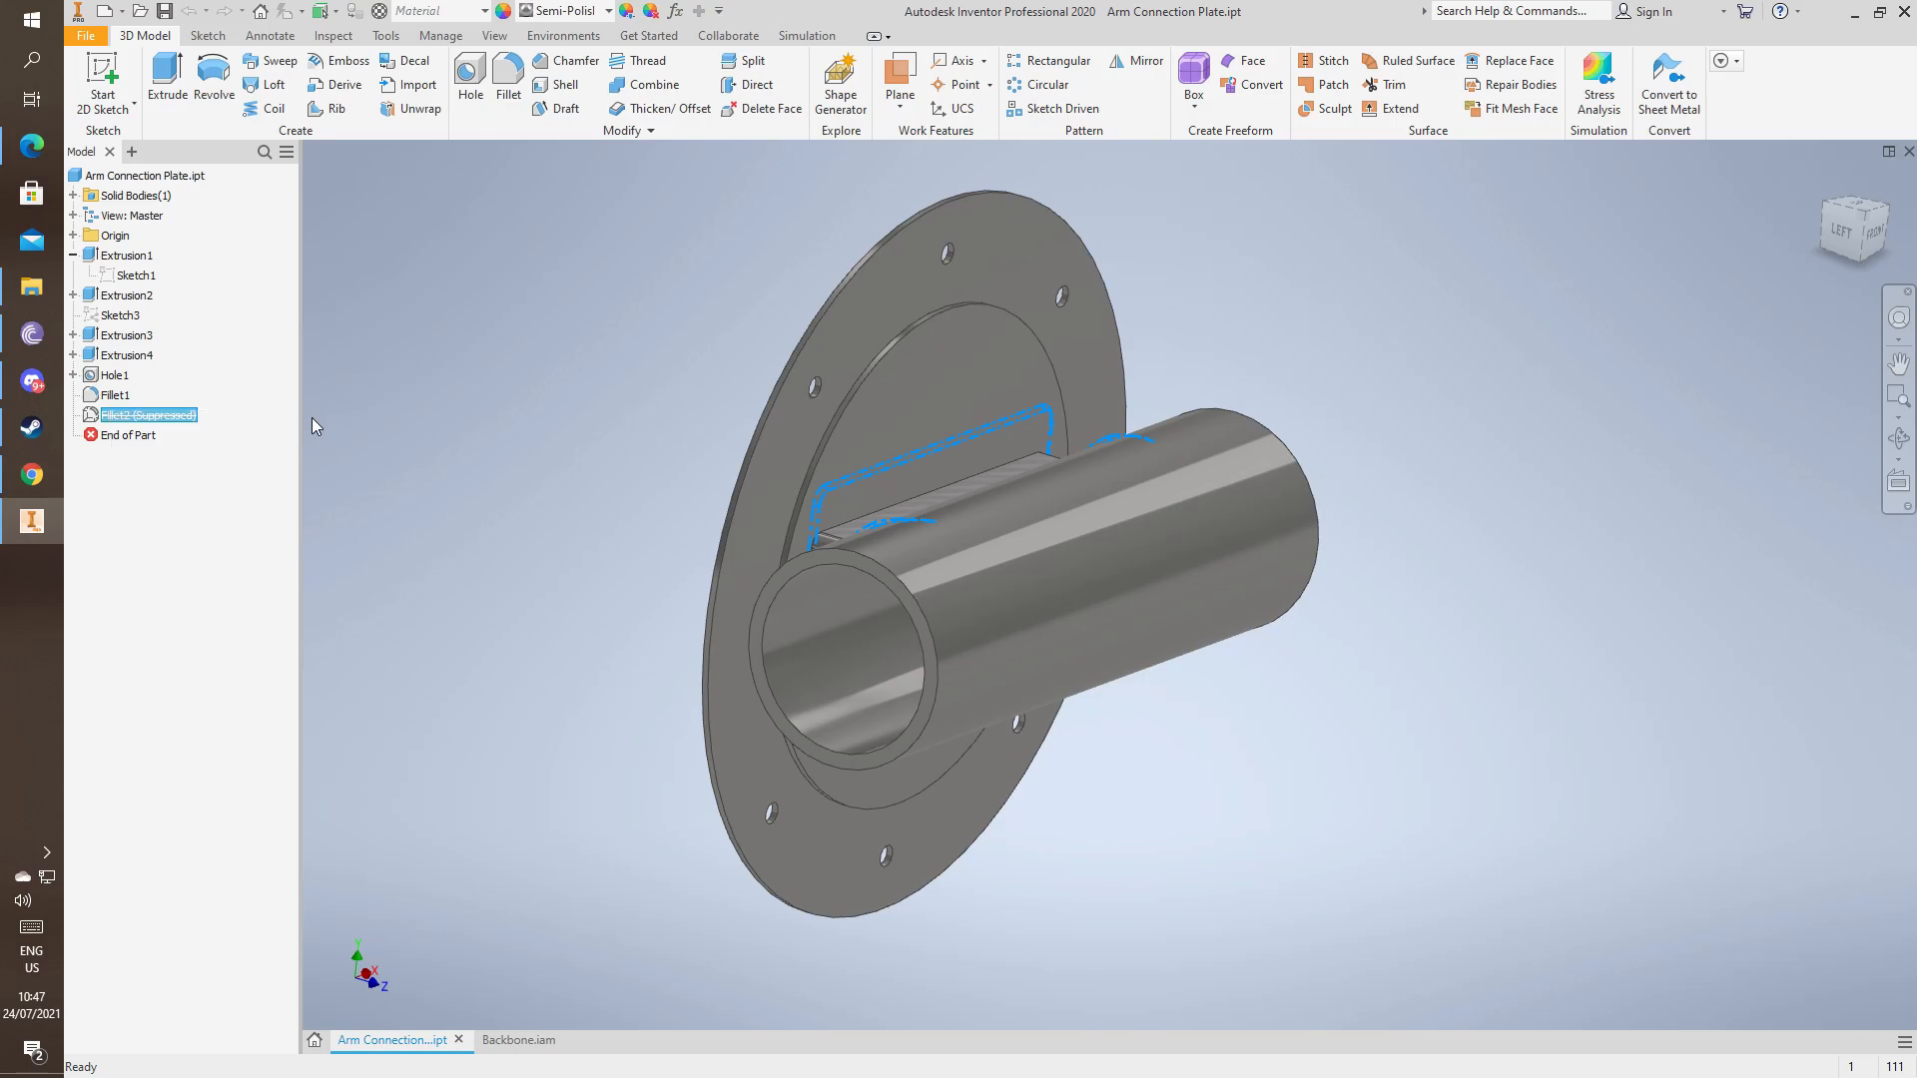
{"action": "right_click", "coordinate": [147, 414]}
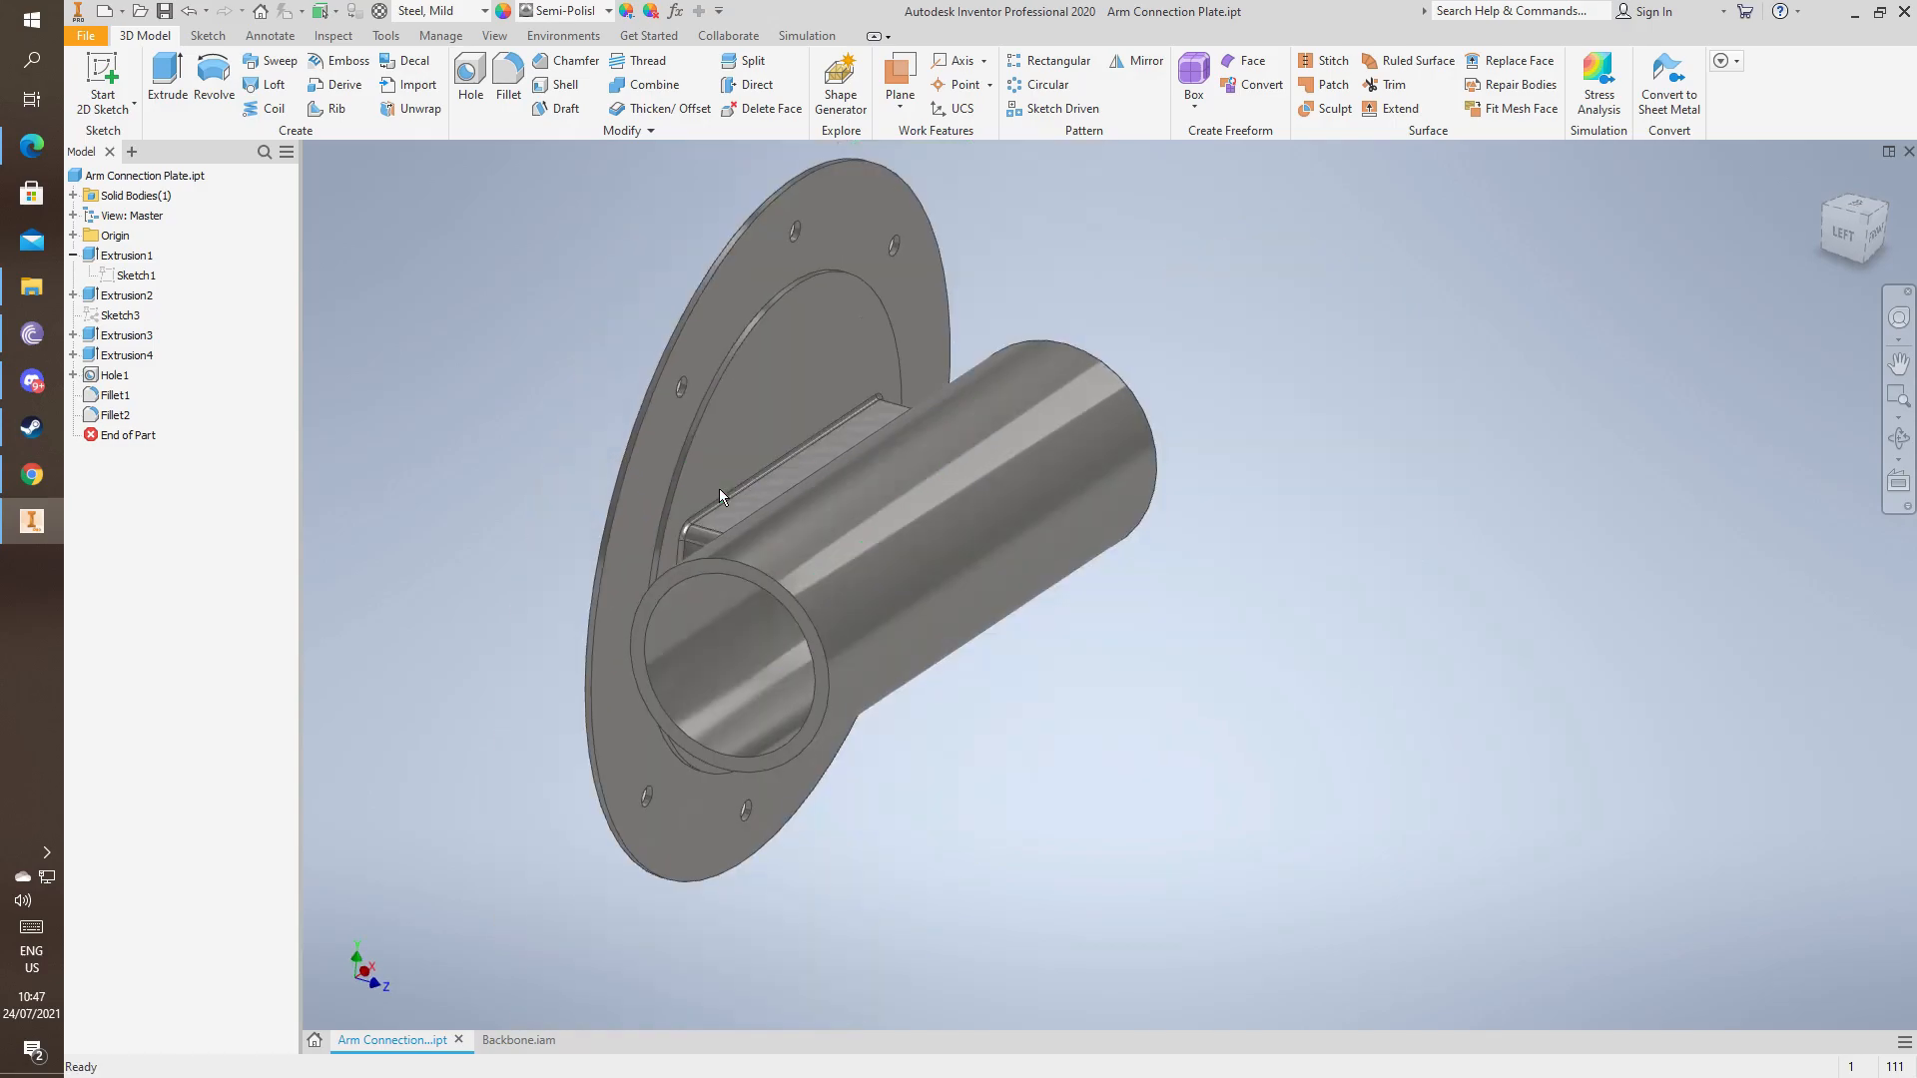
Back in Inventor Nastran, edit Mesh Control 1, which applies 2 mm elements to two faces.
{"action": "left_click", "coordinate": [795, 470]}
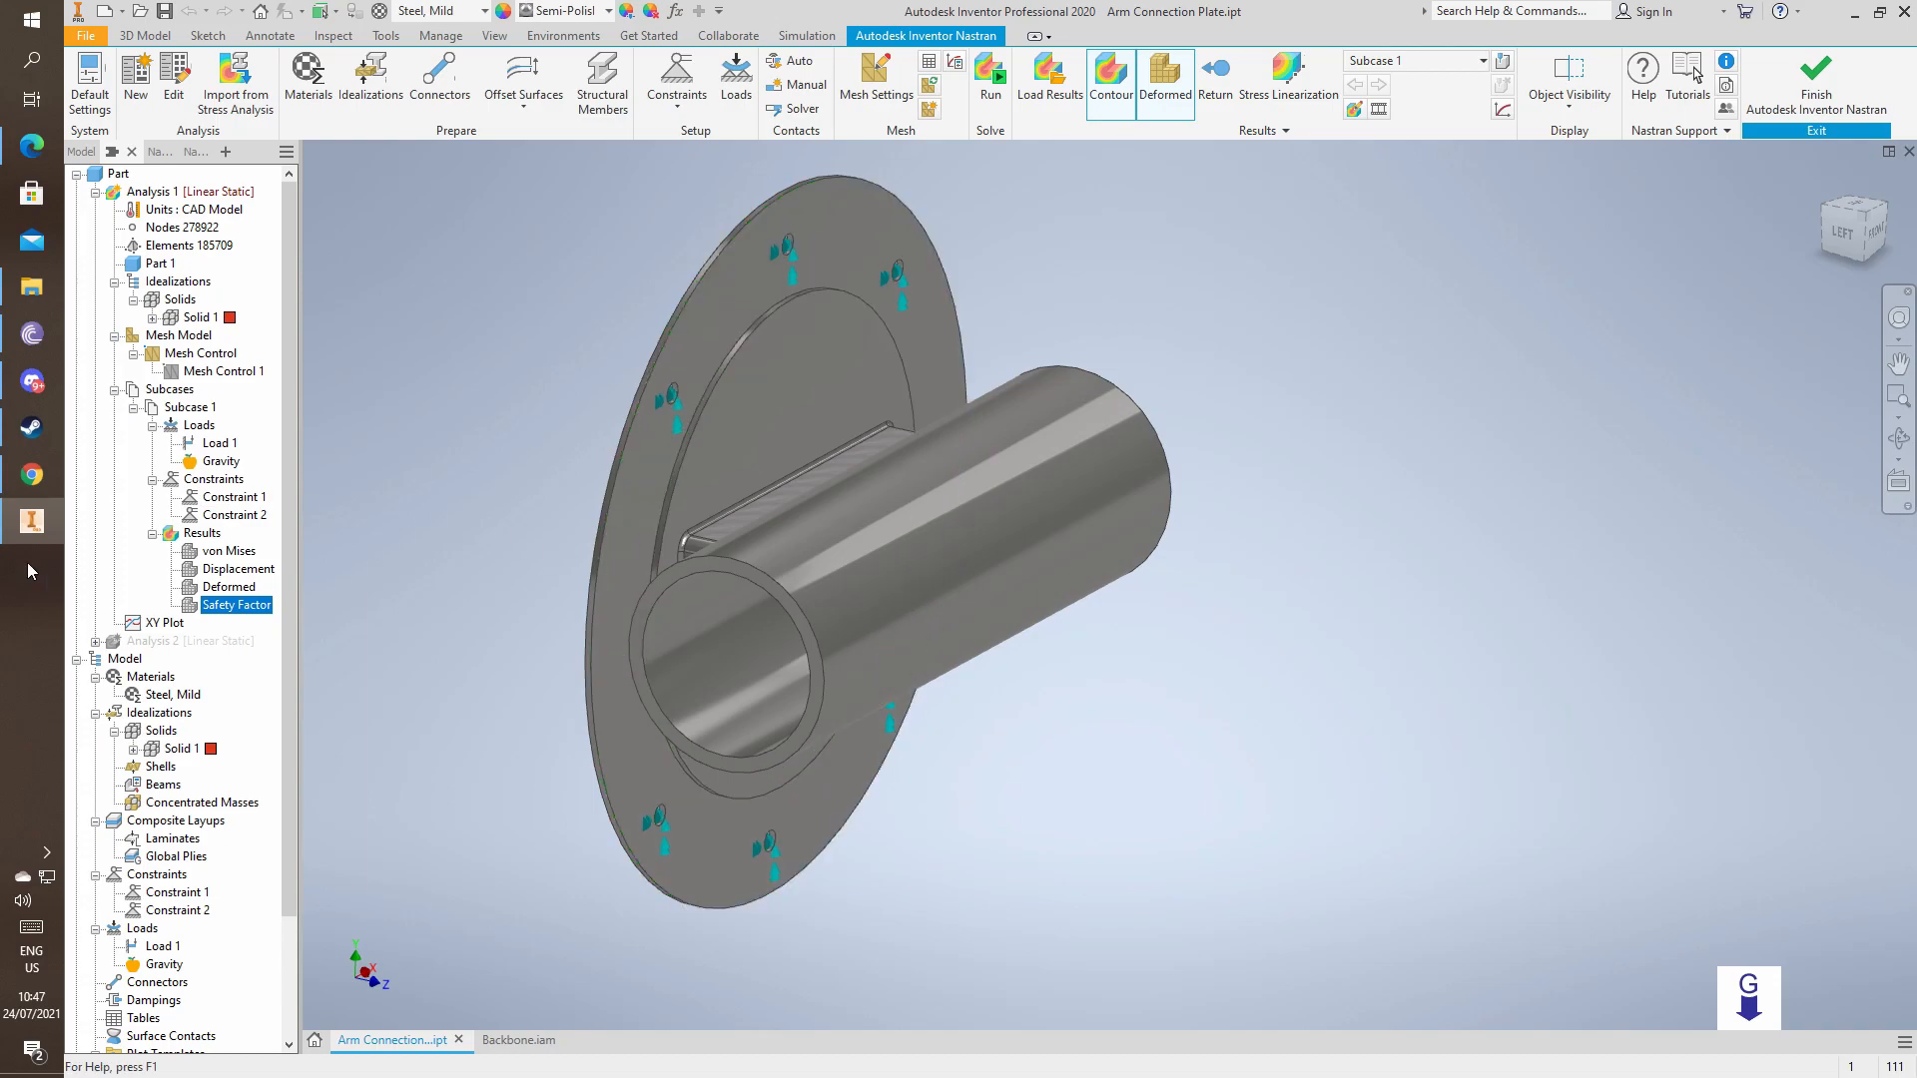
{"action": "left_click", "coordinate": [225, 370]}
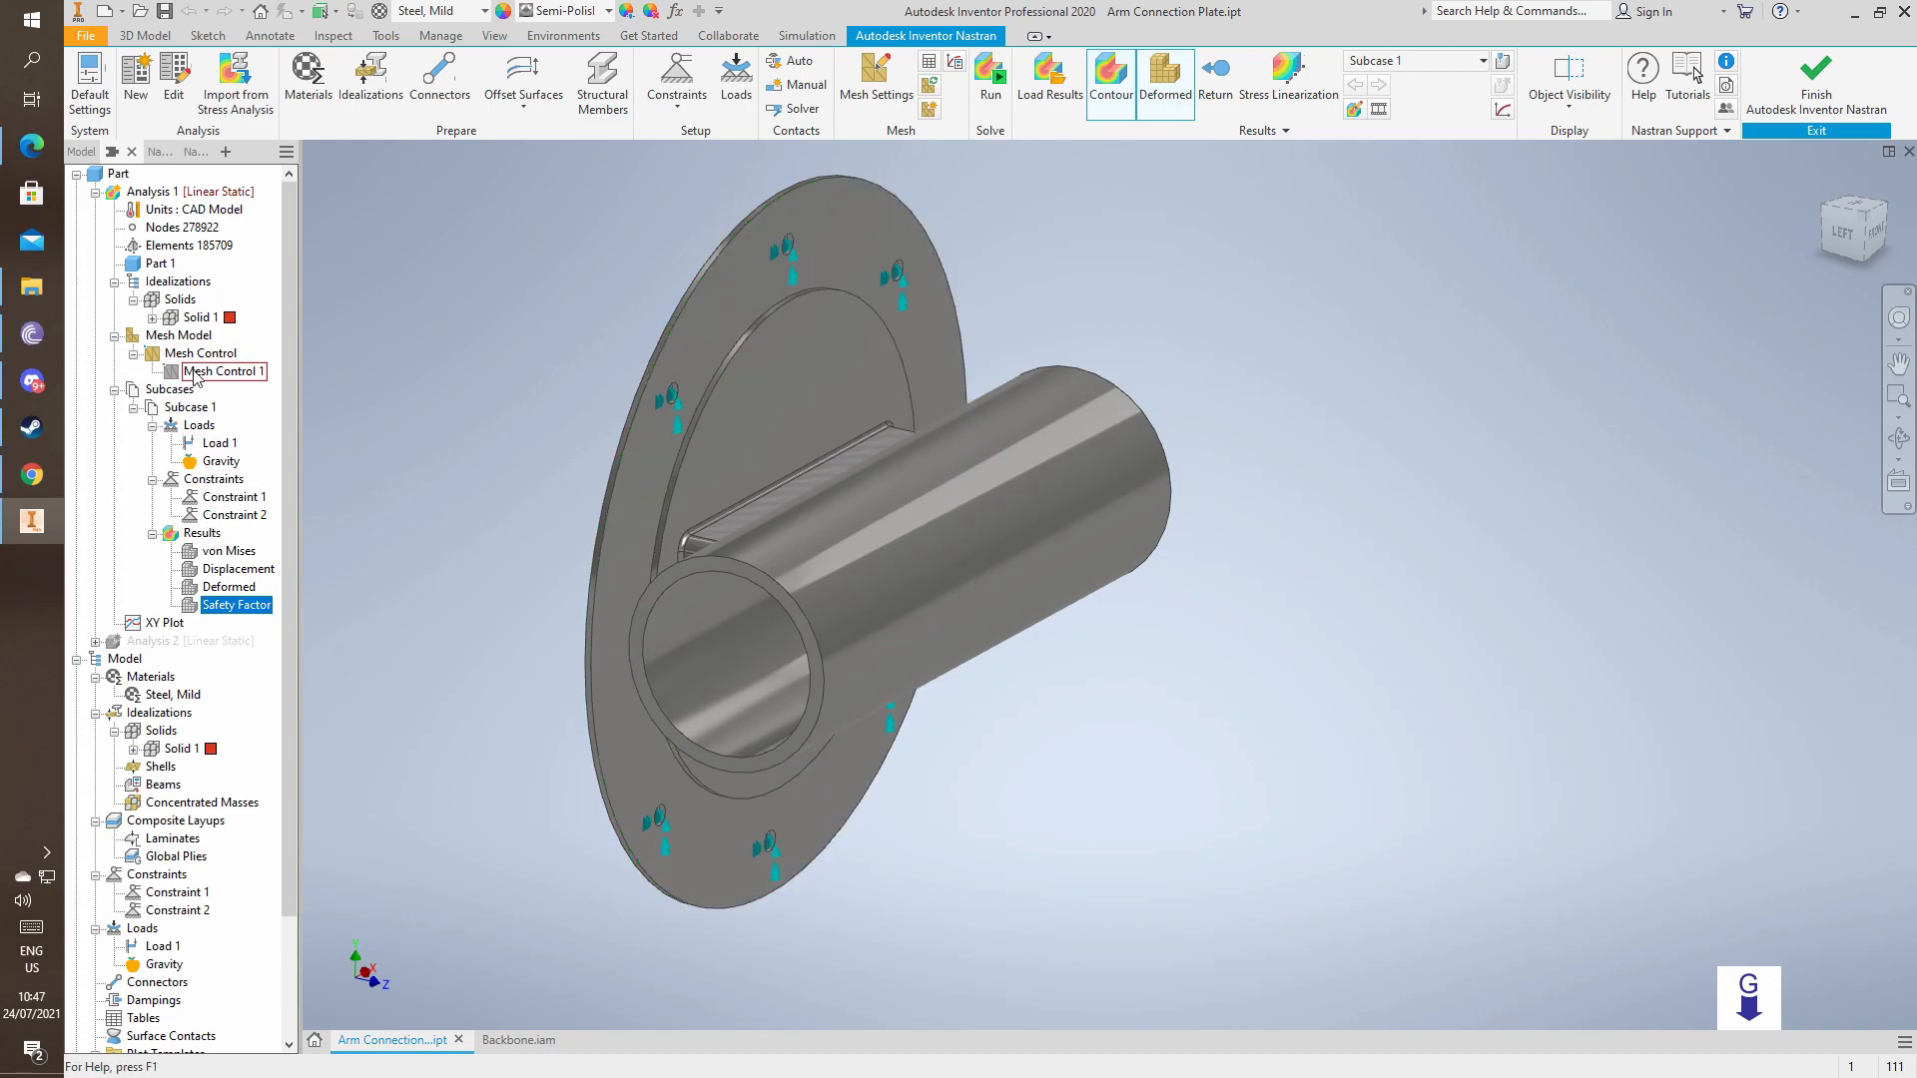
{"action": "right_click", "coordinate": [224, 370]}
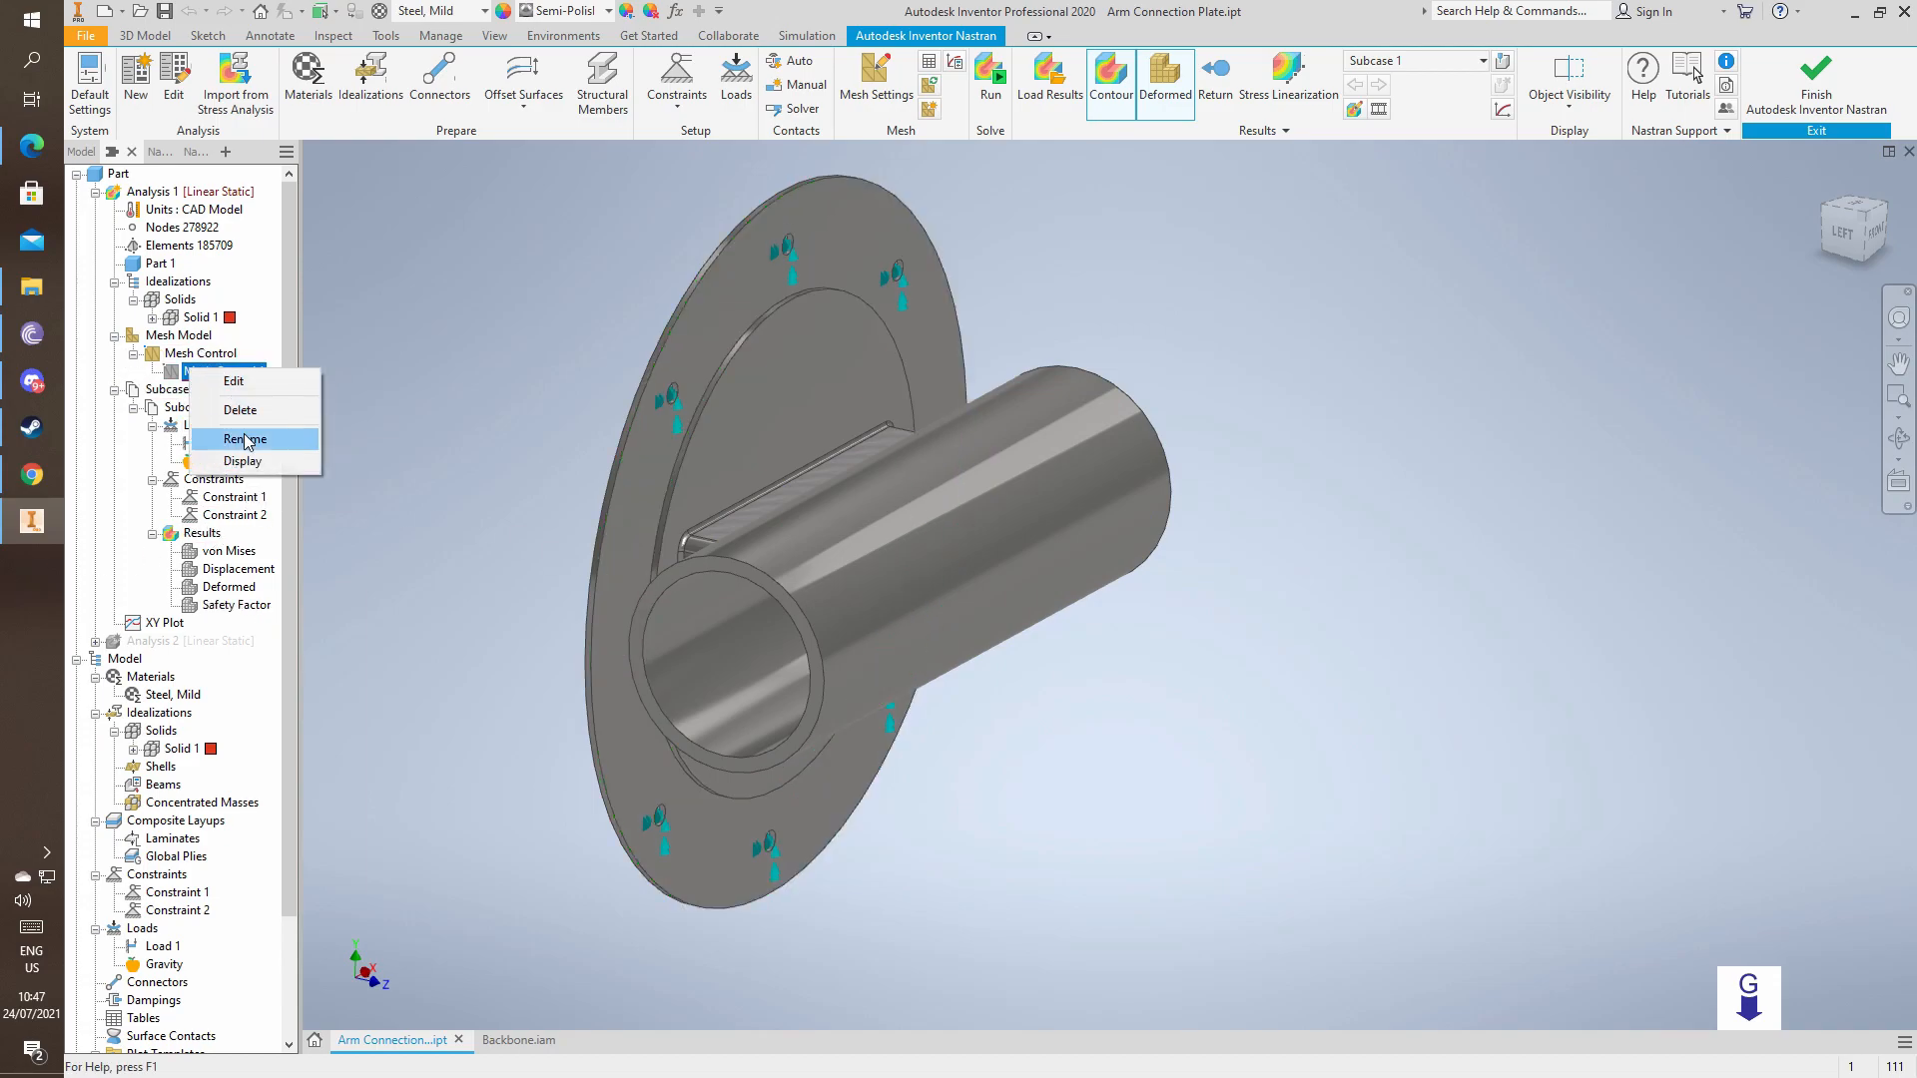
{"action": "left_click", "coordinate": [233, 380]}
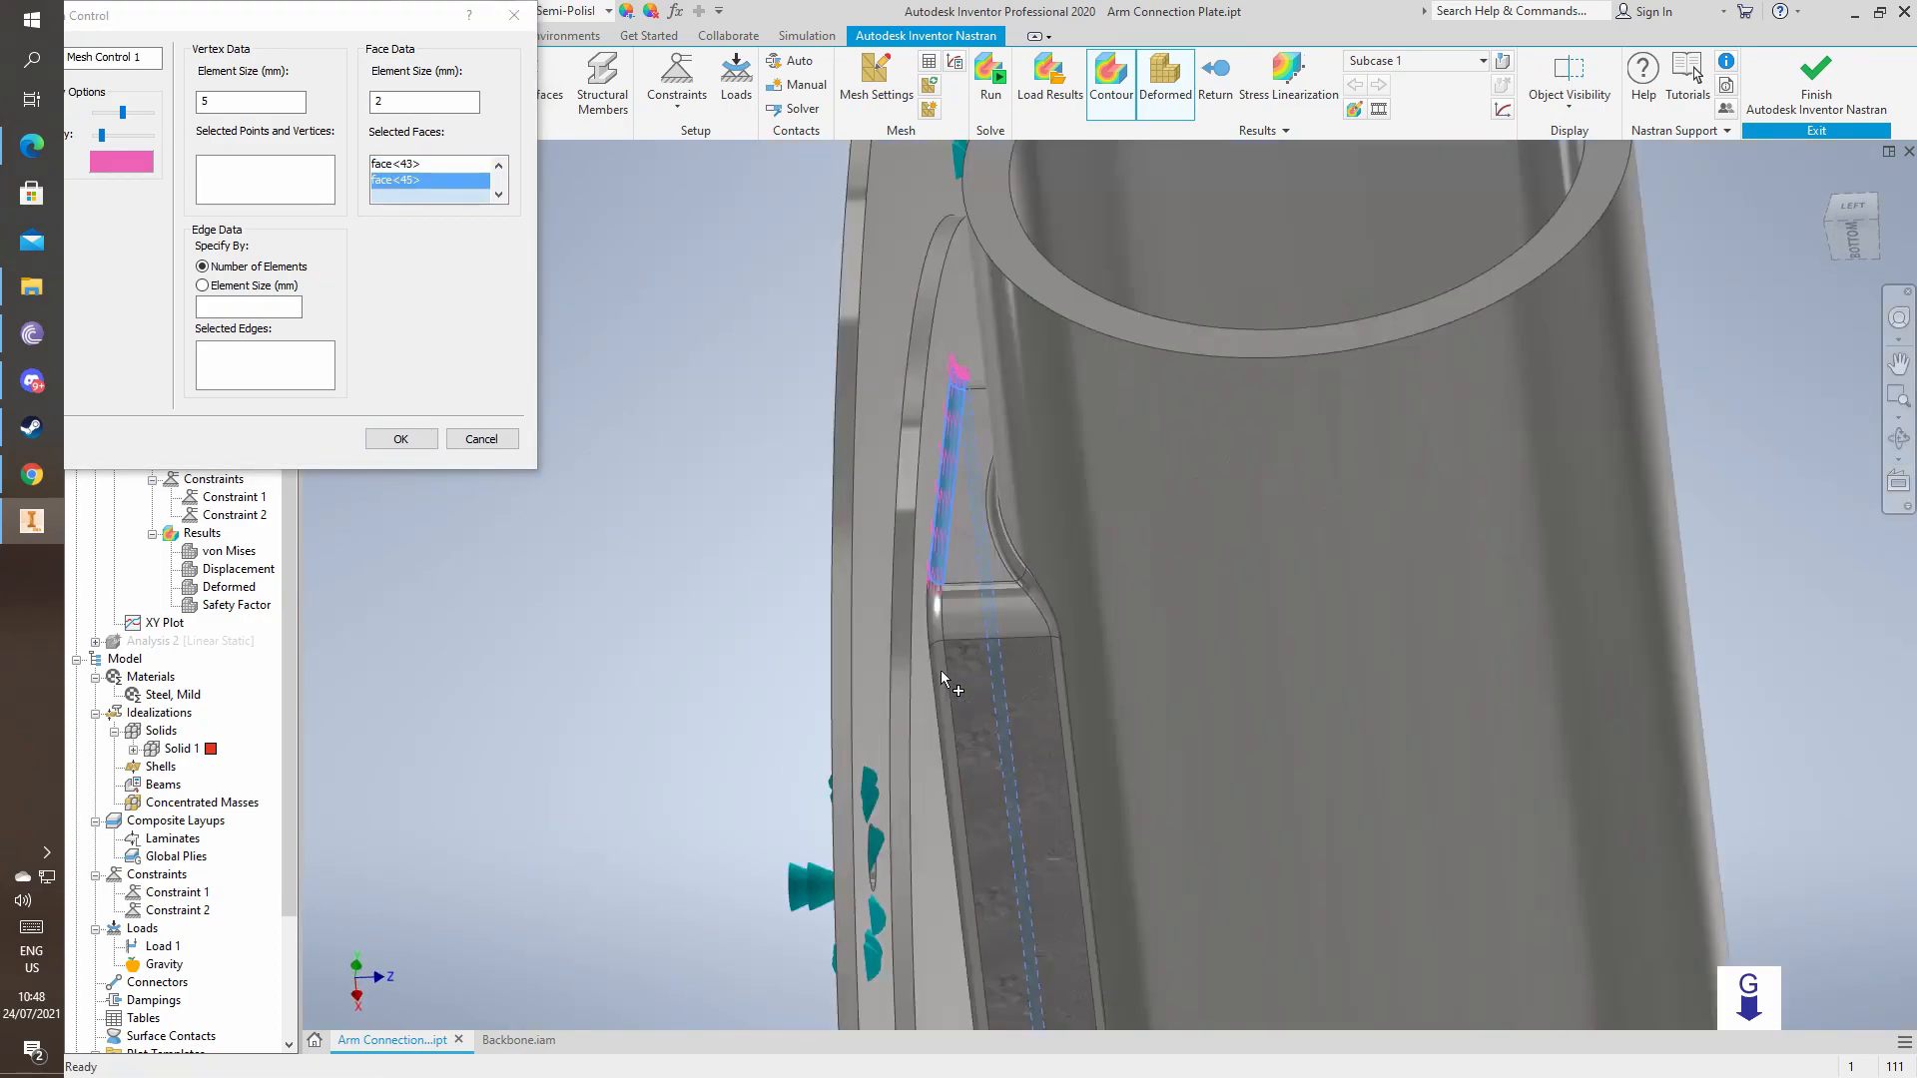
Reselect Mesh Control 1's 2 mm faces onto the new fillets, dropping the outdated face, and confirm.
{"action": "left_click", "coordinate": [1069, 698]}
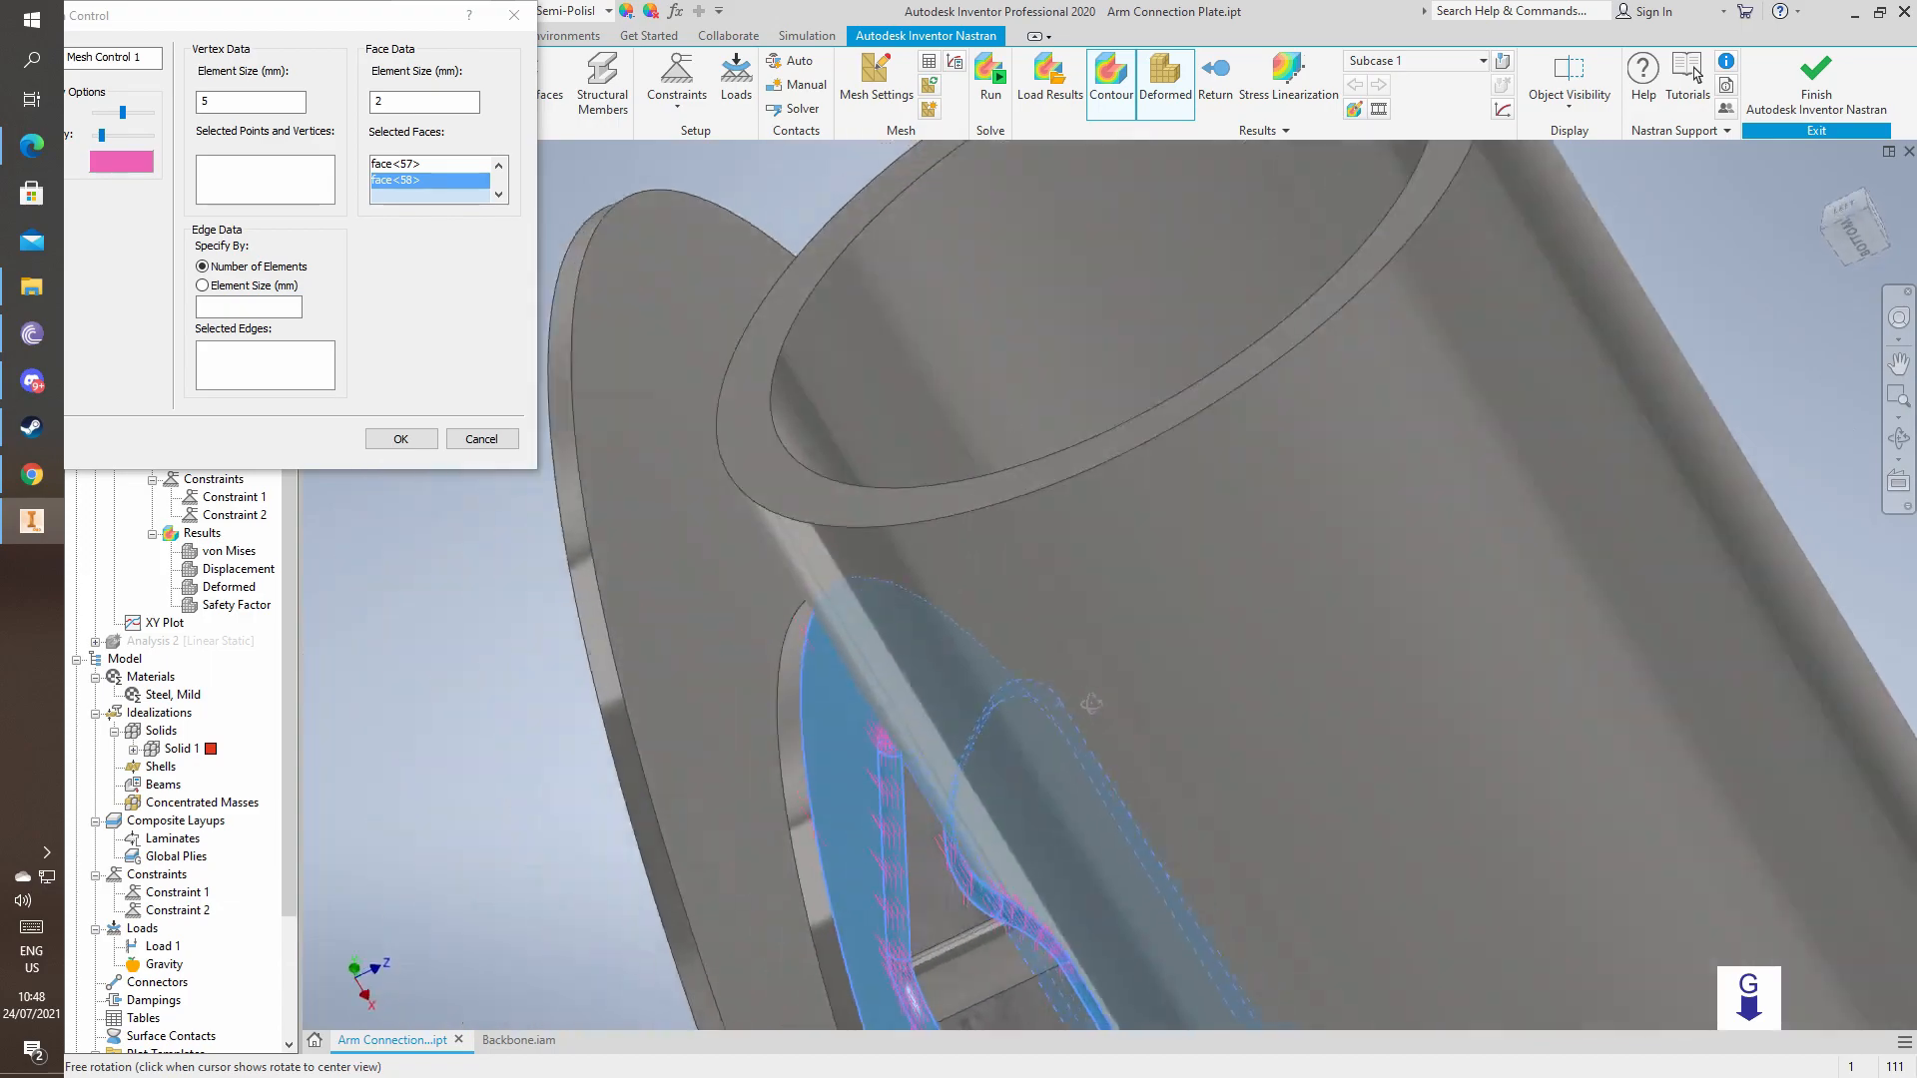
{"action": "left_click_drag", "start_coordinate": [1088, 703], "coordinate": [544, 495]}
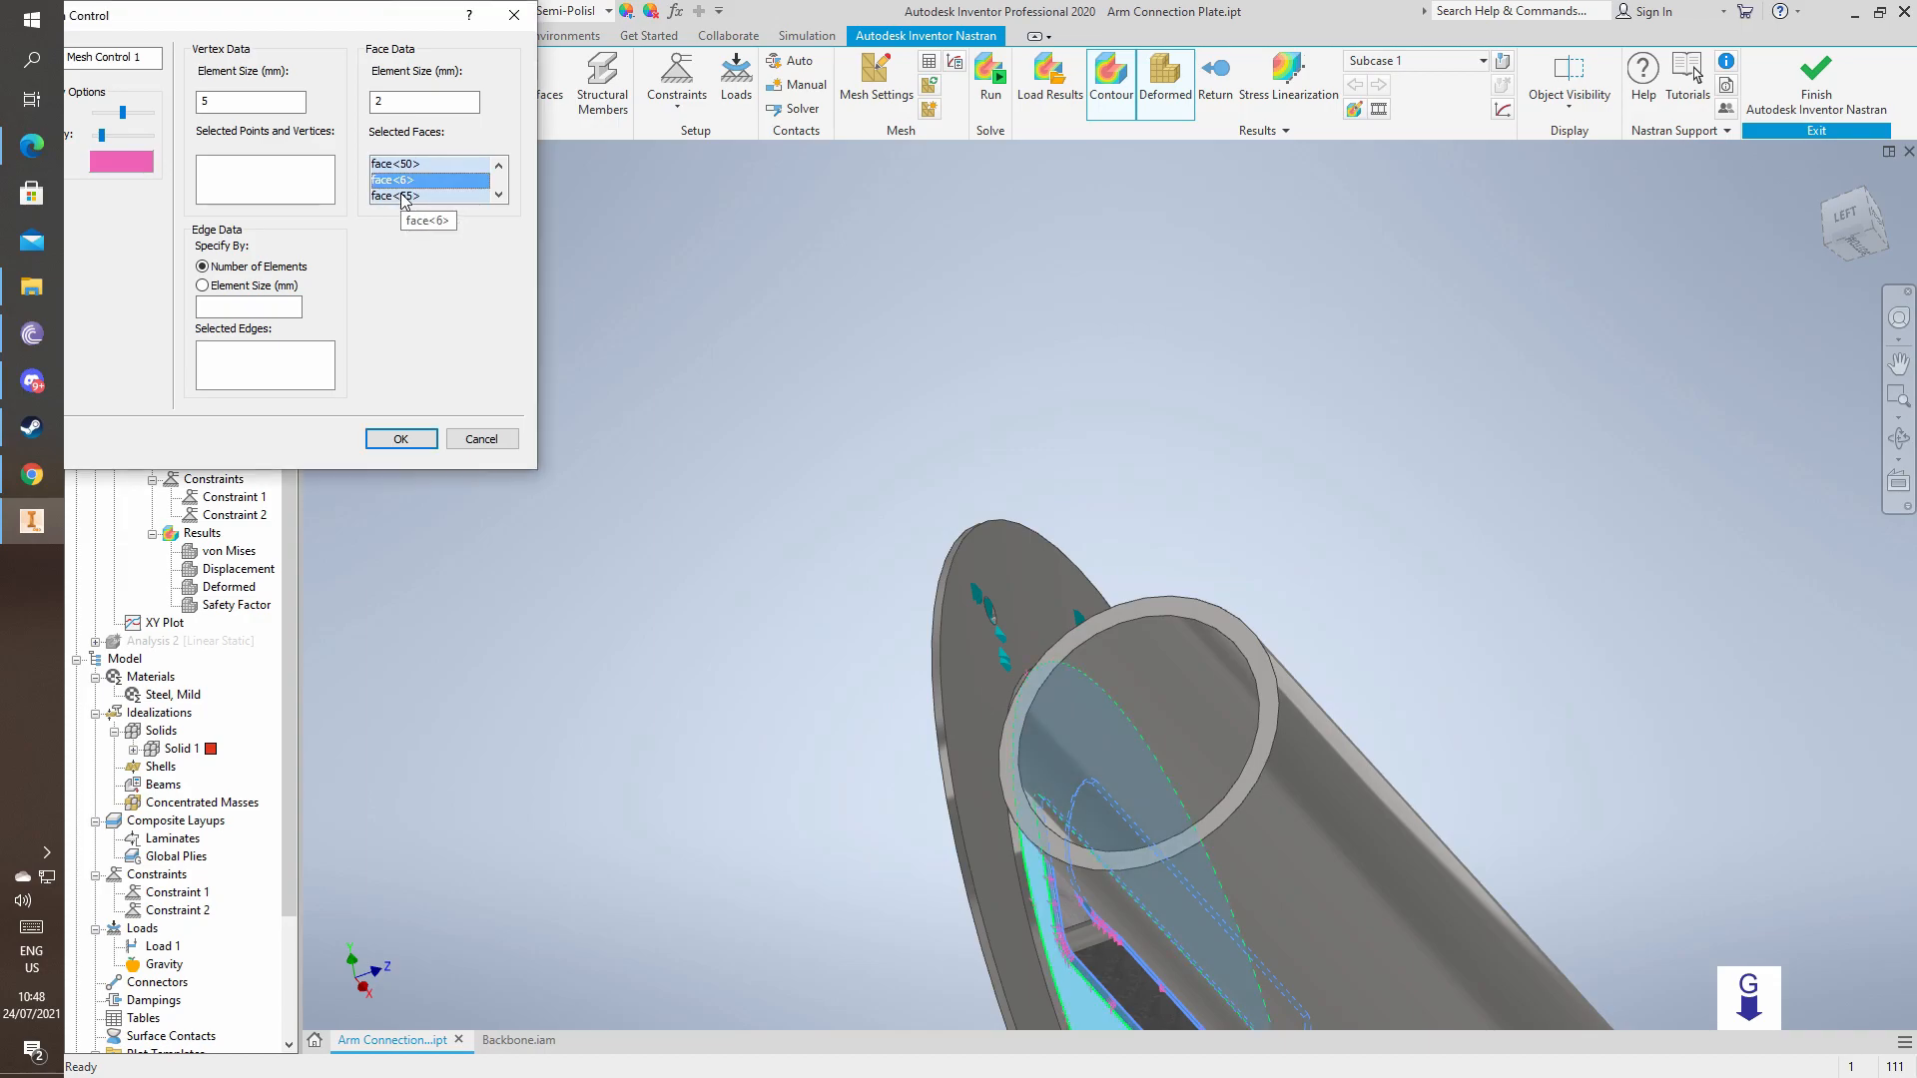
{"action": "right_click", "coordinate": [392, 179]}
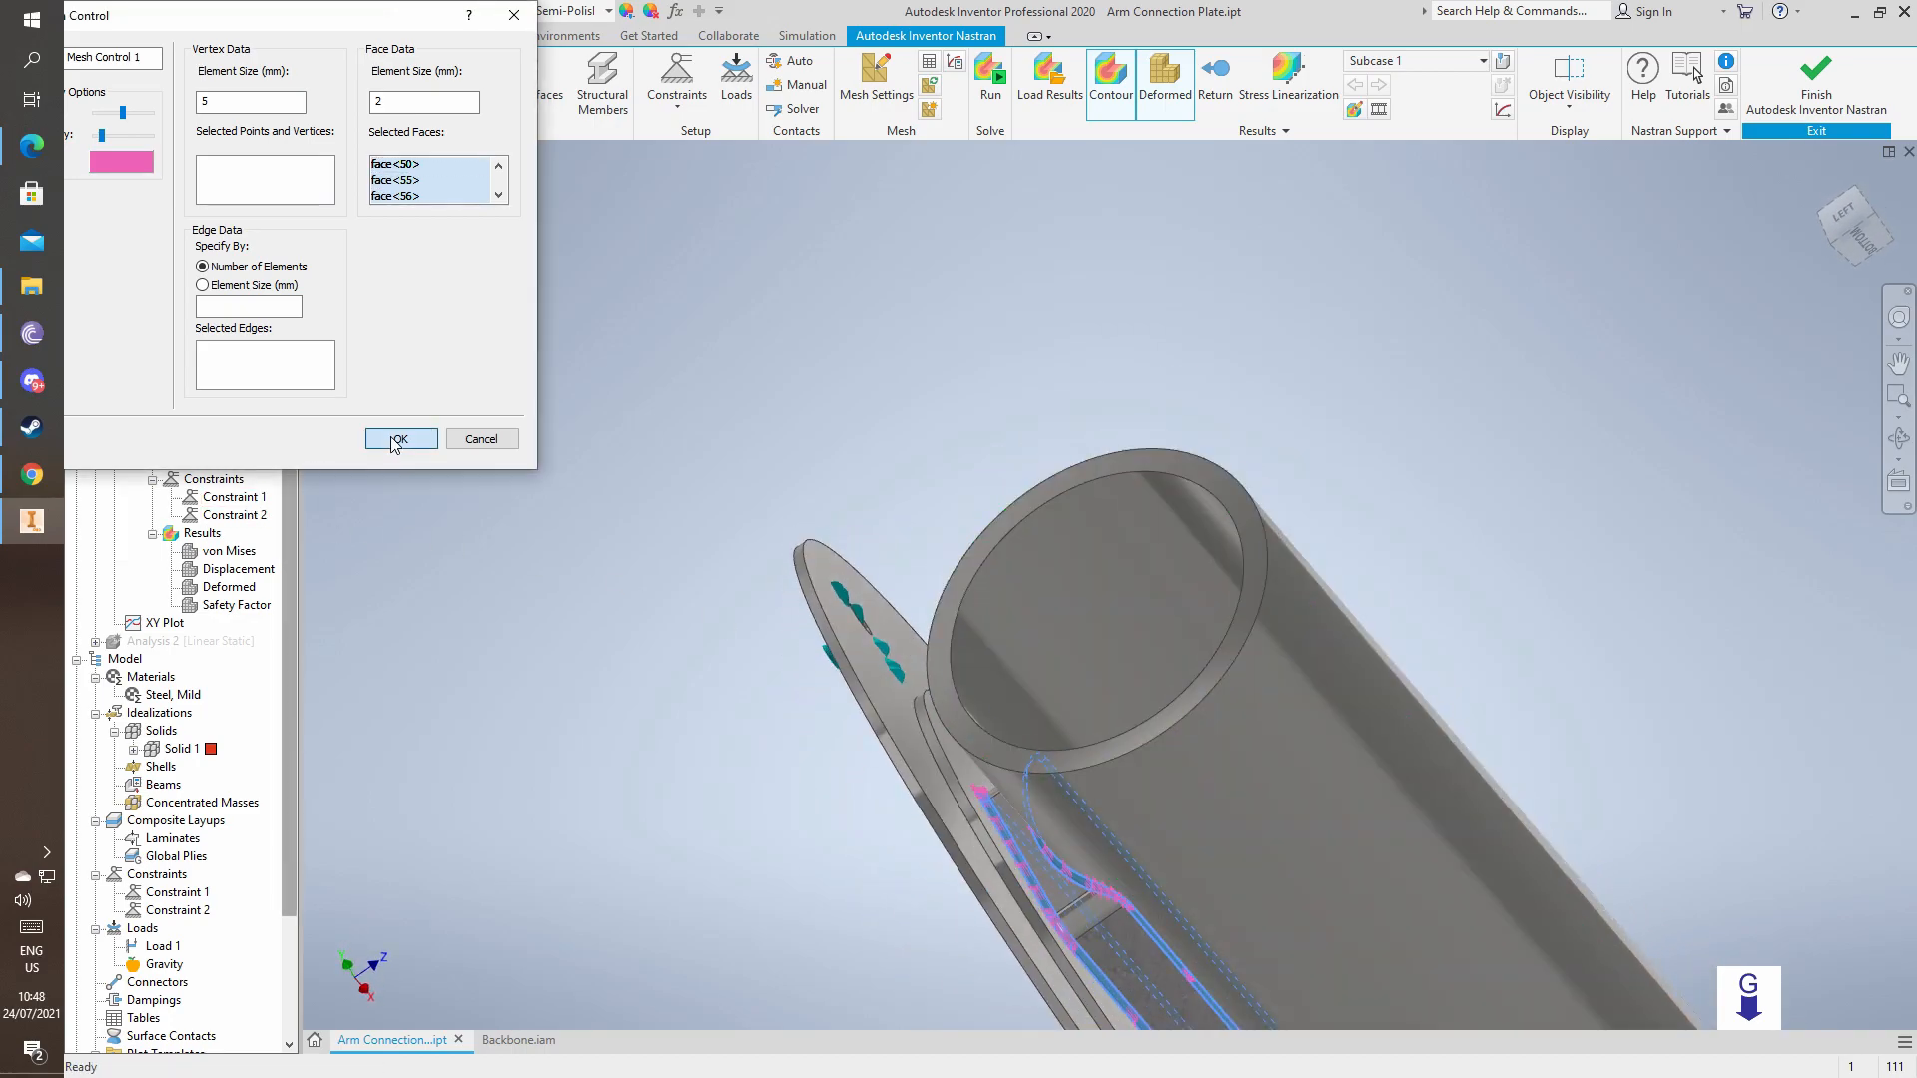
{"action": "left_click", "coordinate": [402, 440]}
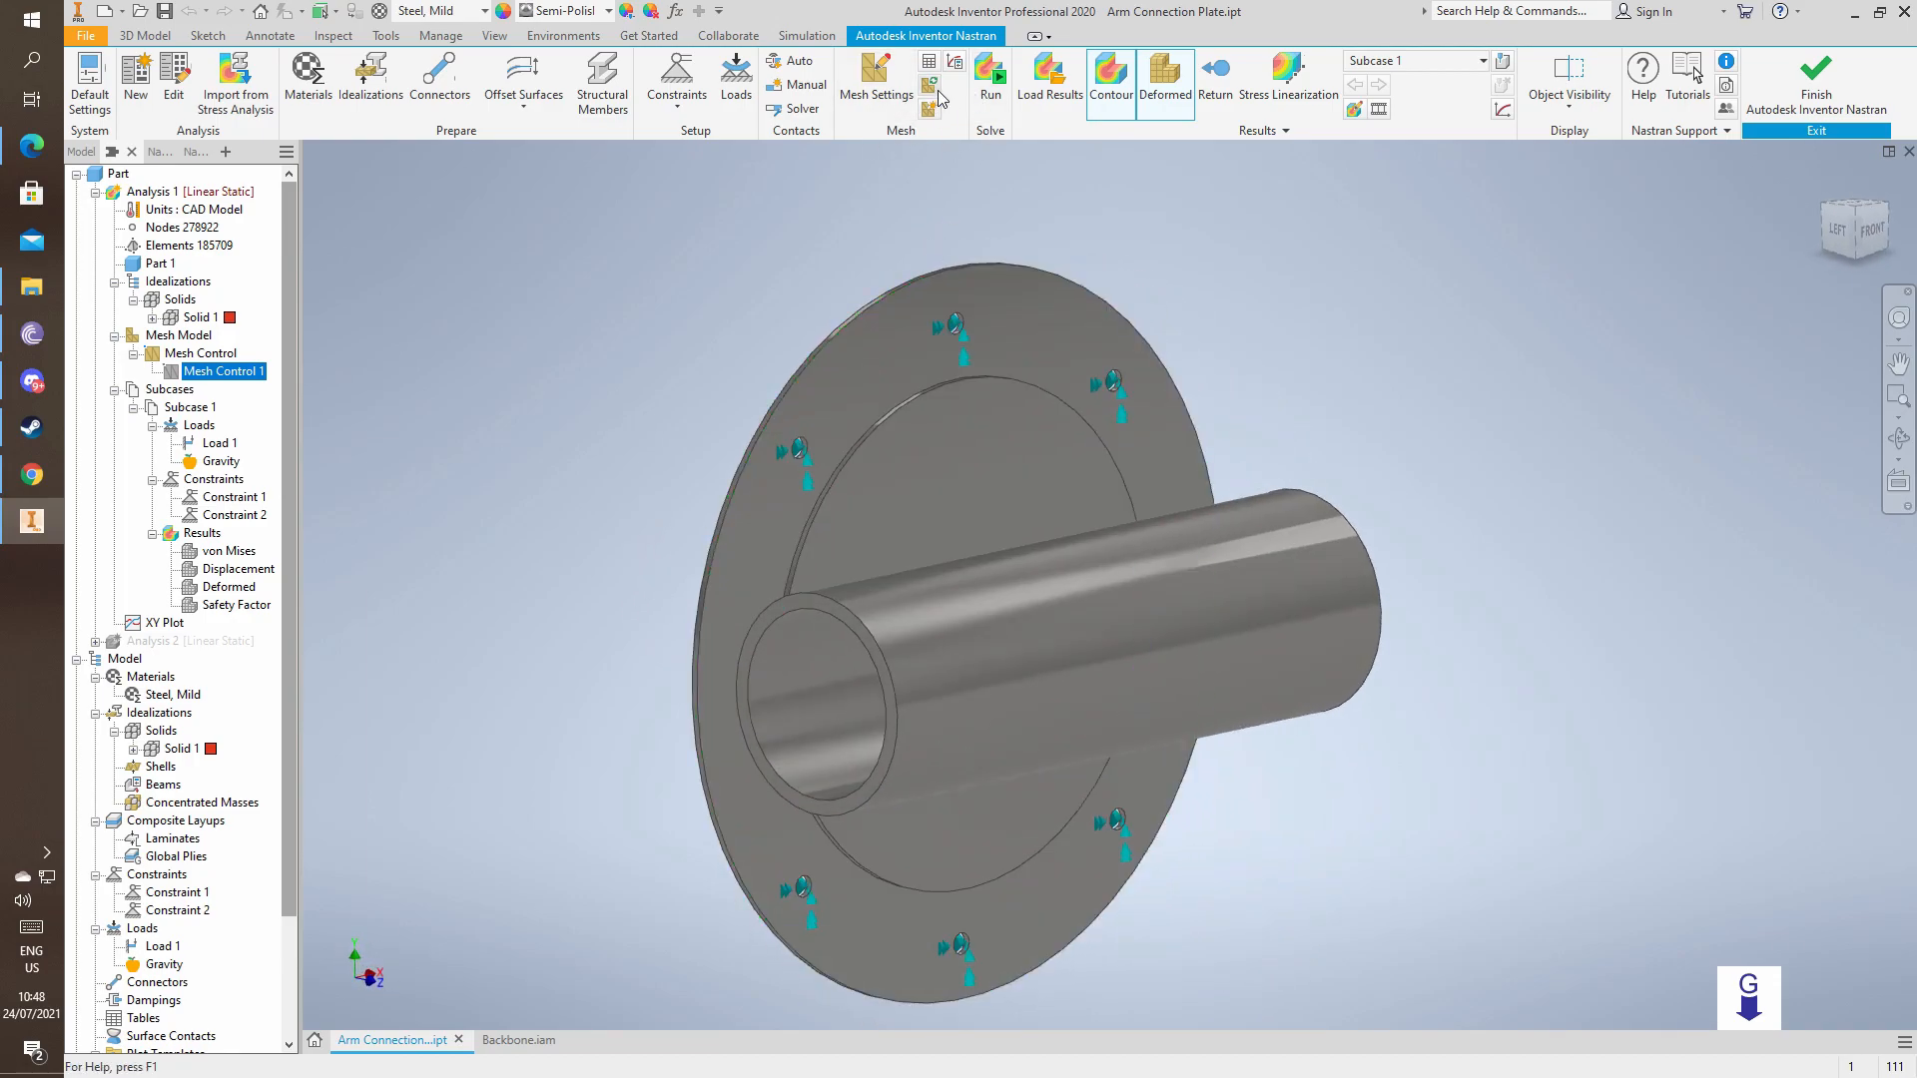
Generate the mesh (97711 elements) and review Constraint 1 and Constraint 2 settings.
{"action": "left_click", "coordinate": [875, 73]}
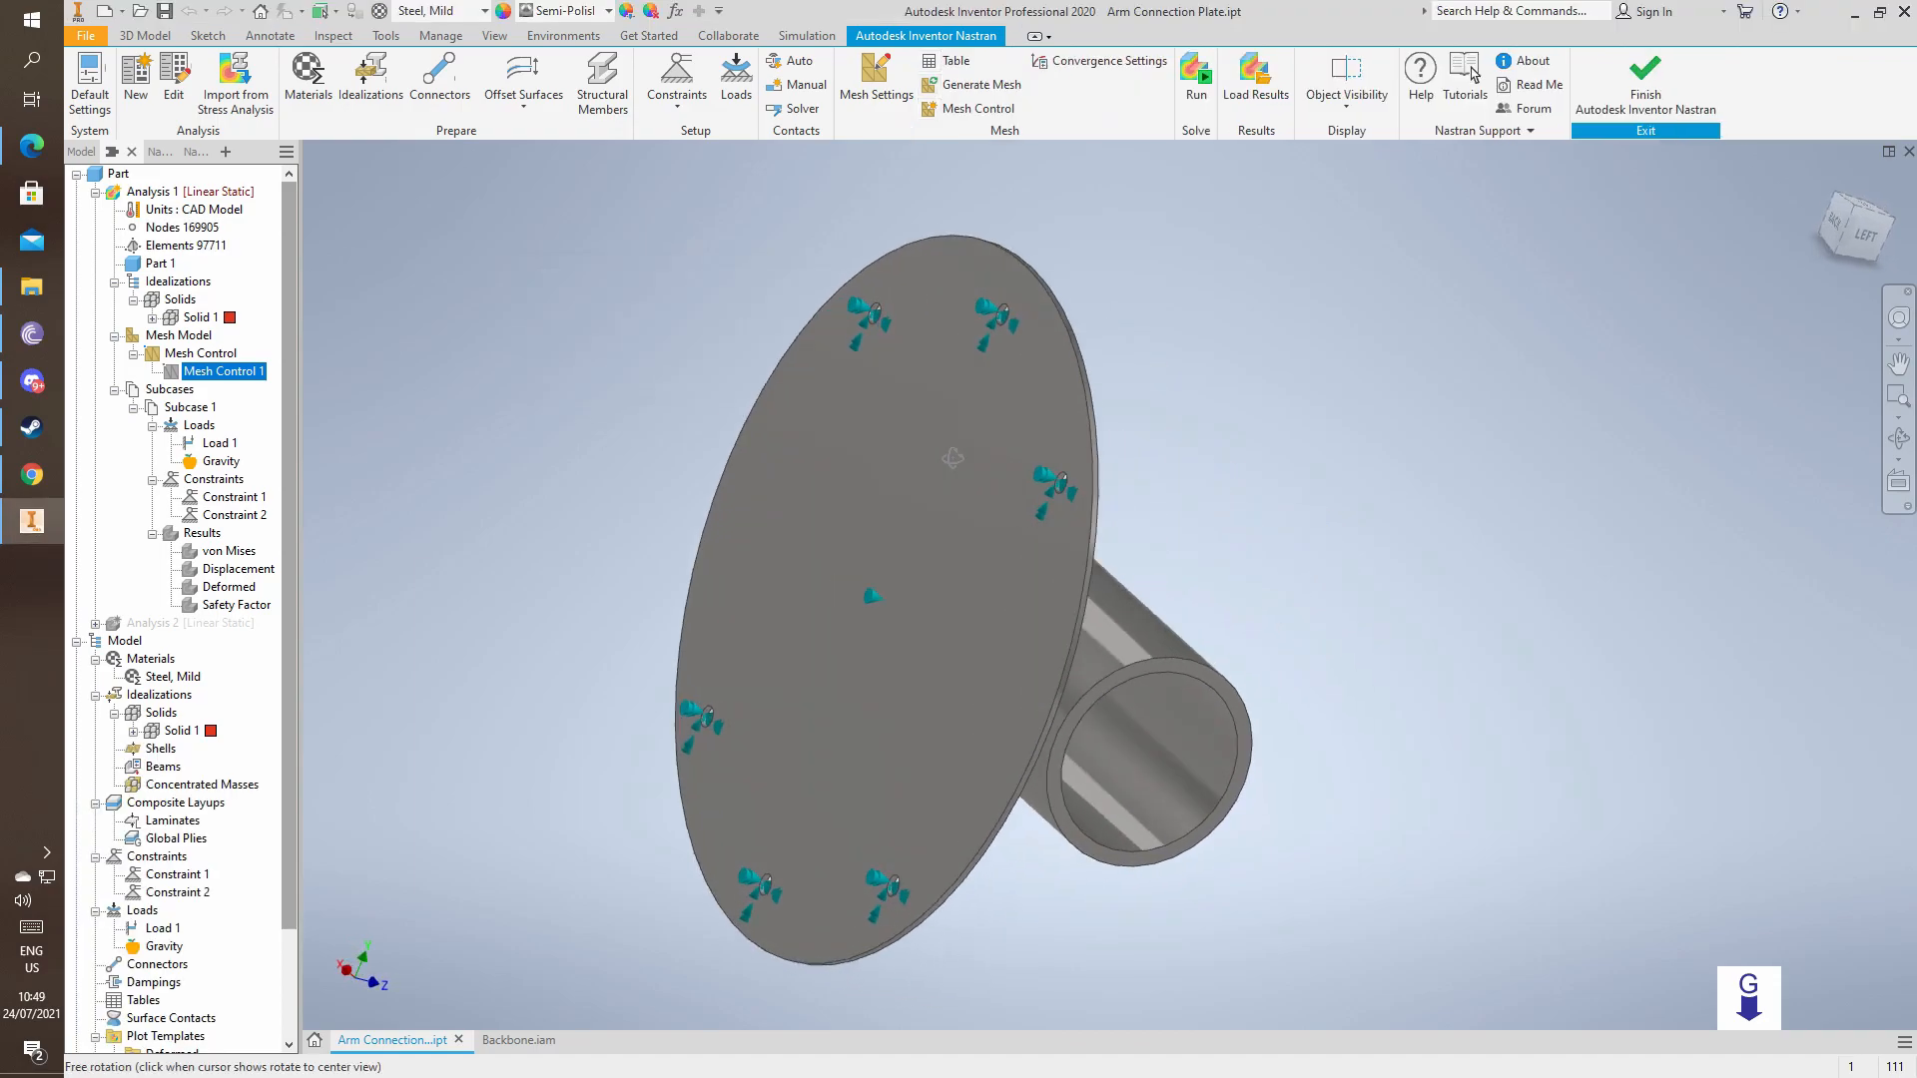
{"action": "left_click", "coordinate": [826, 638]}
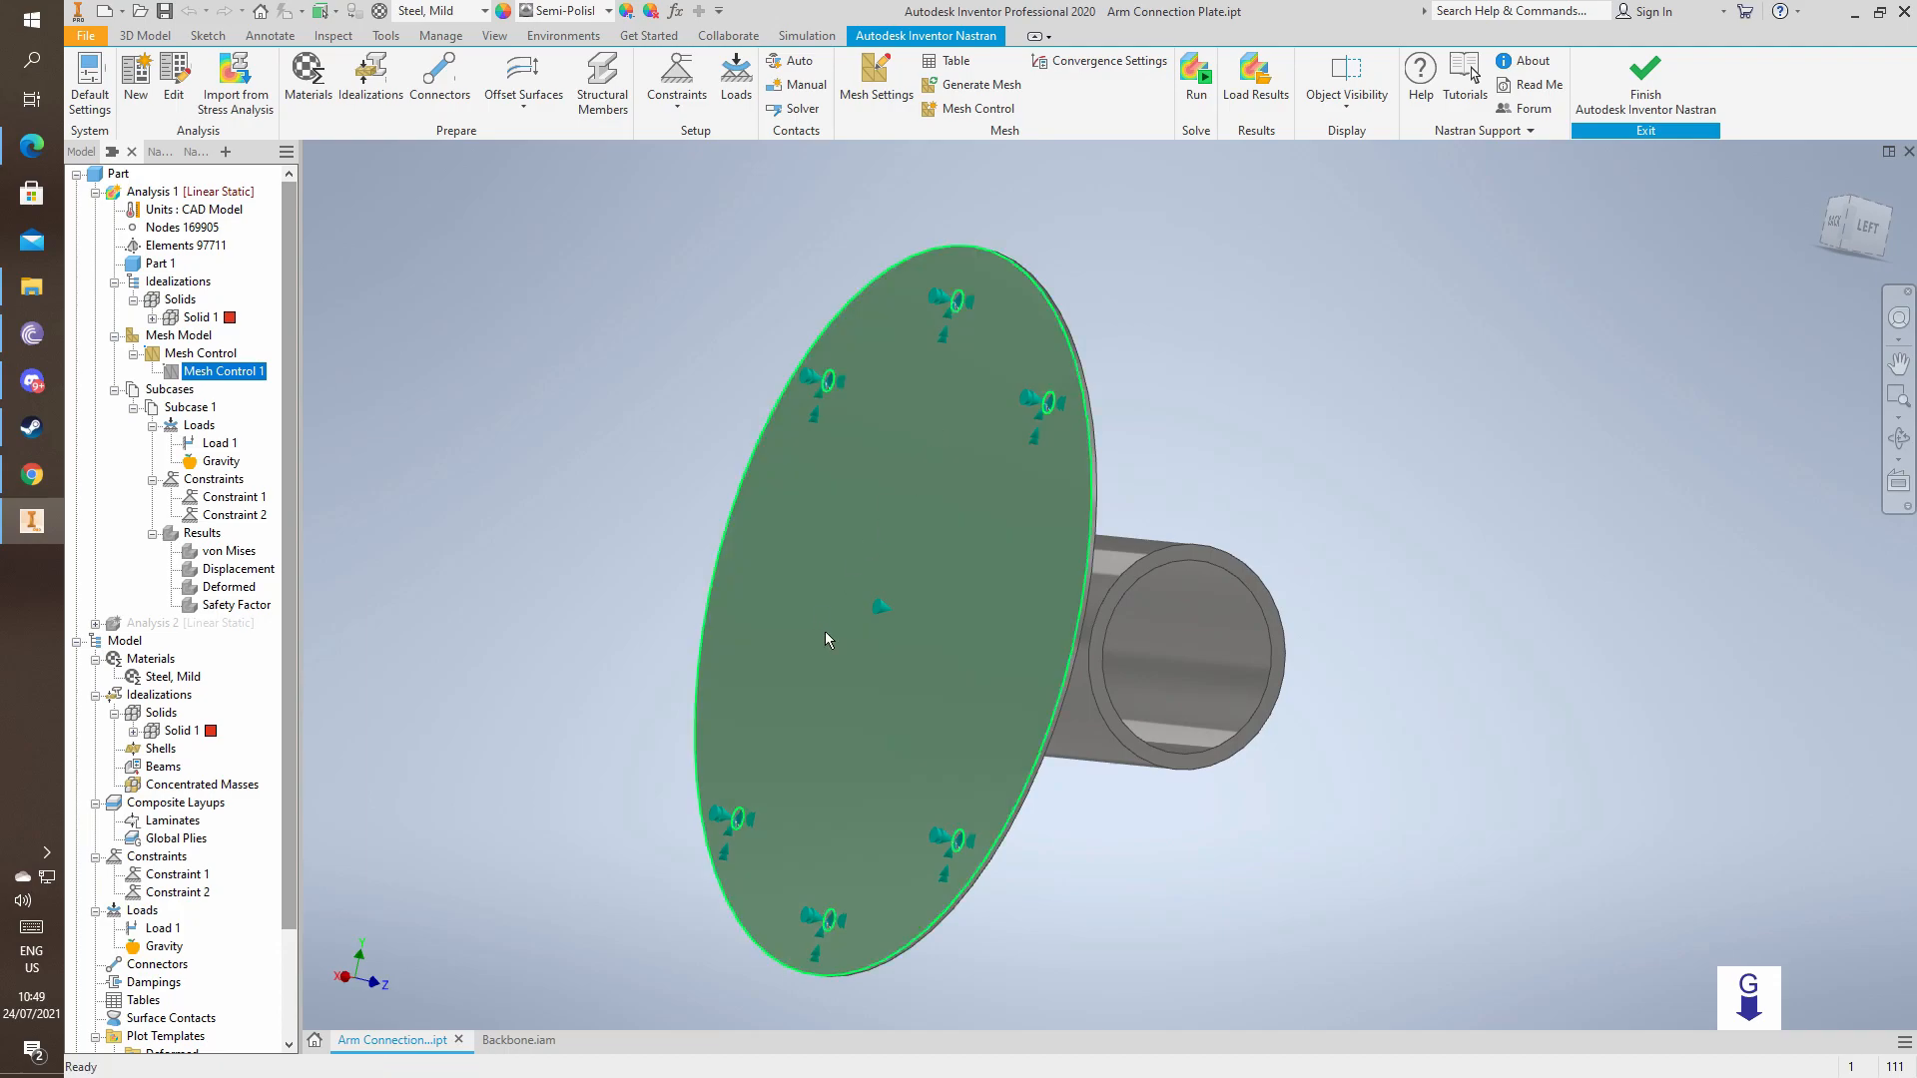
{"action": "left_click", "coordinate": [231, 496]}
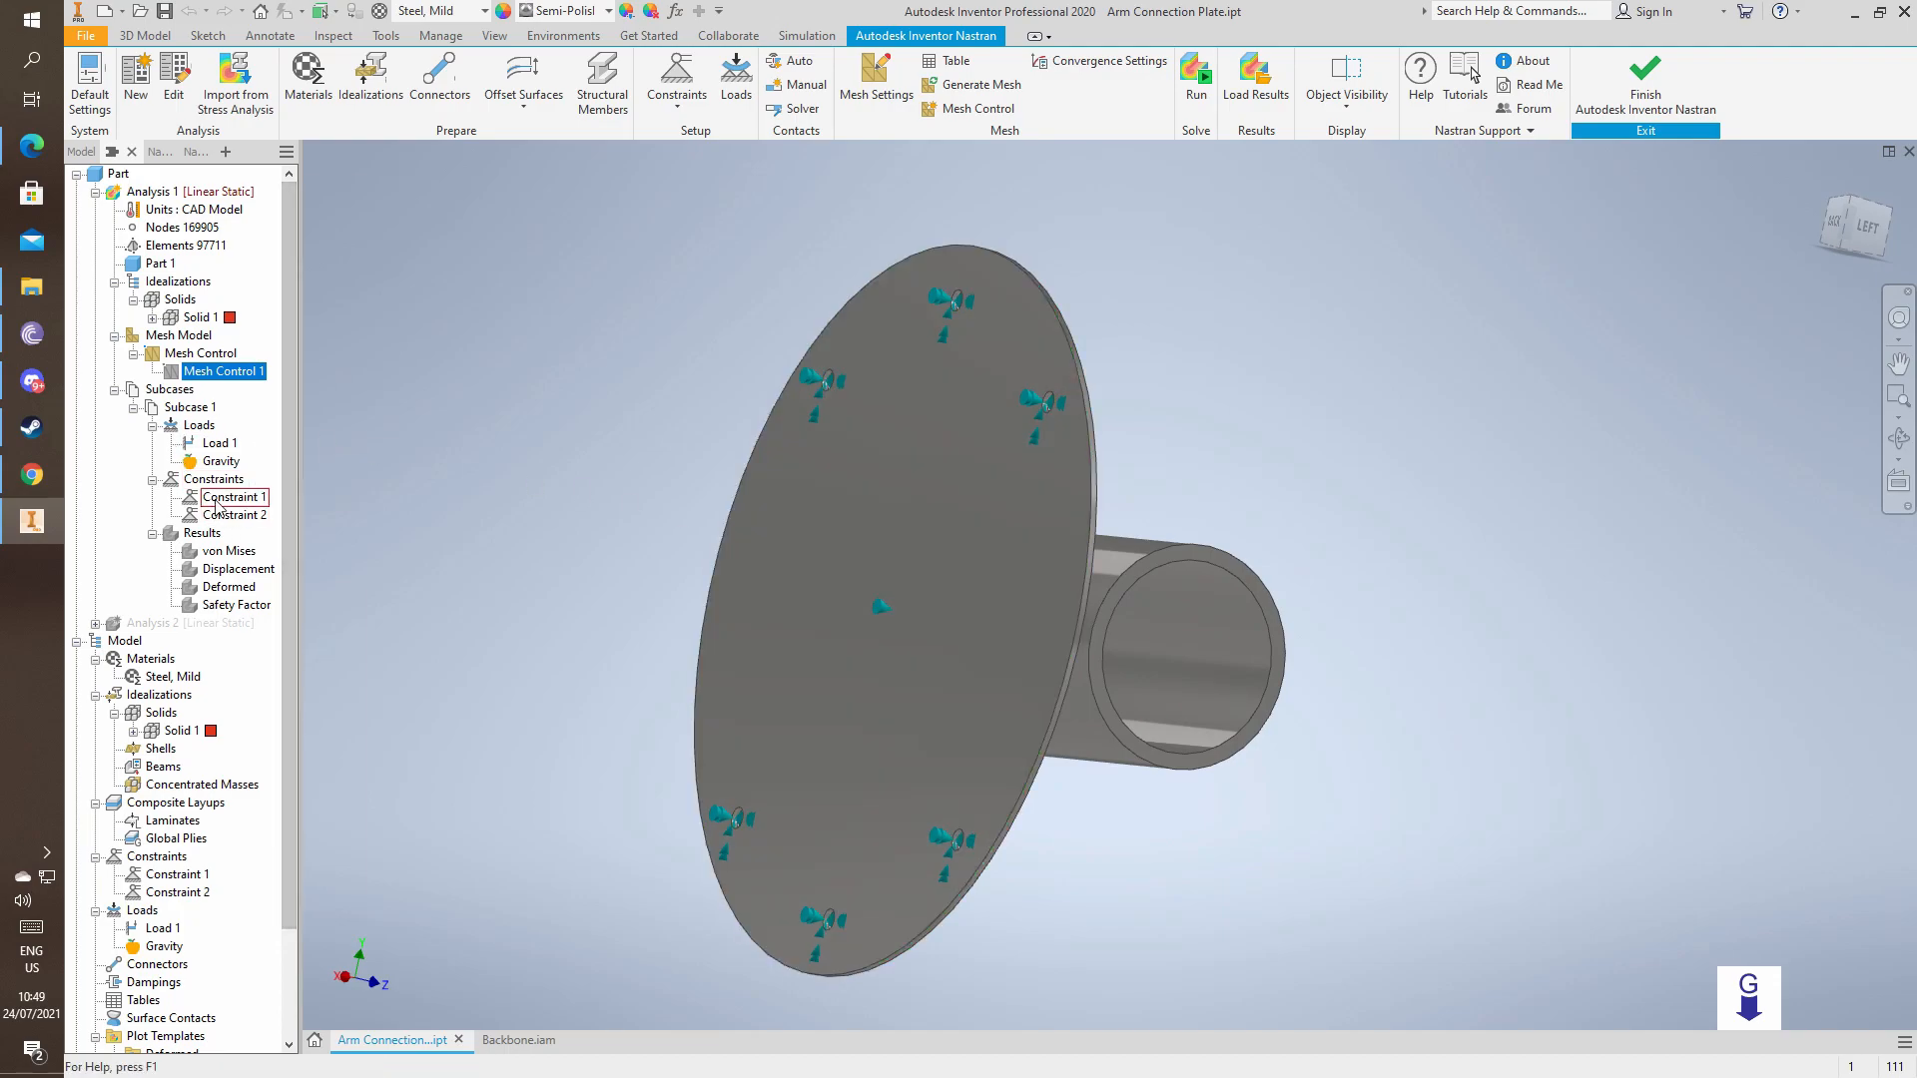
{"action": "double_click", "coordinate": [231, 496]}
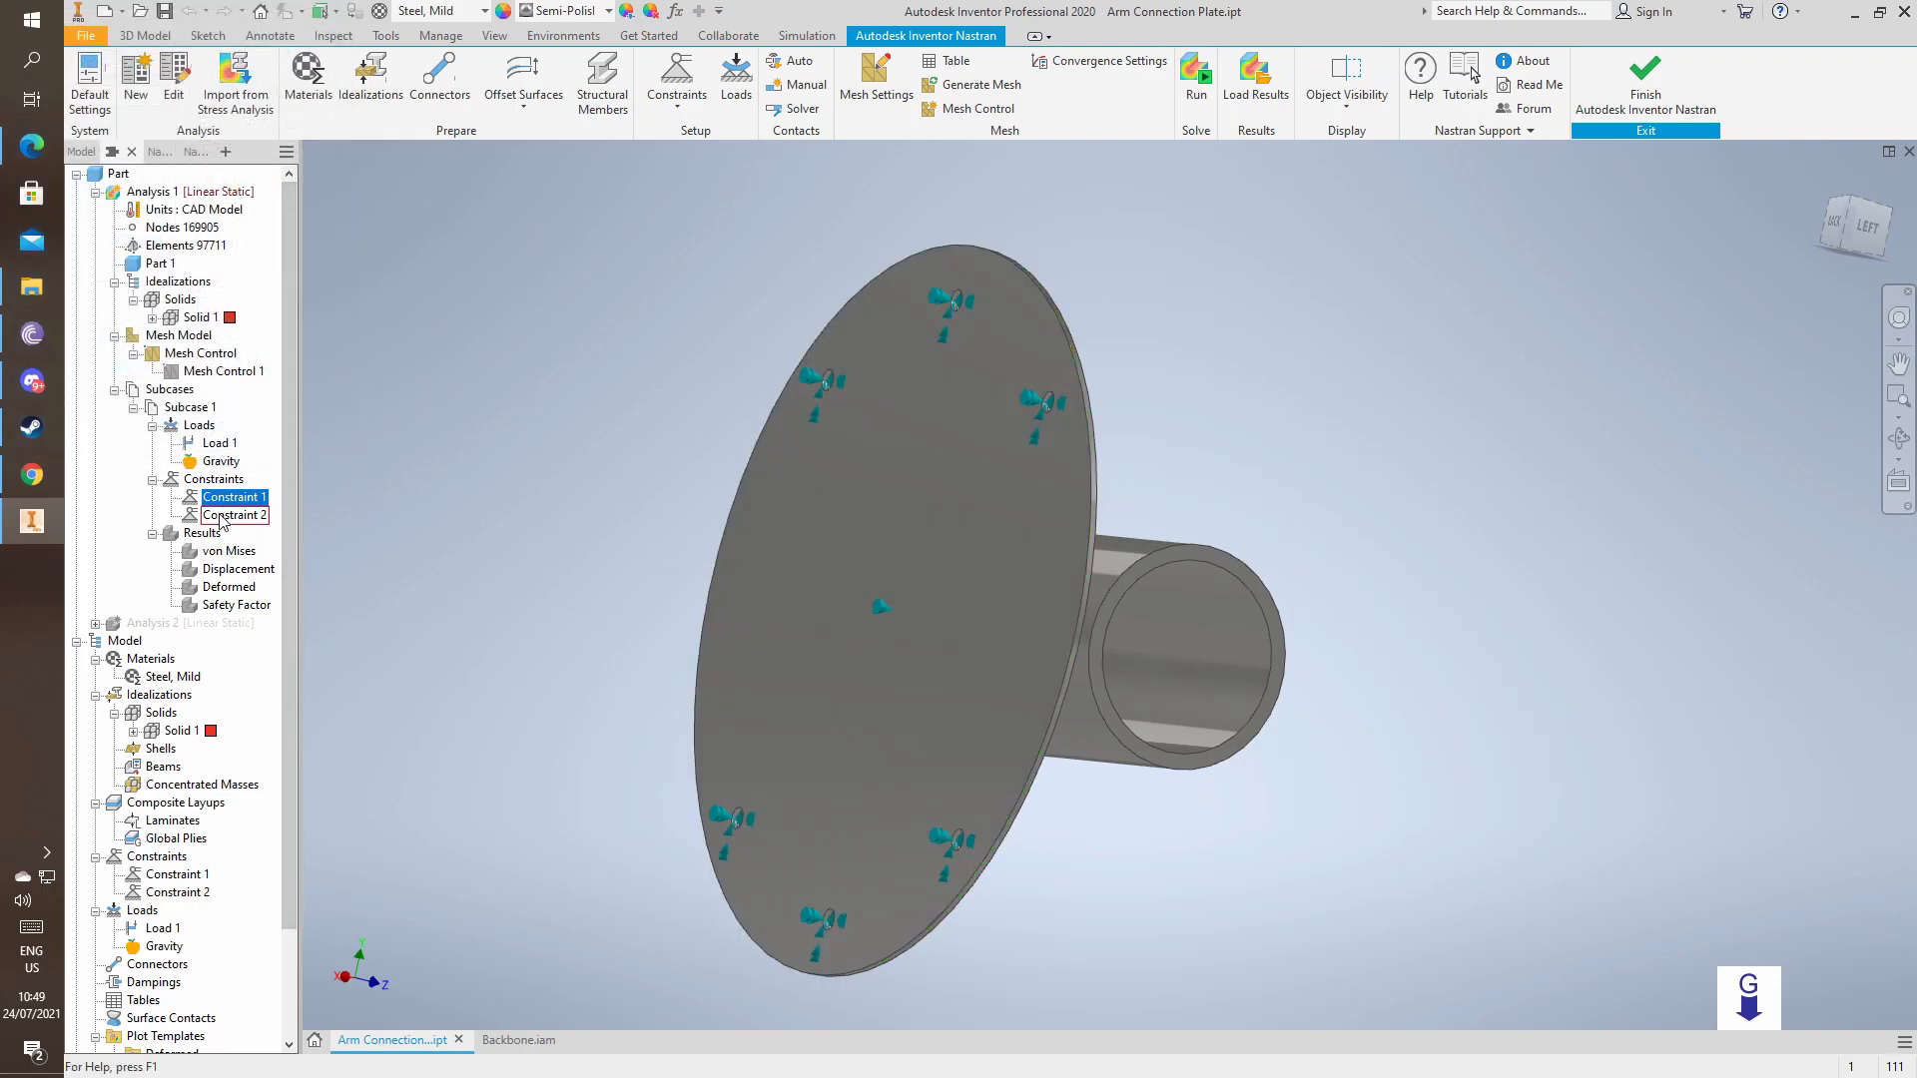
{"action": "double_click", "coordinate": [233, 515]}
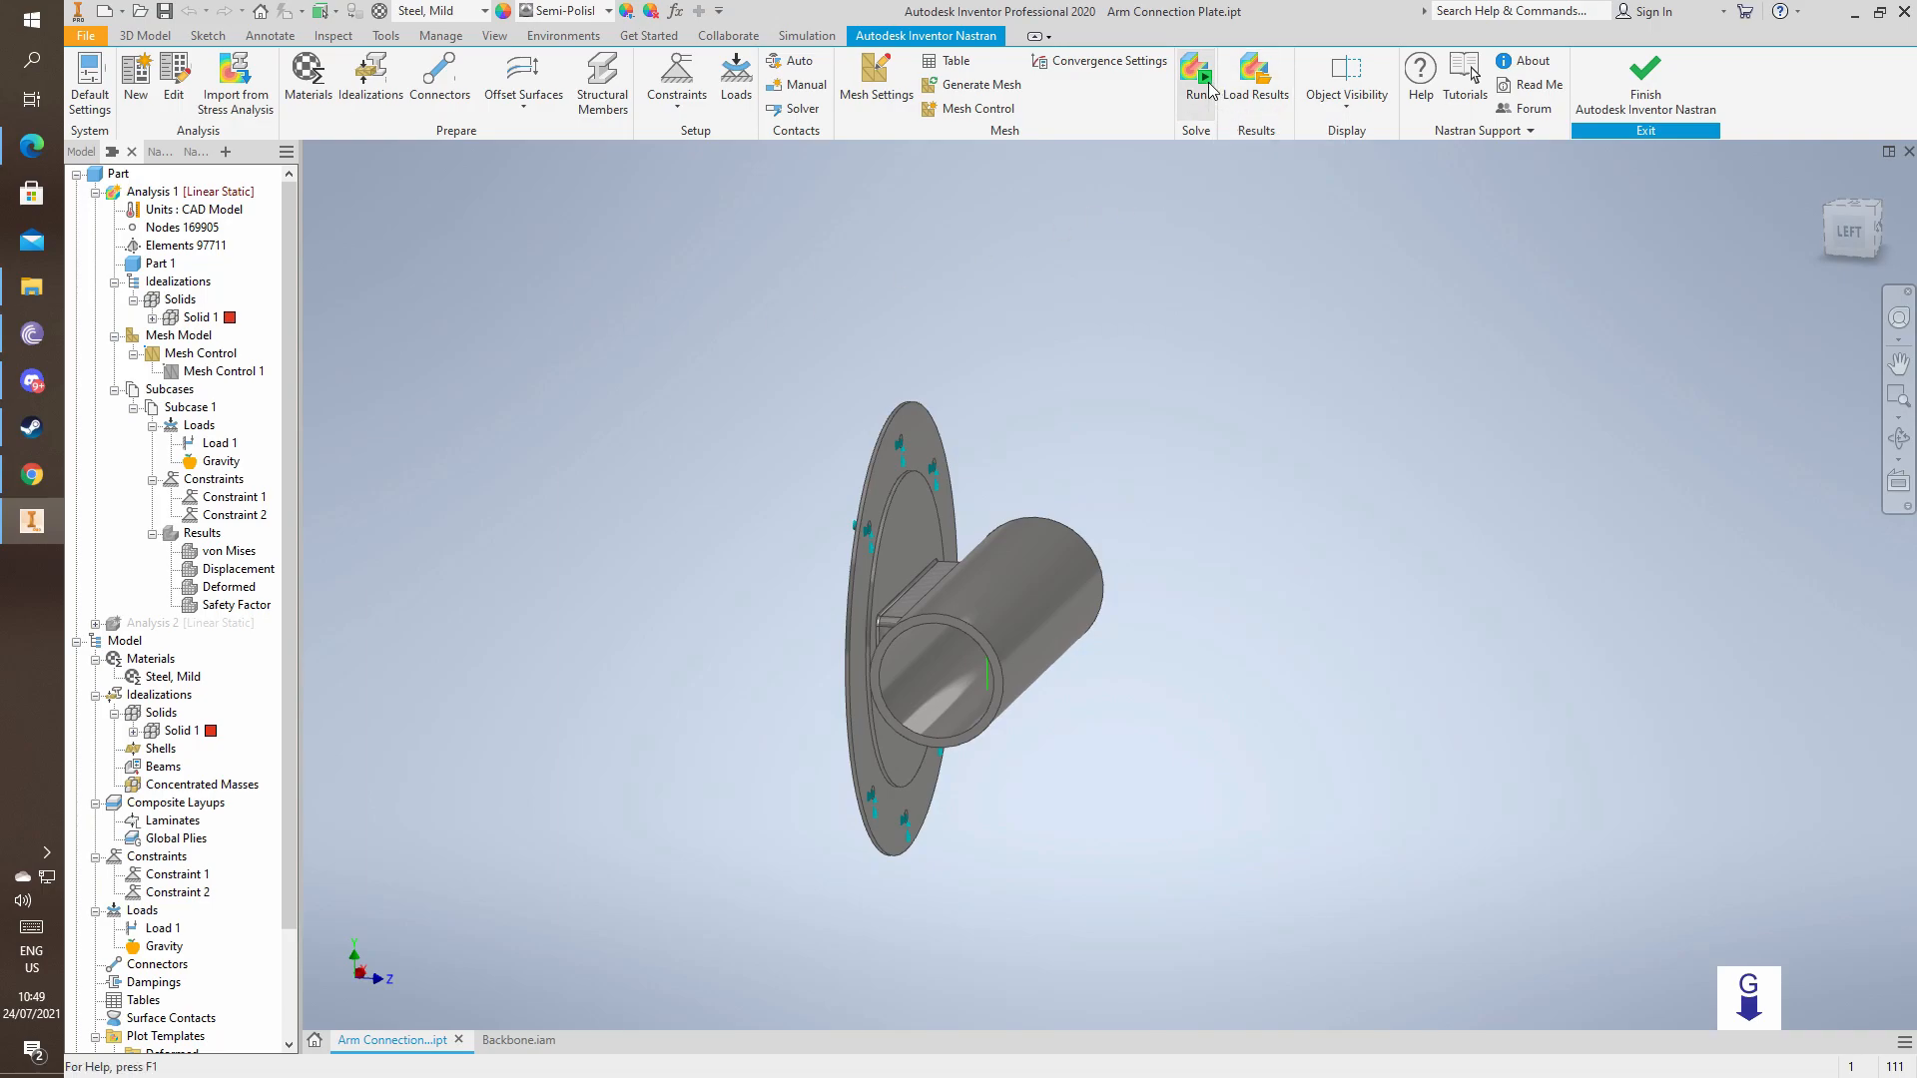
Run Analysis 1 with the new mesh and bring up its safety factor result, minimum 1.839.
{"action": "left_click", "coordinate": [1194, 73]}
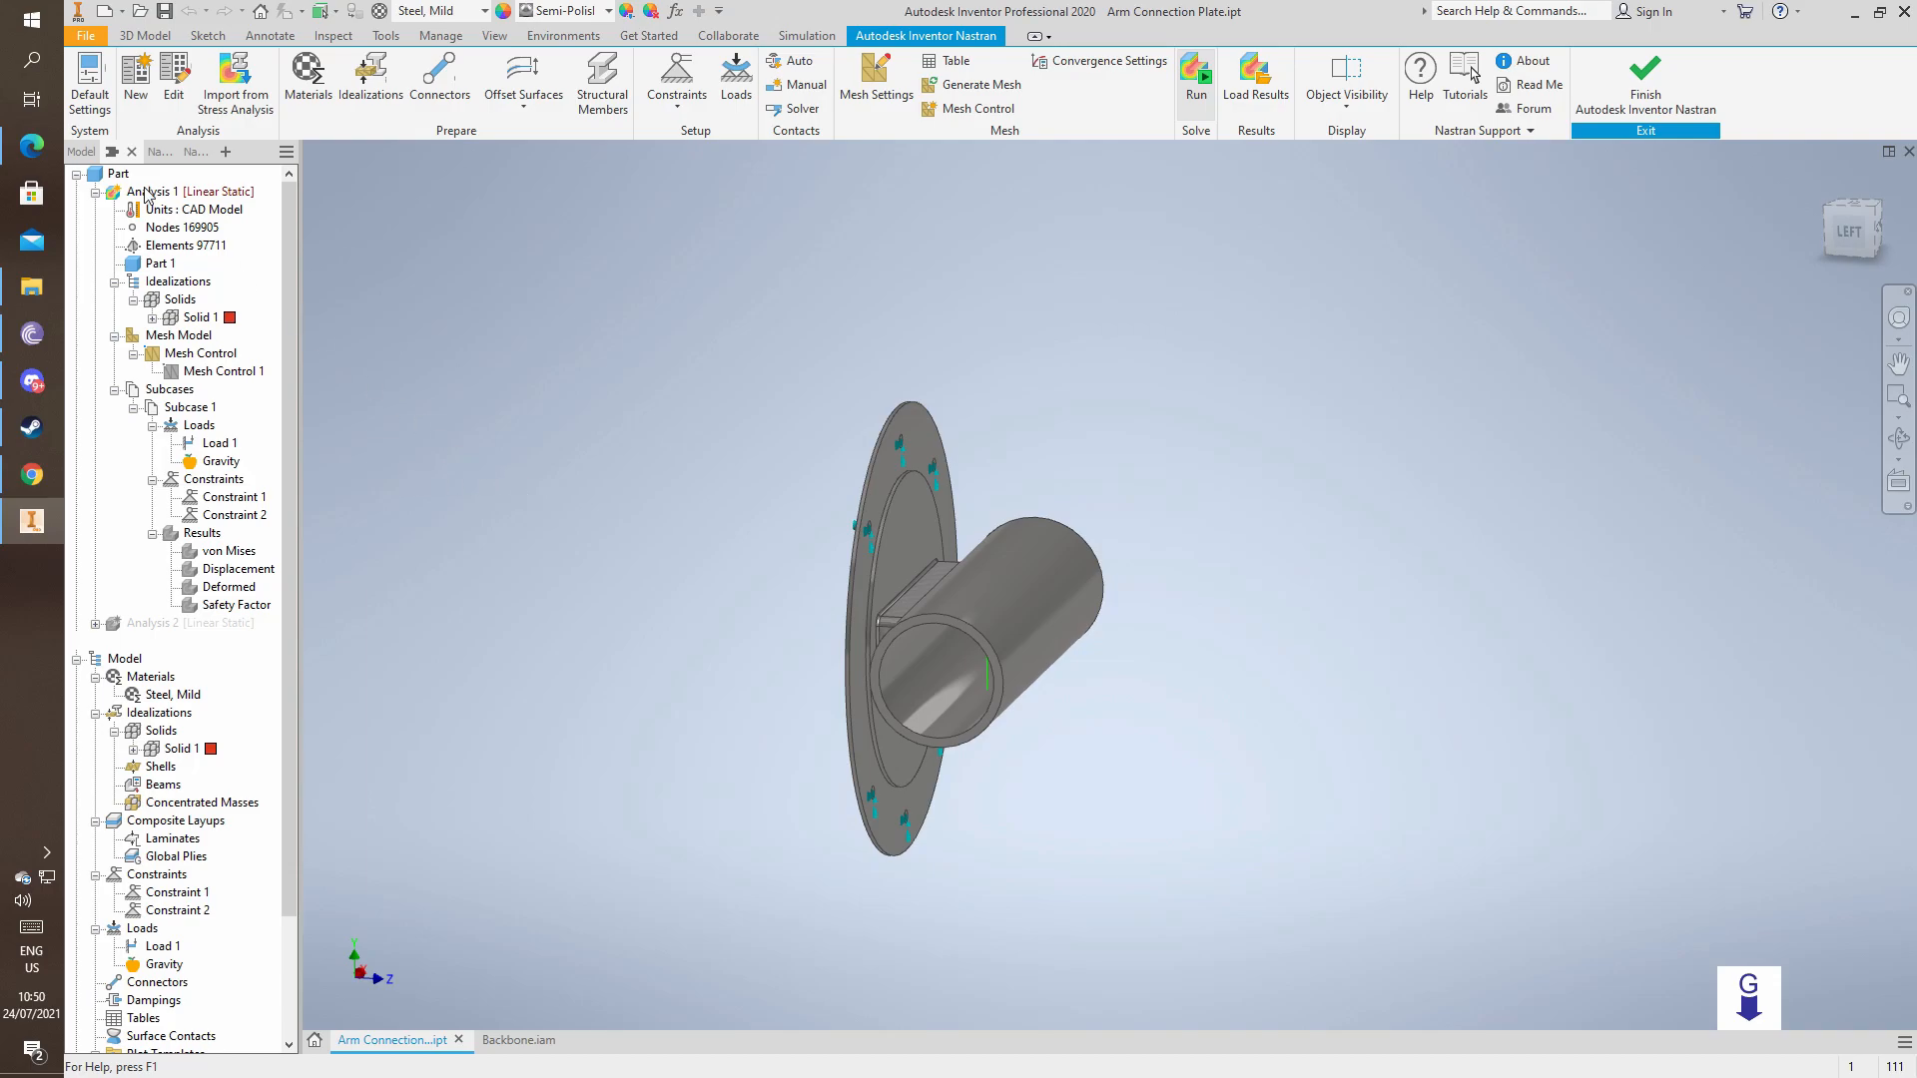
{"action": "left_click", "coordinate": [1194, 84]}
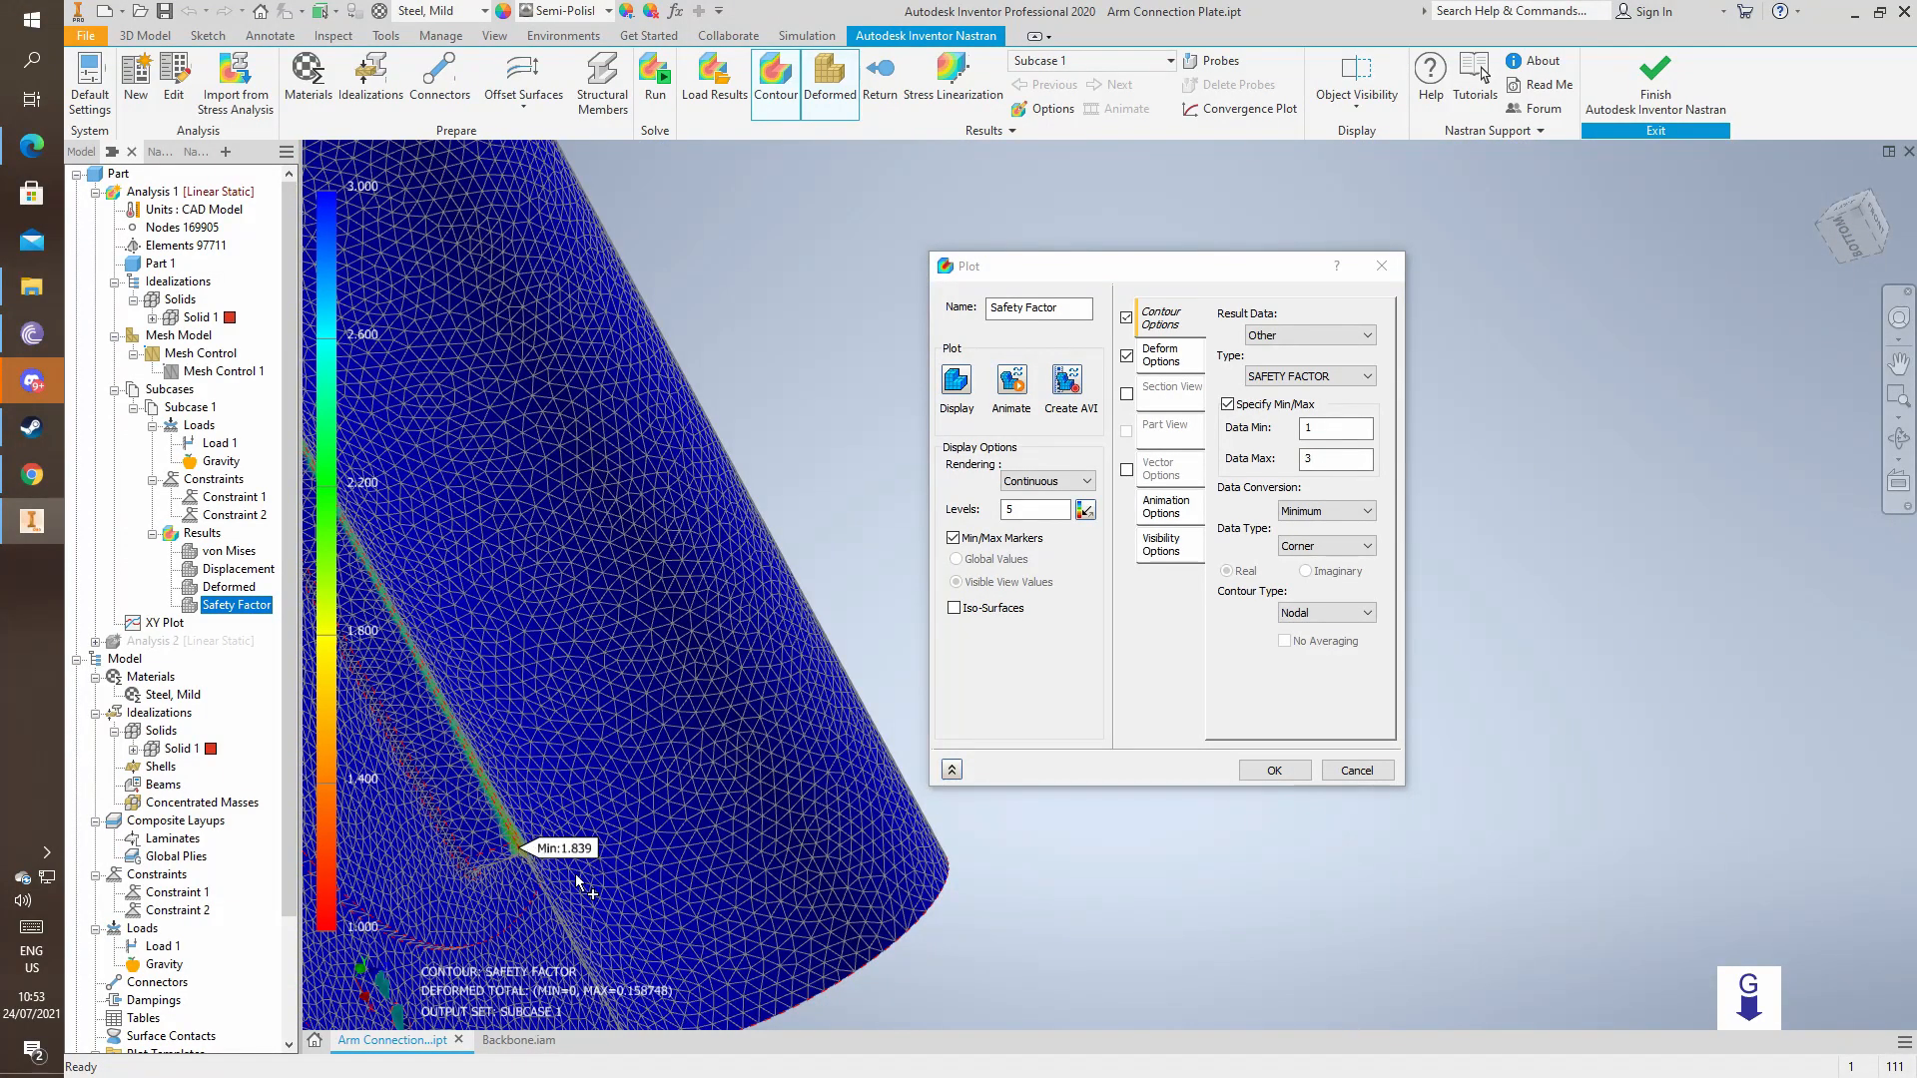
Confirm the safety factor plot ranged 1 to 3, showing the rerun minimum of 1.365.
{"action": "left_click_drag", "start_coordinate": [587, 880], "coordinate": [646, 724]}
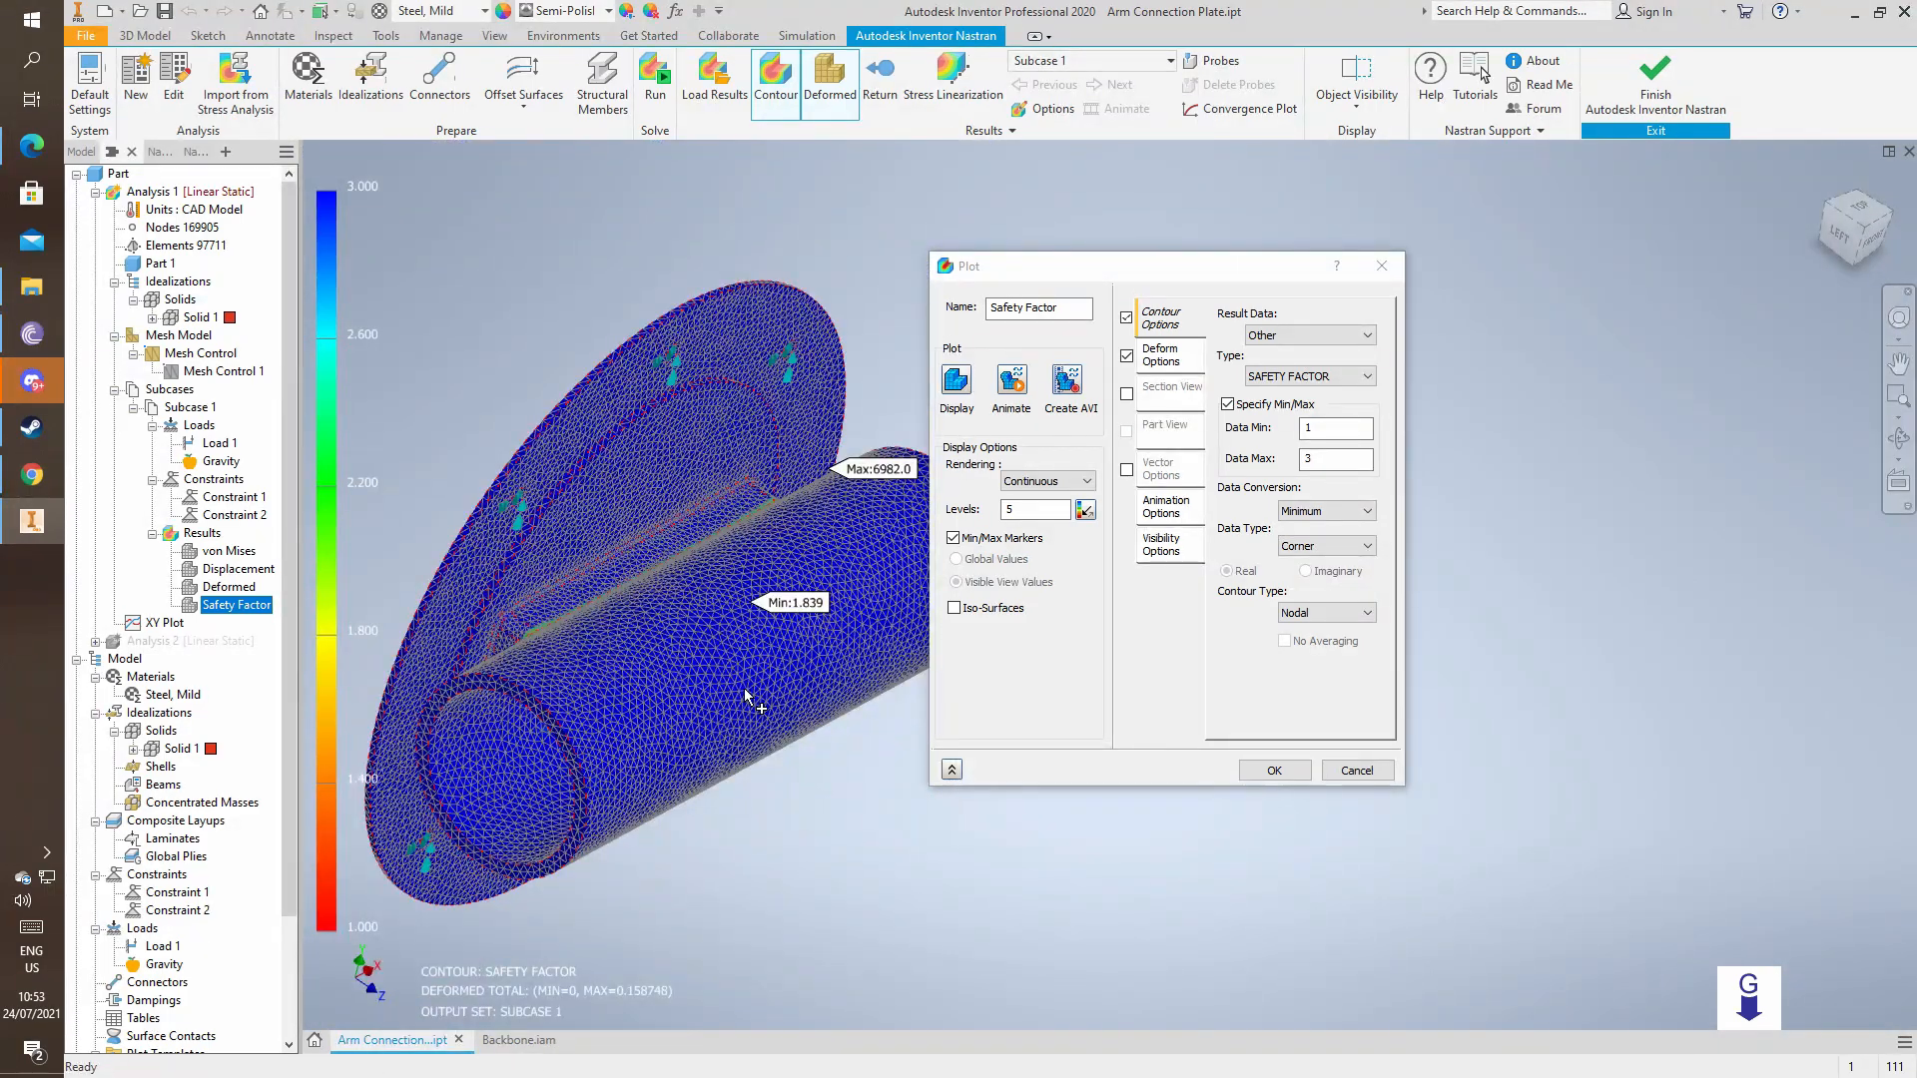
{"action": "mouse_move", "coordinate": [777, 769]}
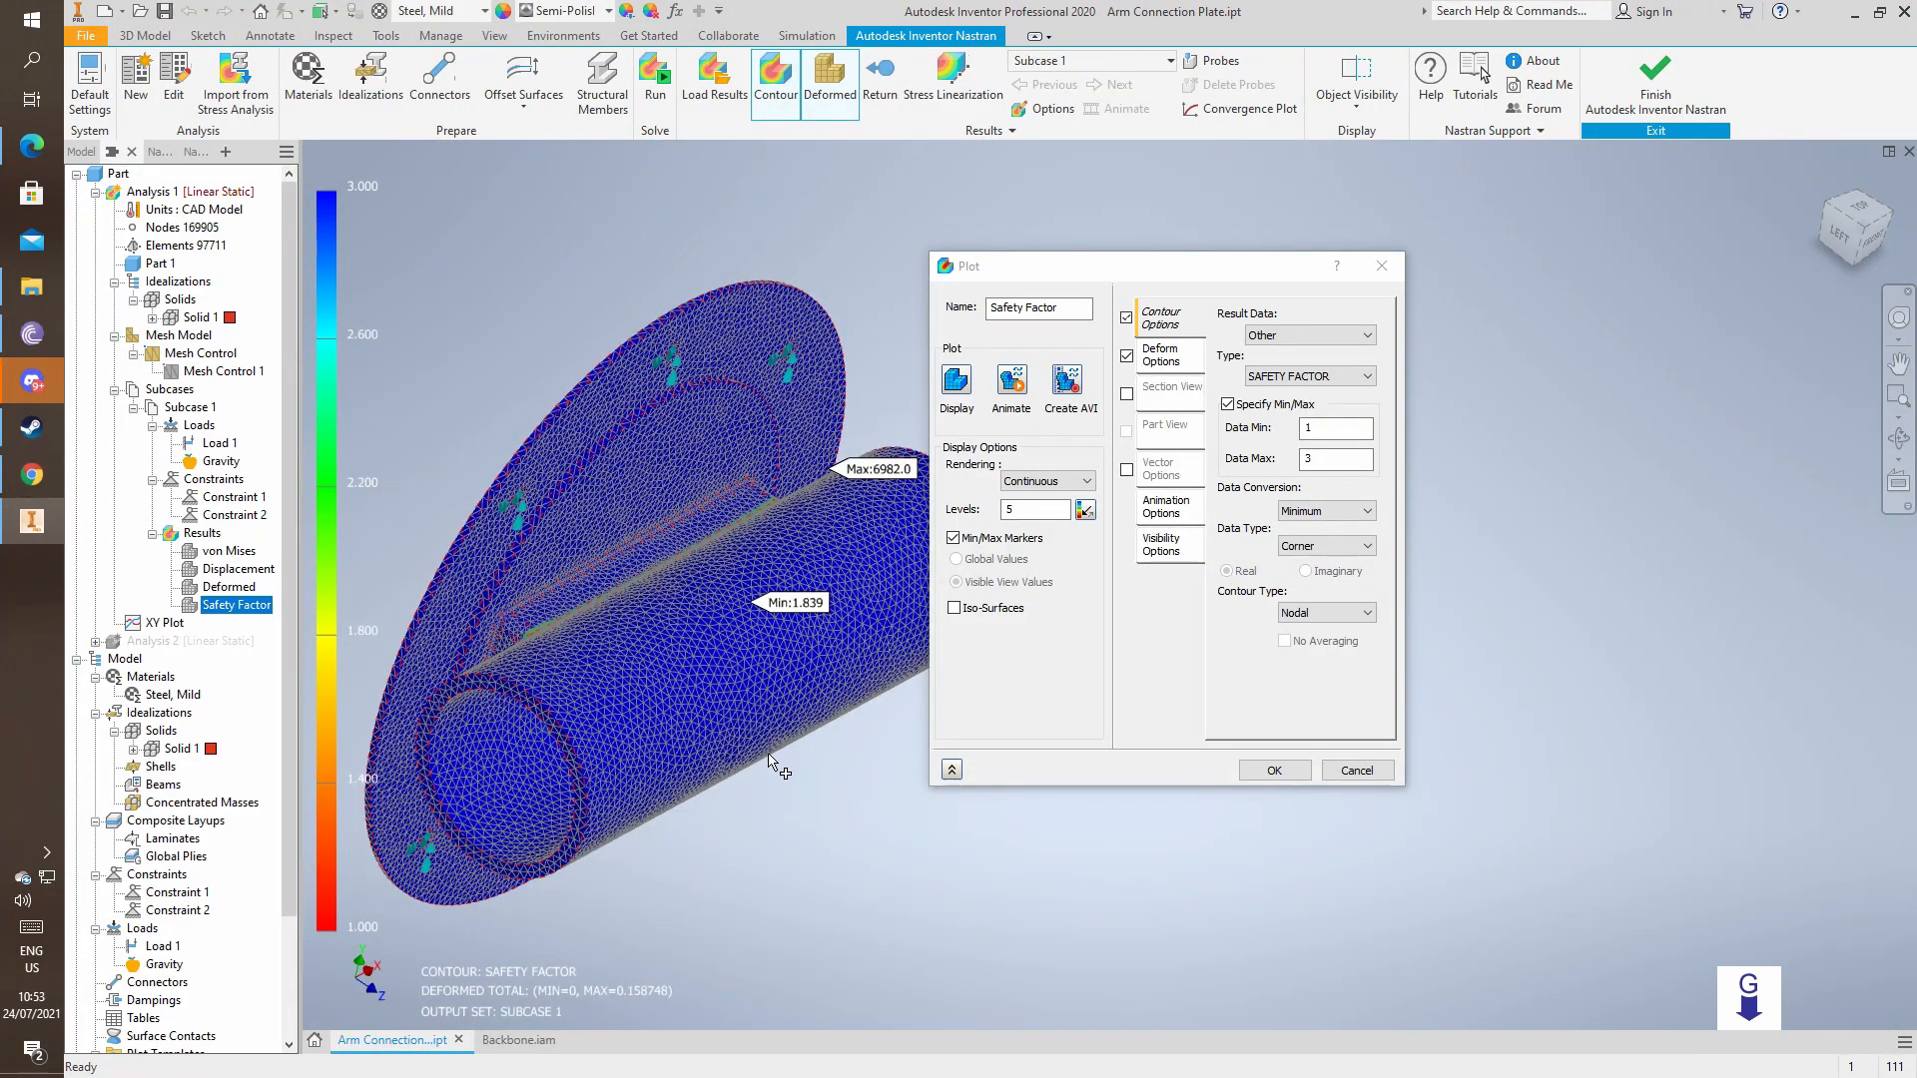
{"action": "left_click", "coordinate": [1273, 769]}
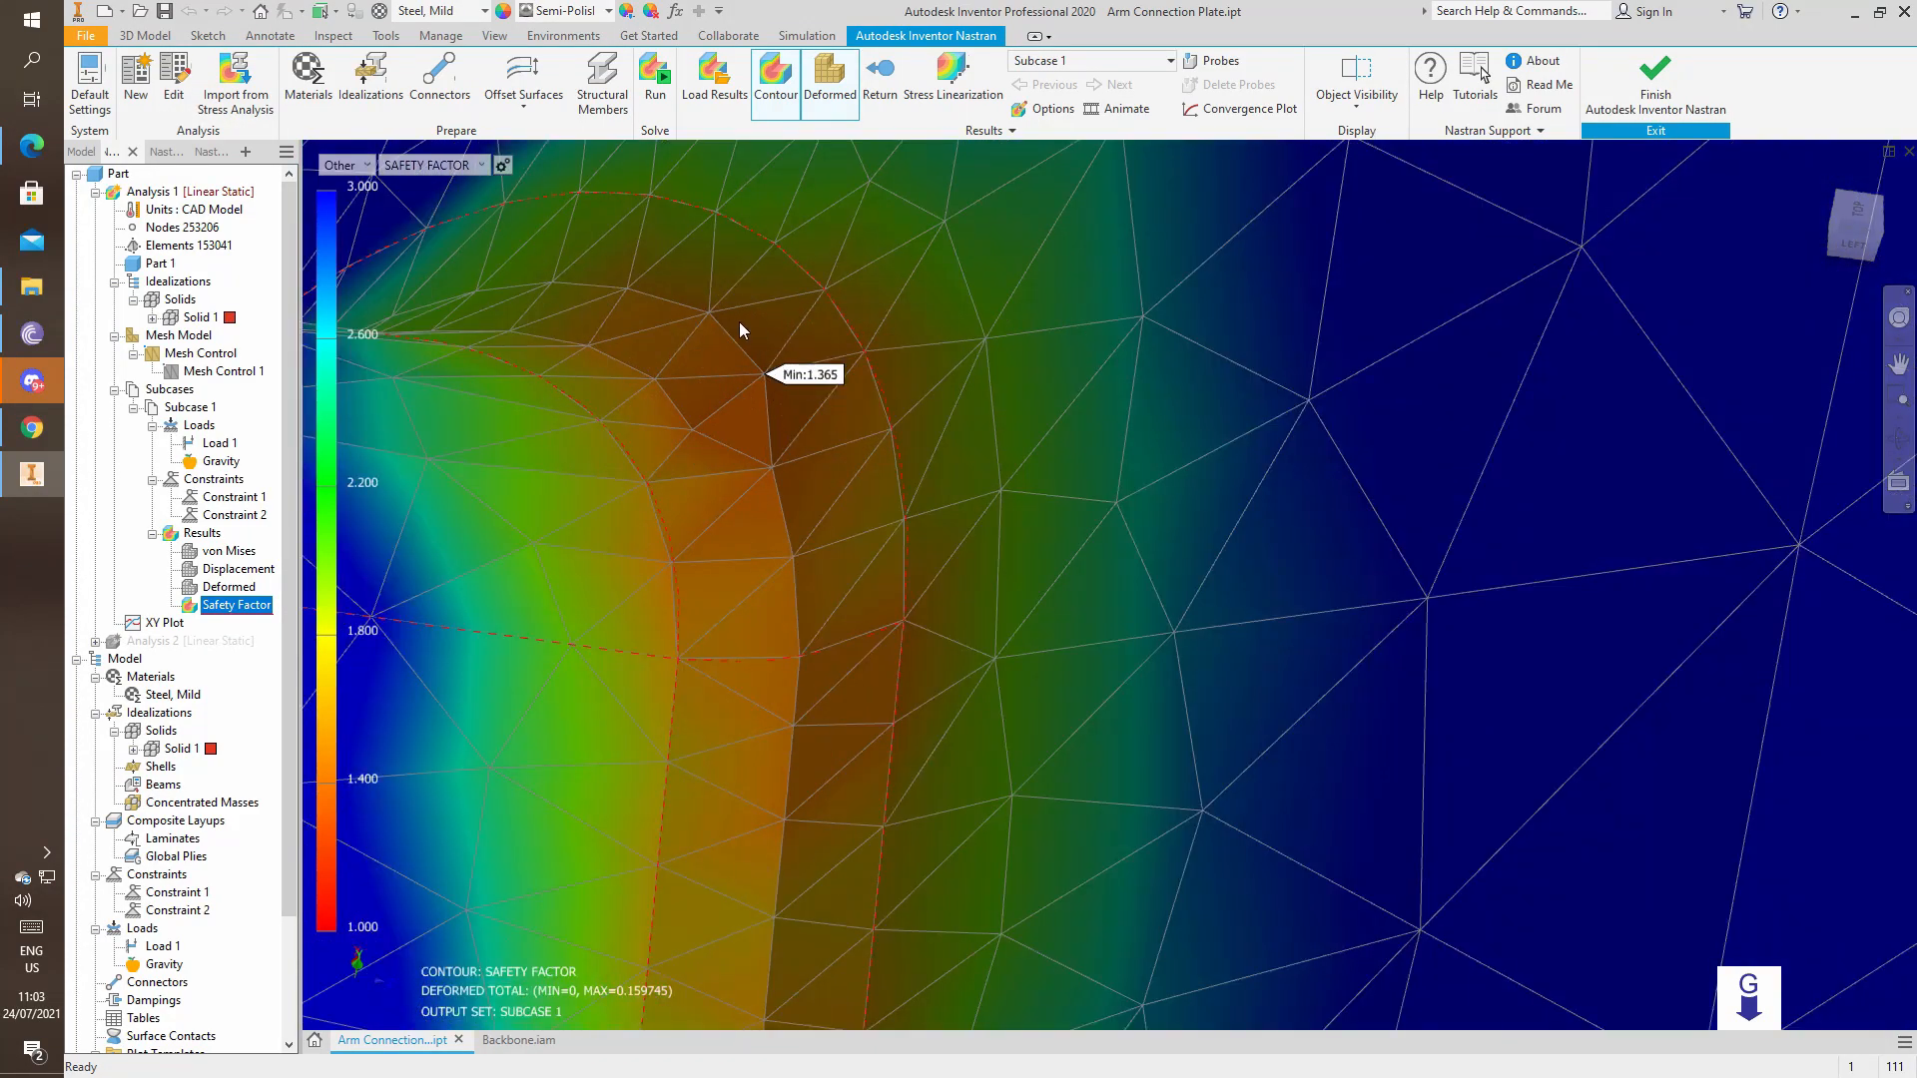
Orbit along the slot edge fillet to locate the 1.365 minimum, then view the whole plate.
{"action": "left_click_drag", "start_coordinate": [739, 330], "coordinate": [721, 397]}
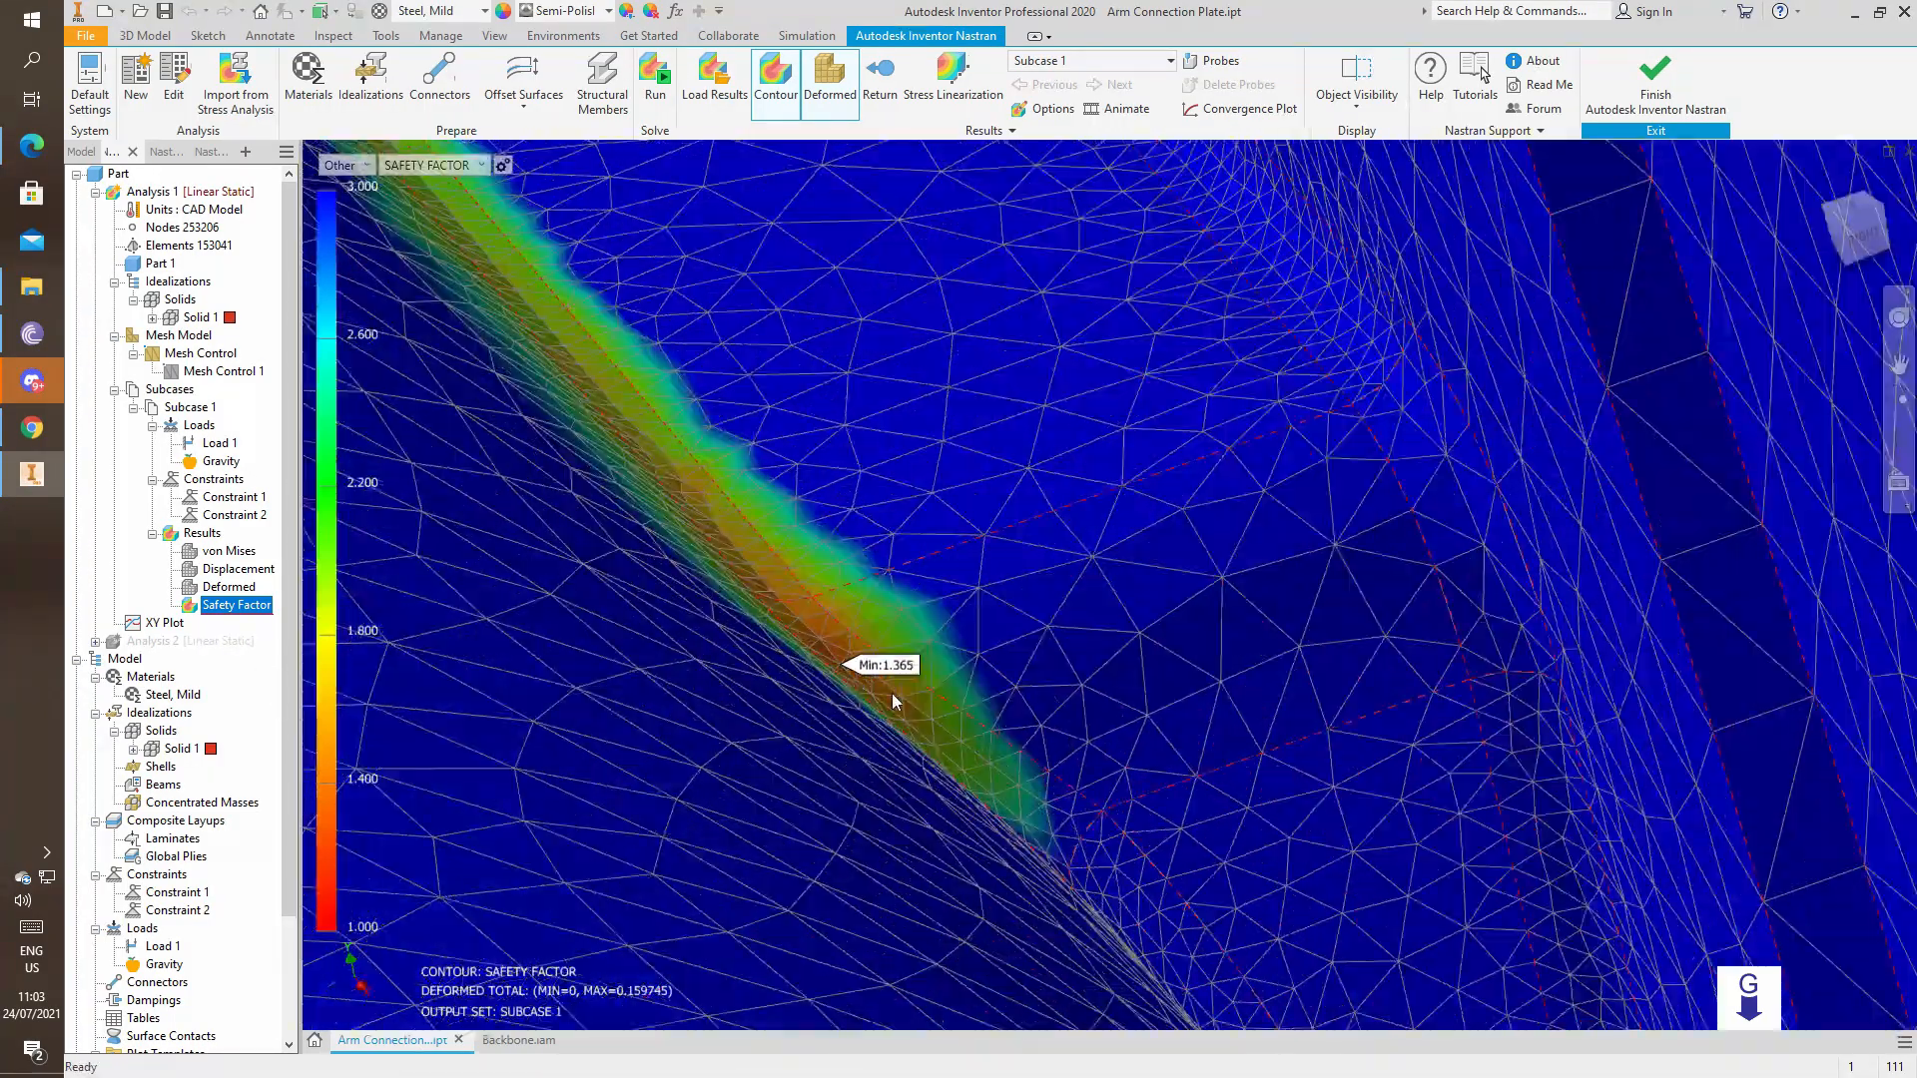
{"action": "left_click_drag", "start_coordinate": [893, 701], "coordinate": [734, 538]}
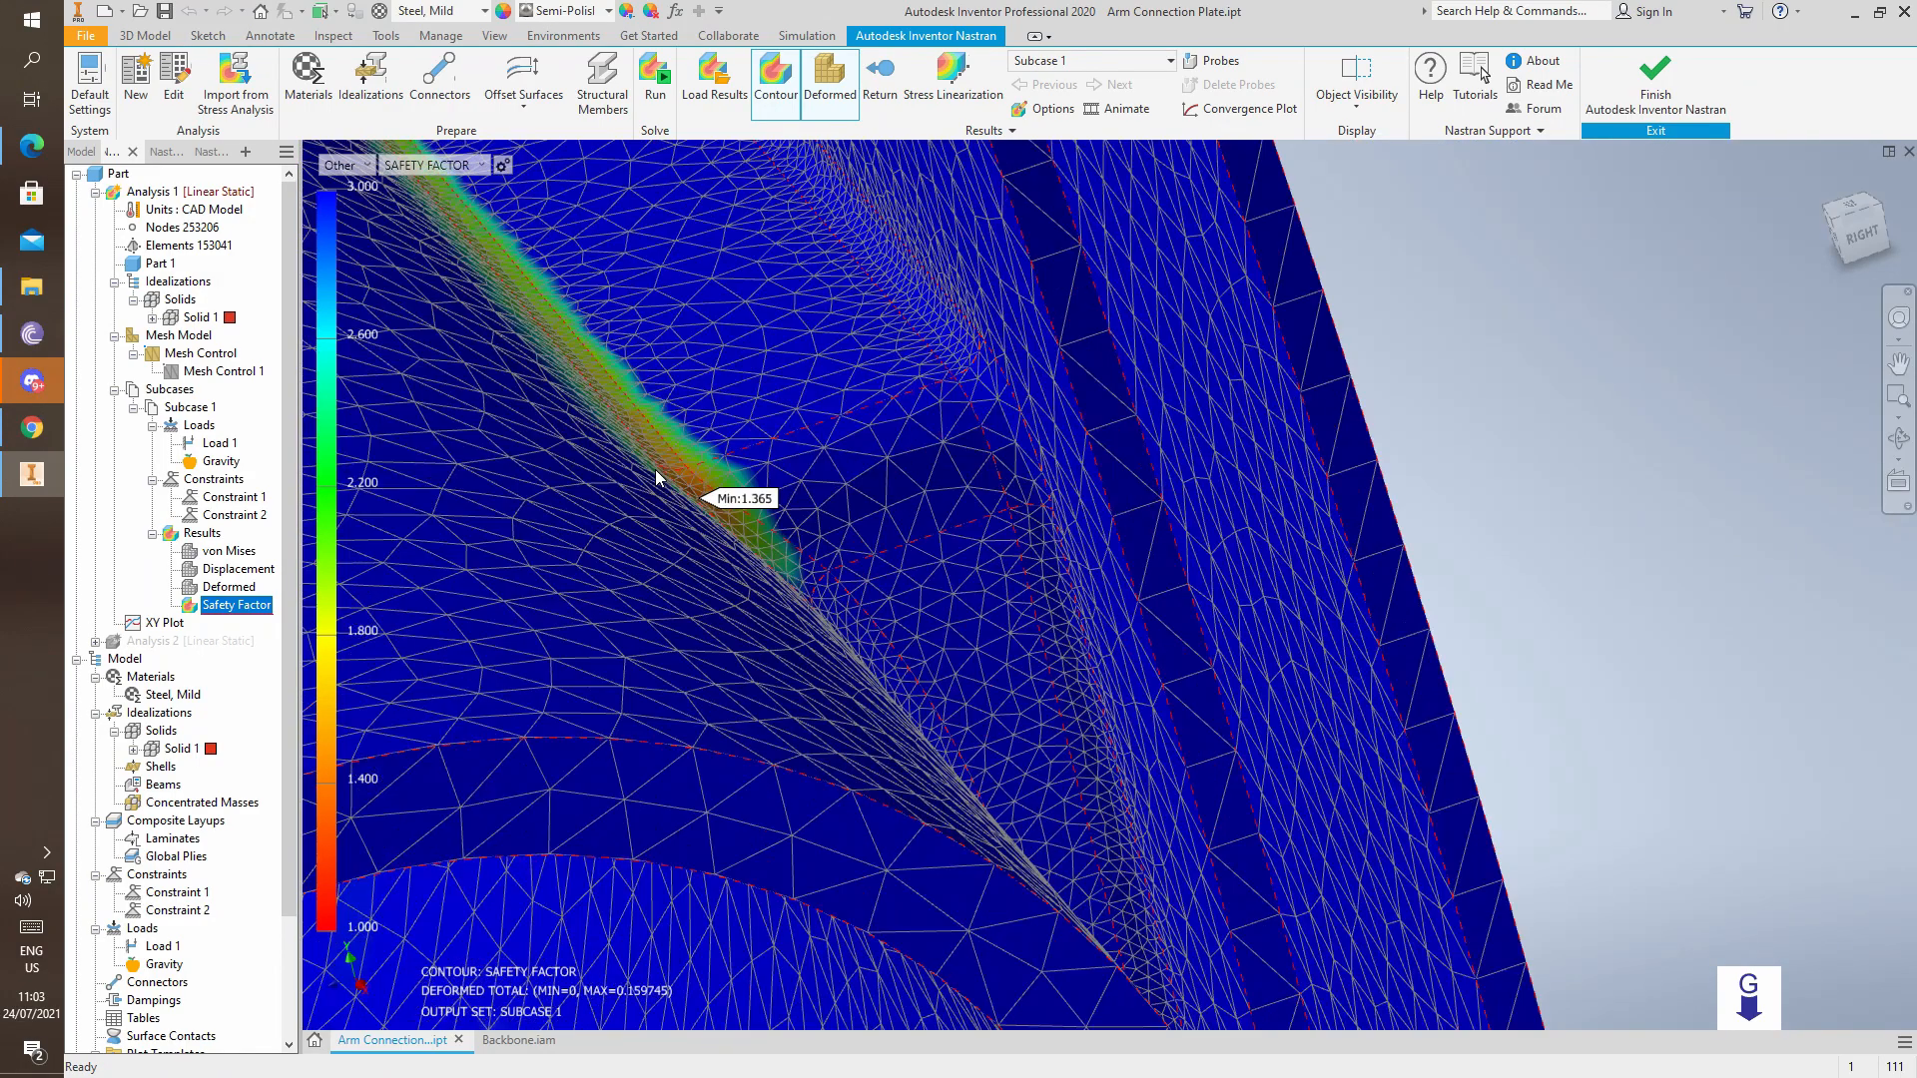
{"action": "left_click_drag", "start_coordinate": [657, 477], "coordinate": [840, 538]}
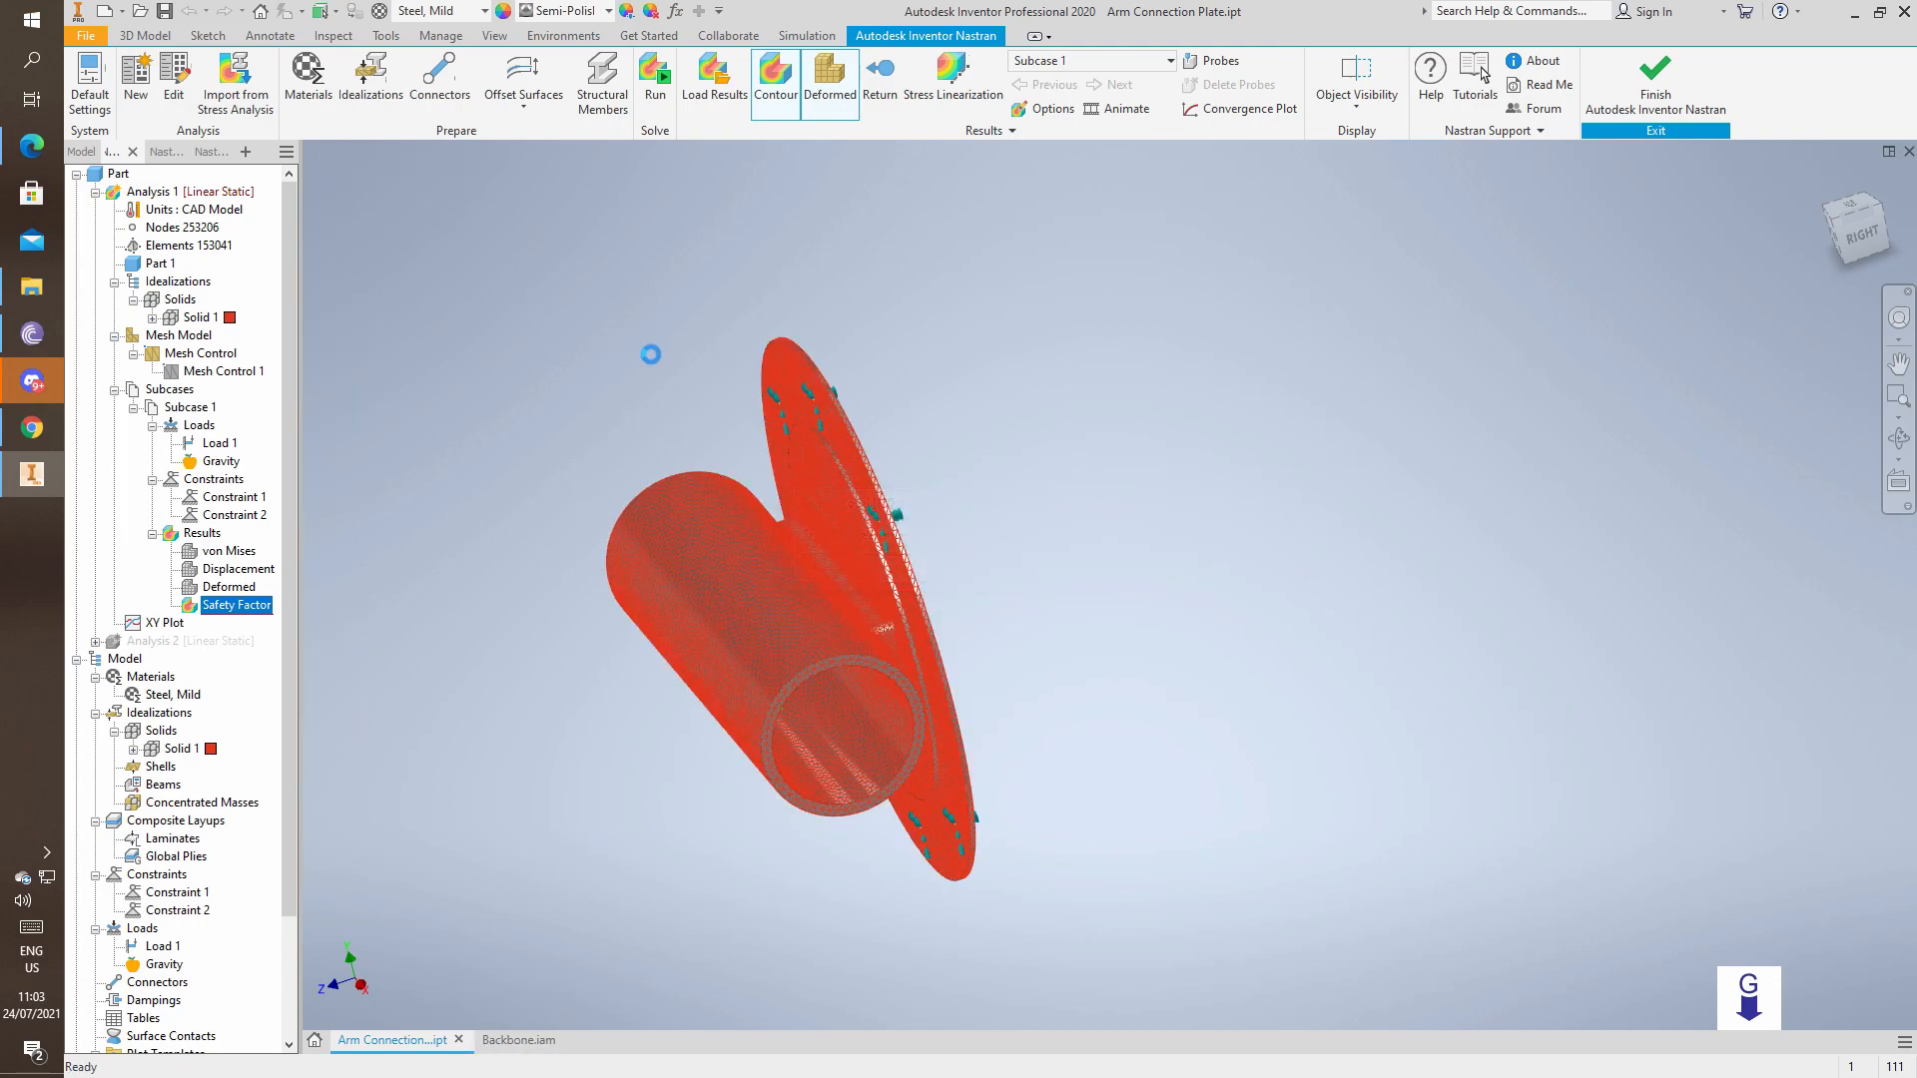
Inspect the plate's flange in Backbone.iam, then return to Arm Connection Plate.ipt at the slot fillet mesh.
{"action": "left_click", "coordinate": [502, 1040]}
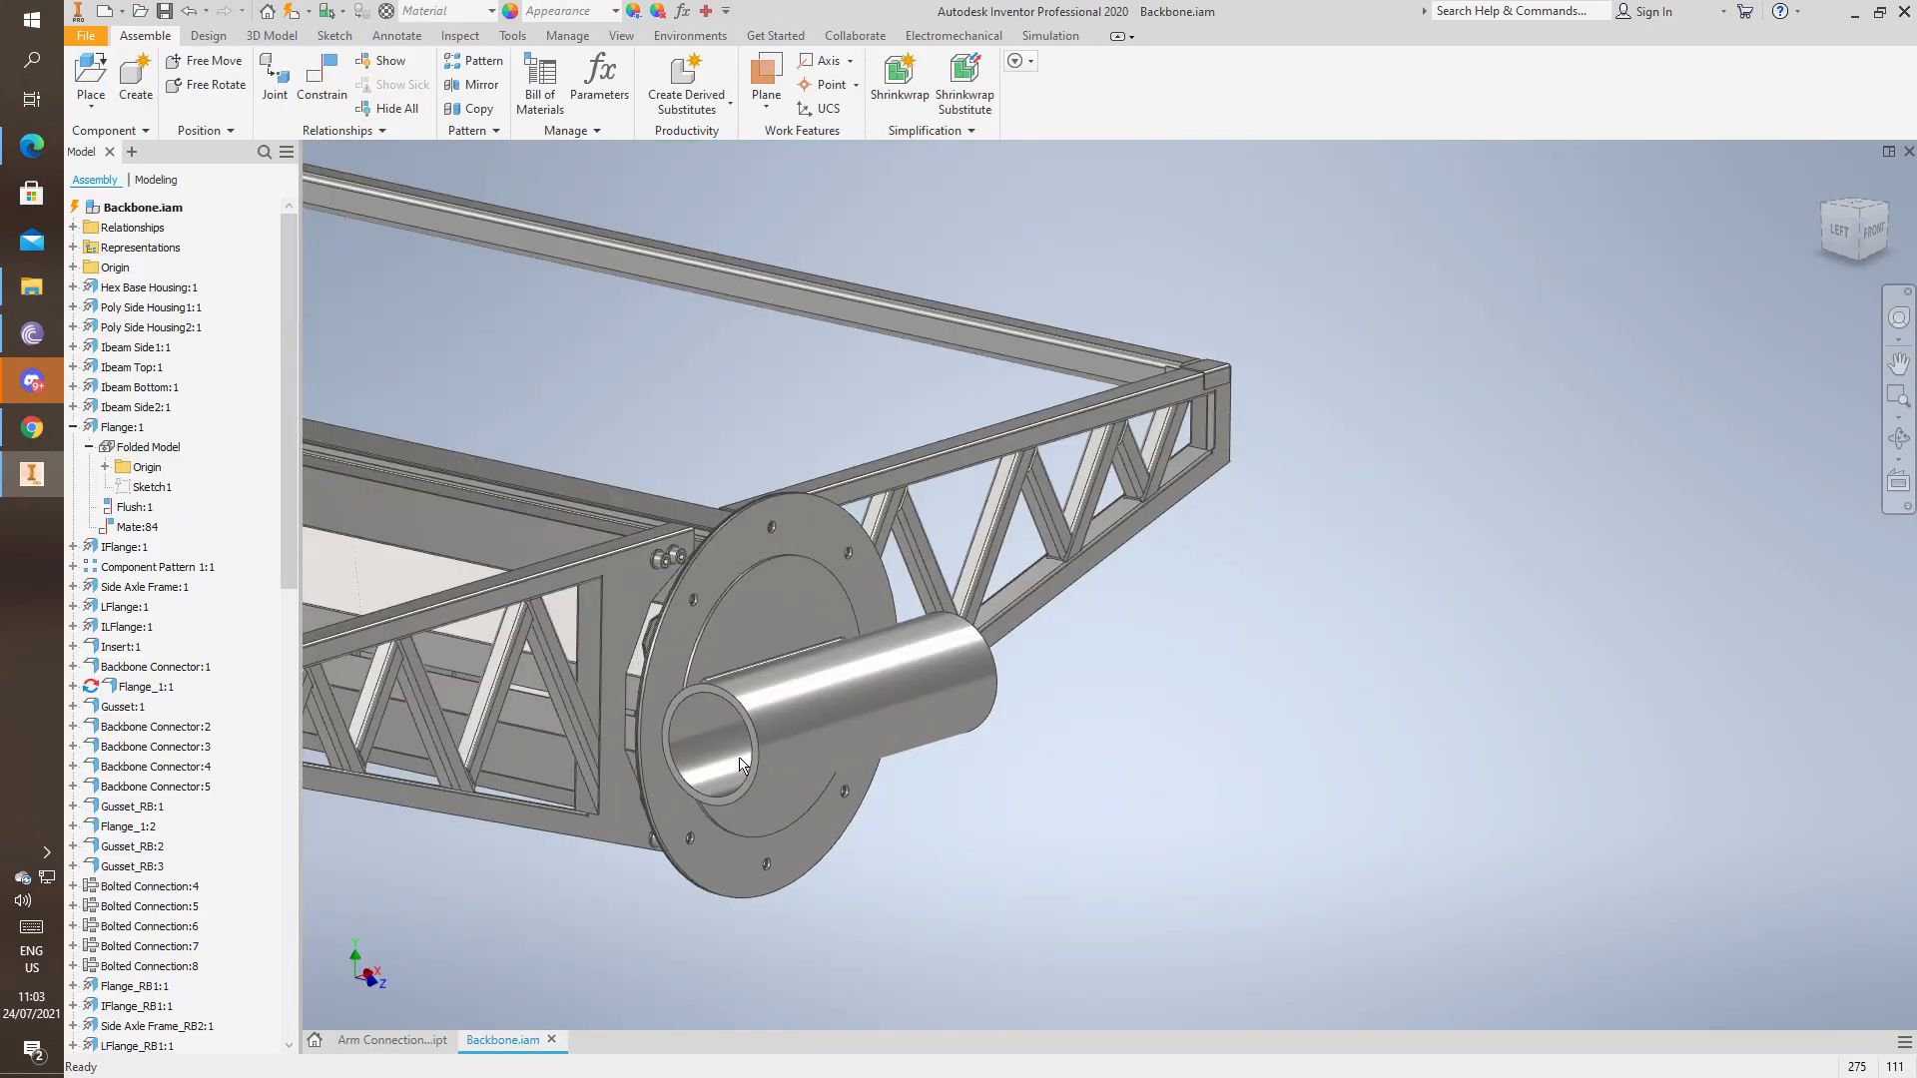
{"action": "left_click", "coordinate": [734, 764]}
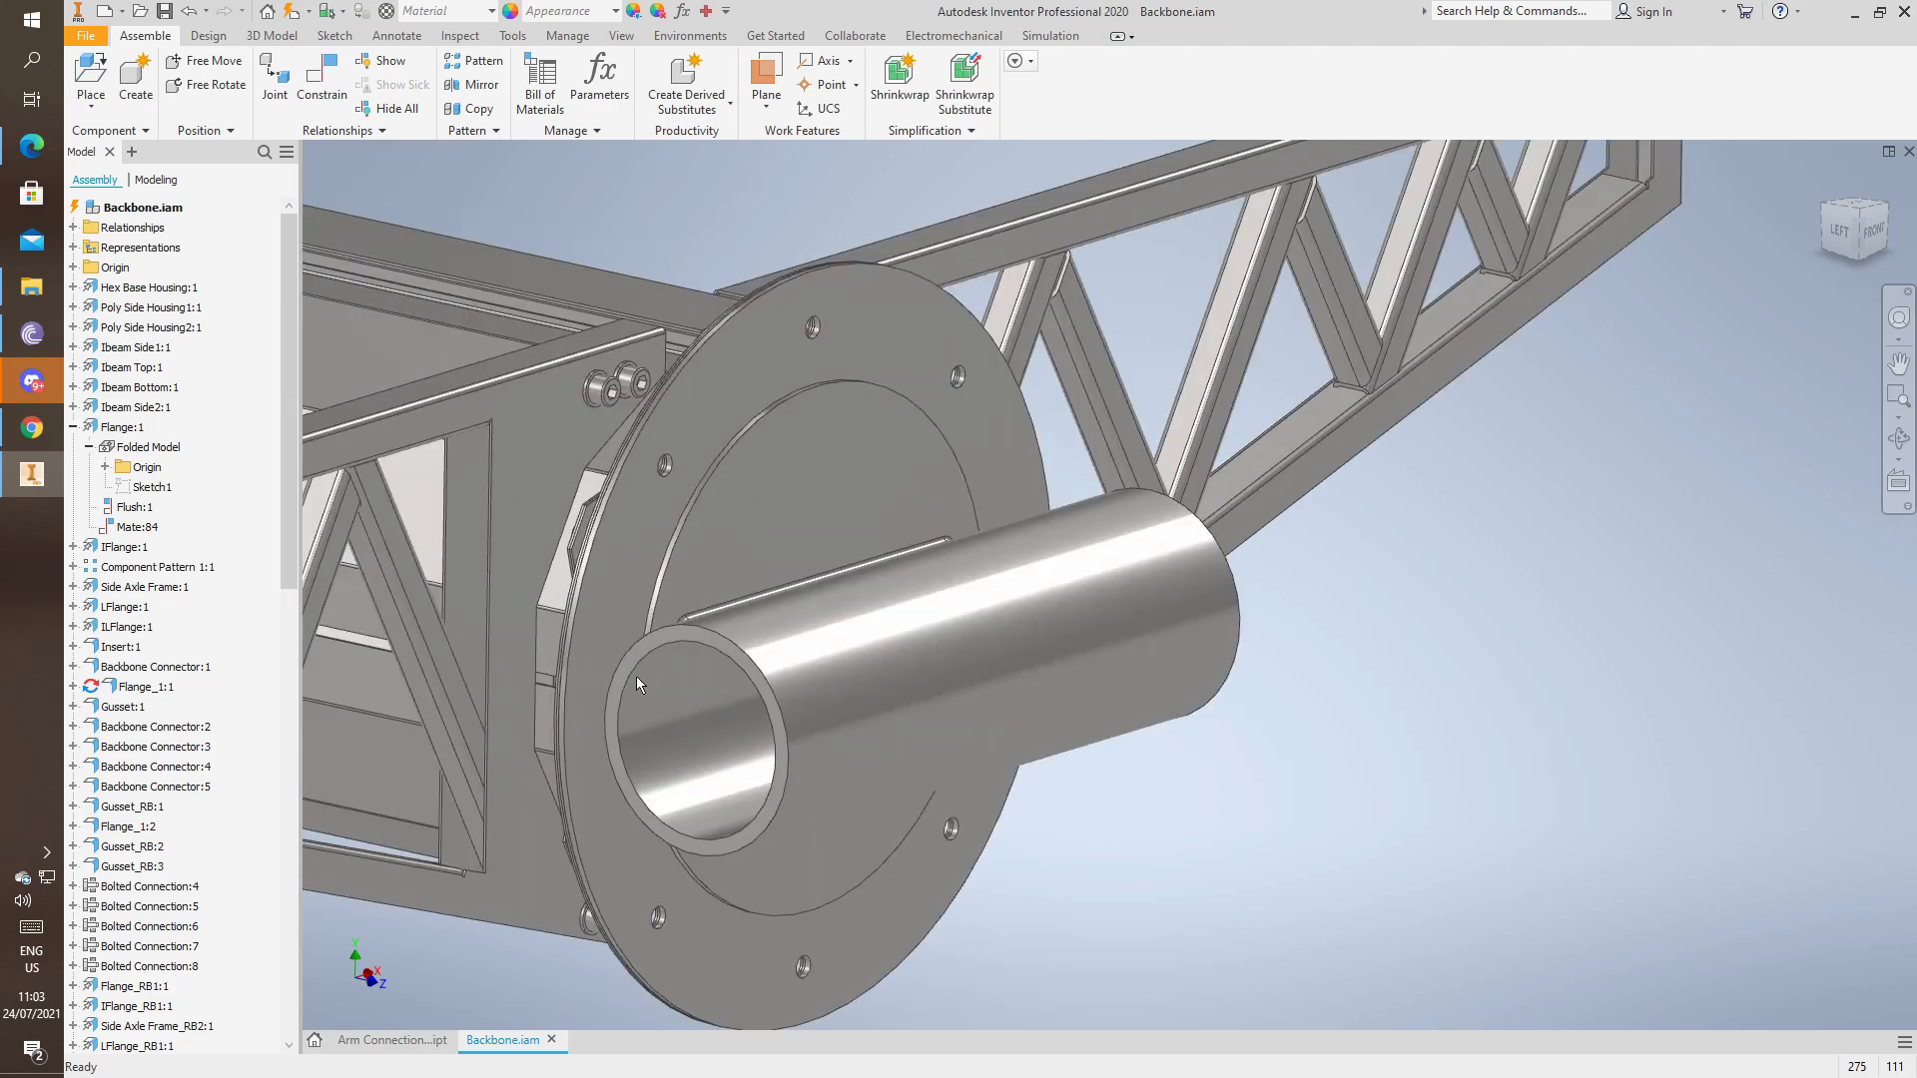
{"action": "mouse_move", "coordinate": [664, 663]}
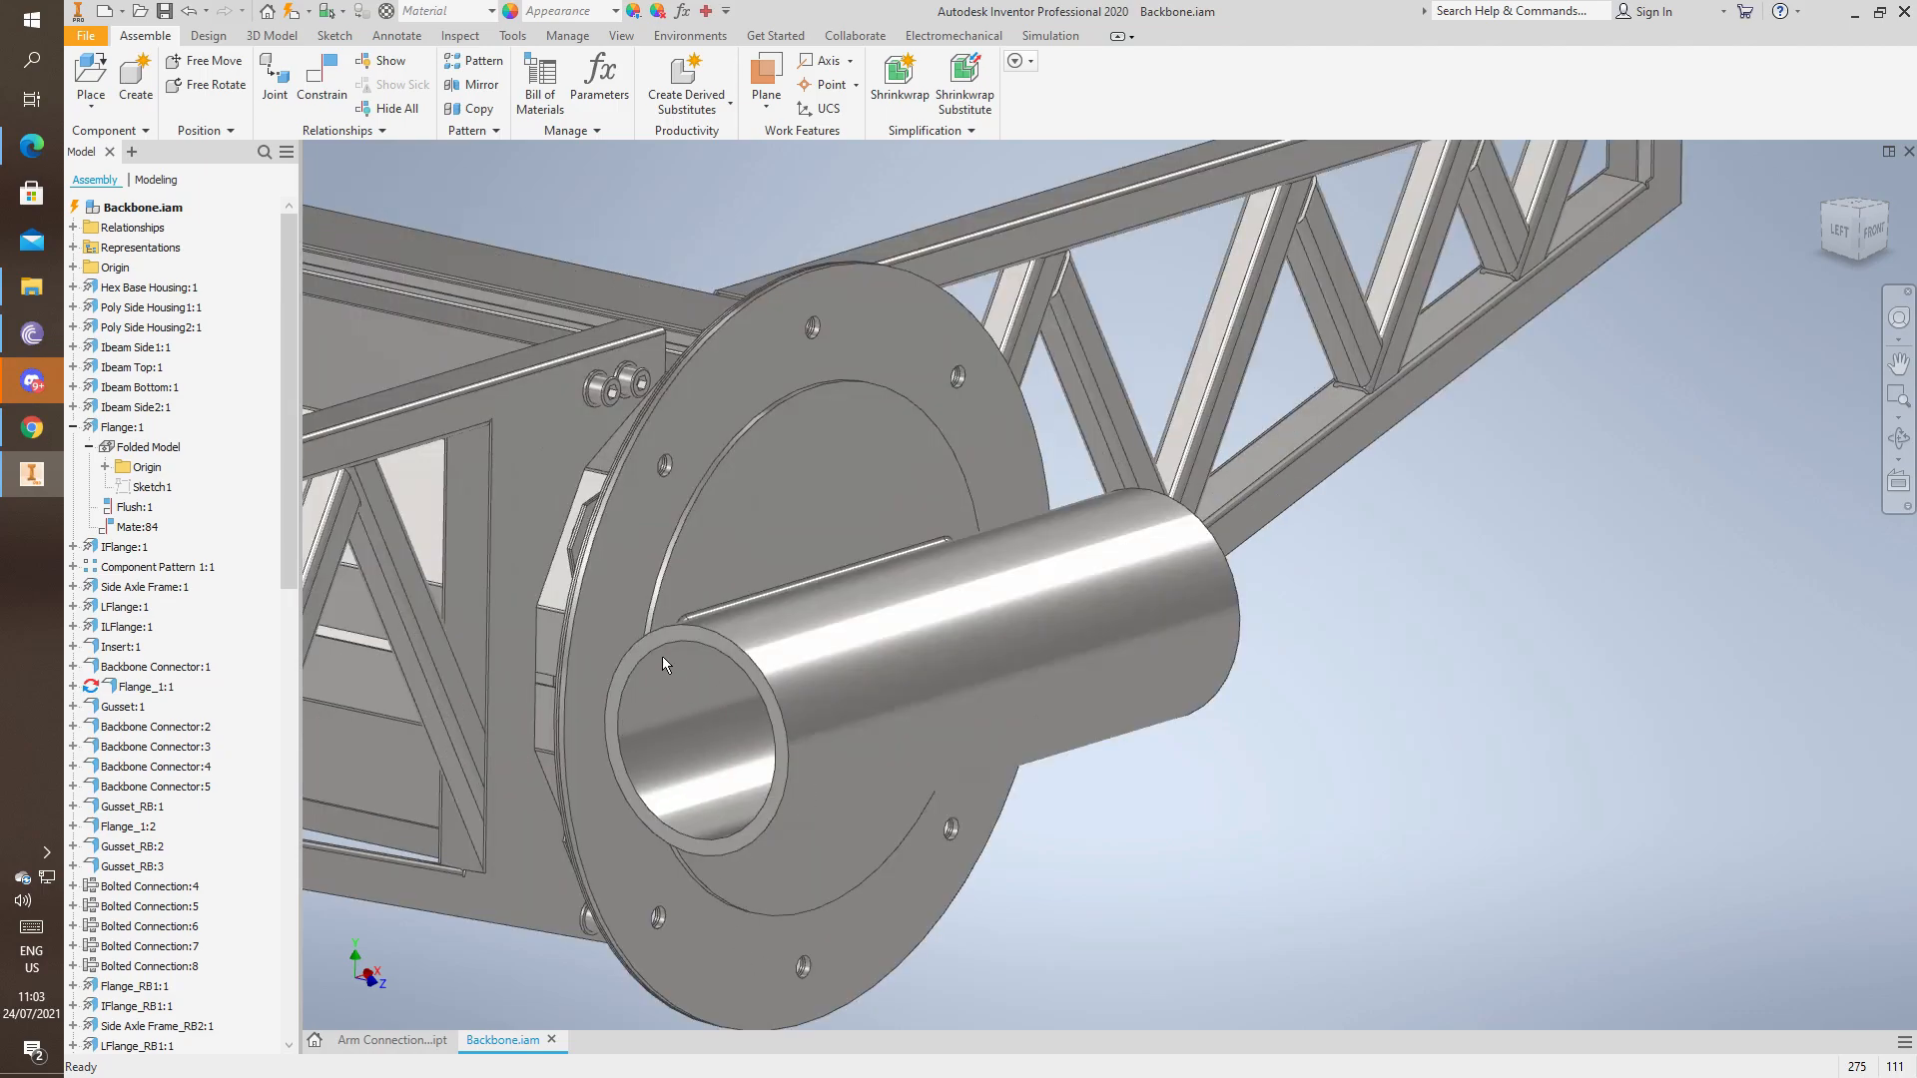
{"action": "mouse_move", "coordinate": [730, 859]}
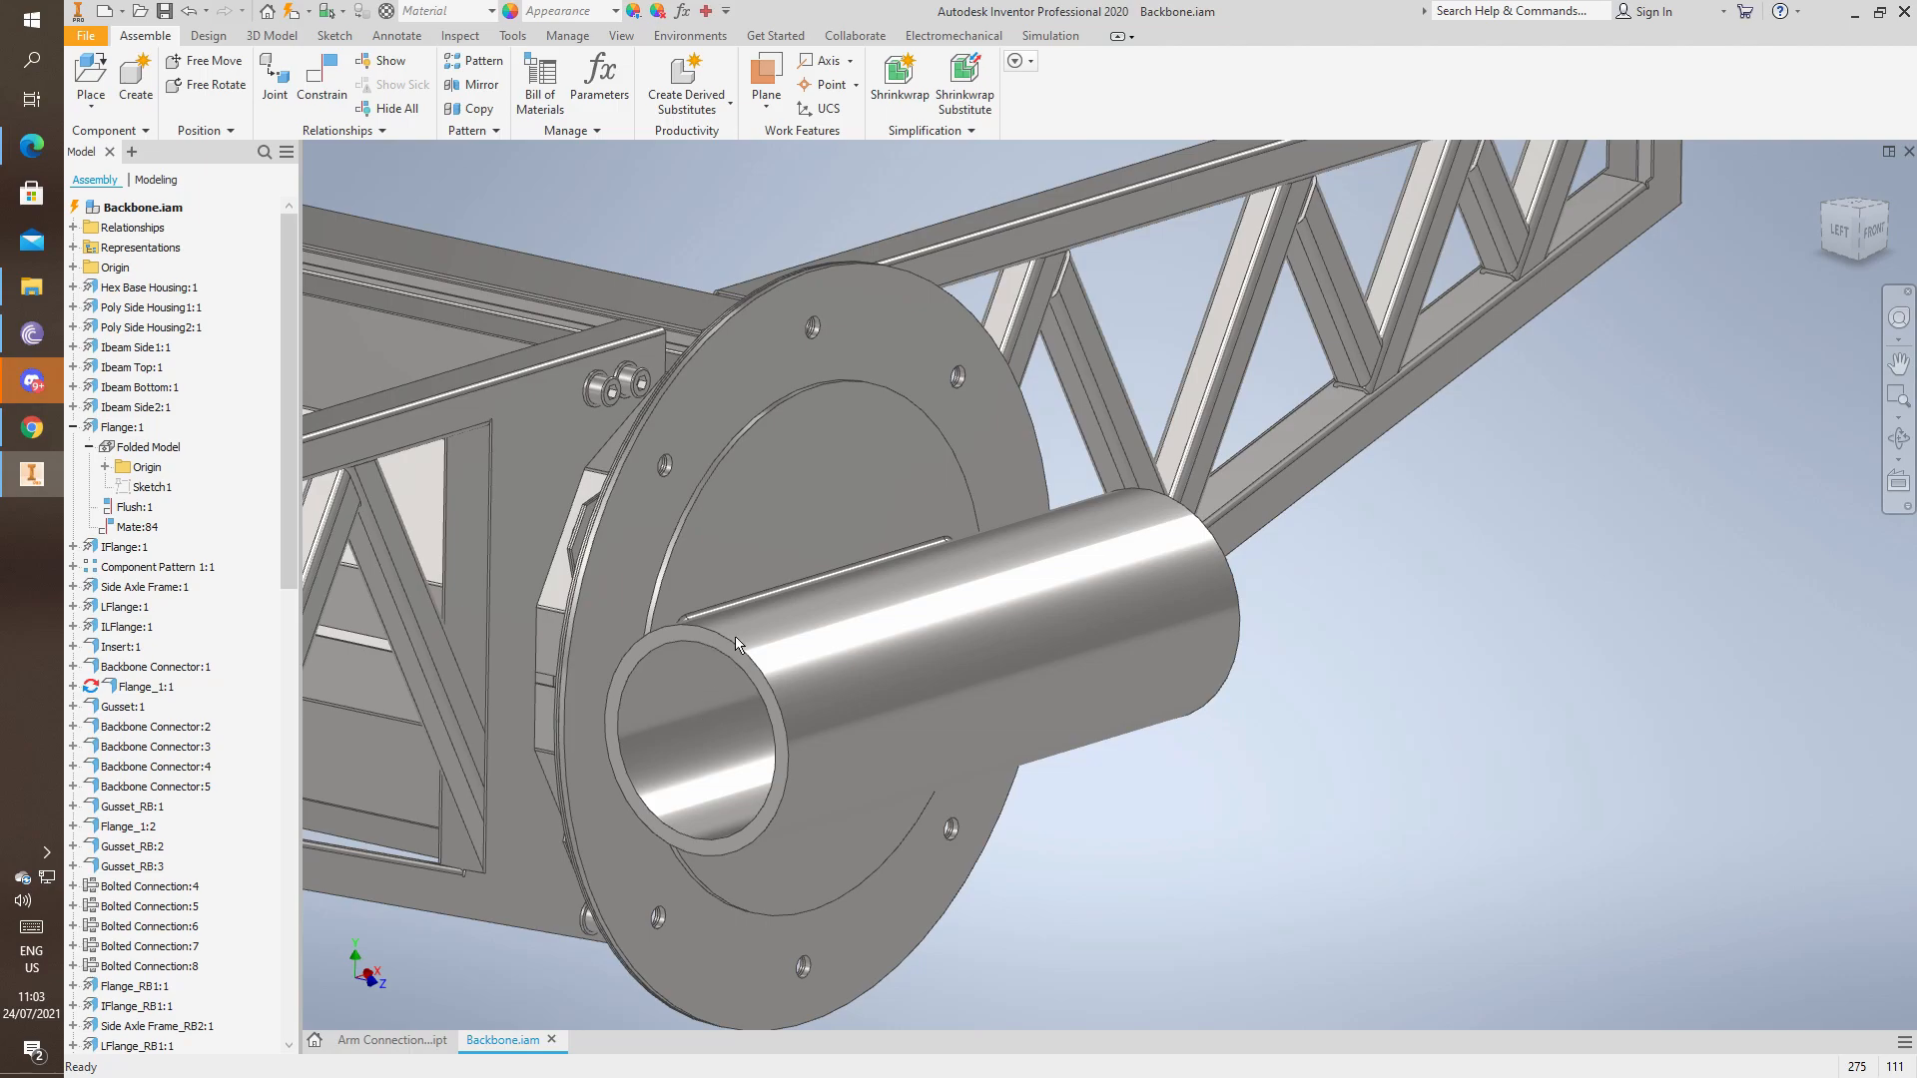
{"action": "mouse_move", "coordinate": [701, 876]}
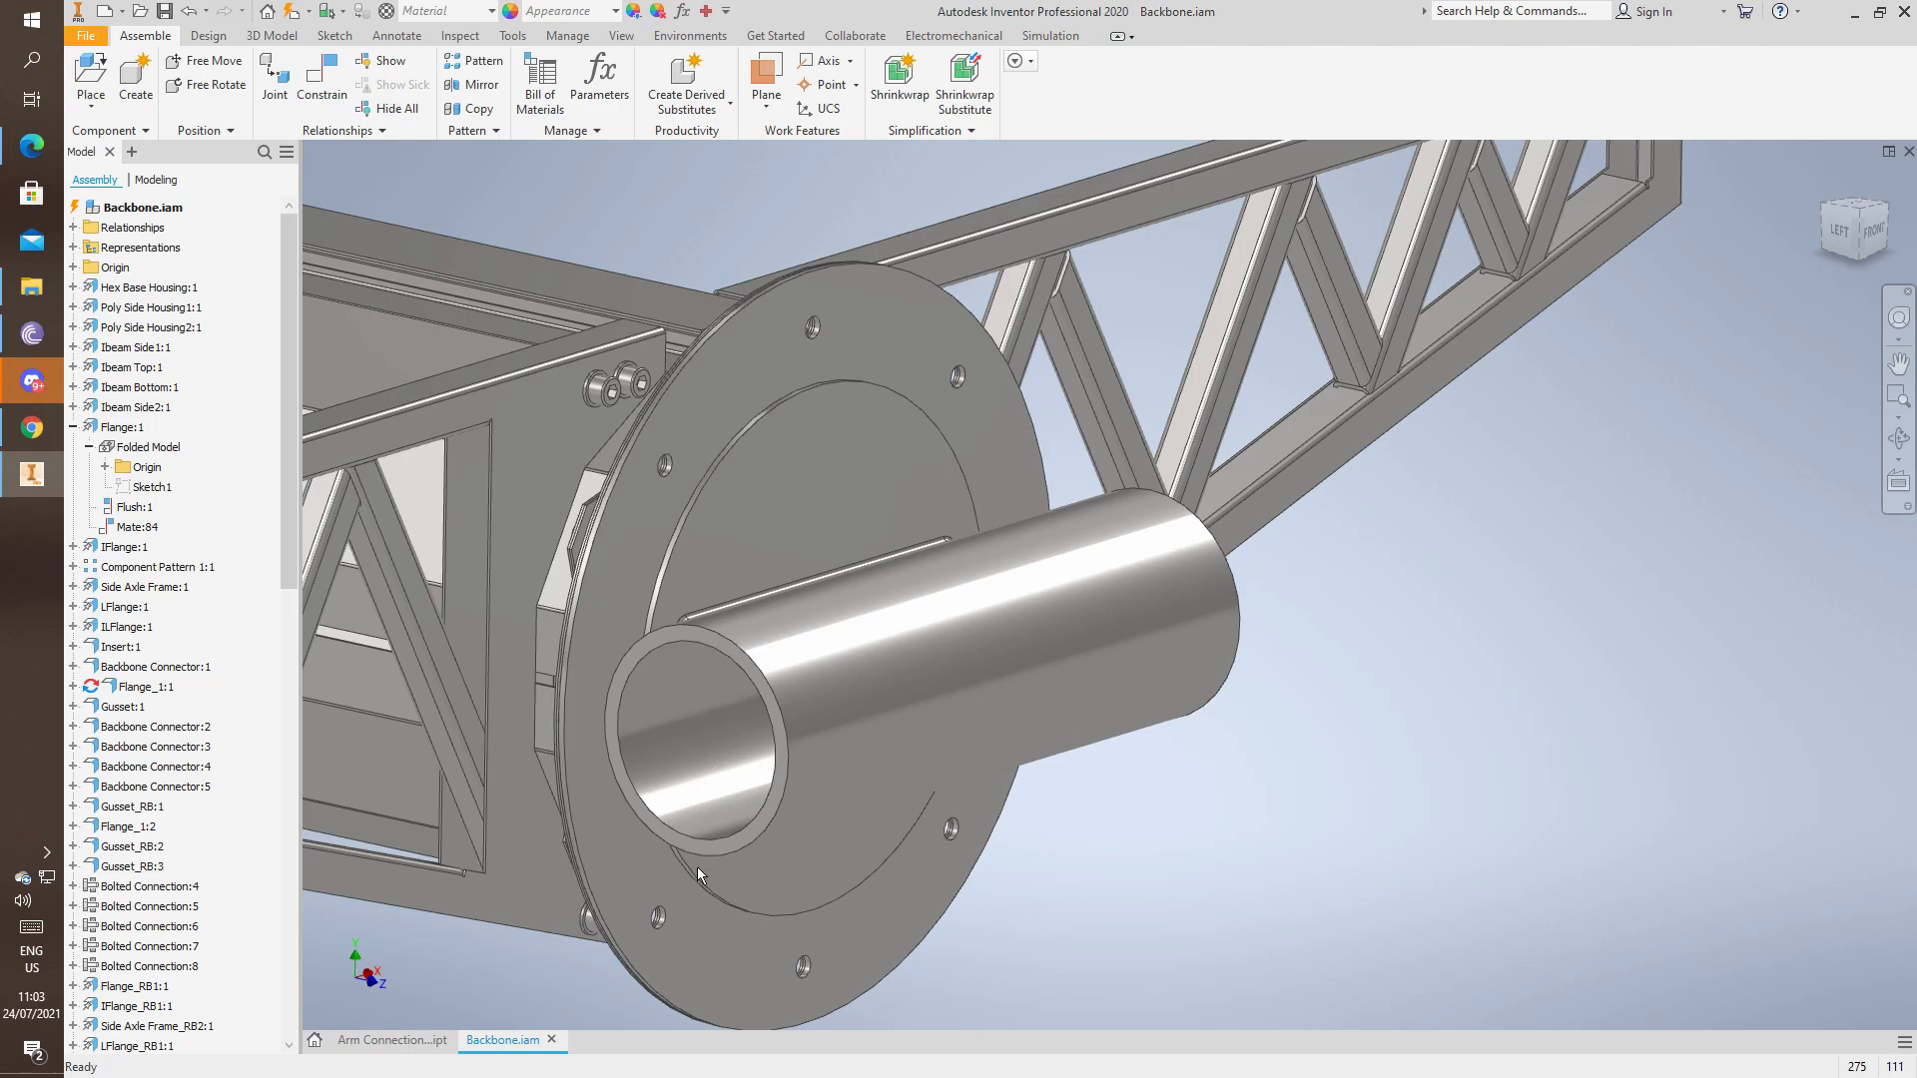
{"action": "mouse_move", "coordinate": [672, 752]}
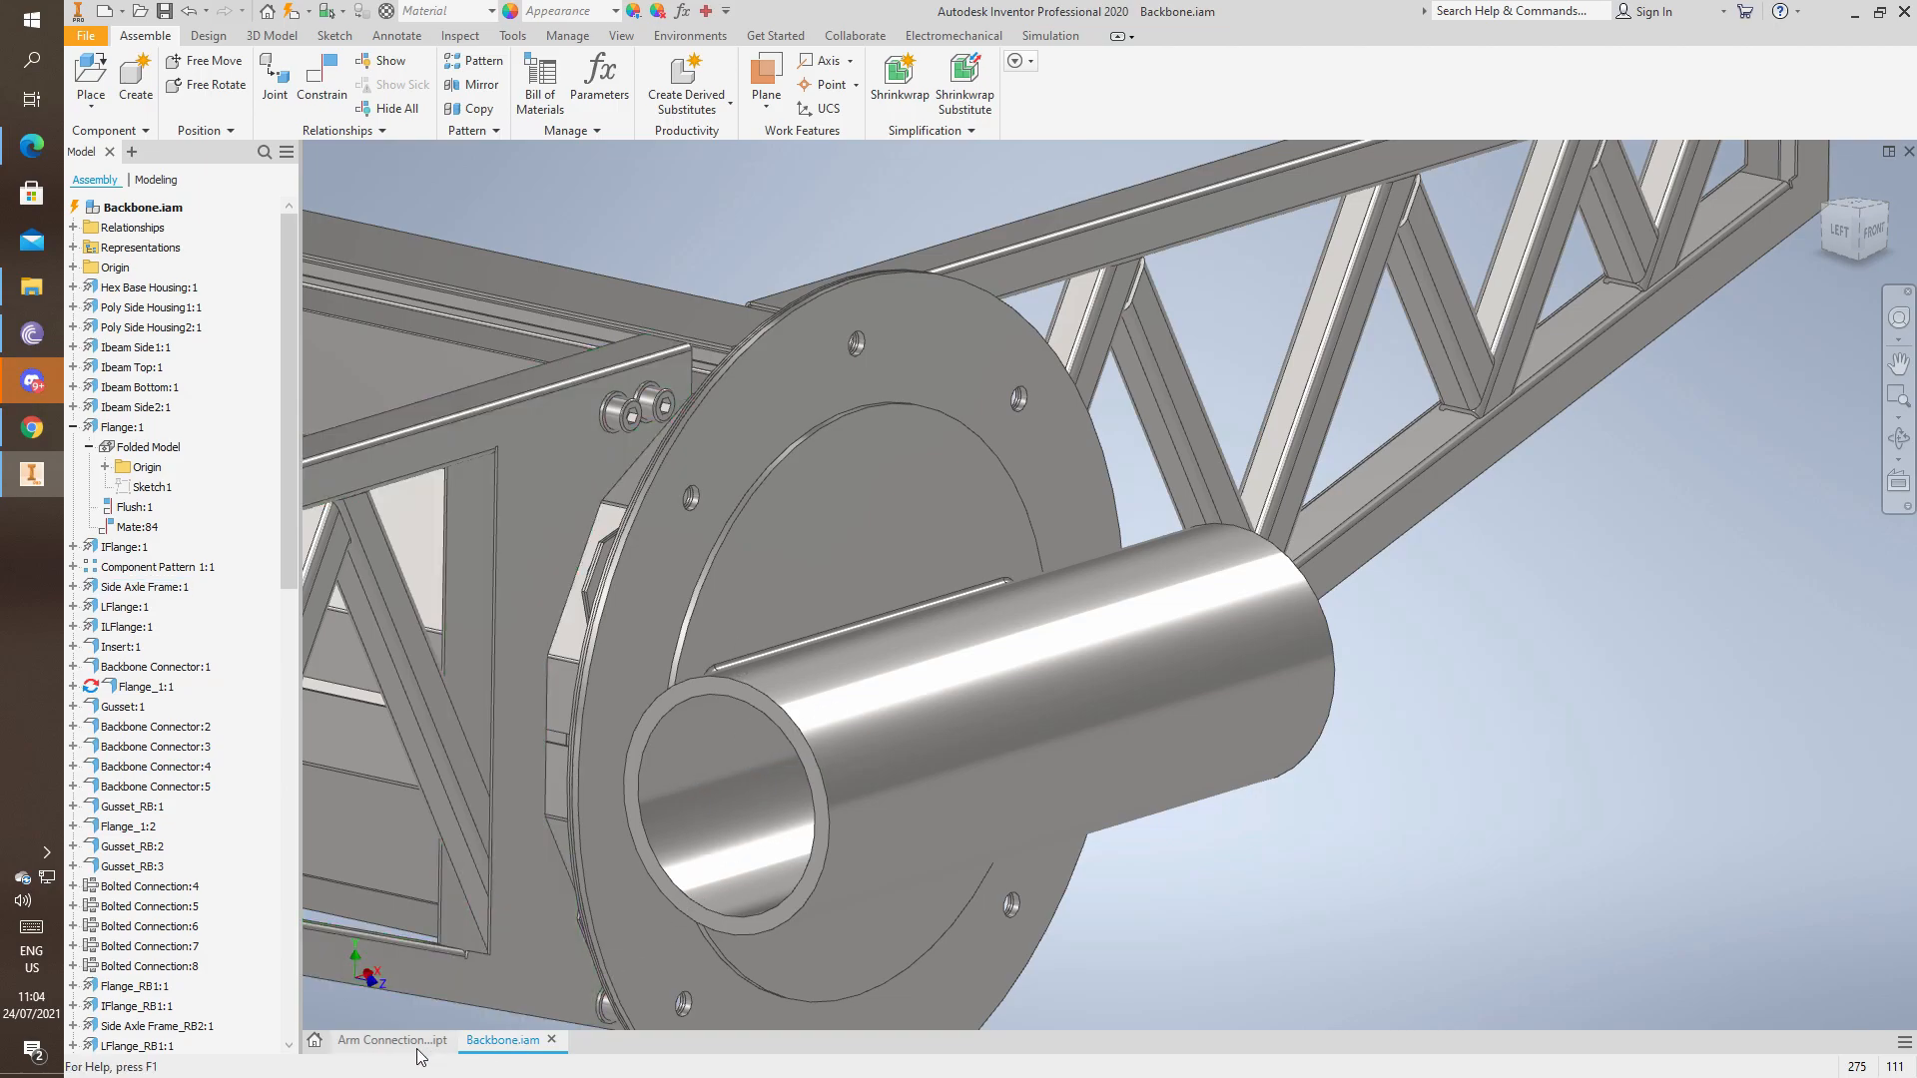
{"action": "left_click", "coordinate": [391, 1040]}
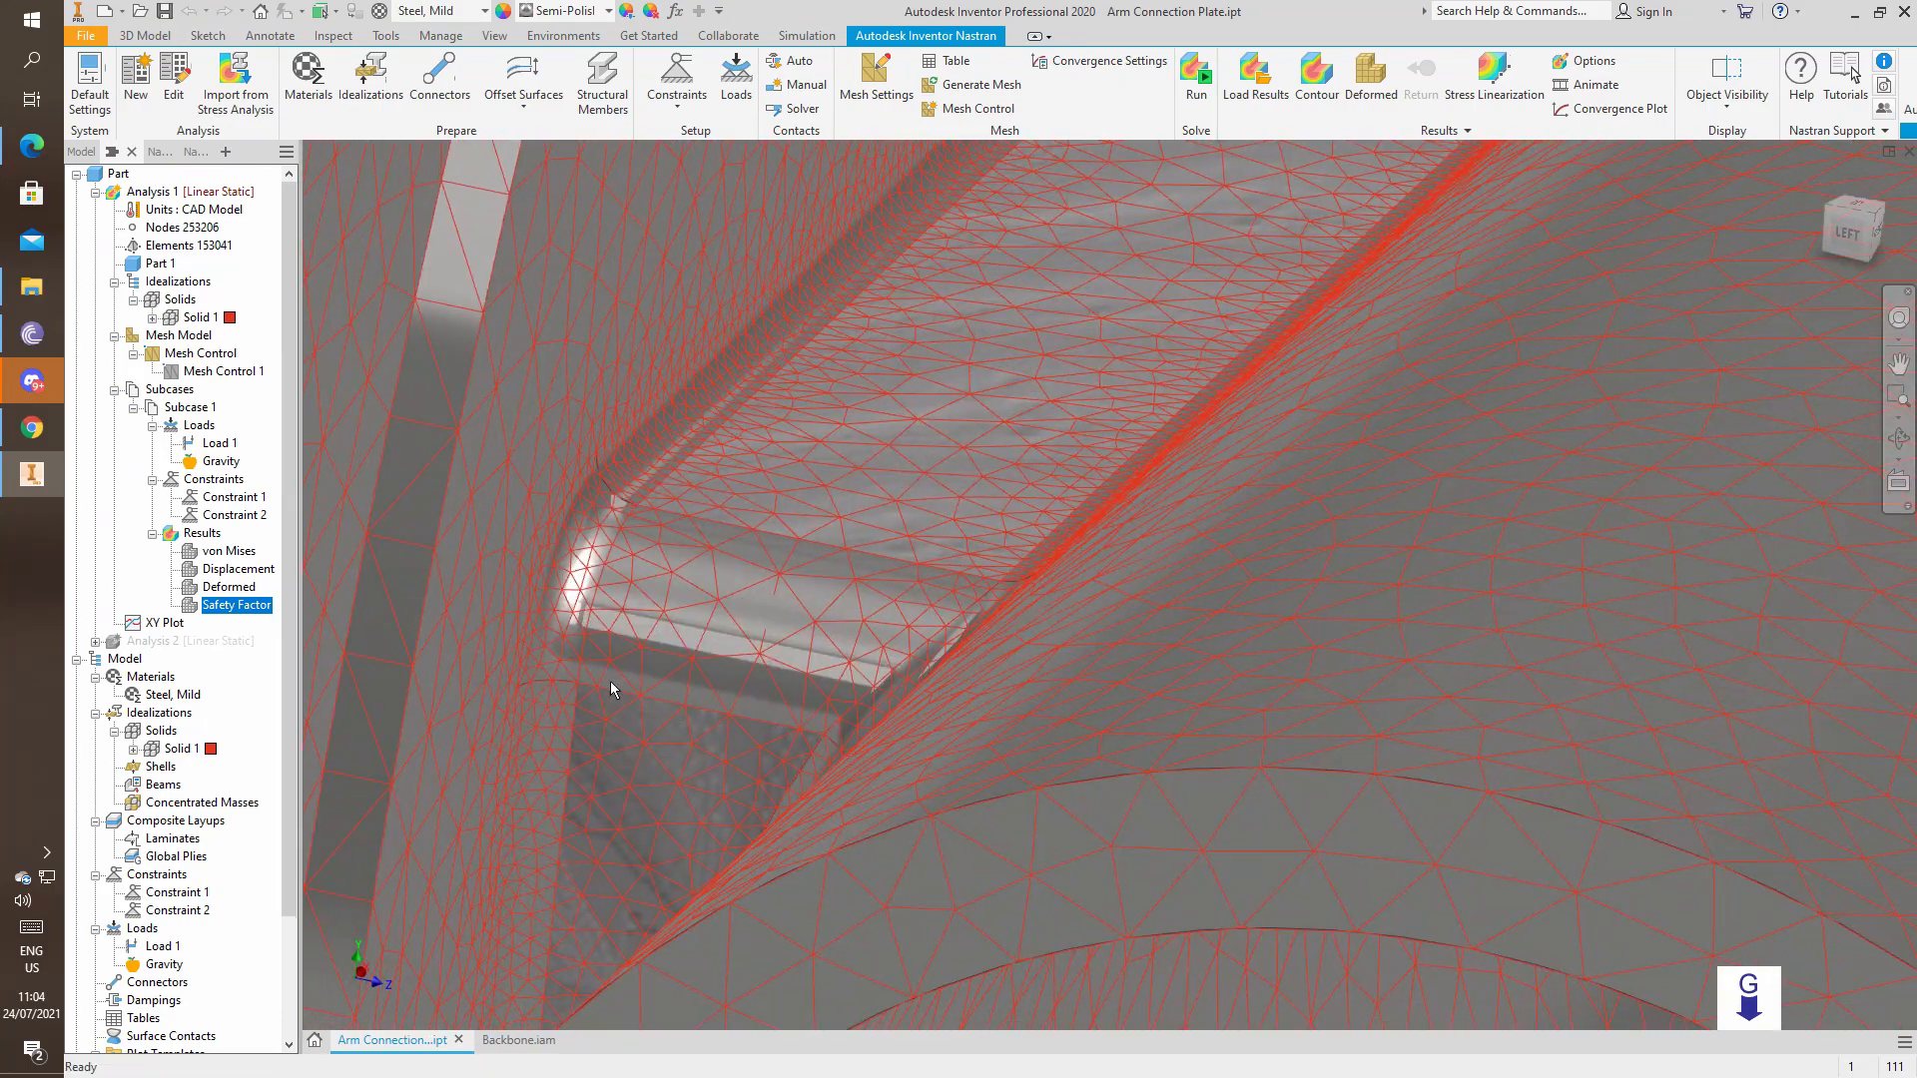
Check Backbone.iam again, then return the Arm Connection Plate to its 3D Model environment.
{"action": "left_click", "coordinate": [506, 1041]}
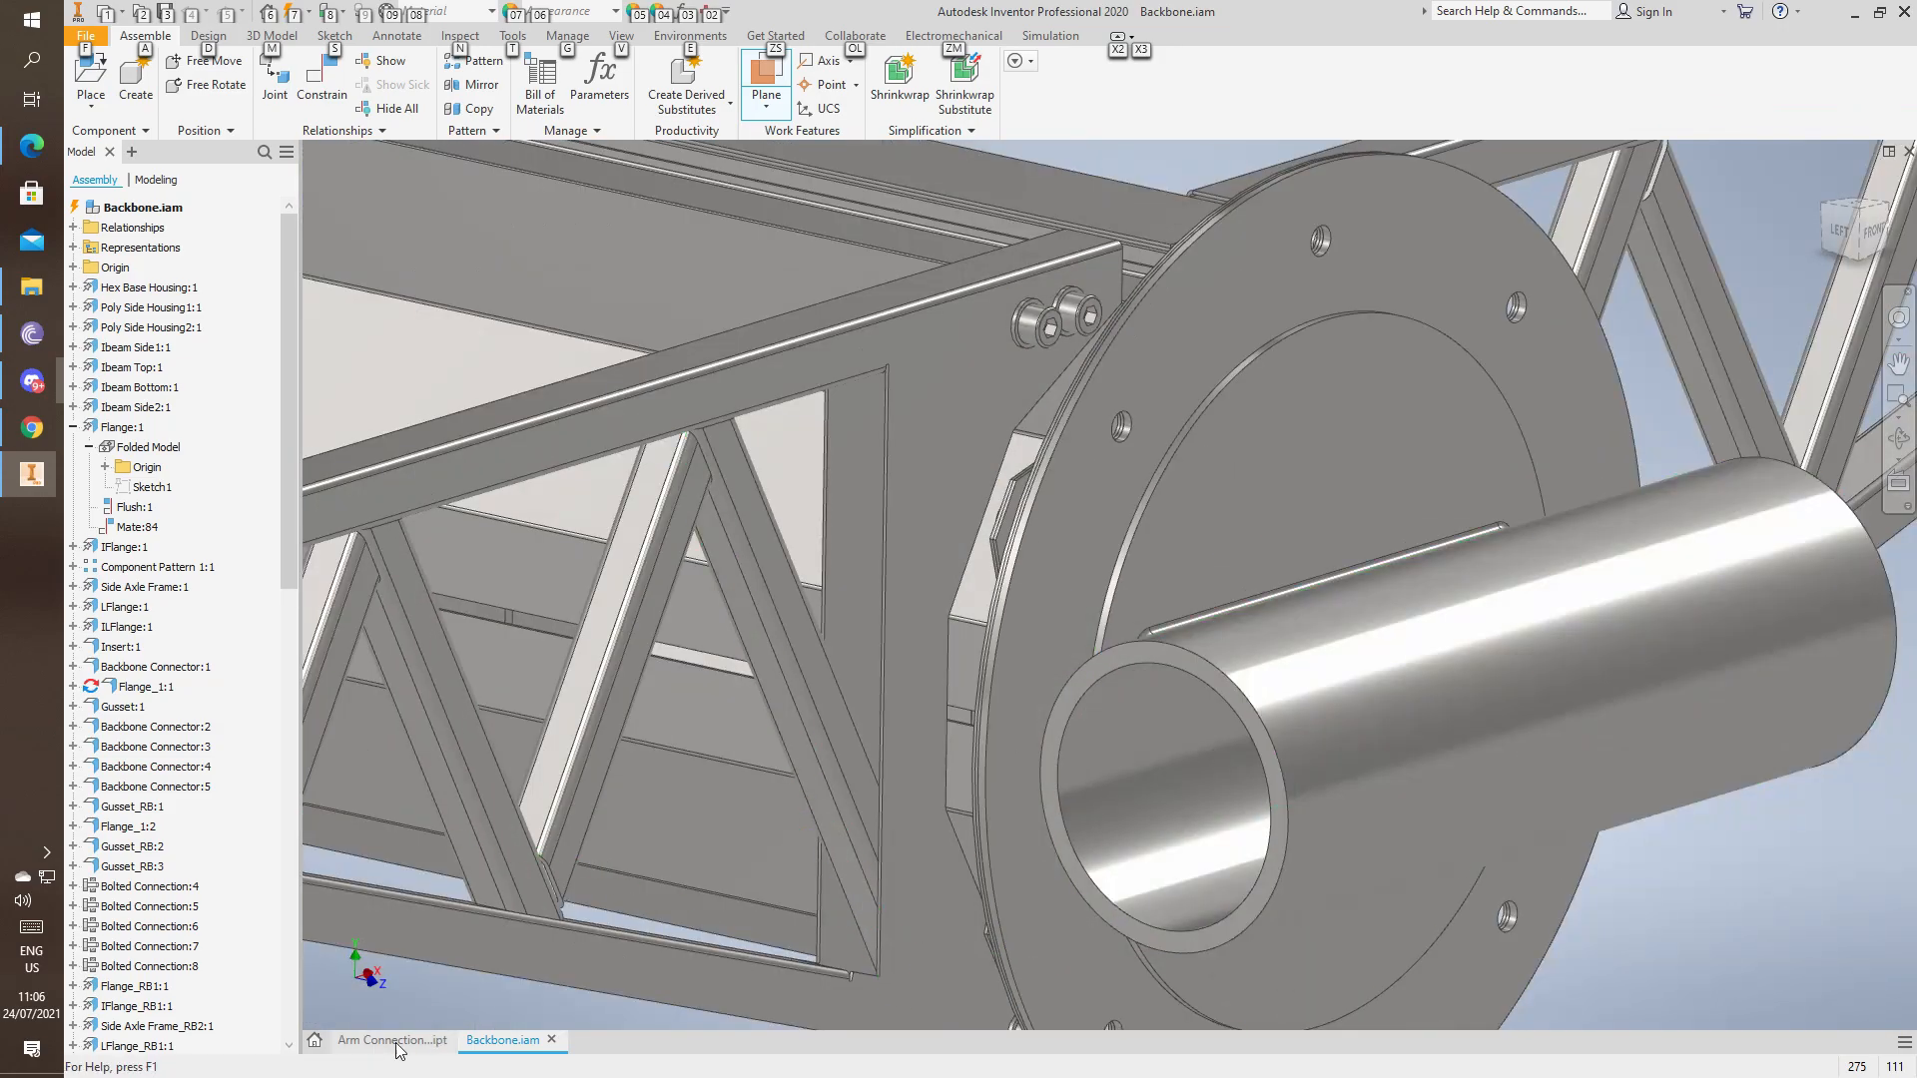
{"action": "left_click", "coordinate": [392, 1041]}
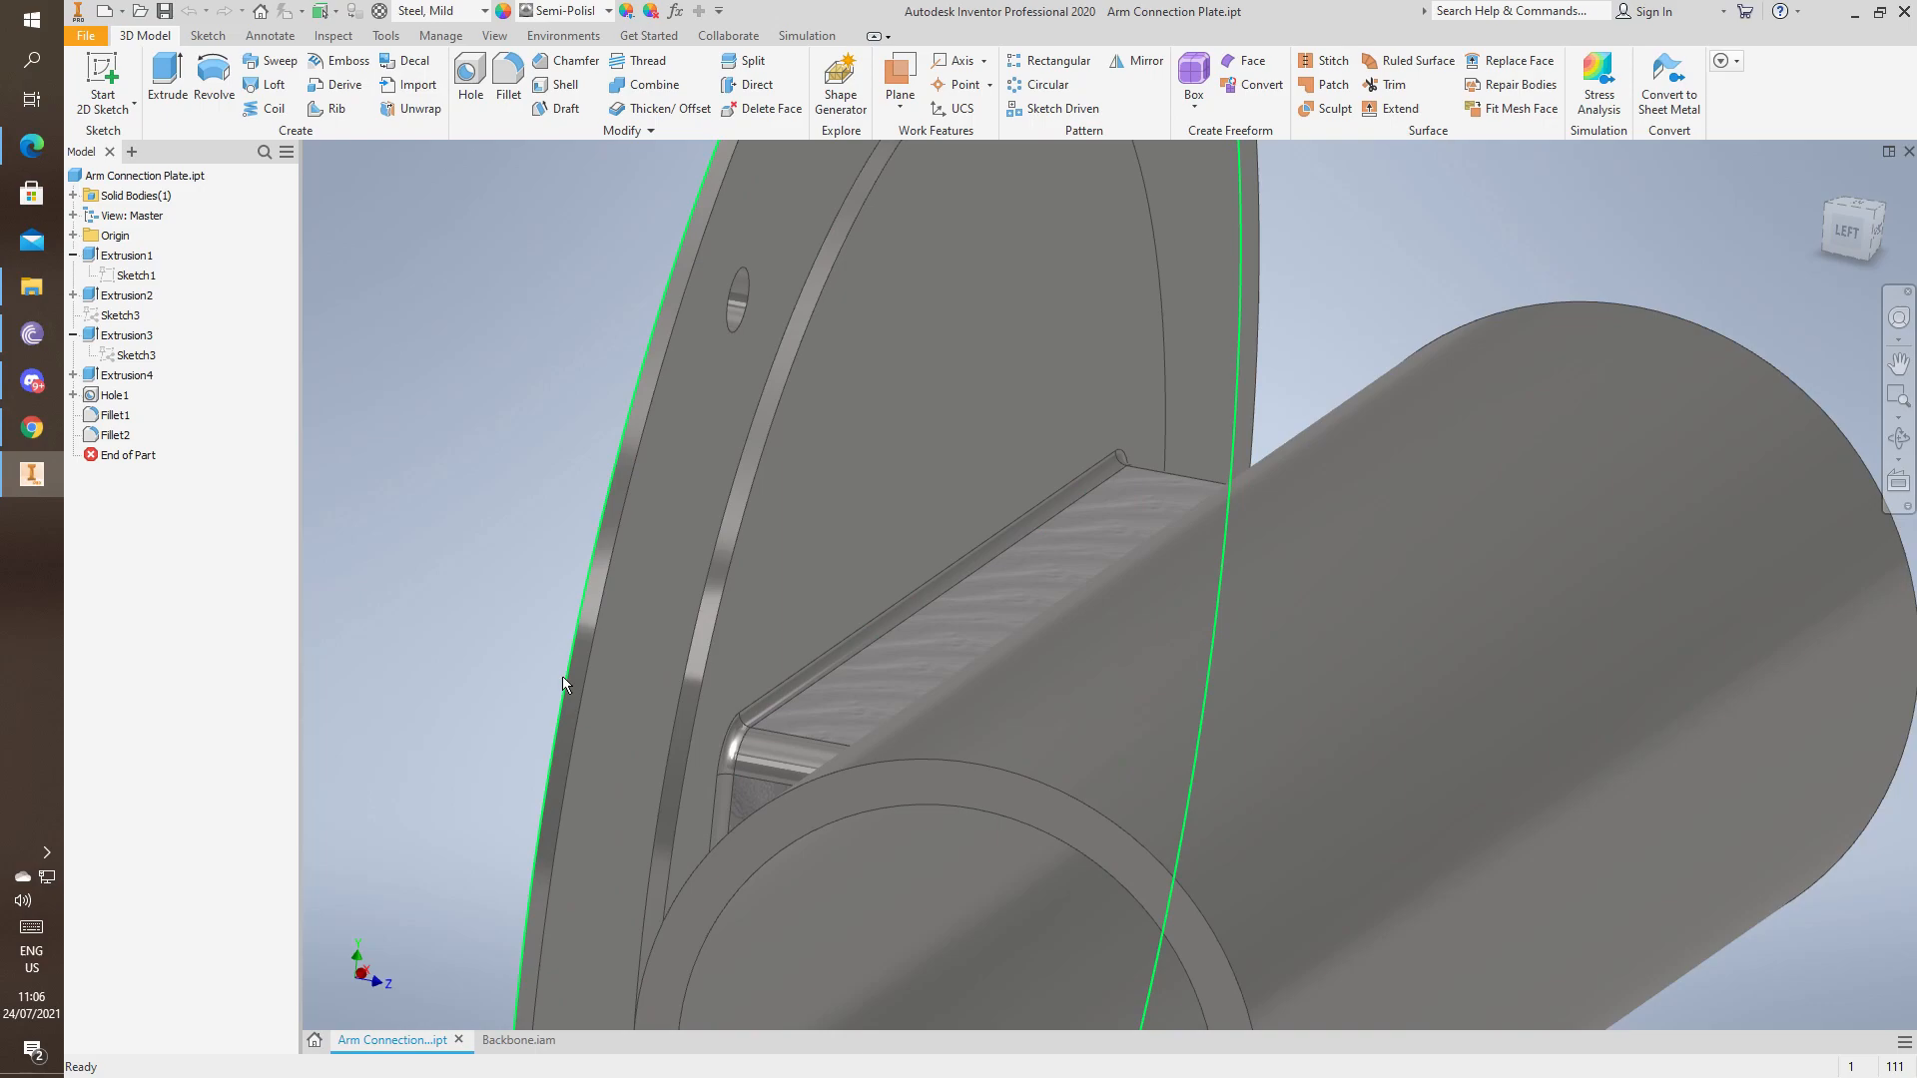
Edit Fillet2 and change its radius from 2 mm to 6 mm.
{"action": "left_click", "coordinate": [114, 435]}
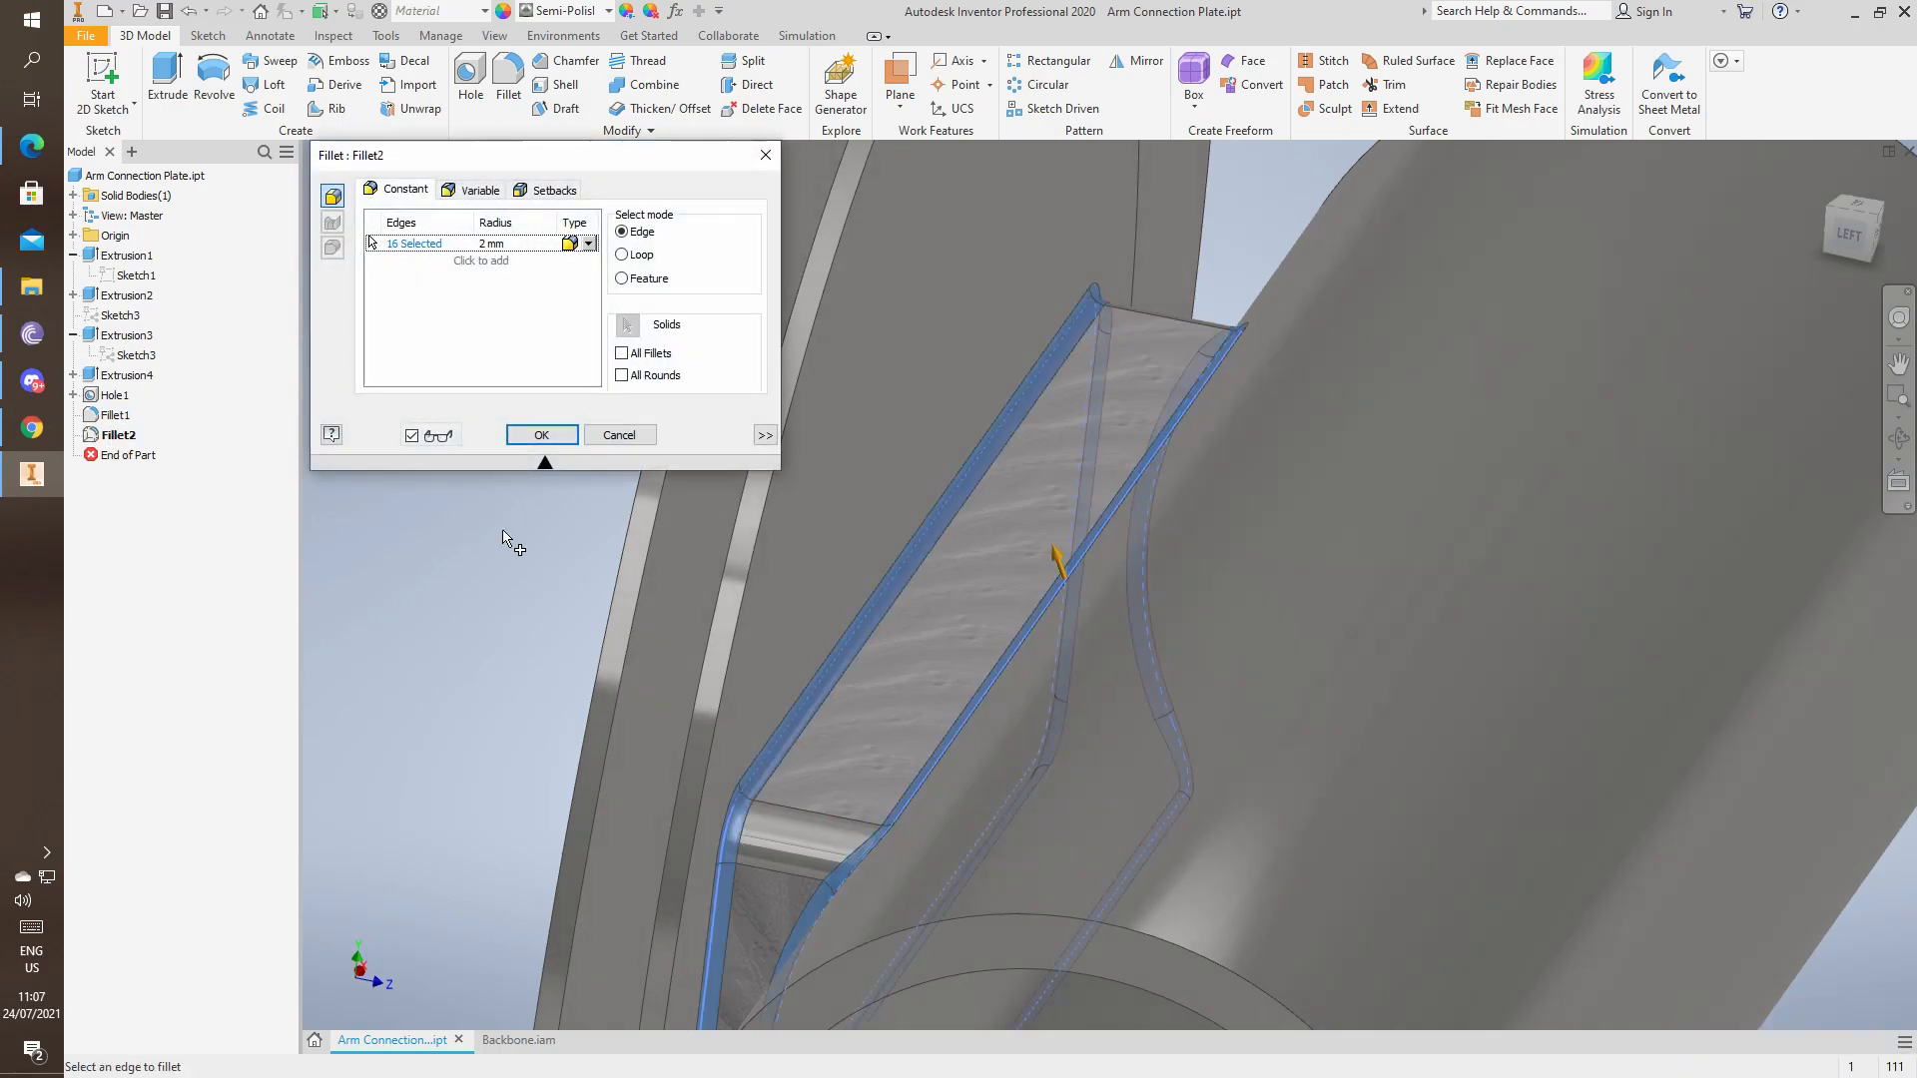
{"action": "left_click", "coordinate": [490, 241]}
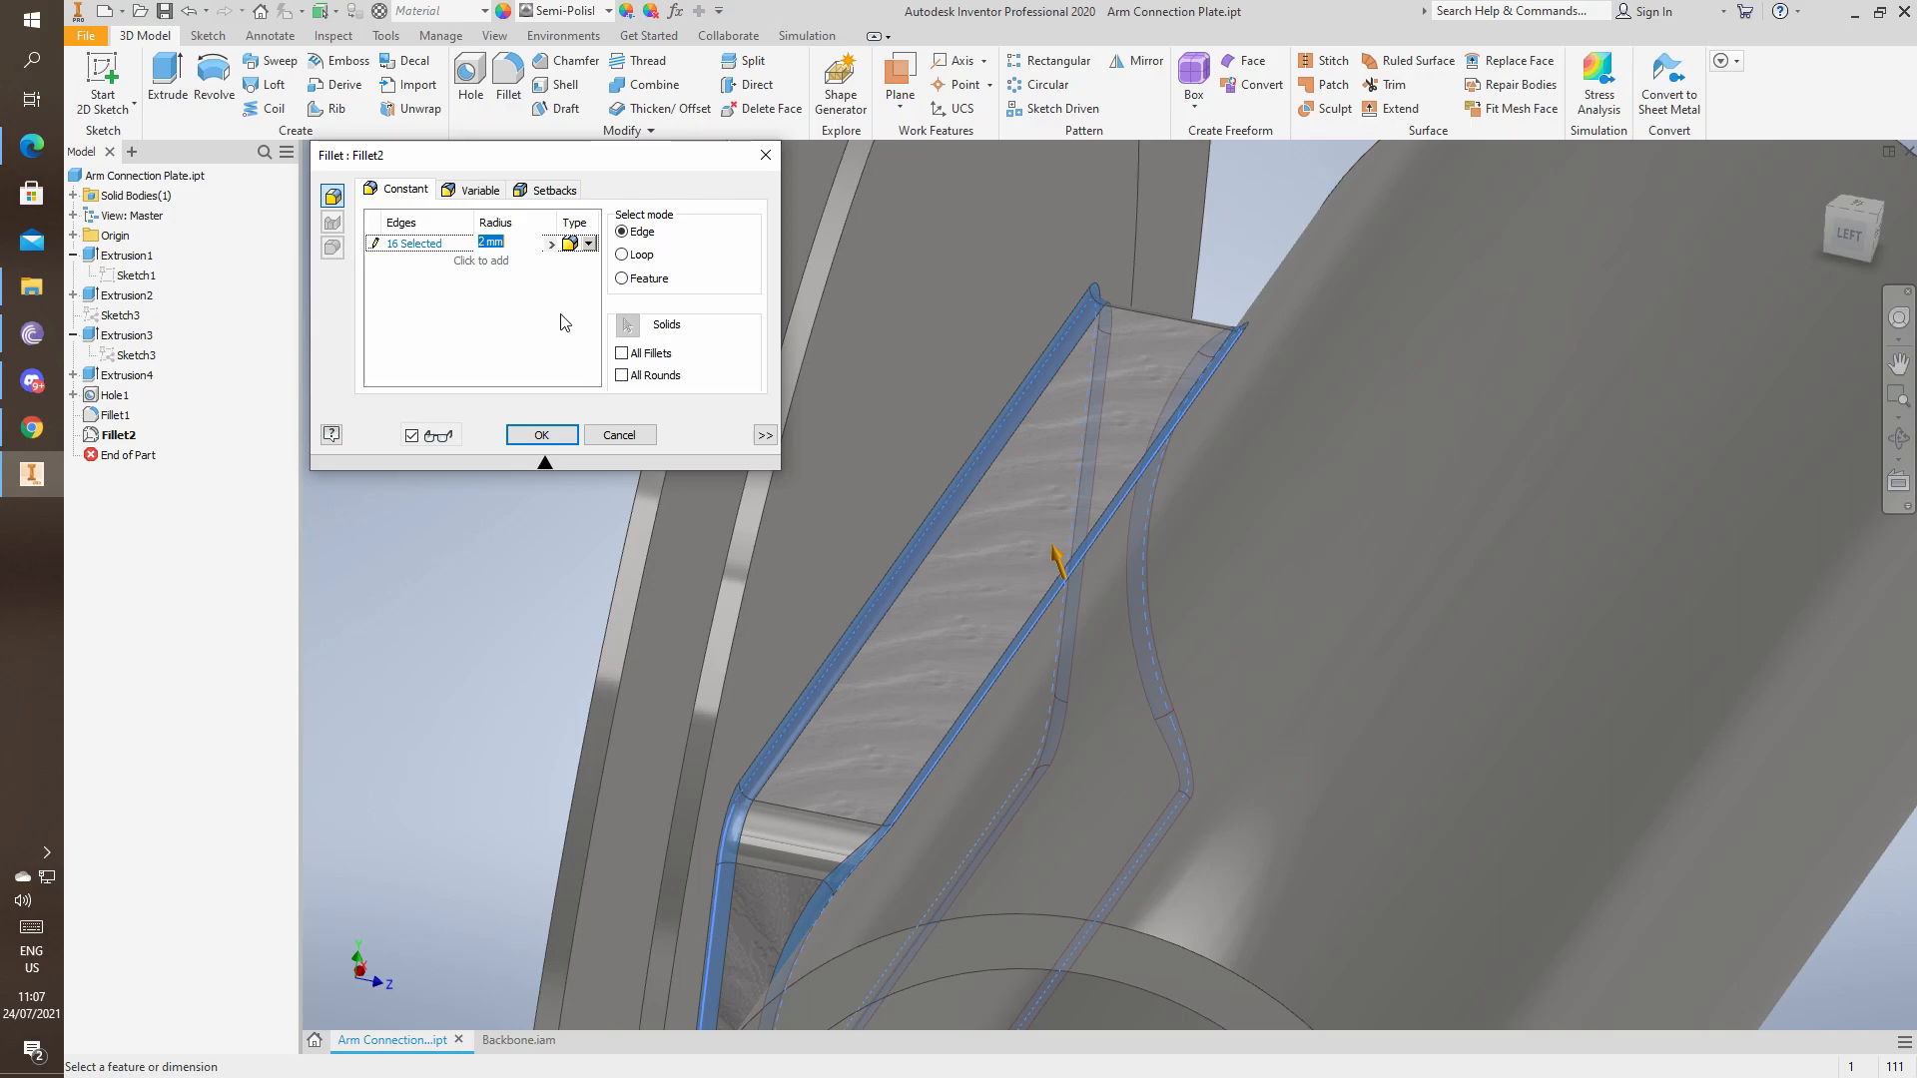
{"action": "type", "text": "6"}
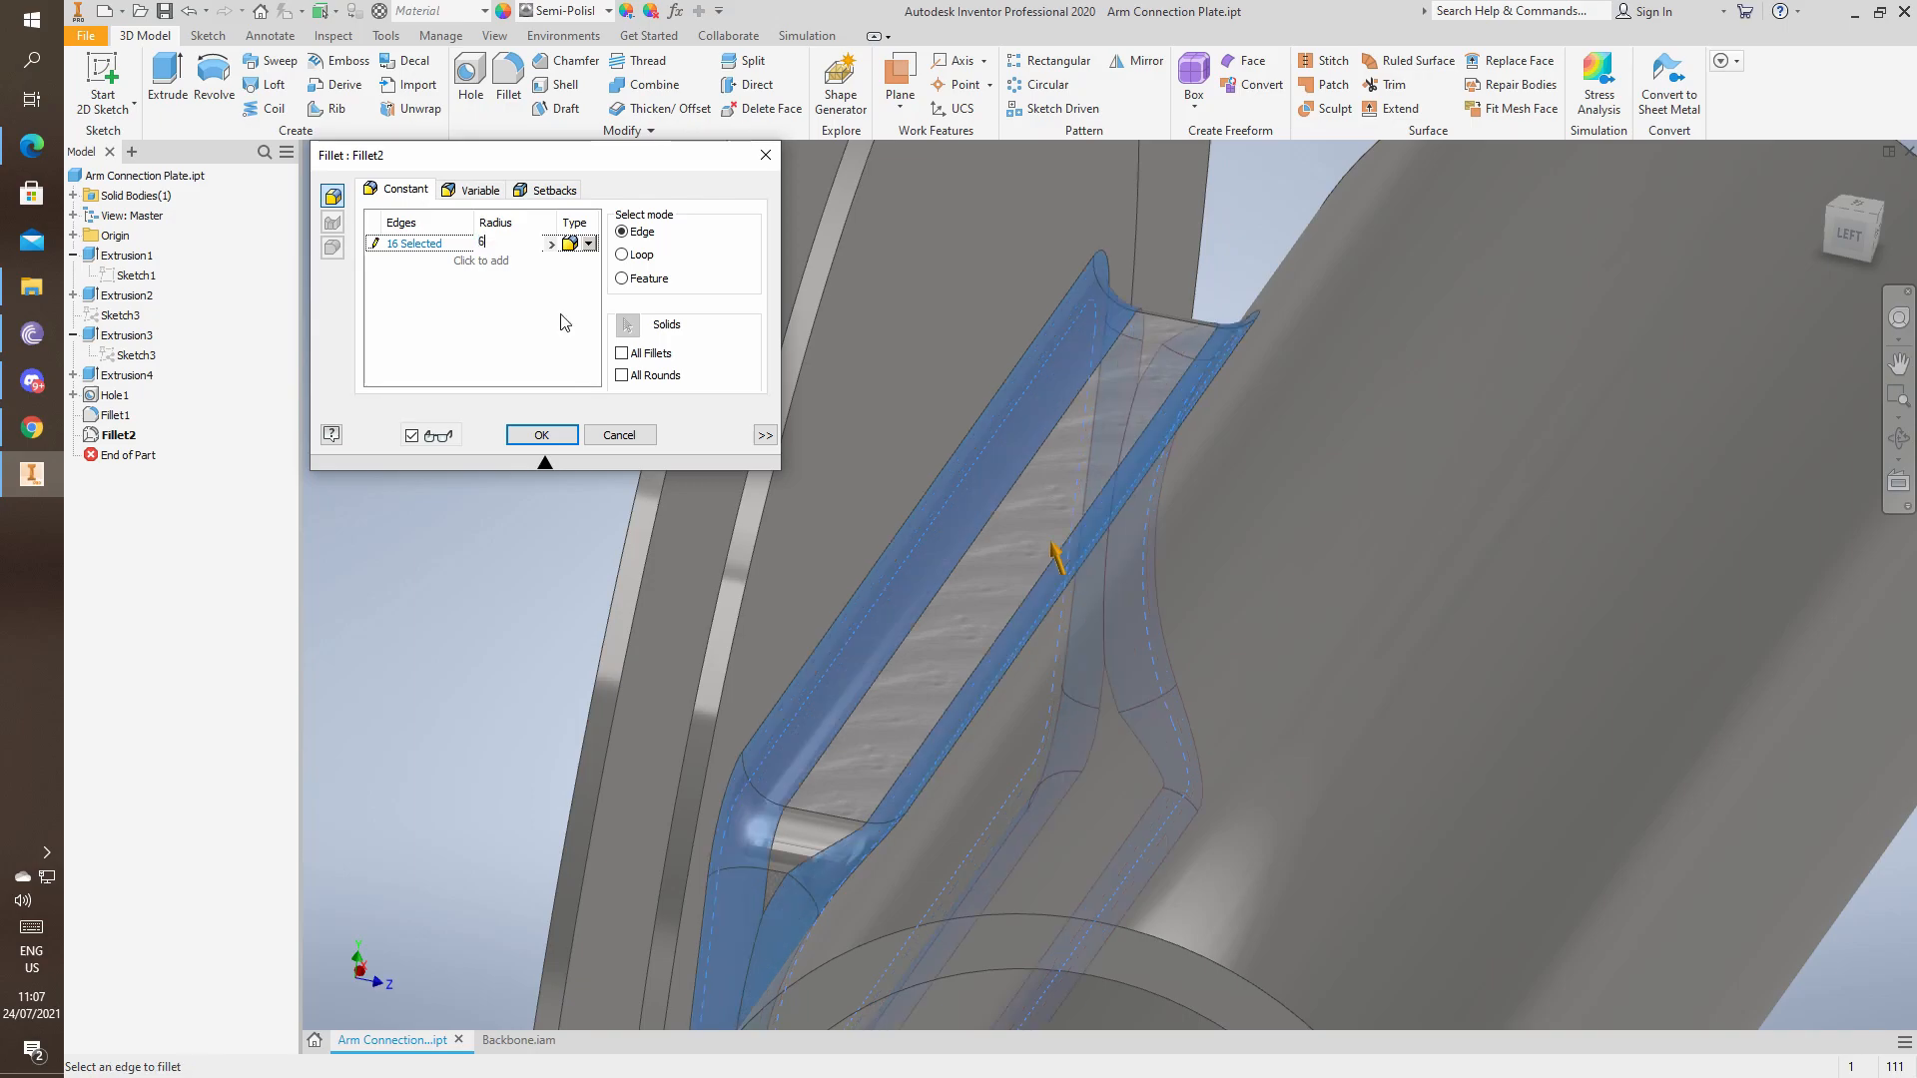
{"action": "type", "text": "mm"}
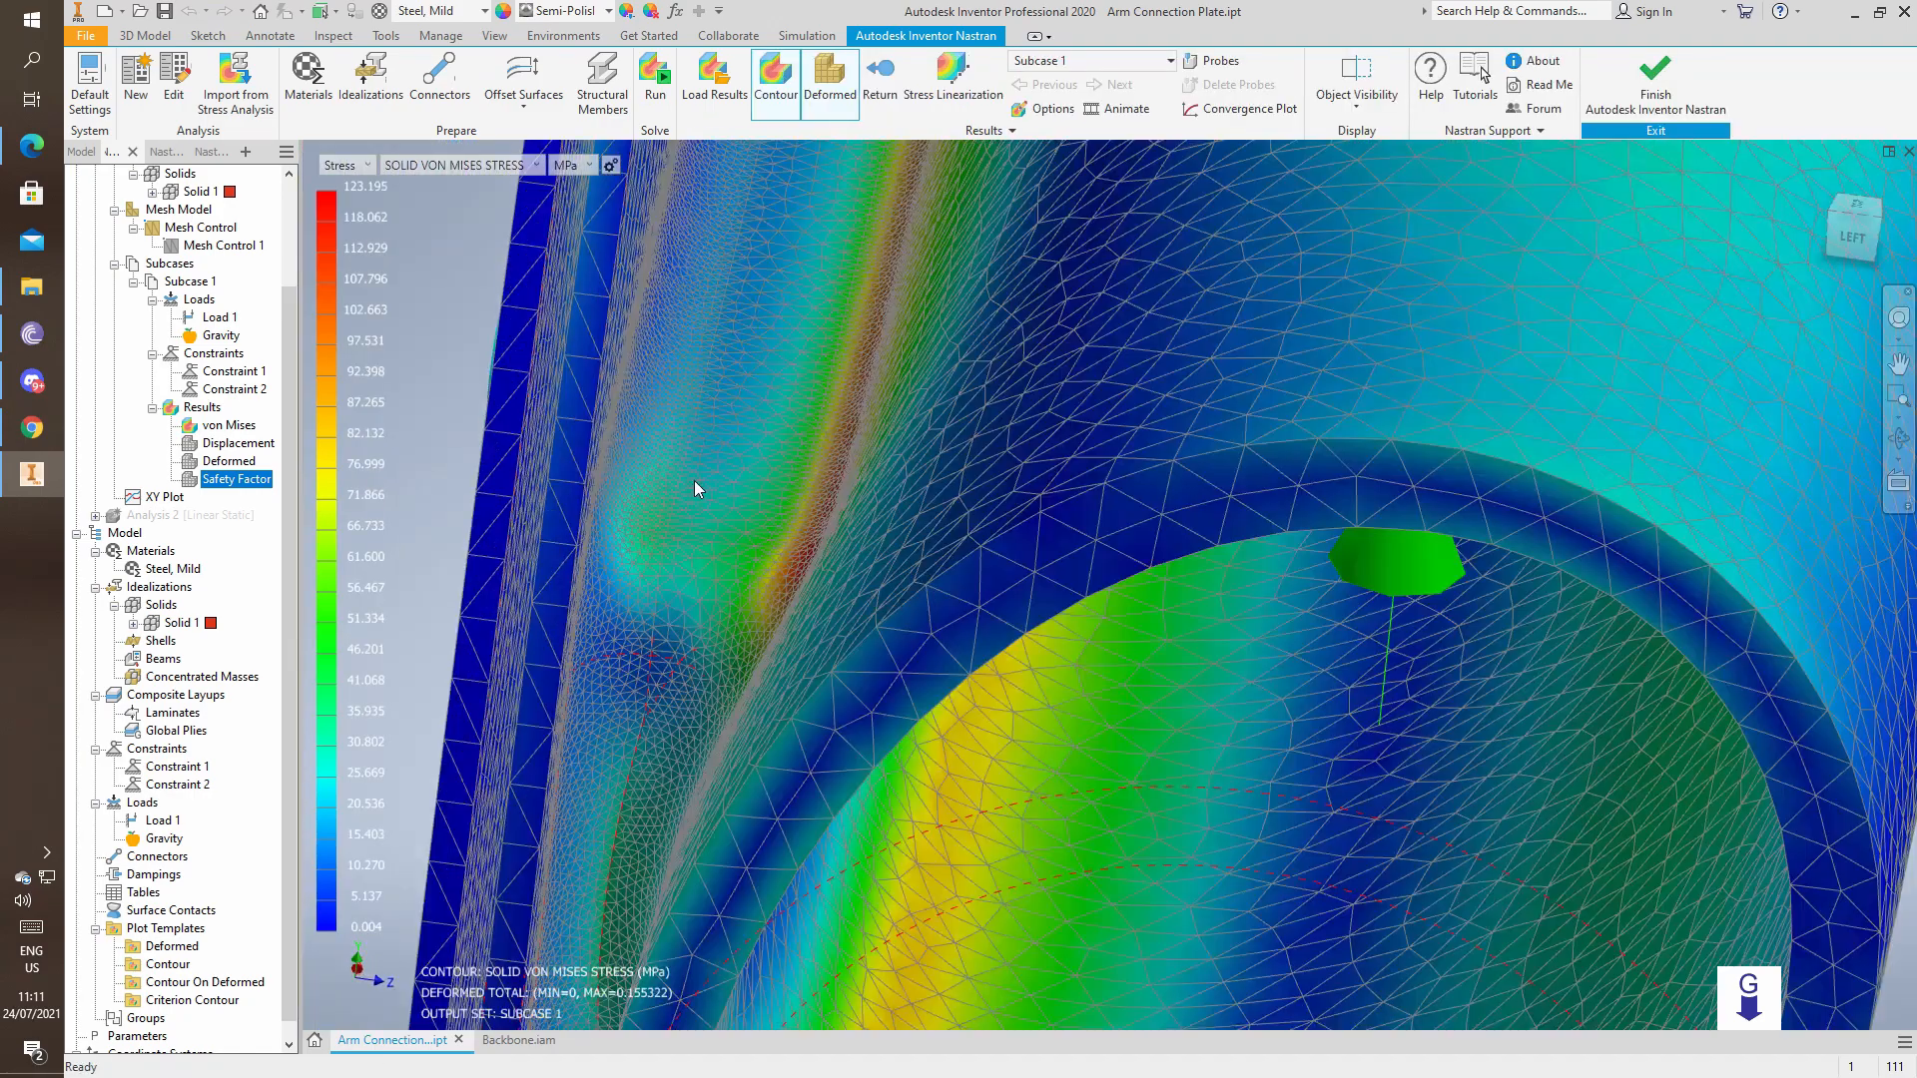
Select the Safety Factor result in the Nastran tree for the refilleted plate.
{"action": "left_click", "coordinate": [235, 478]}
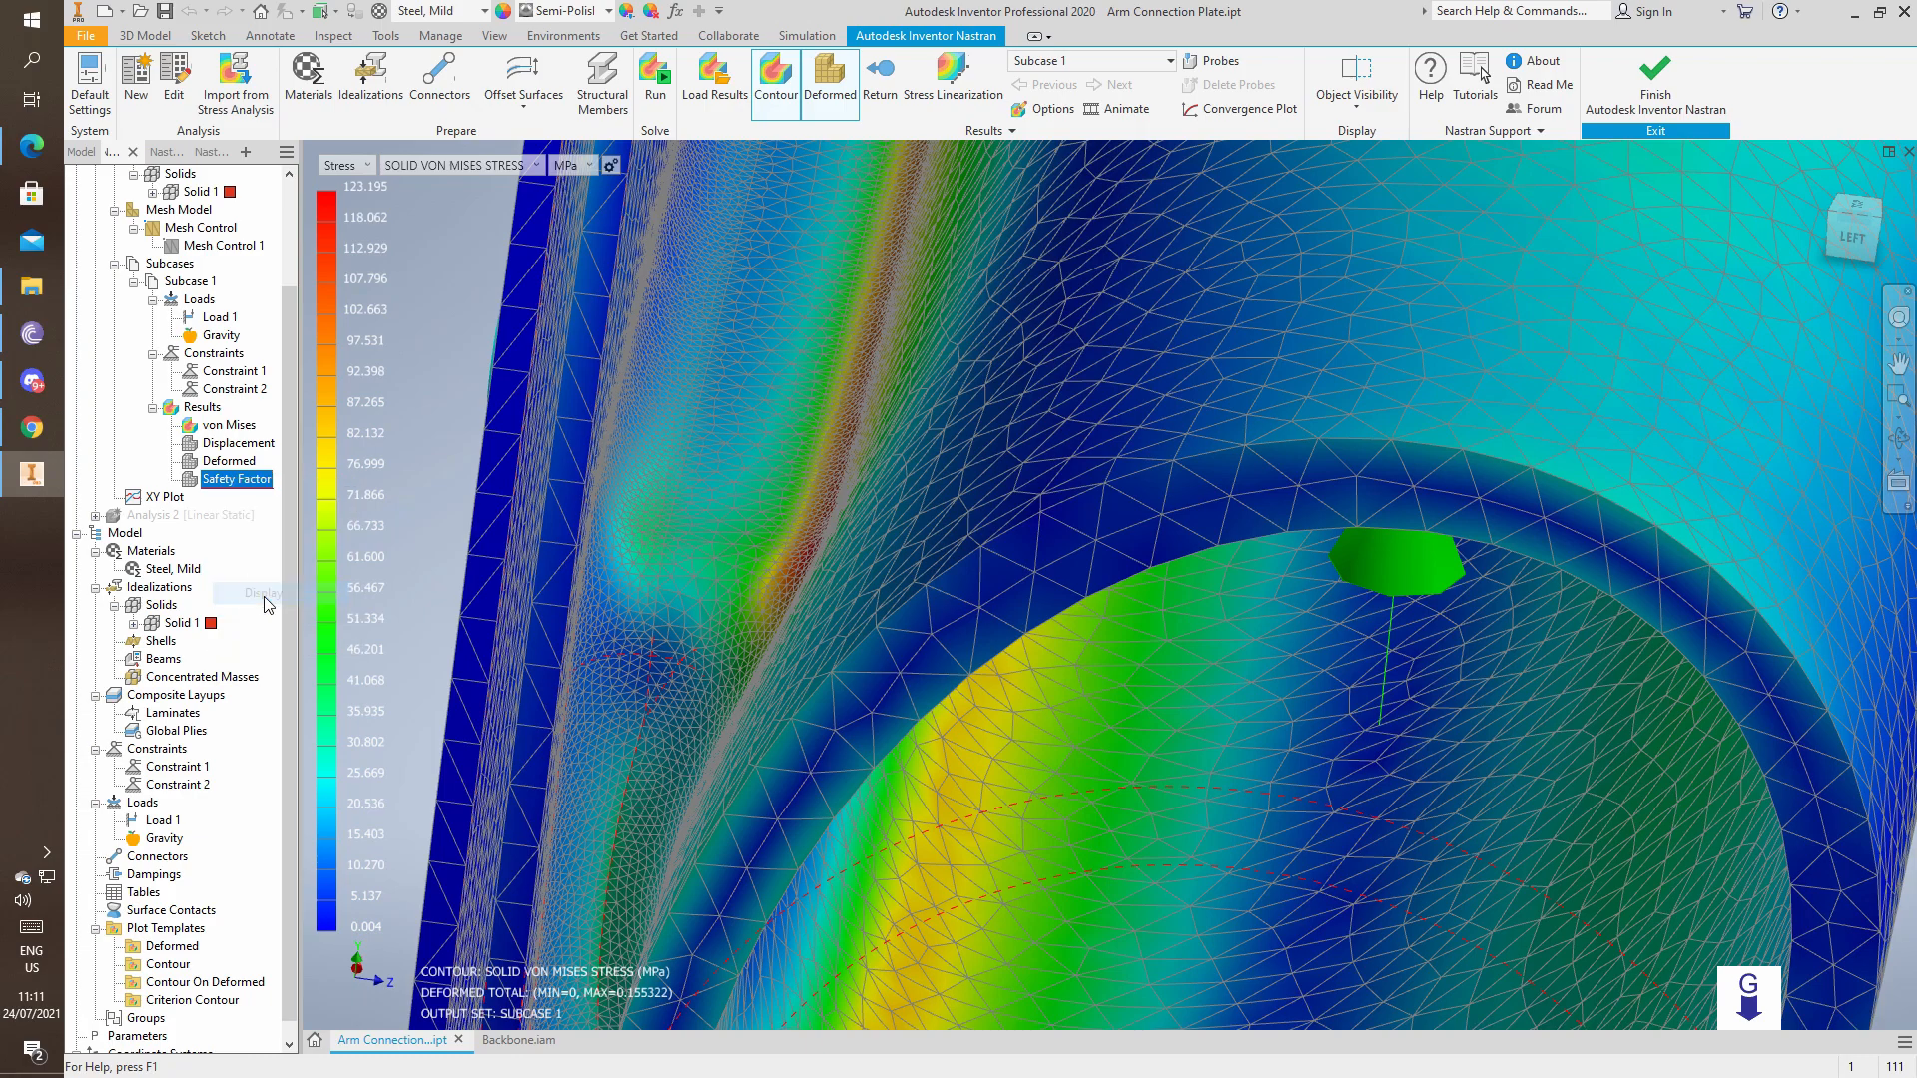
{"action": "mouse_move", "coordinate": [789, 571]}
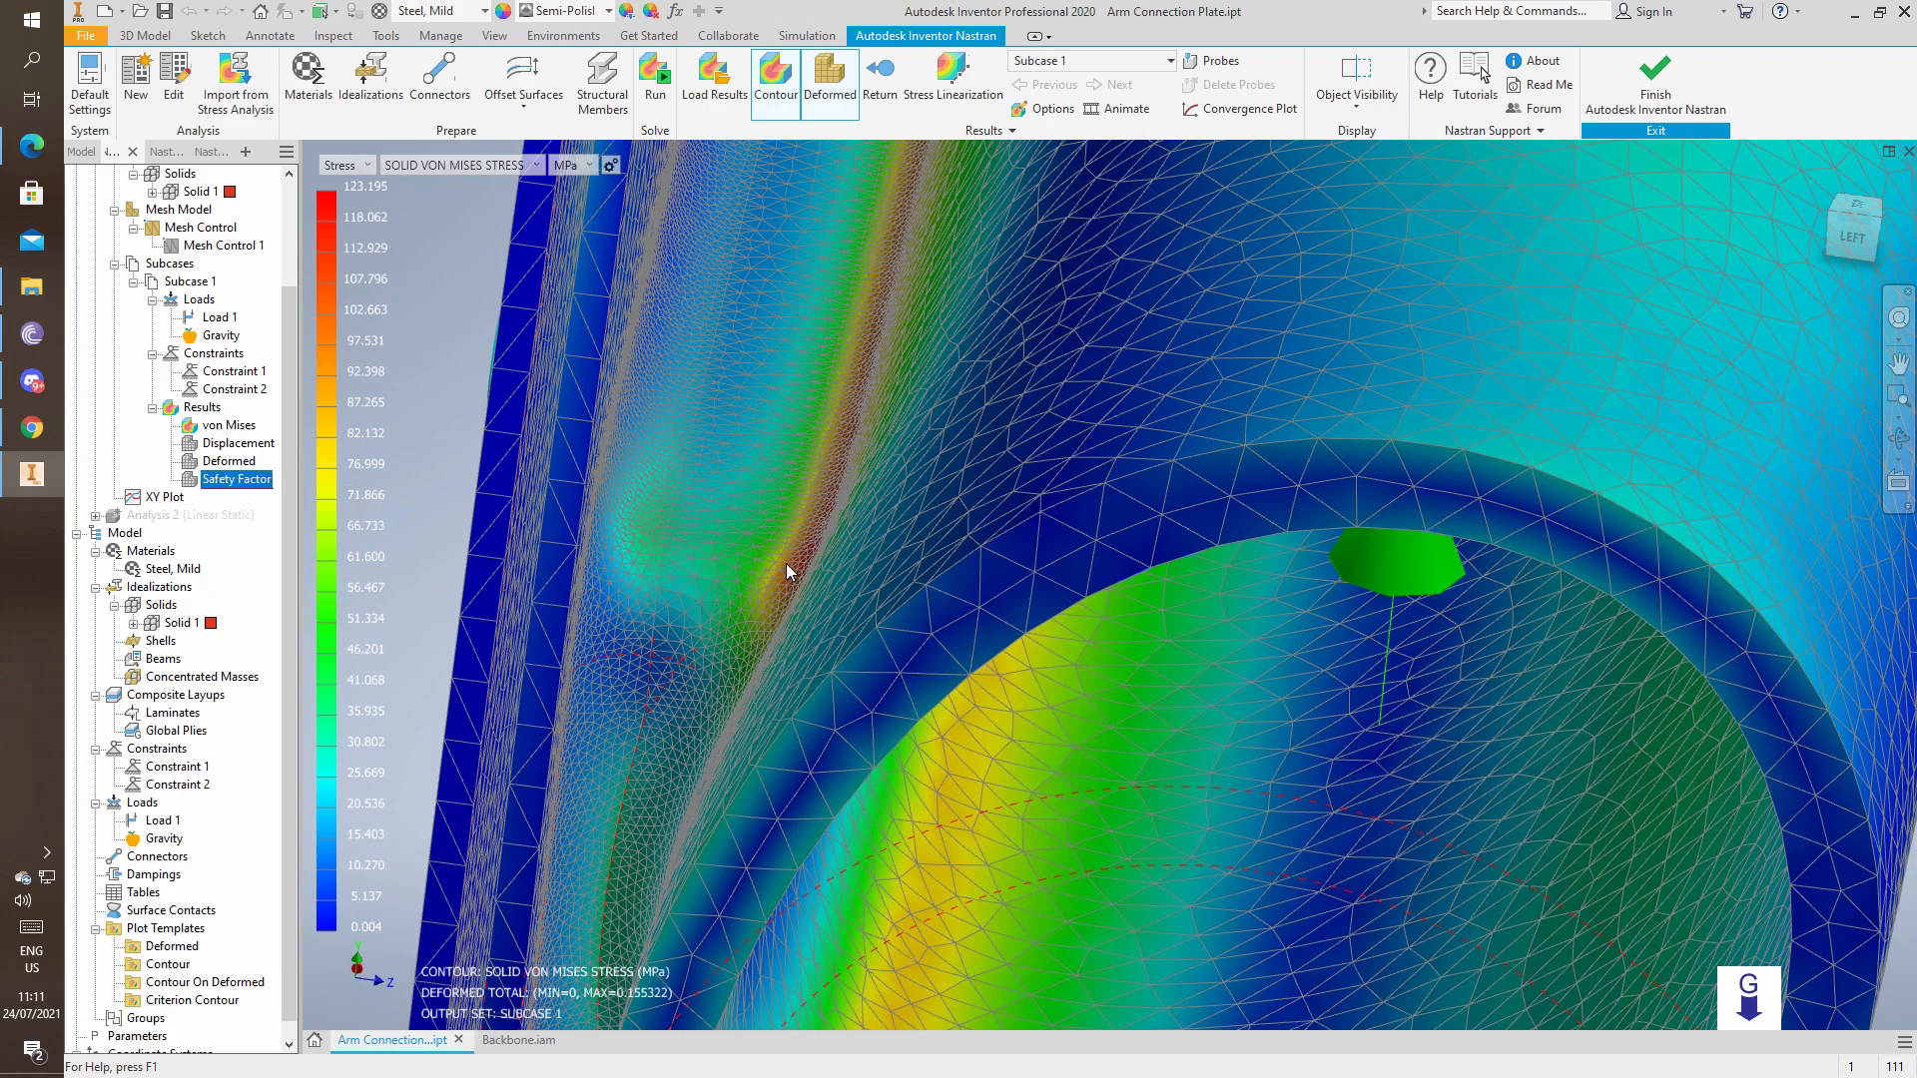
{"action": "mouse_move", "coordinate": [828, 508]}
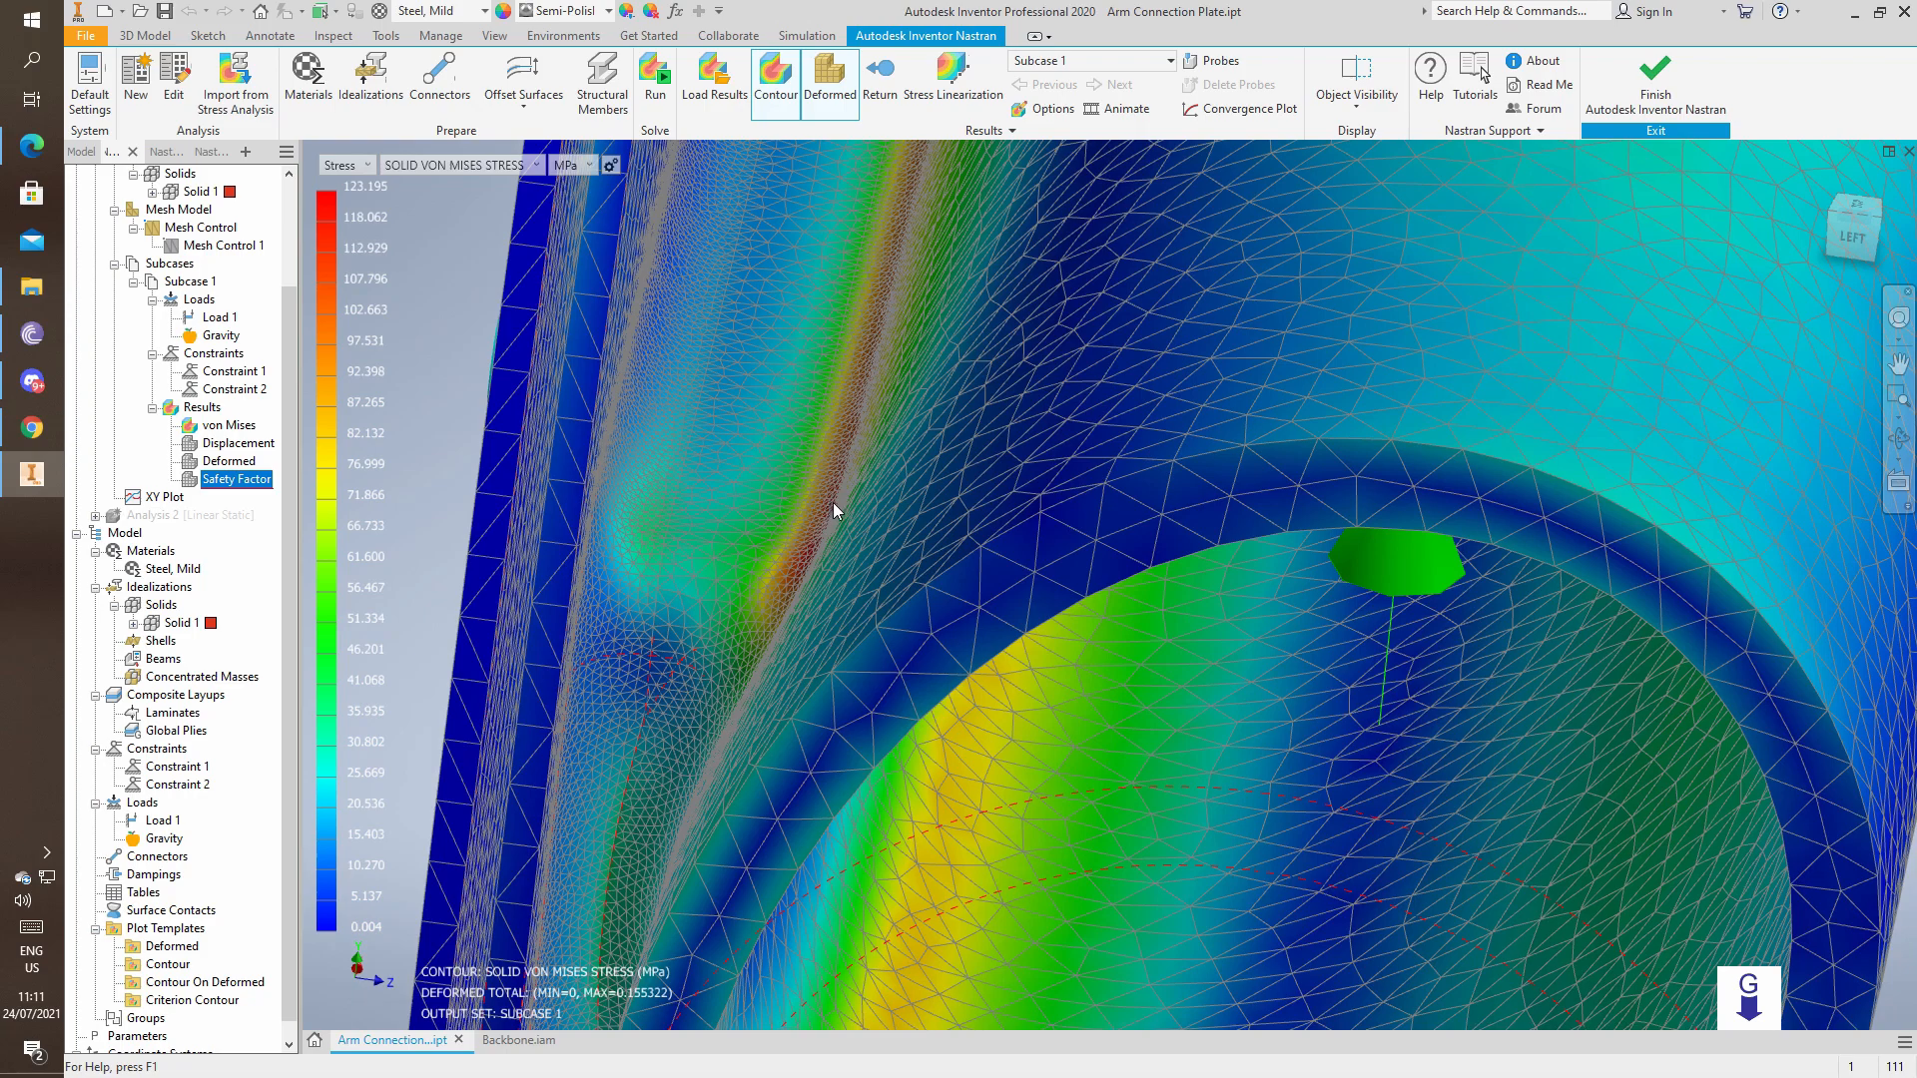
{"action": "mouse_move", "coordinate": [802, 496]}
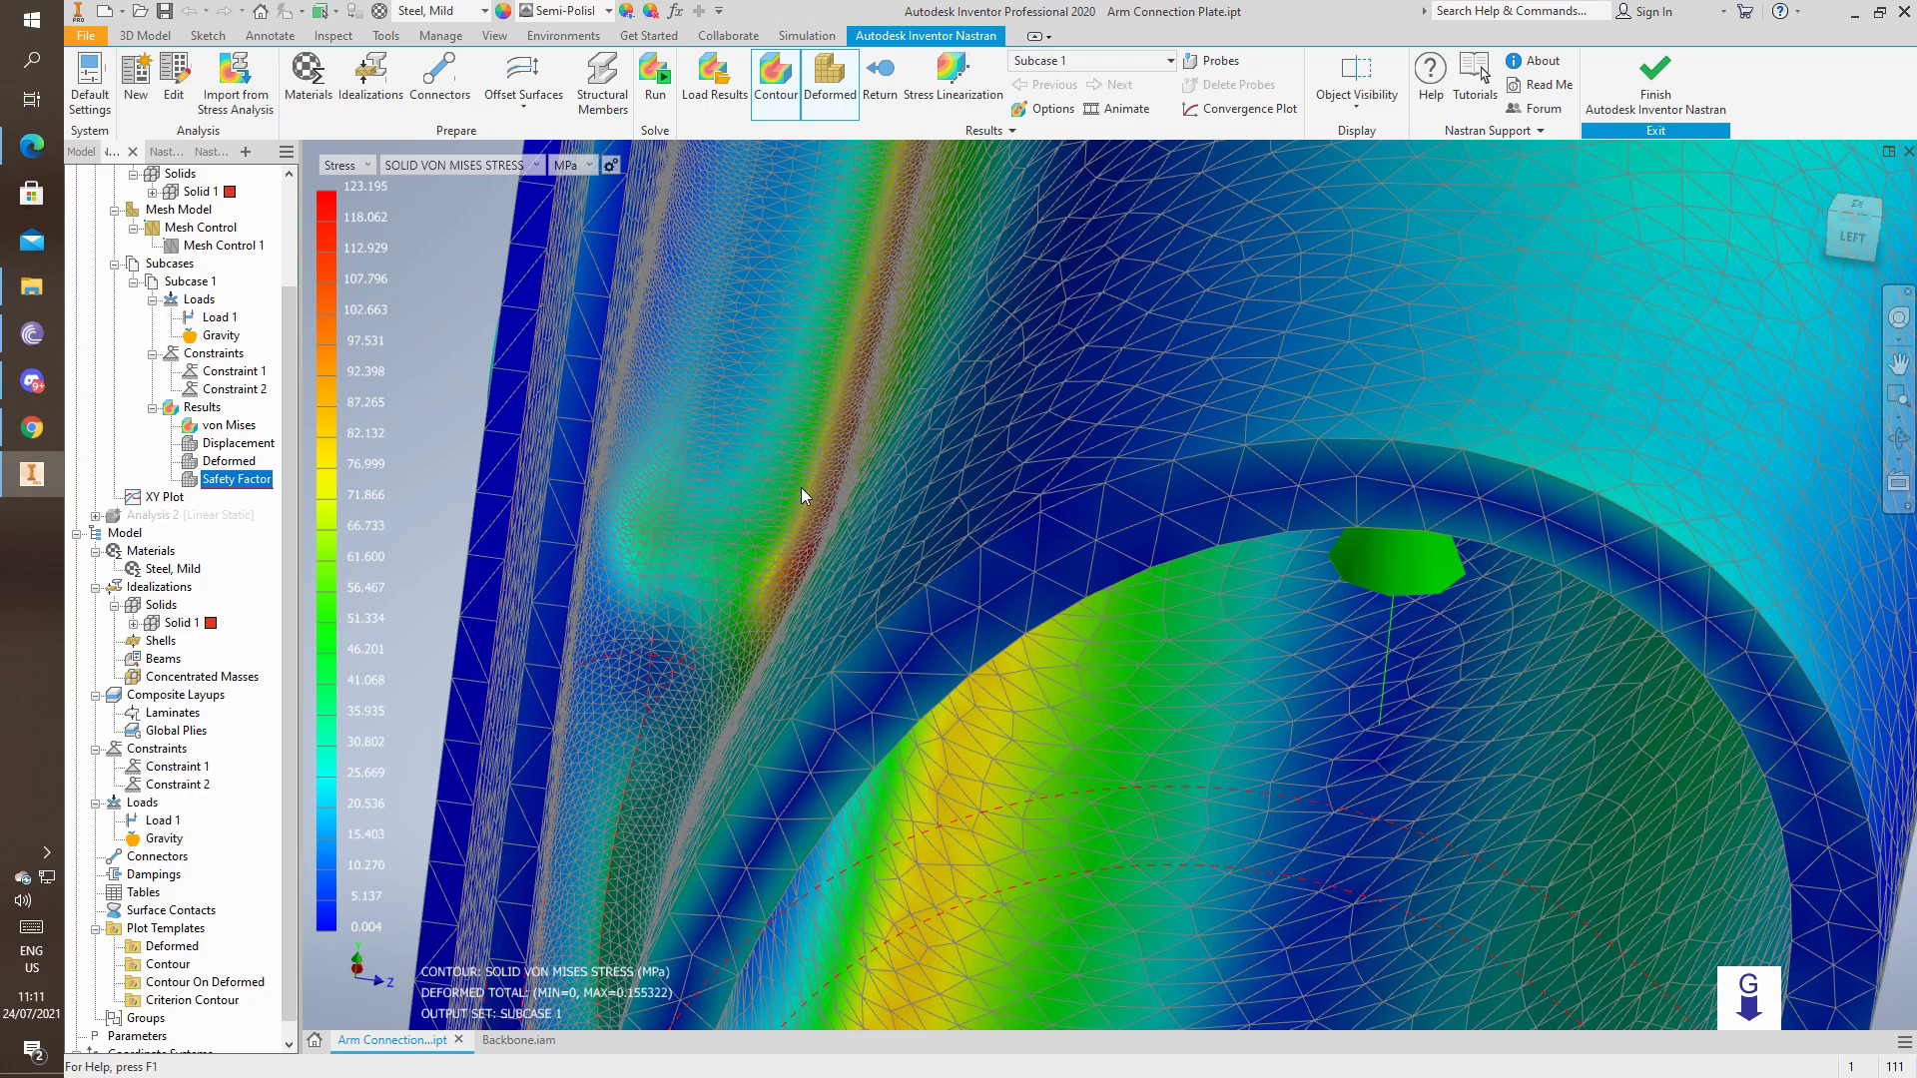
{"action": "mouse_move", "coordinate": [807, 491]}
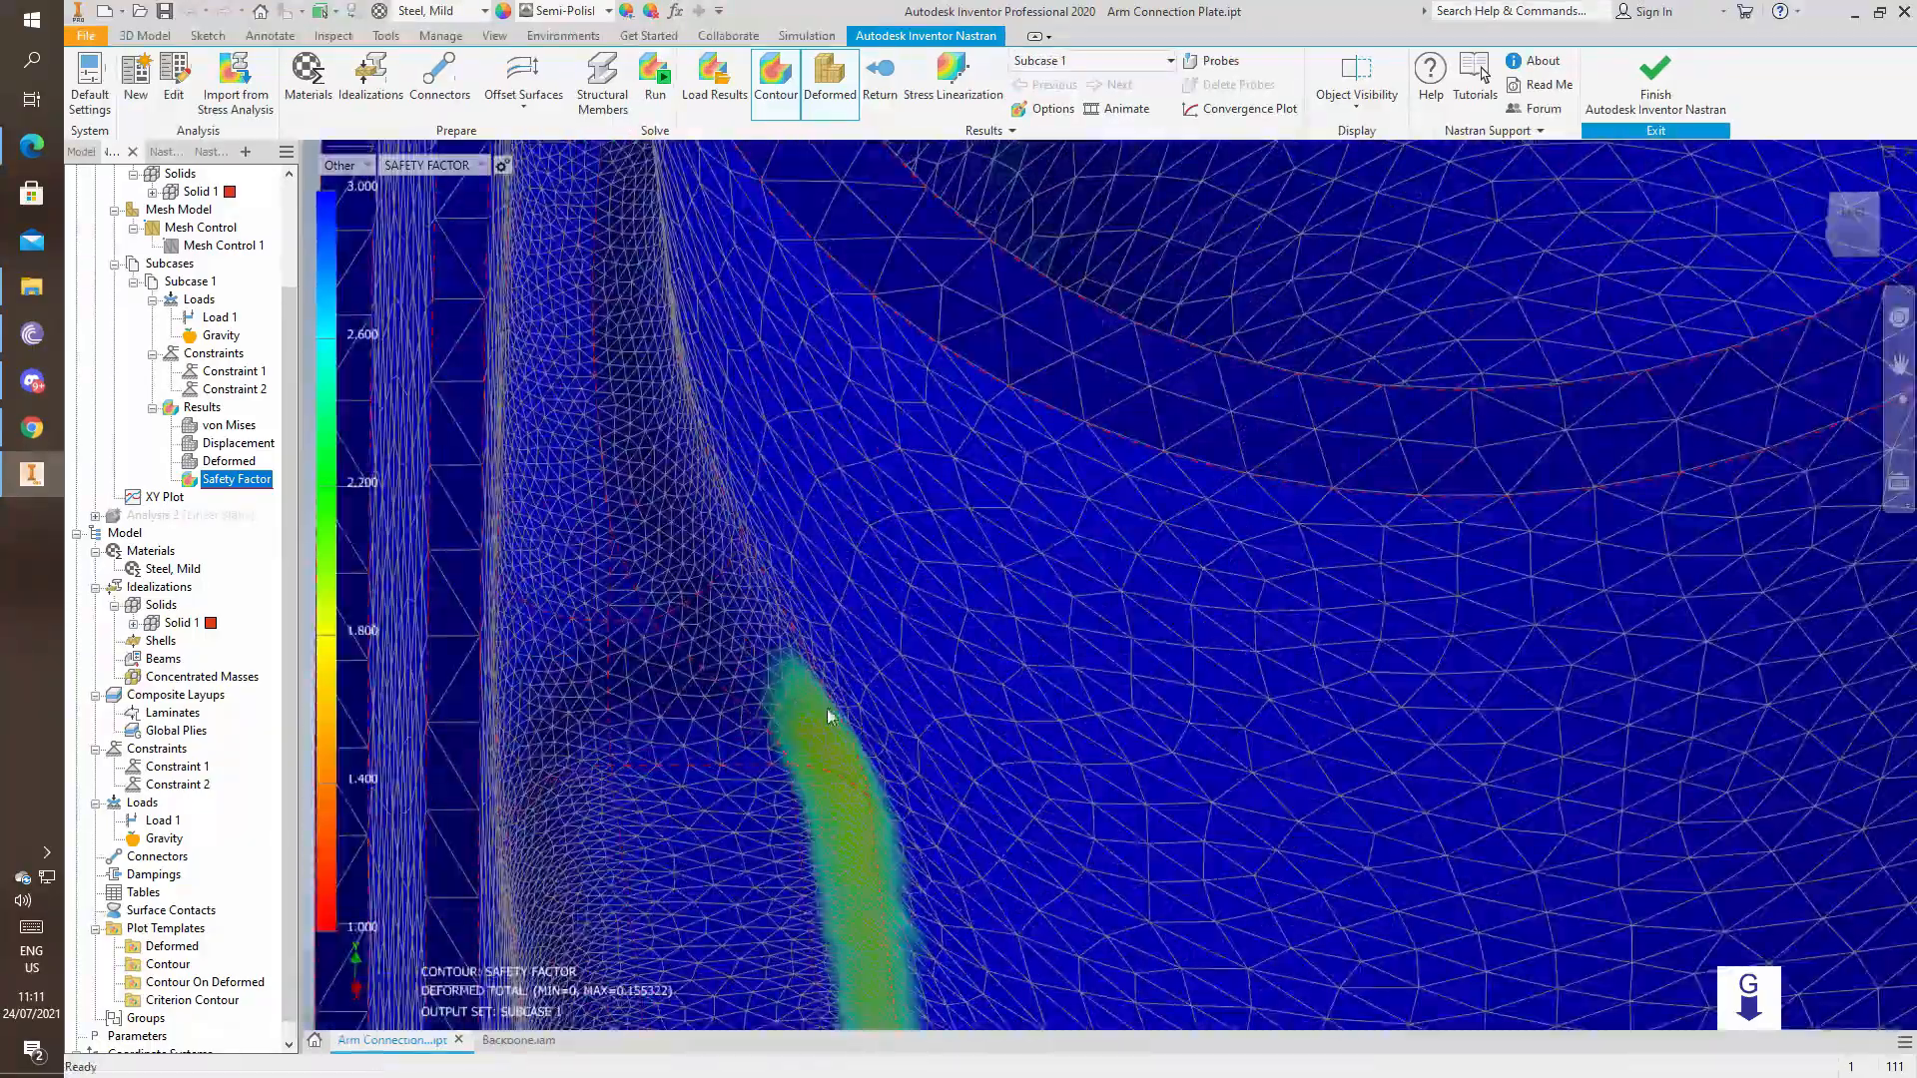
Orbit to show the whole plate's safety factor, minimum 1.831 and maximum 5226.0.
{"action": "left_click_drag", "start_coordinate": [832, 715], "coordinate": [783, 783]}
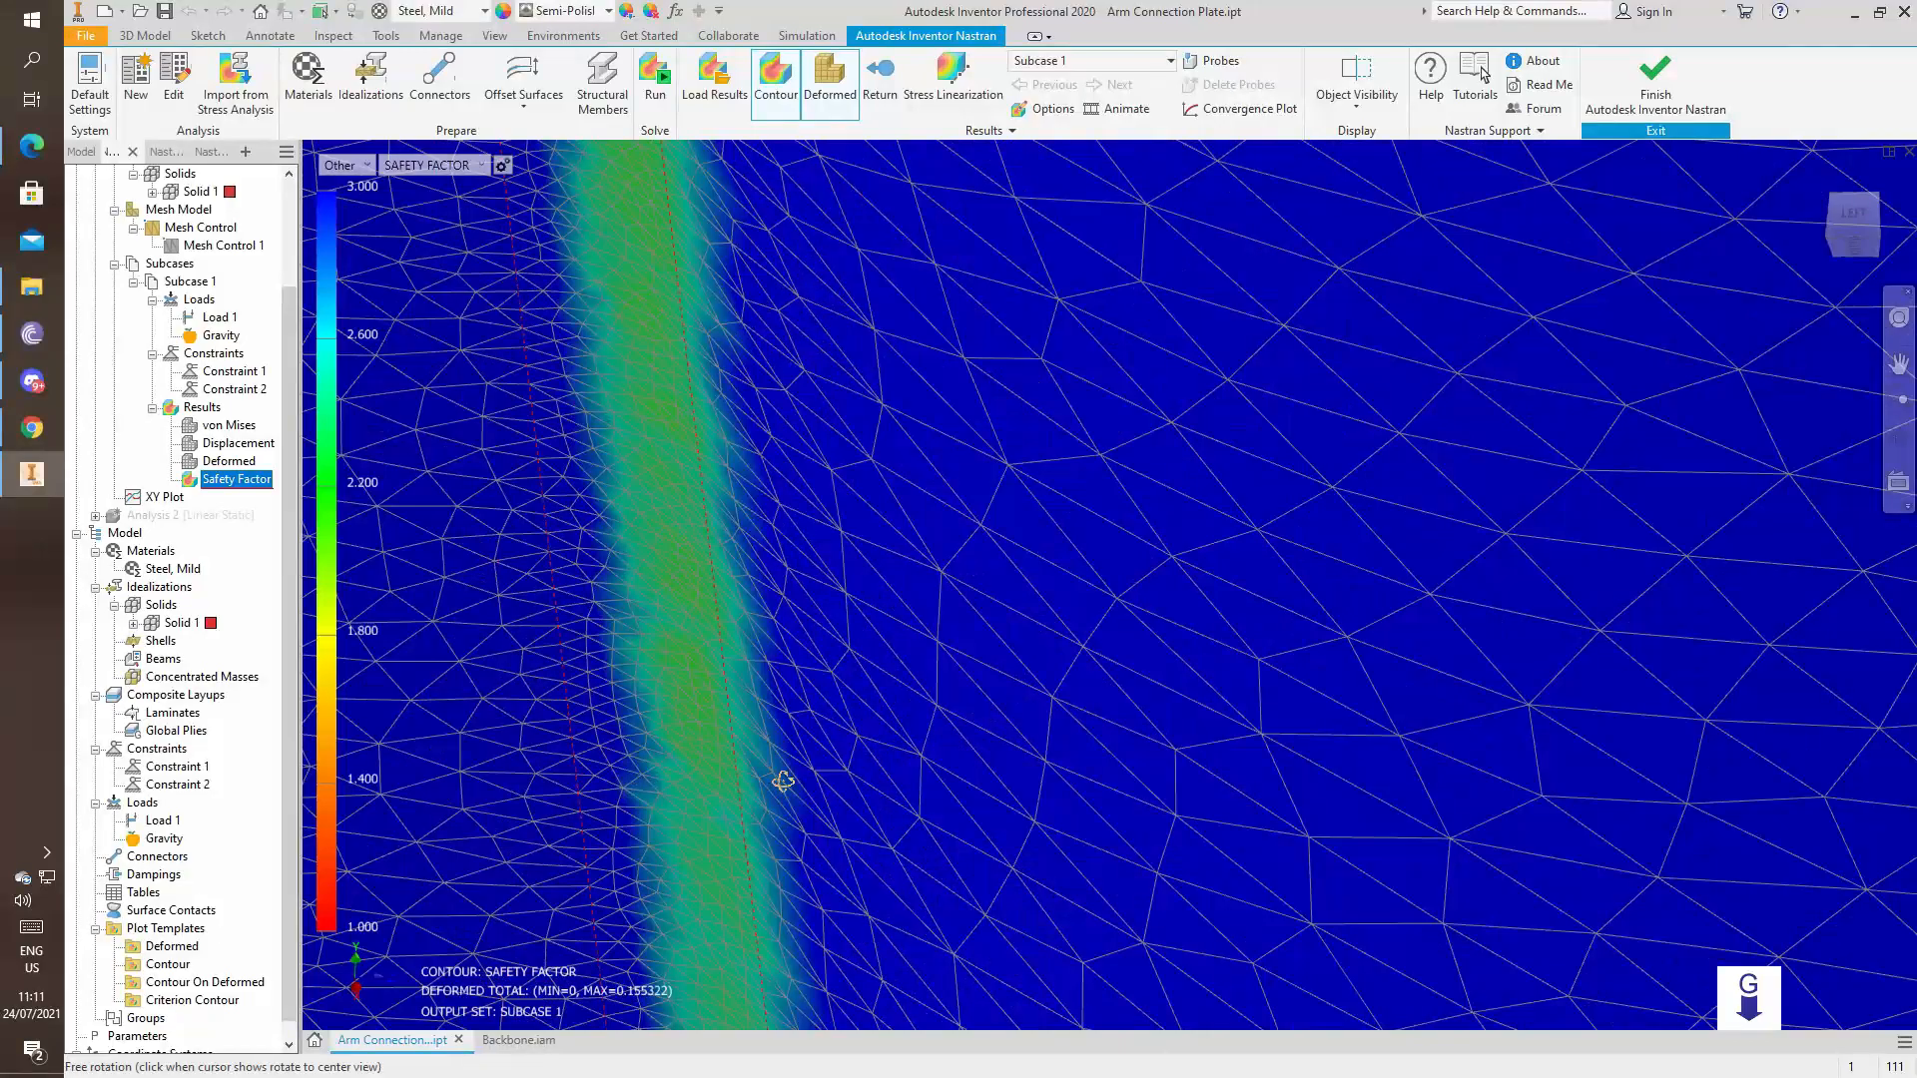
{"action": "left_click_drag", "start_coordinate": [783, 780], "coordinate": [665, 786]}
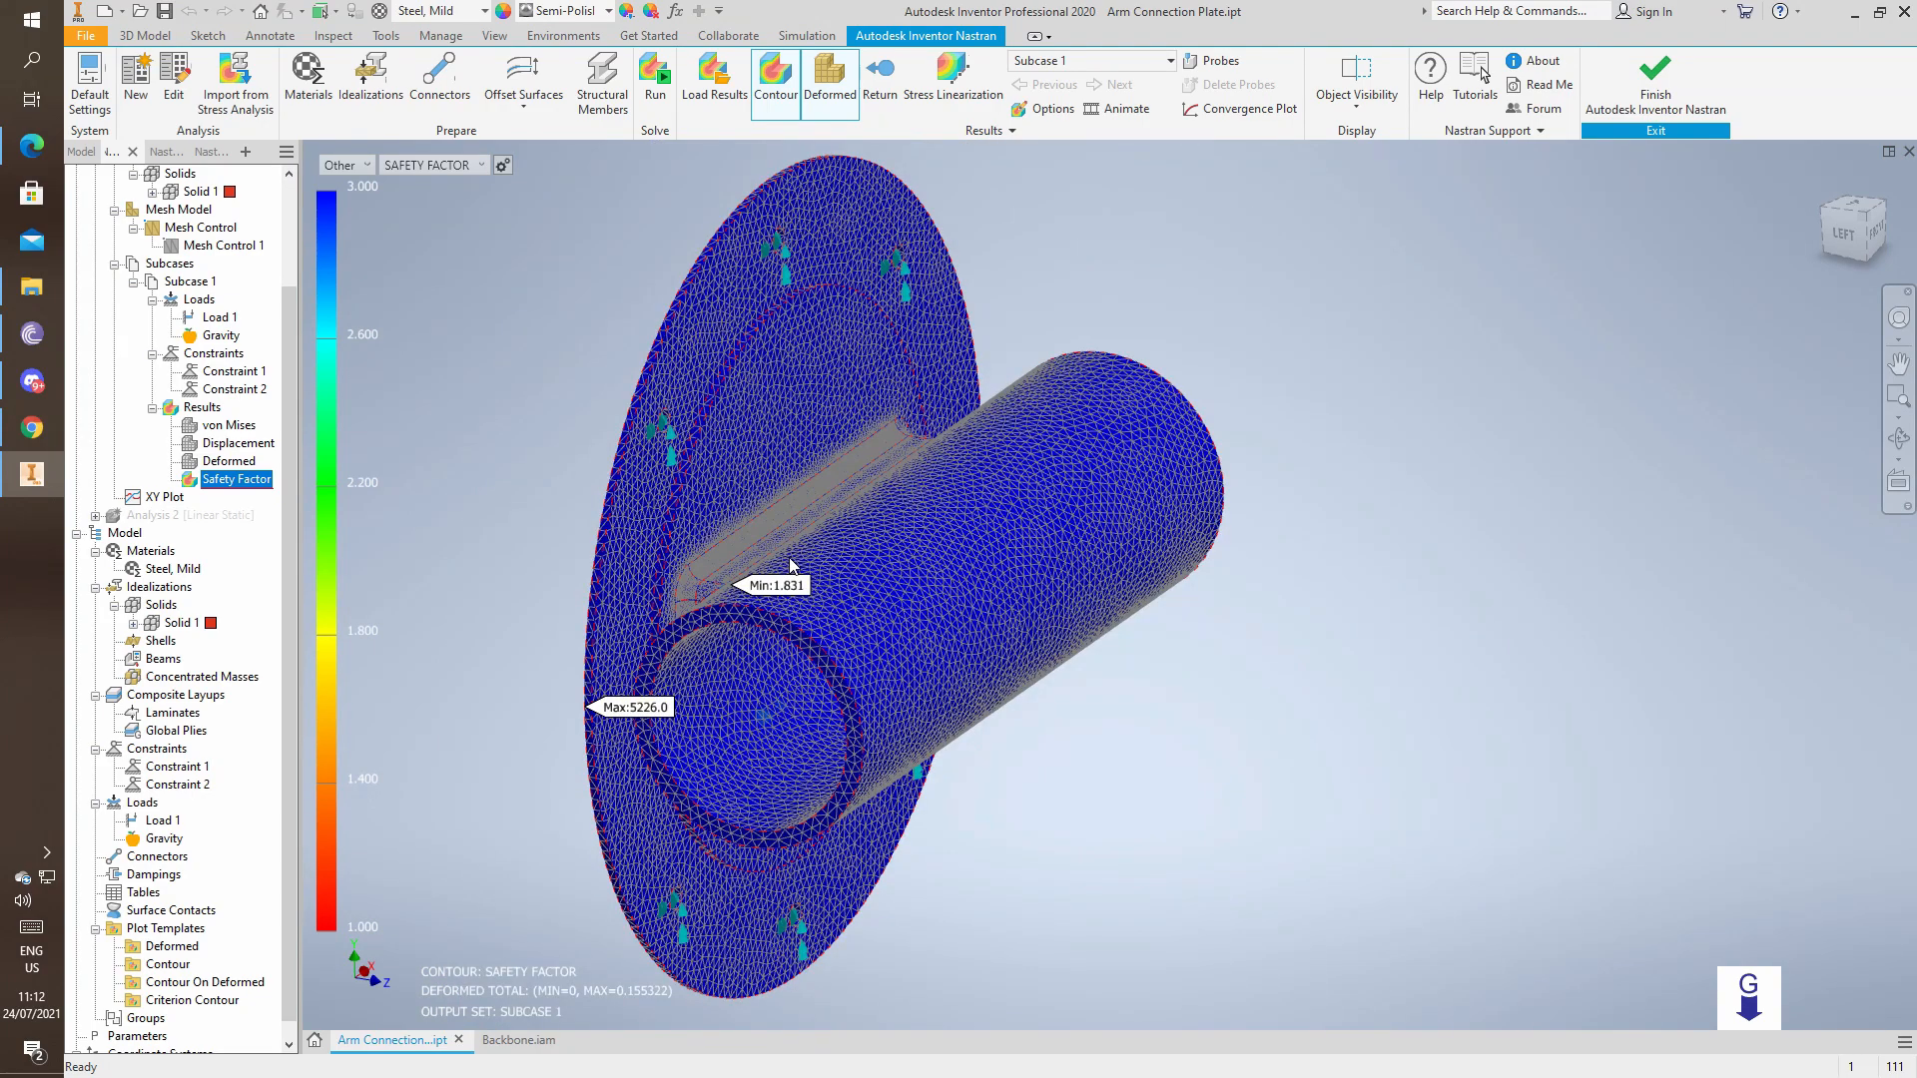
{"action": "mouse_move", "coordinate": [581, 588]}
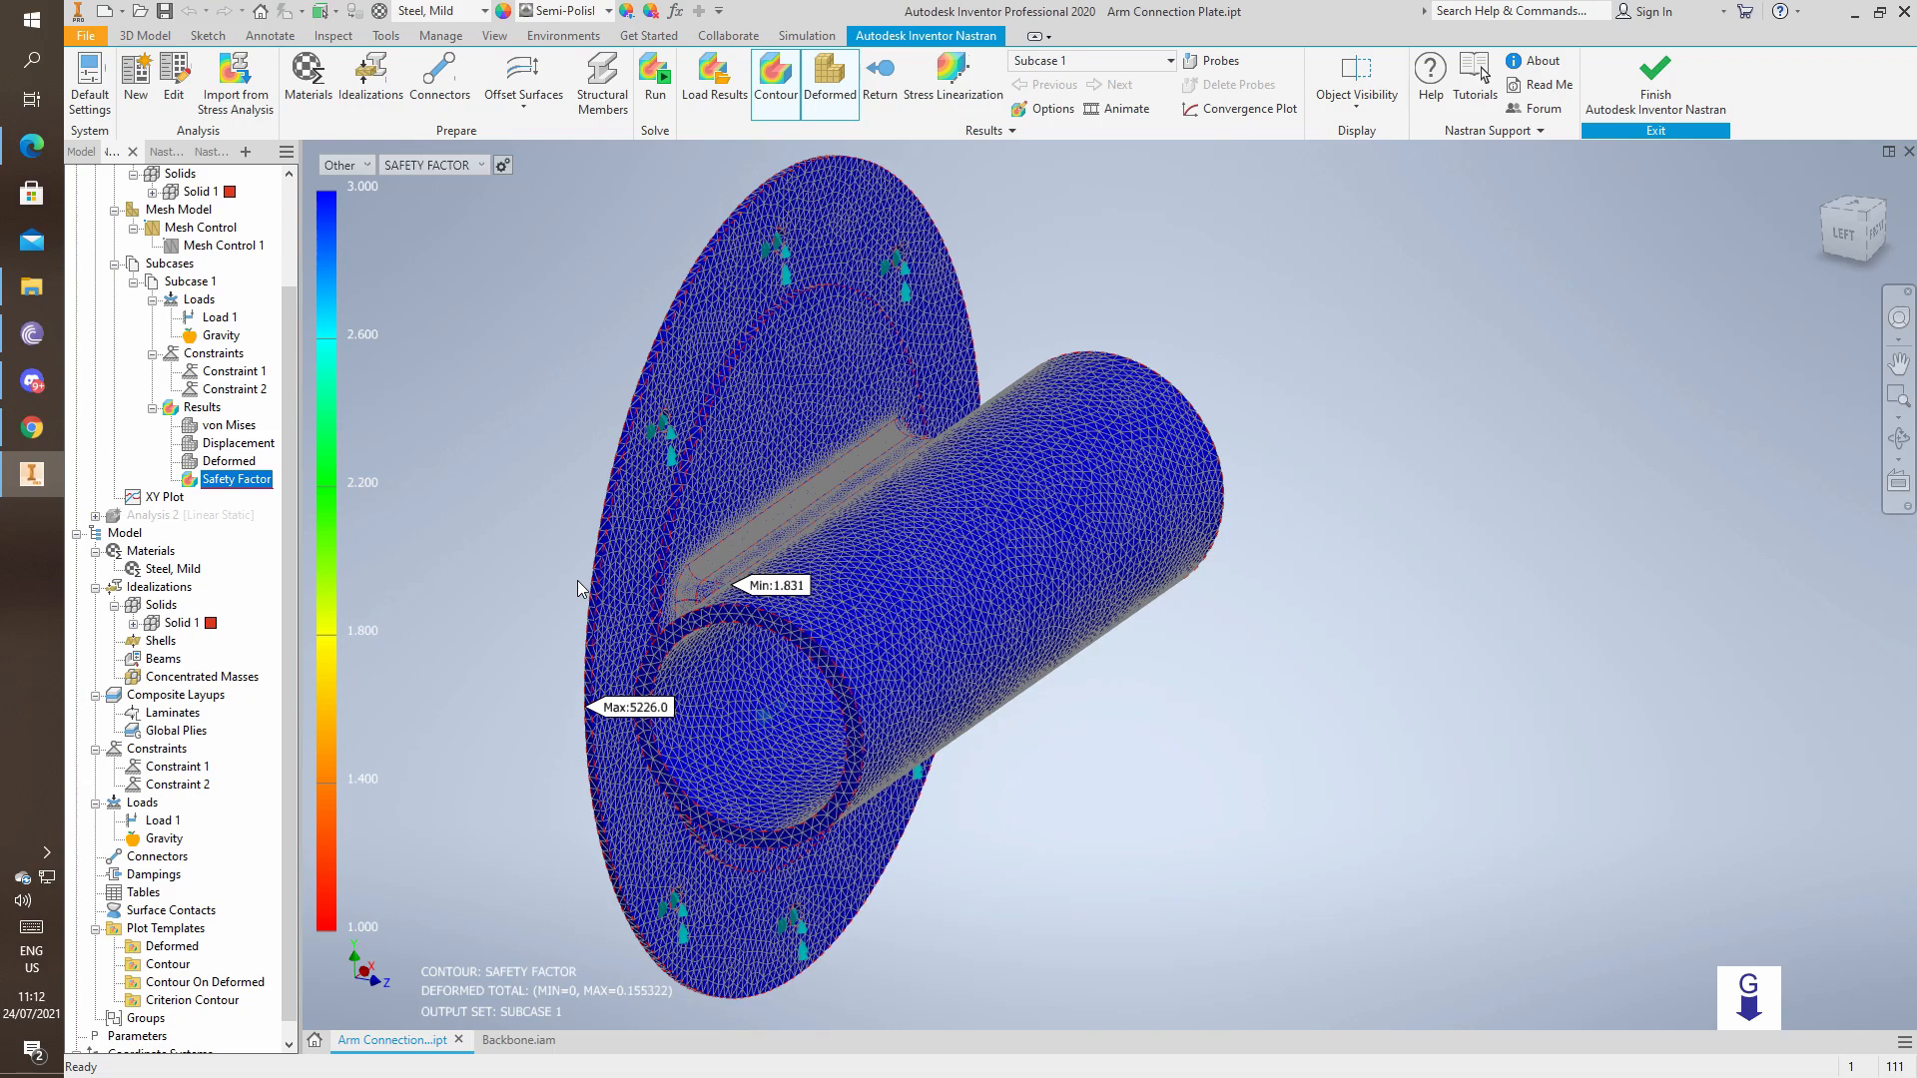
{"action": "mouse_move", "coordinate": [588, 581]}
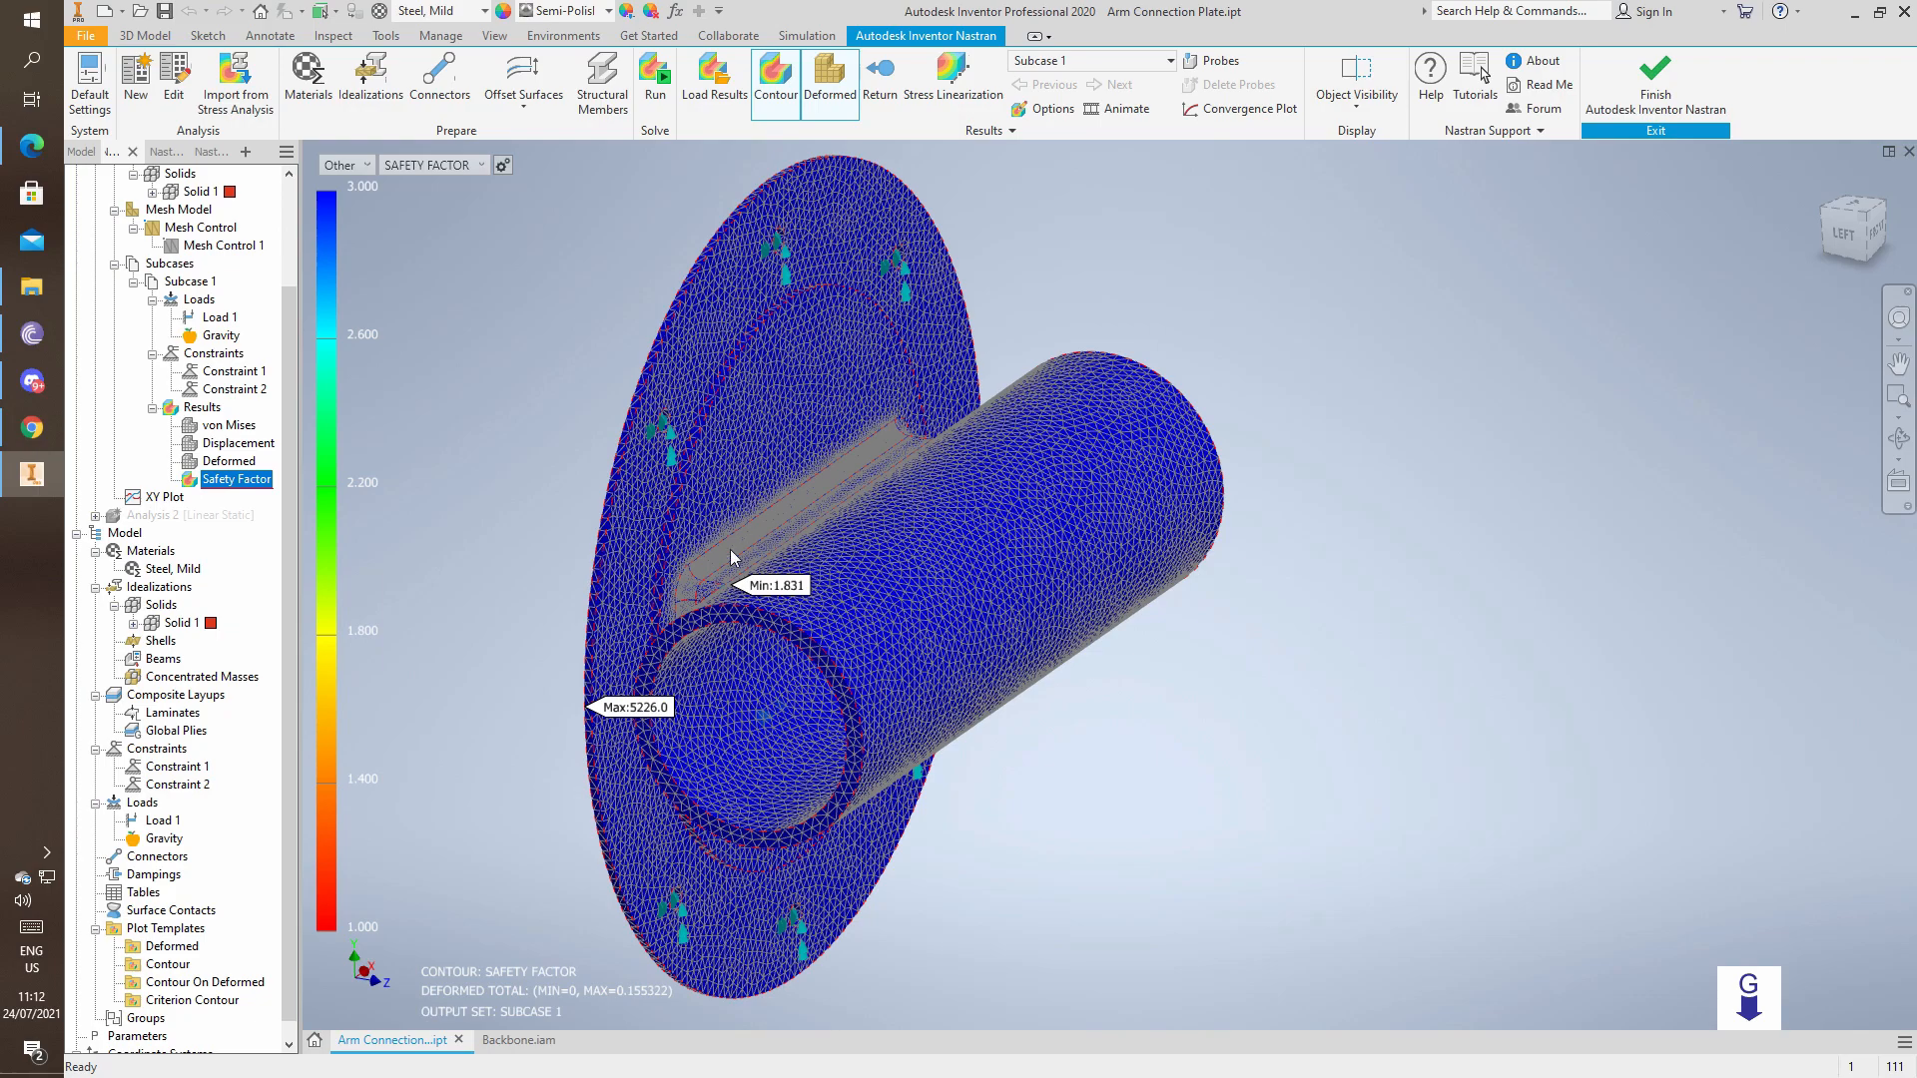
{"action": "mouse_move", "coordinate": [706, 630]}
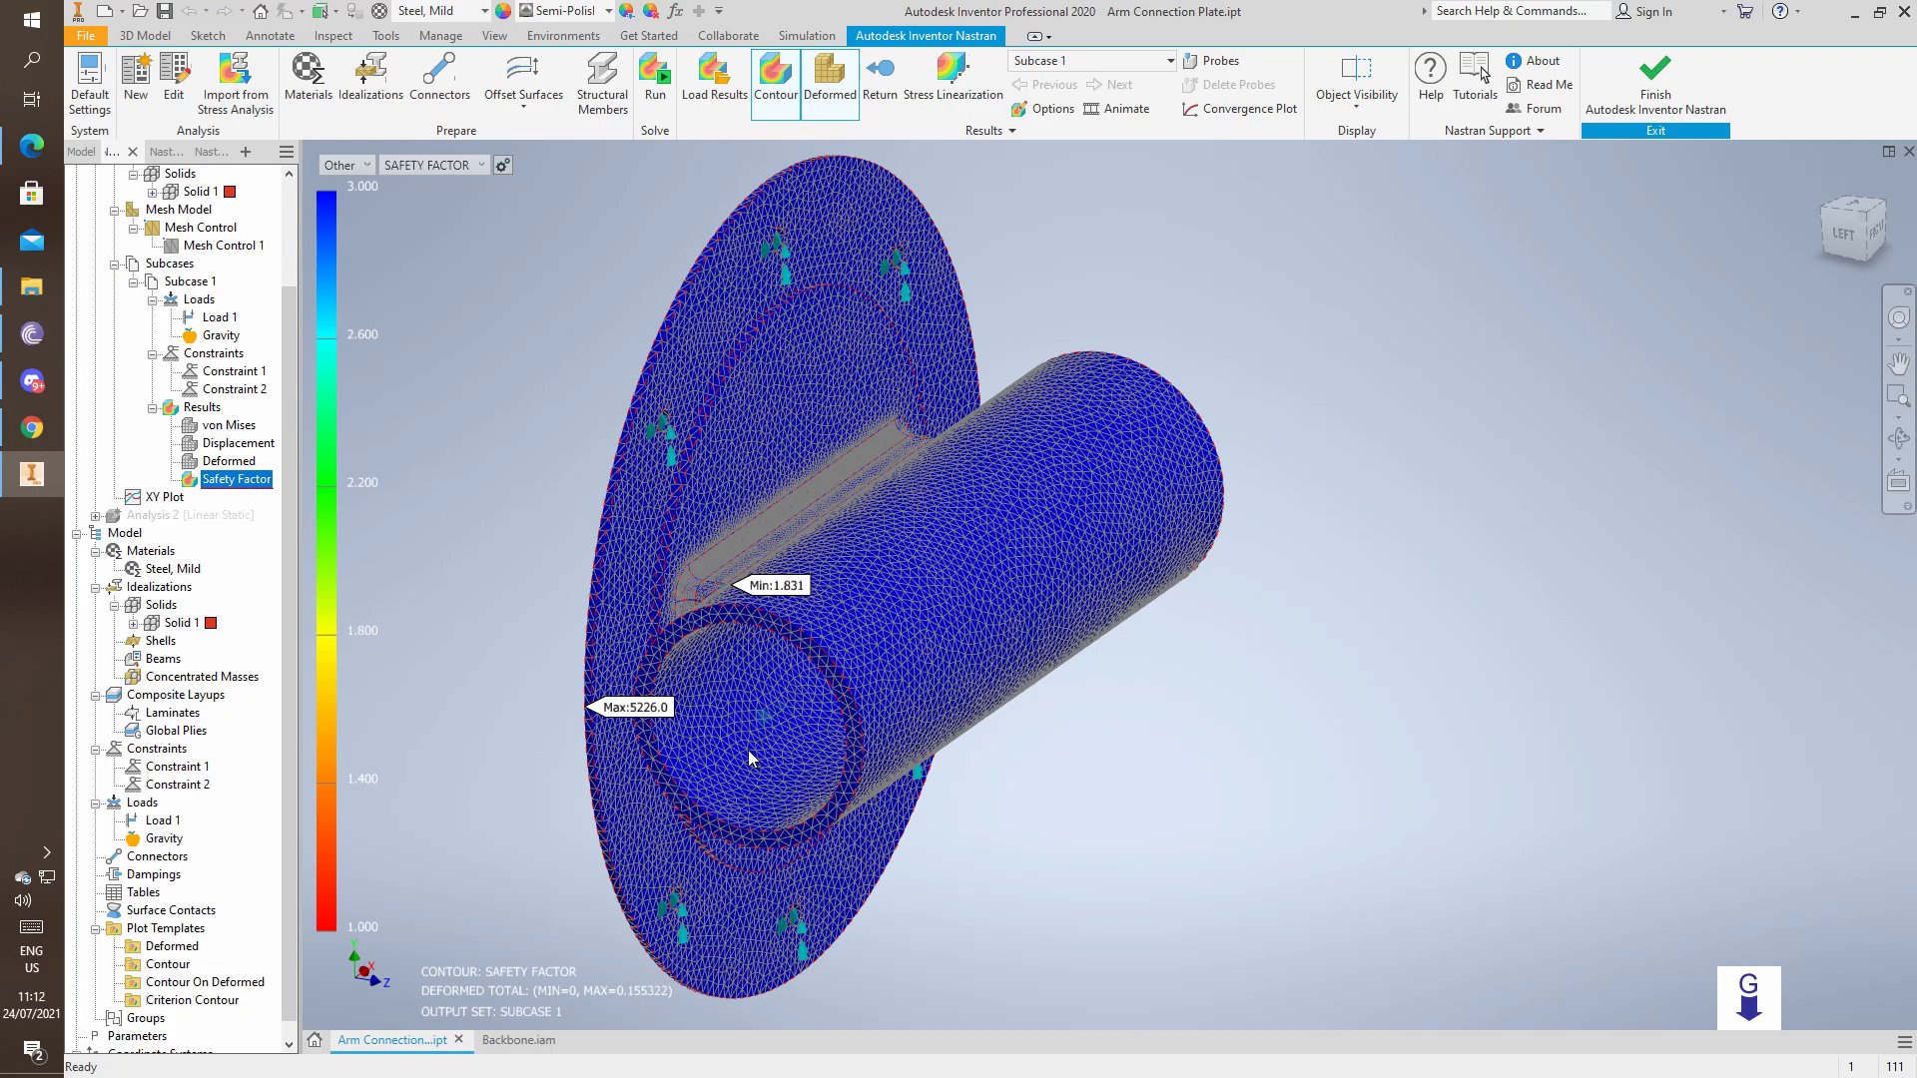
{"action": "mouse_move", "coordinate": [758, 810]}
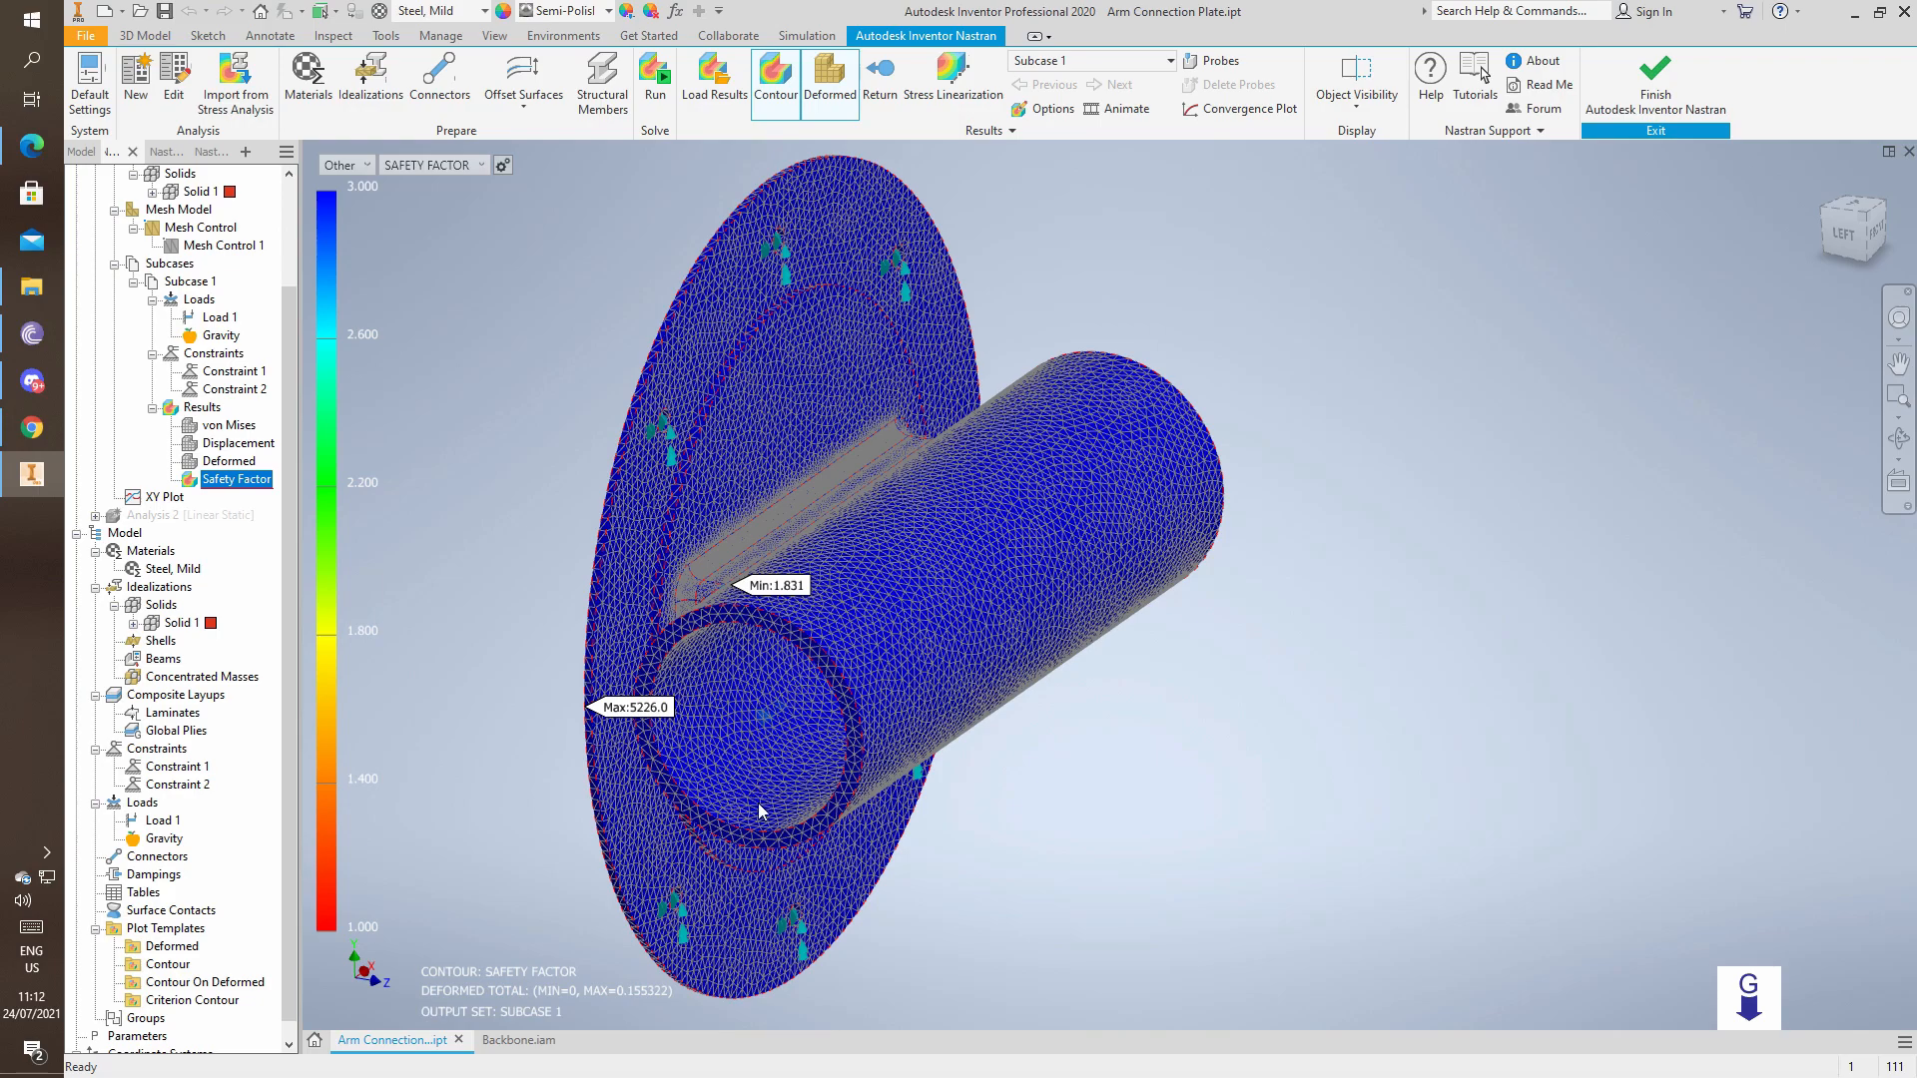
{"action": "mouse_move", "coordinate": [1812, 319]}
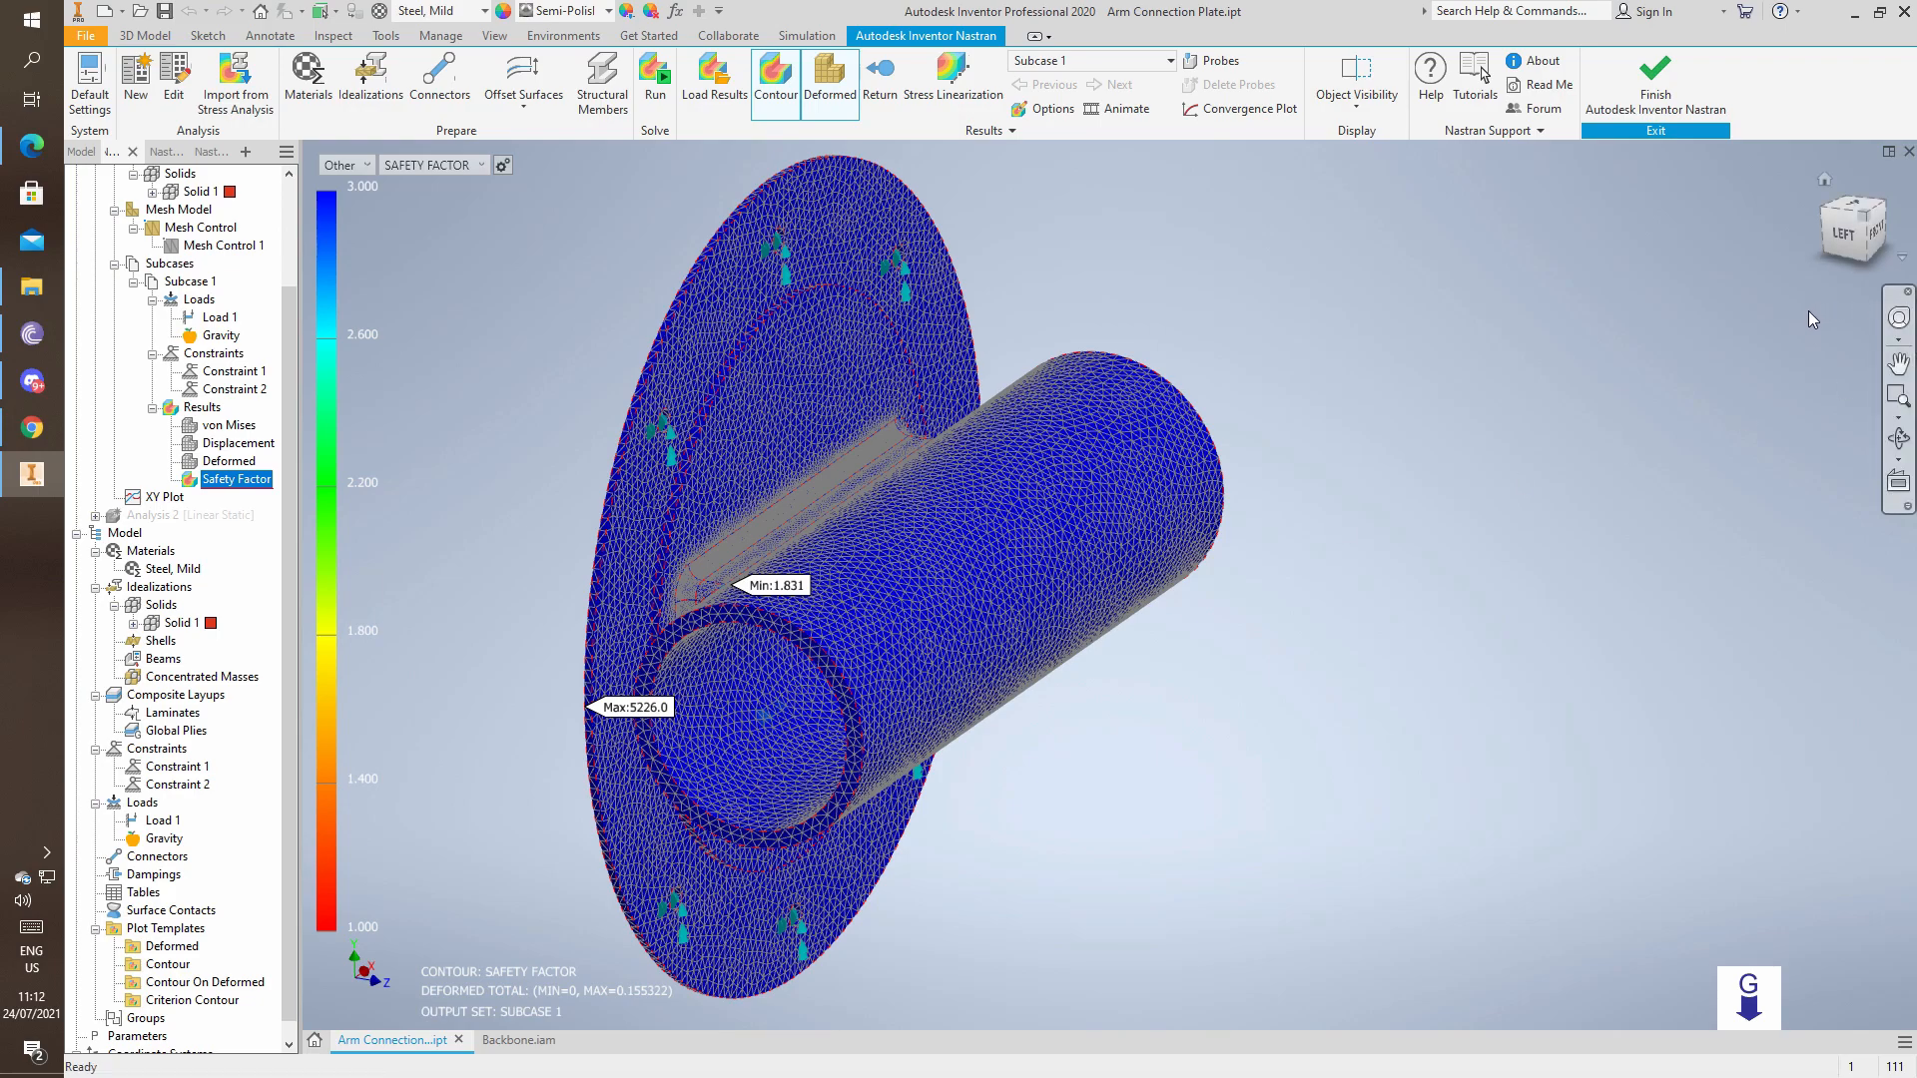
{"action": "mouse_move", "coordinate": [1798, 330]}
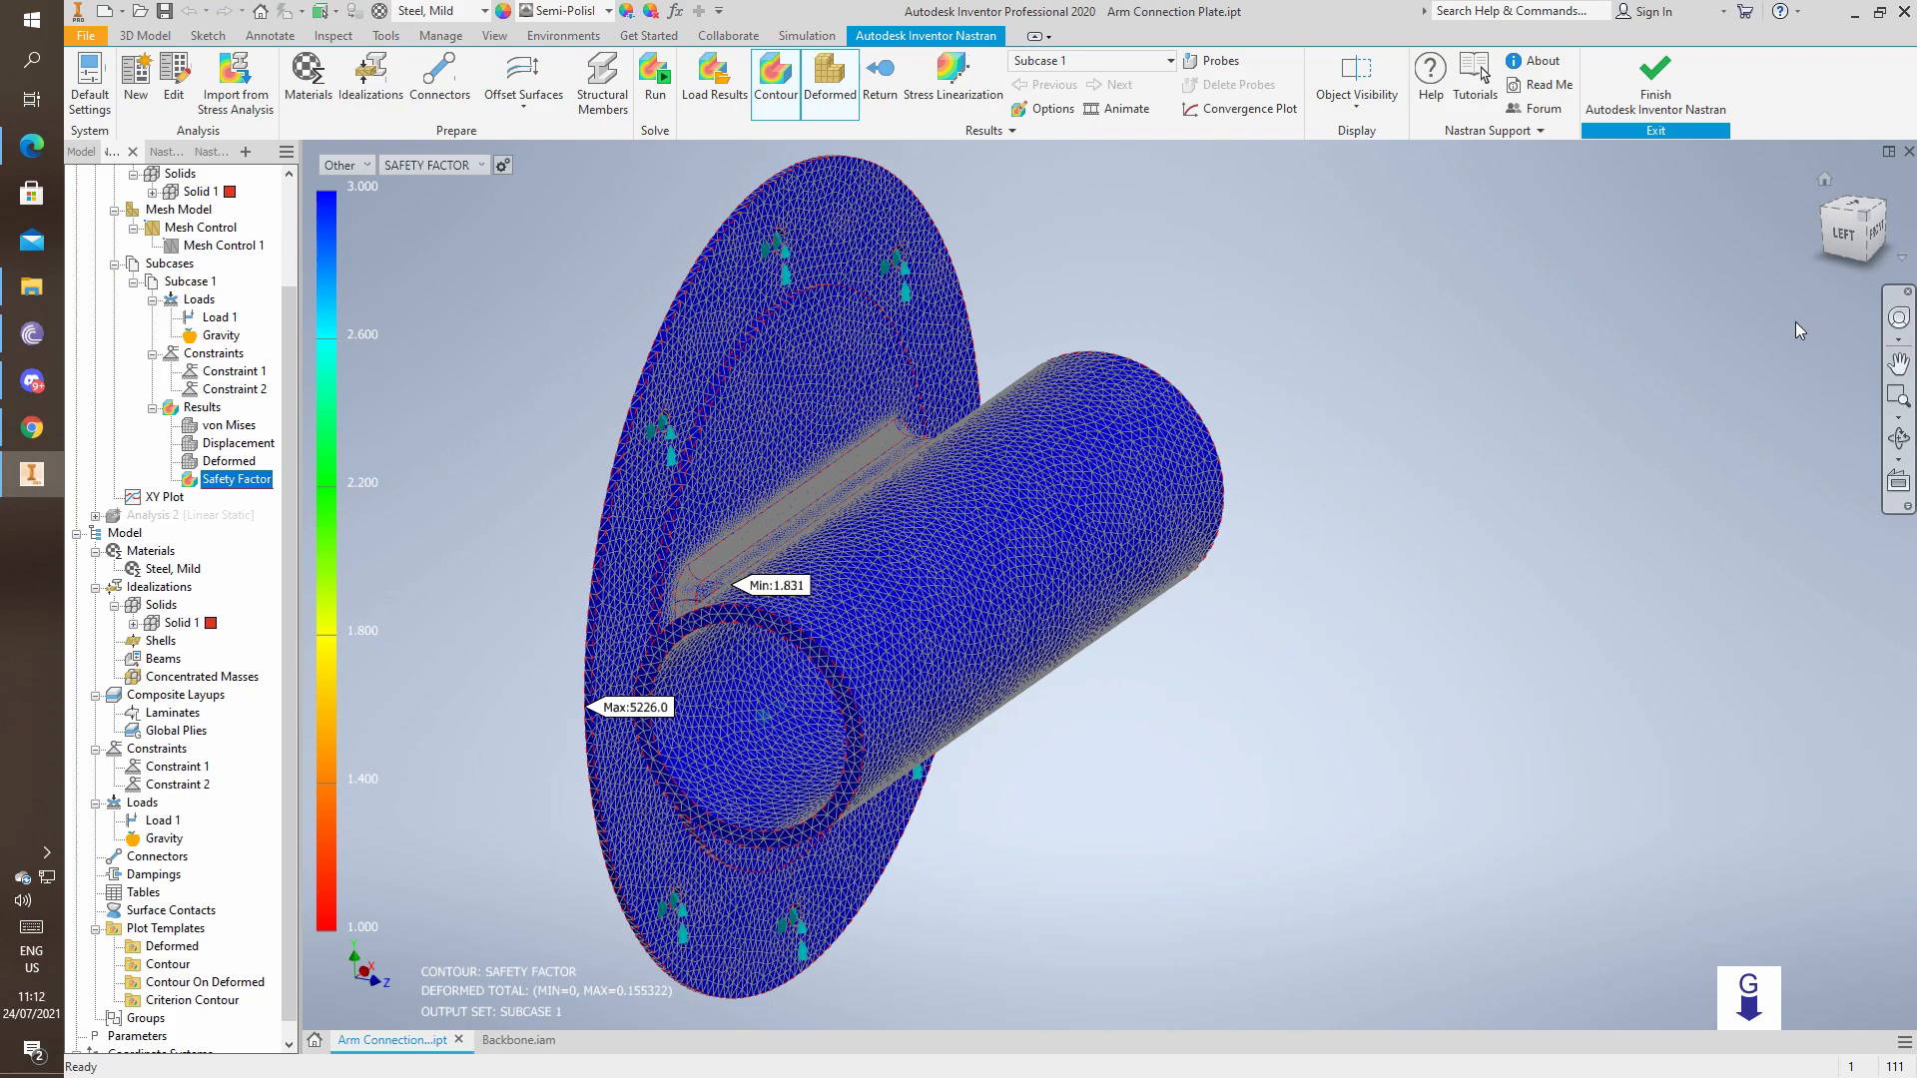
{"action": "mouse_move", "coordinate": [1630, 306]}
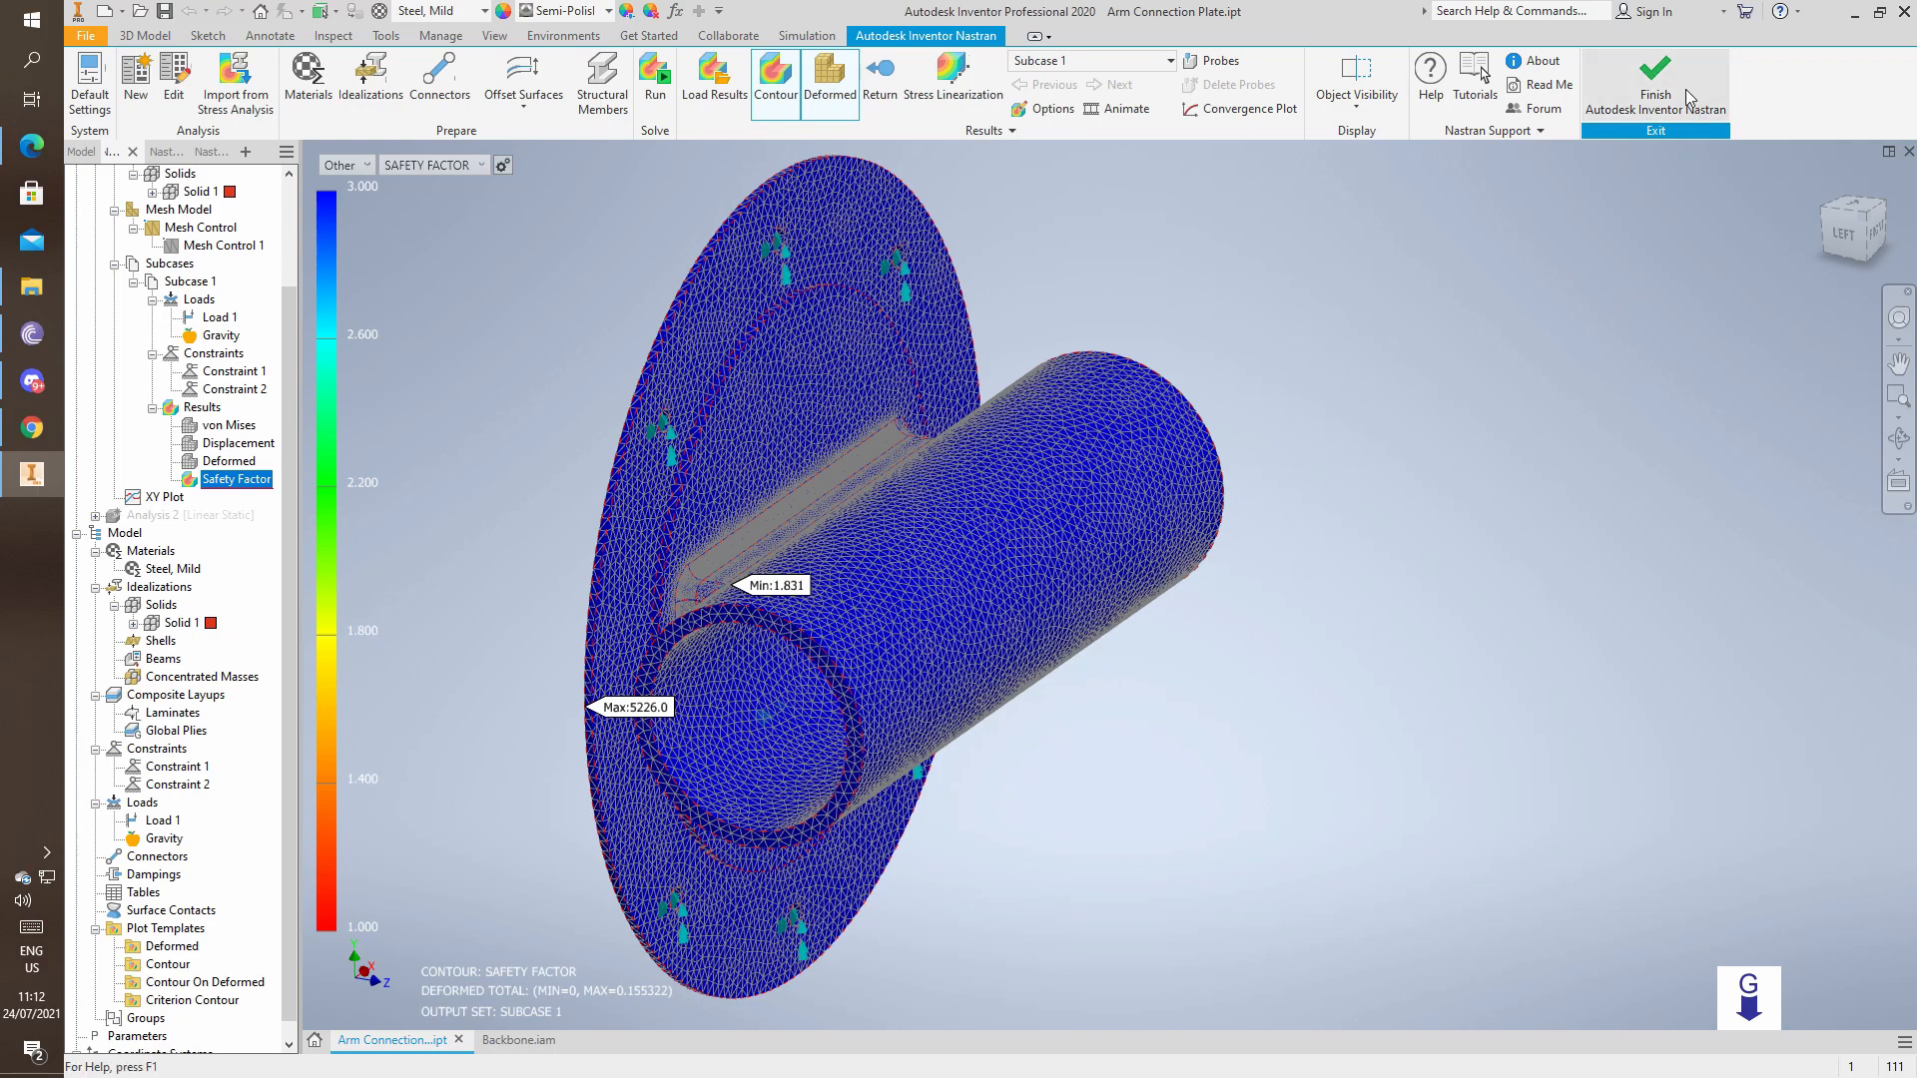
Finish the Inventor Nastran analysis and show the updated plate in the Backbone.iam assembly.
{"action": "left_click", "coordinate": [1655, 73]}
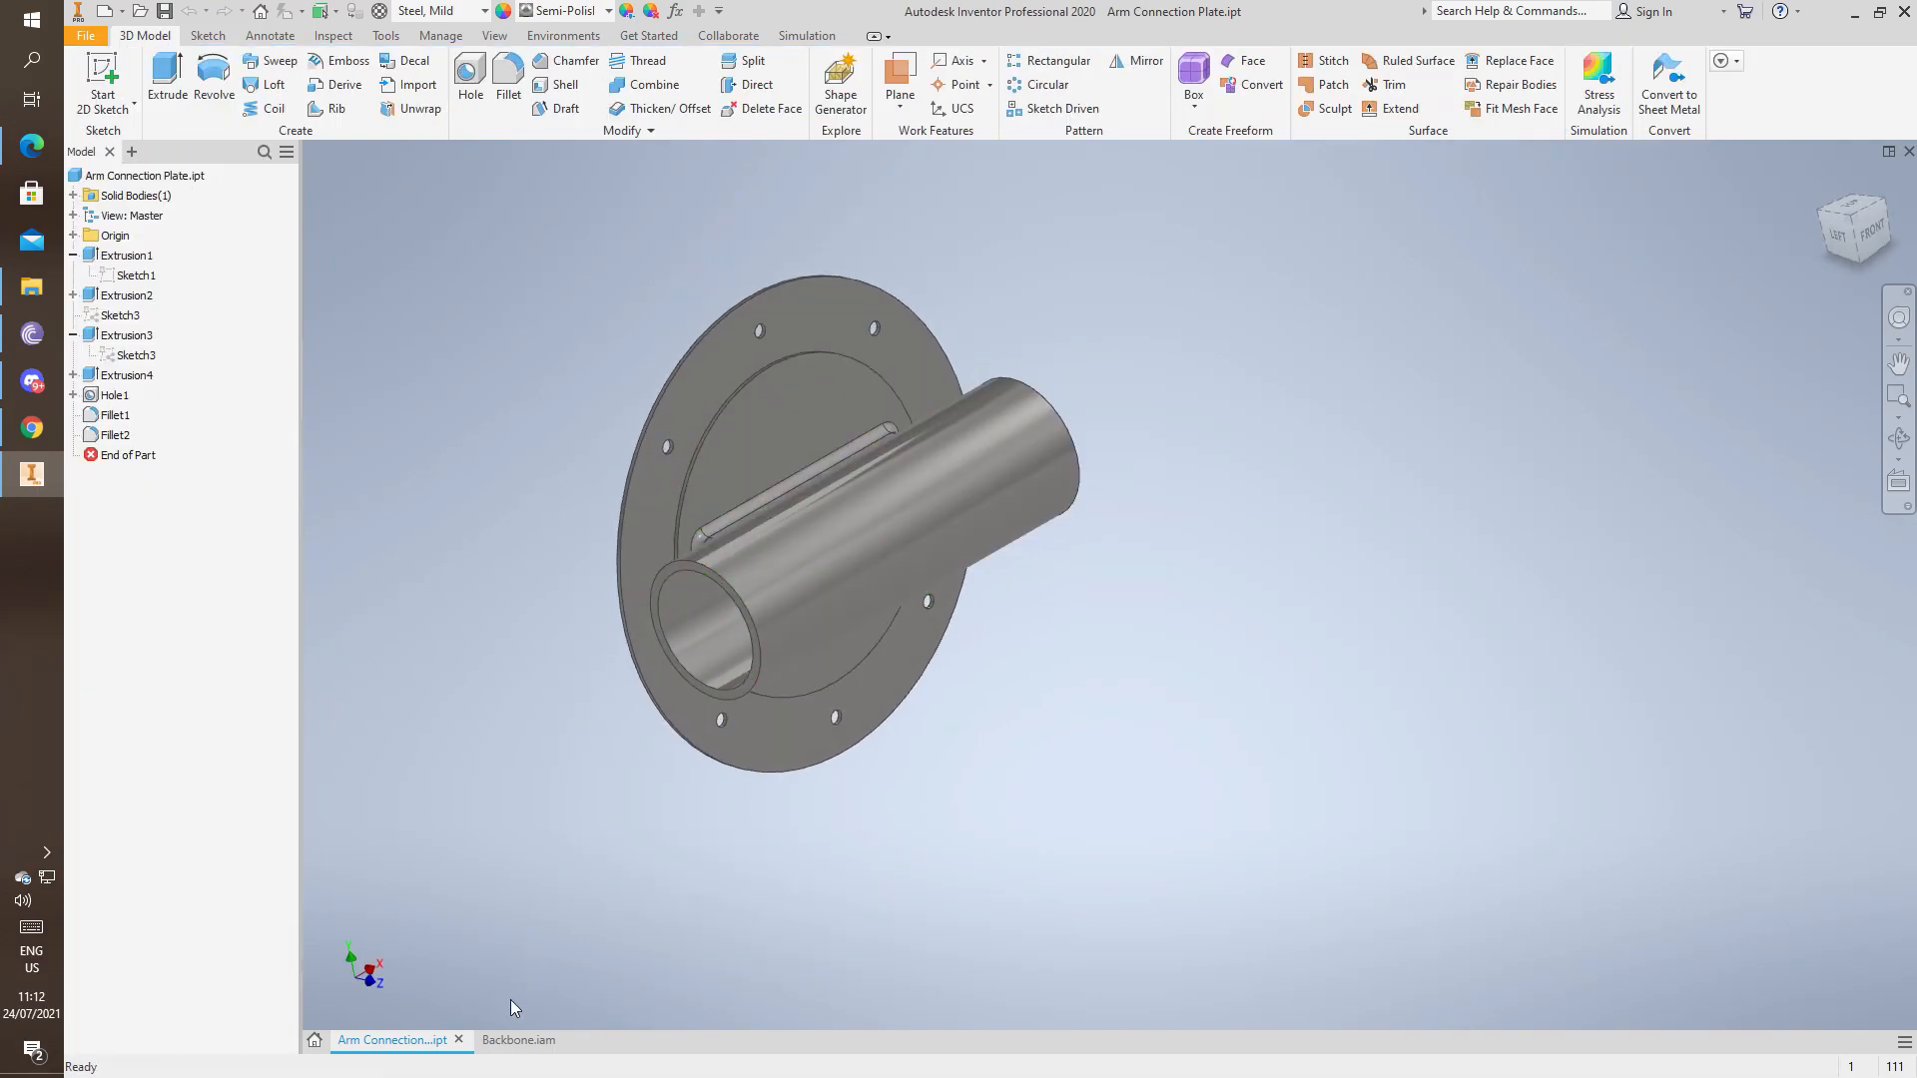
{"action": "left_click", "coordinate": [518, 1040]}
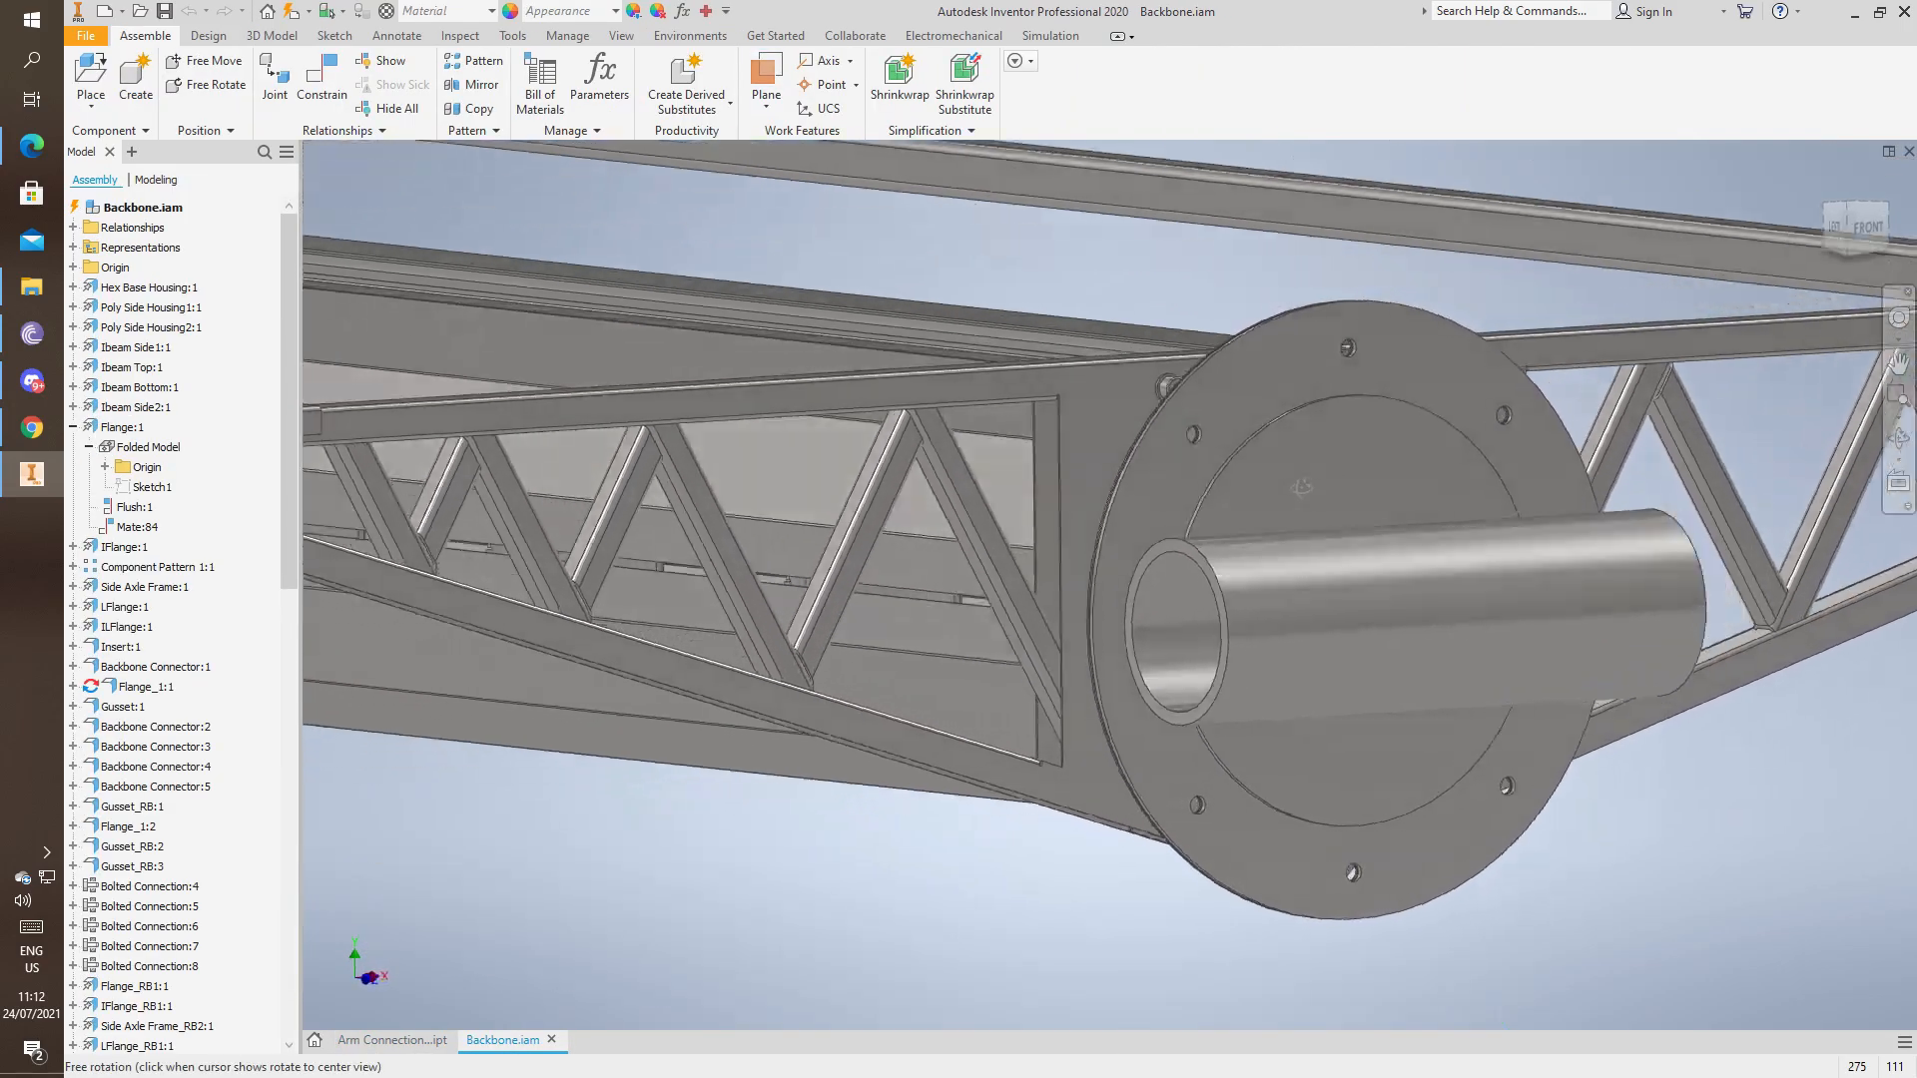